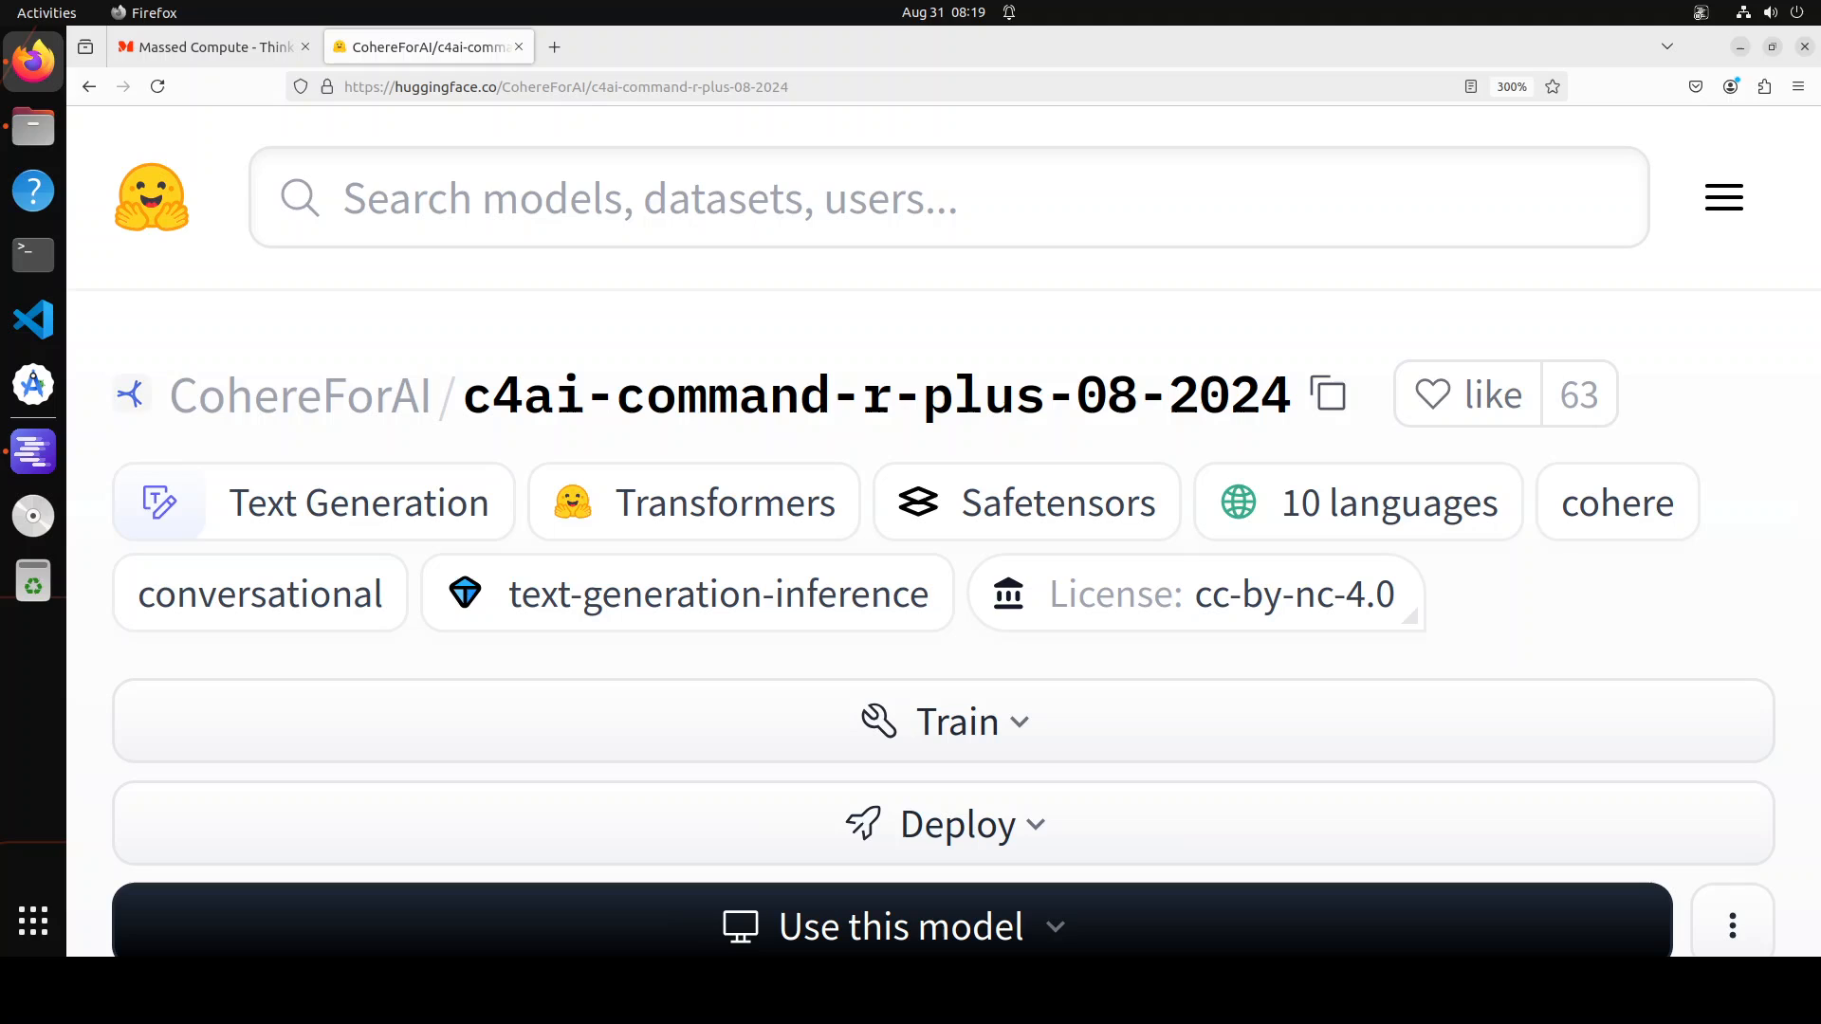
{"action": "mouse_move", "coordinate": [711, 345]}
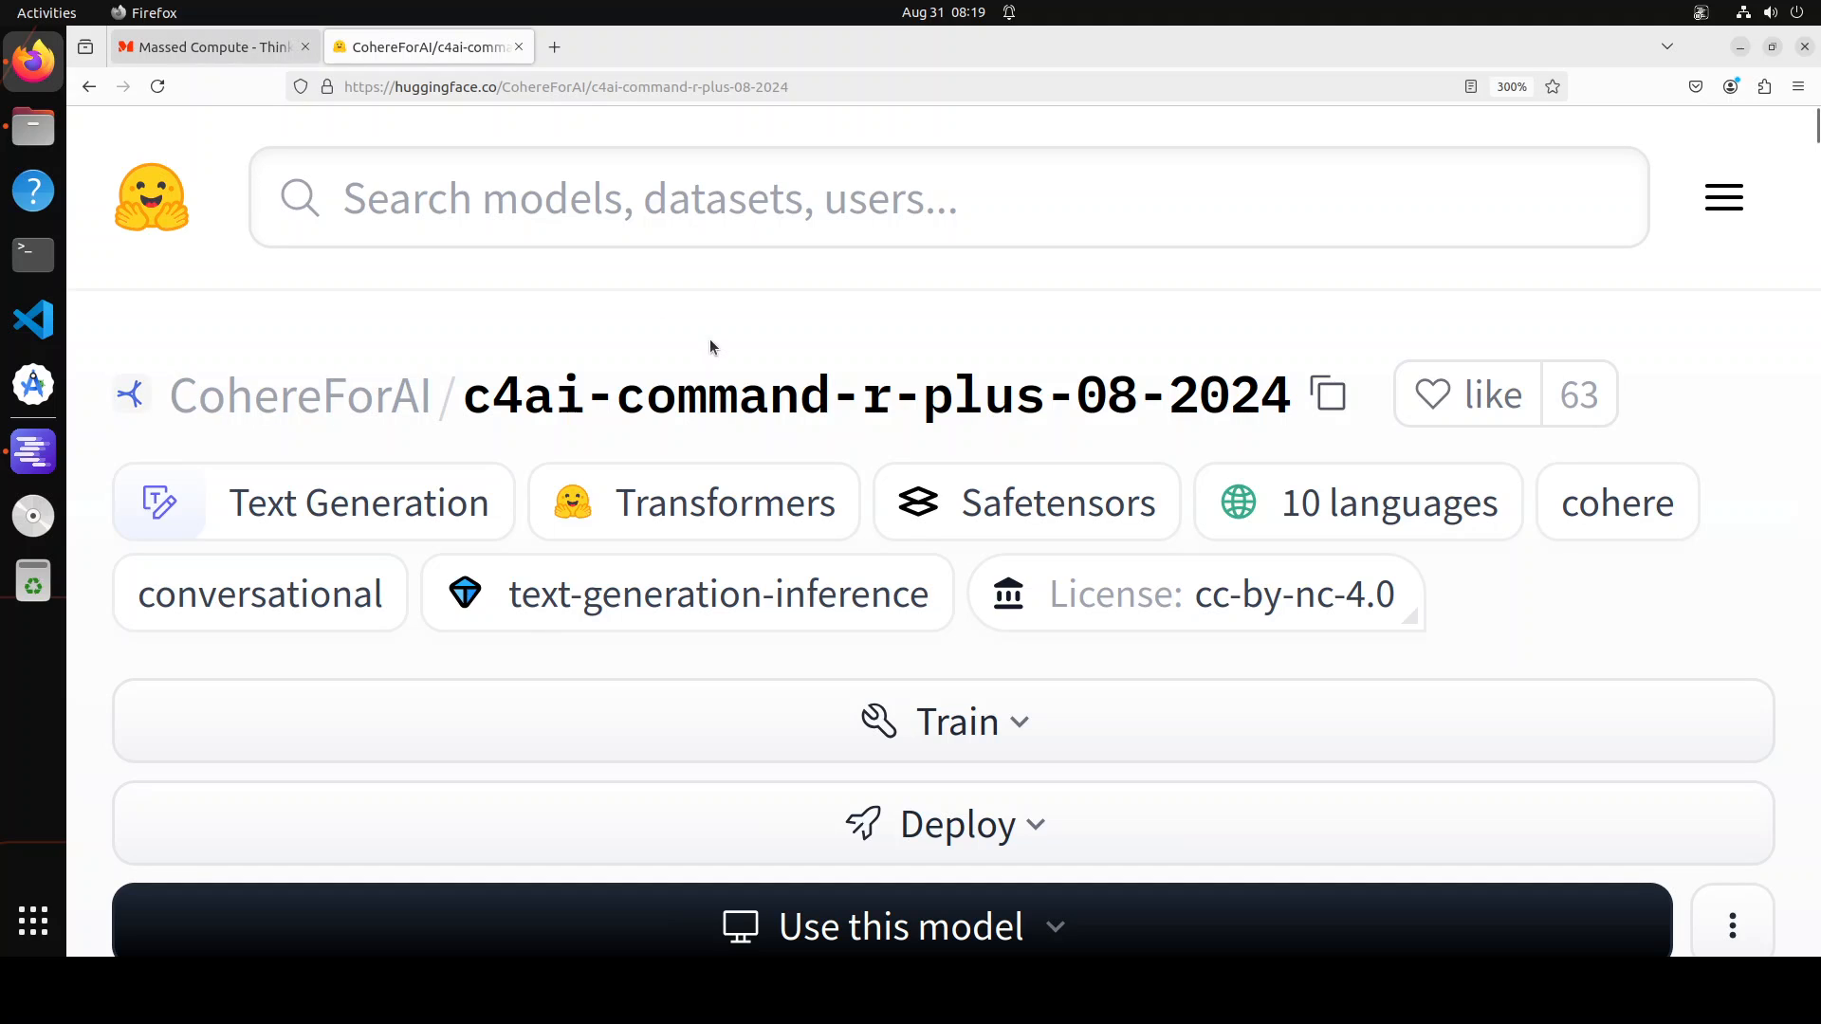
Step: Switch from the Hugging Face c4ai-command-r-plus-08-2024 model card to the Massed Compute site
{"action": "left_click", "coordinate": [209, 45]}
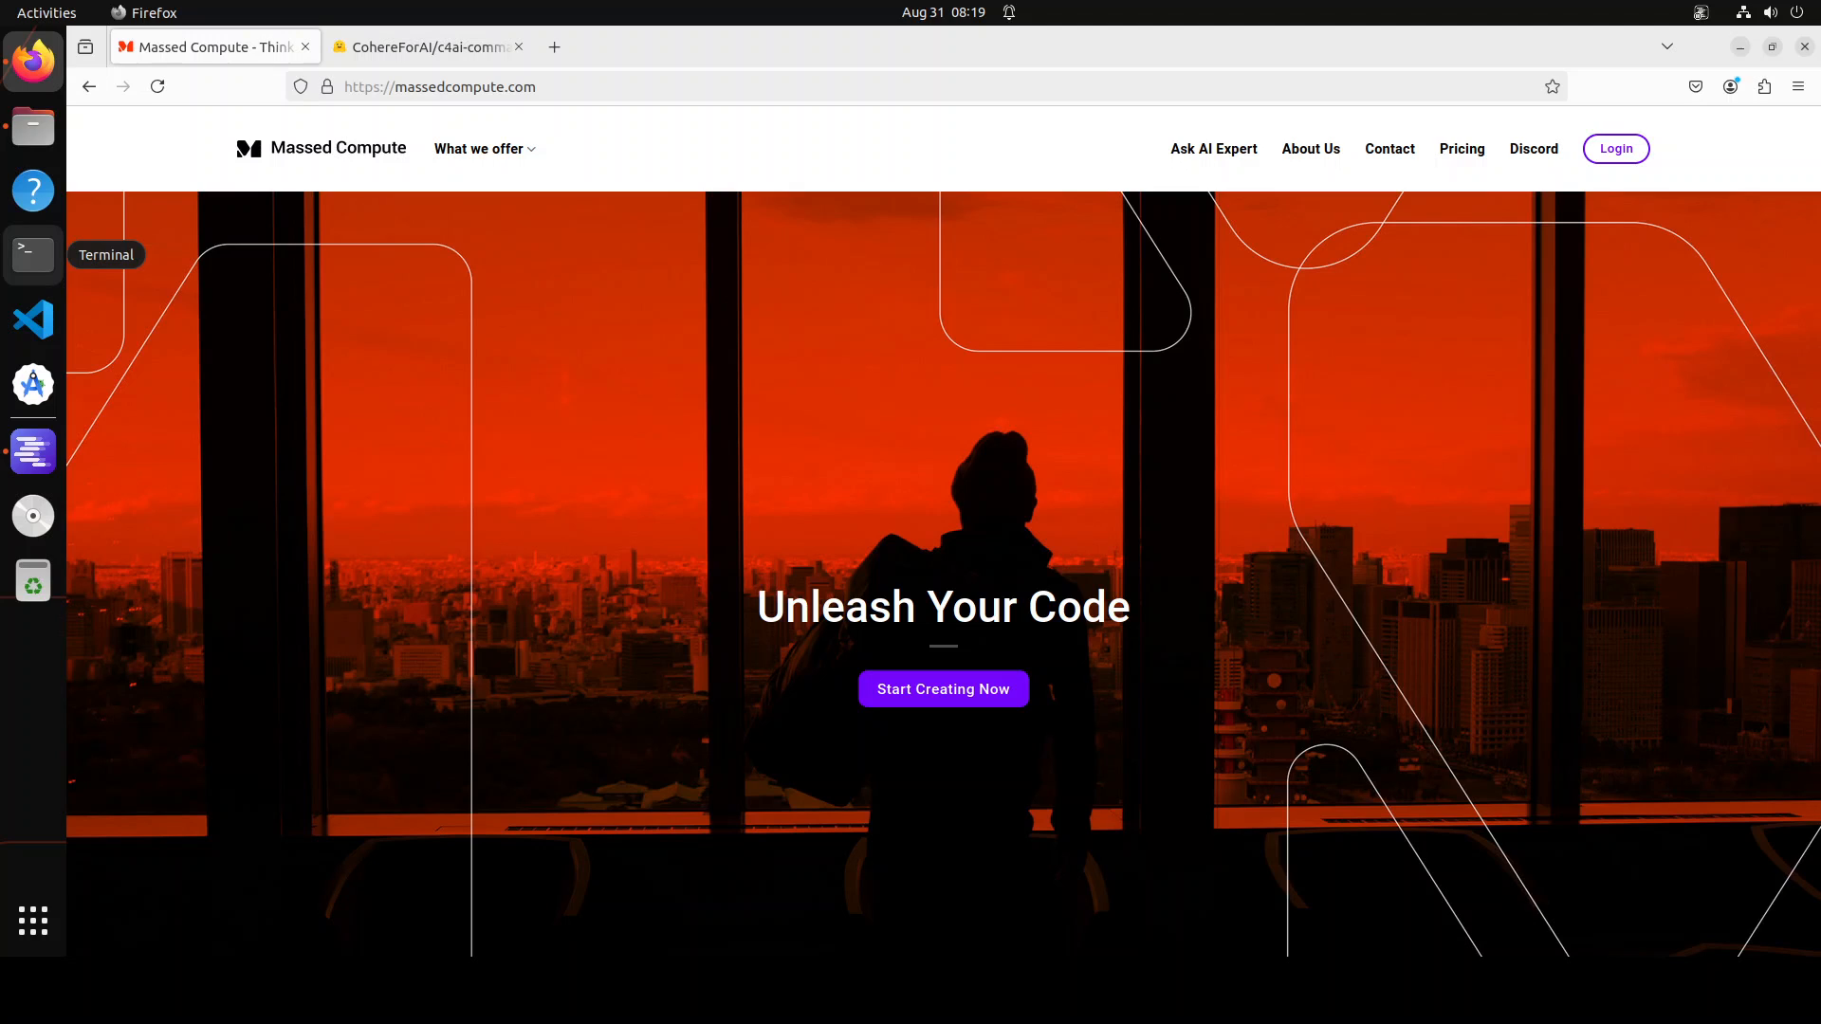
{"action": "left_click", "coordinate": [427, 46]}
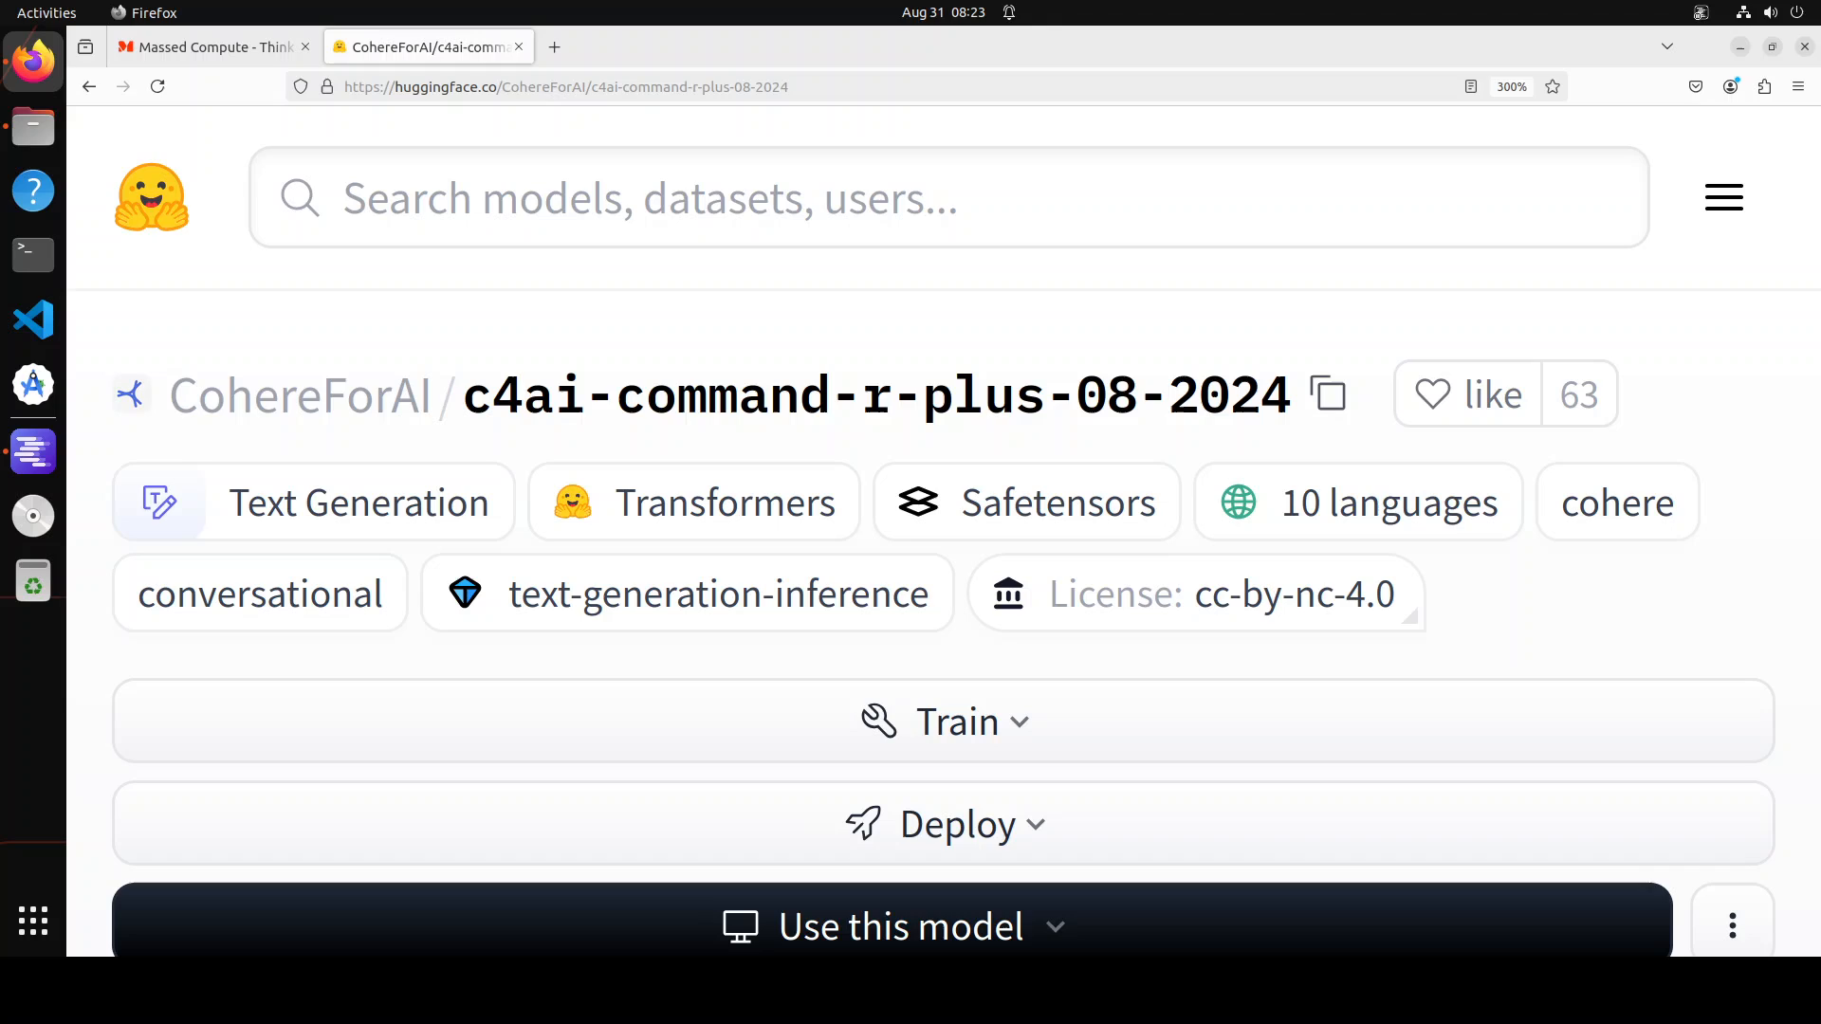
{"action": "mouse_move", "coordinate": [32, 451]}
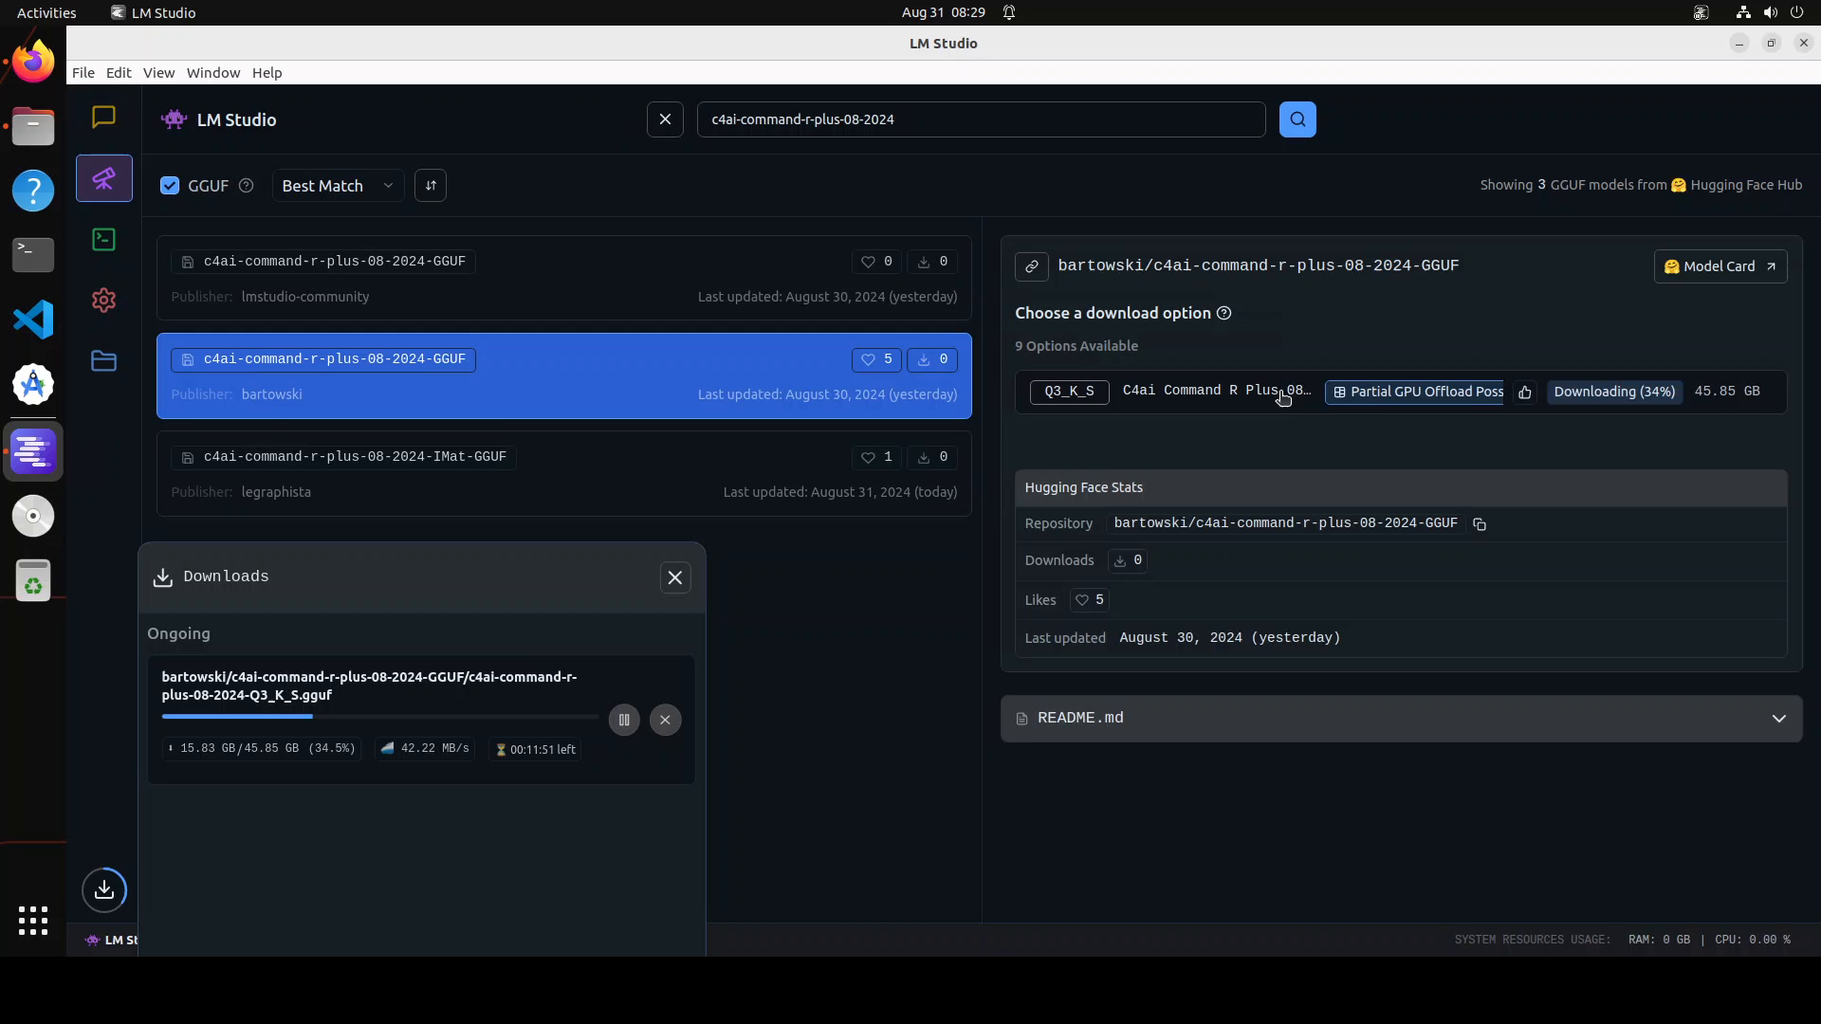
Step: Show the nine bartowski quantization options while Q3_K_S keeps downloading
{"action": "left_click", "coordinate": [1209, 391]}
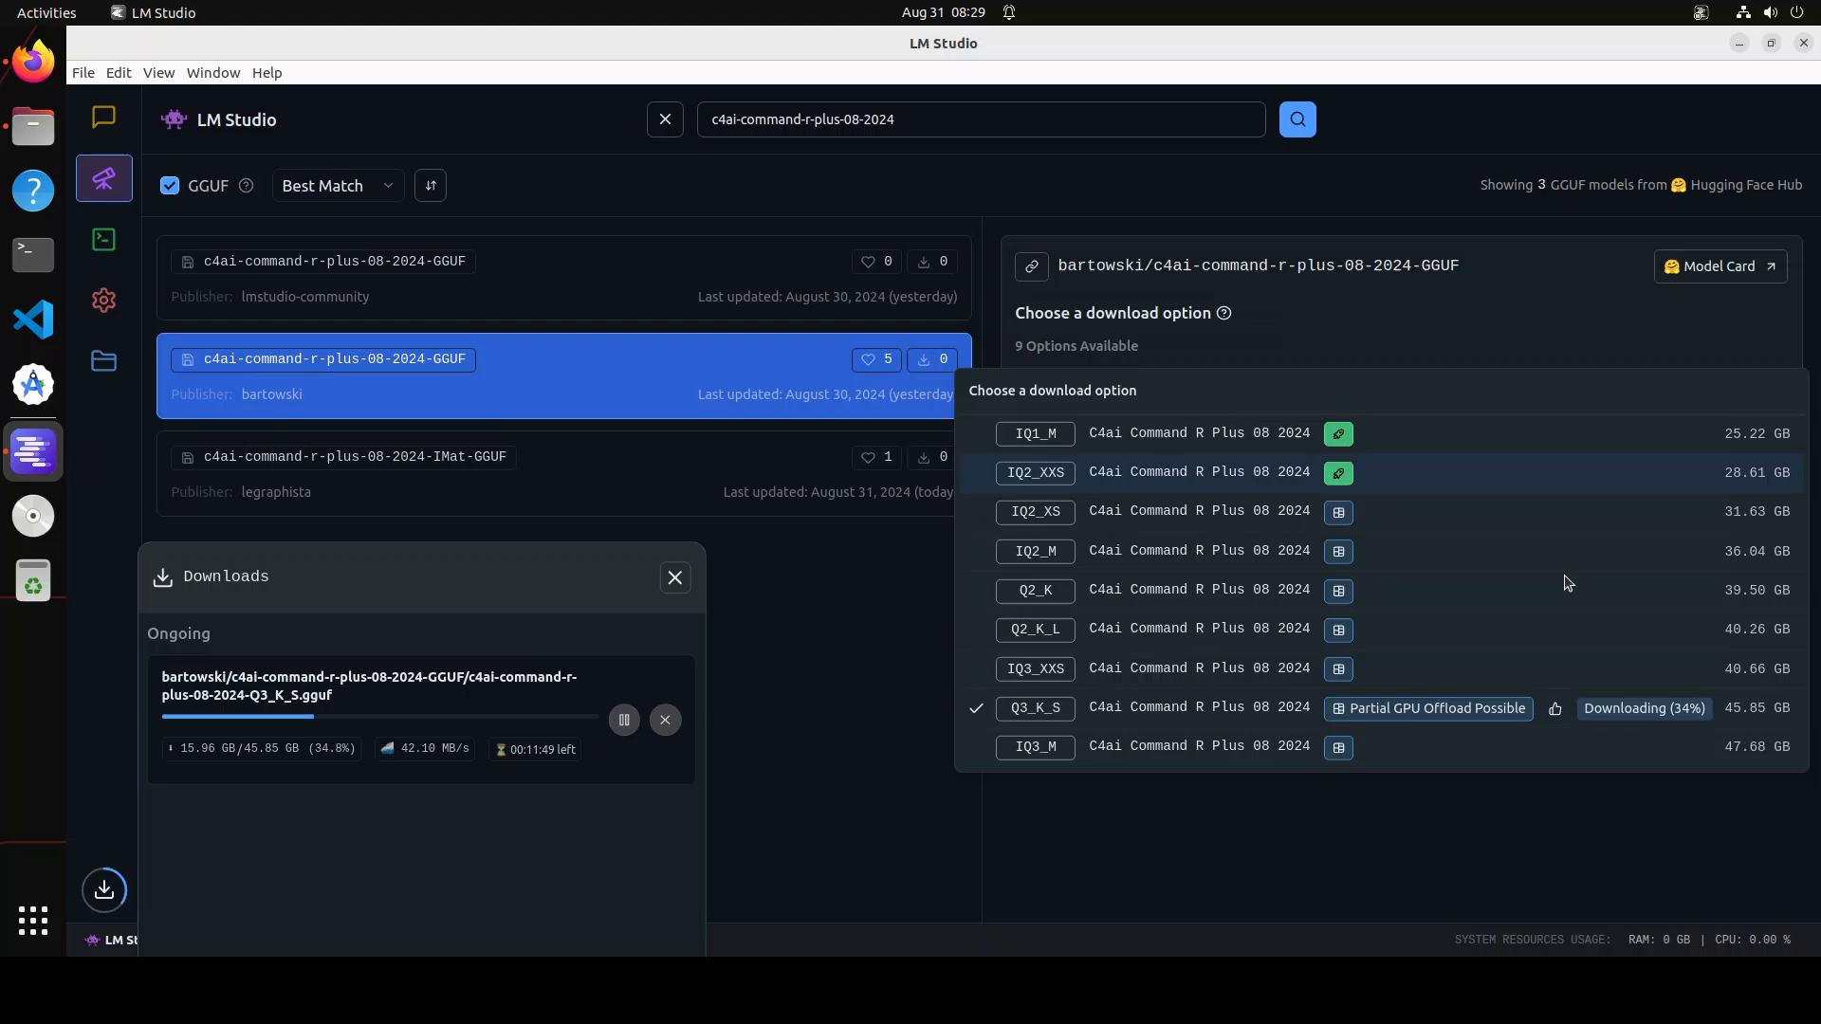
{"action": "mouse_move", "coordinate": [1559, 728]}
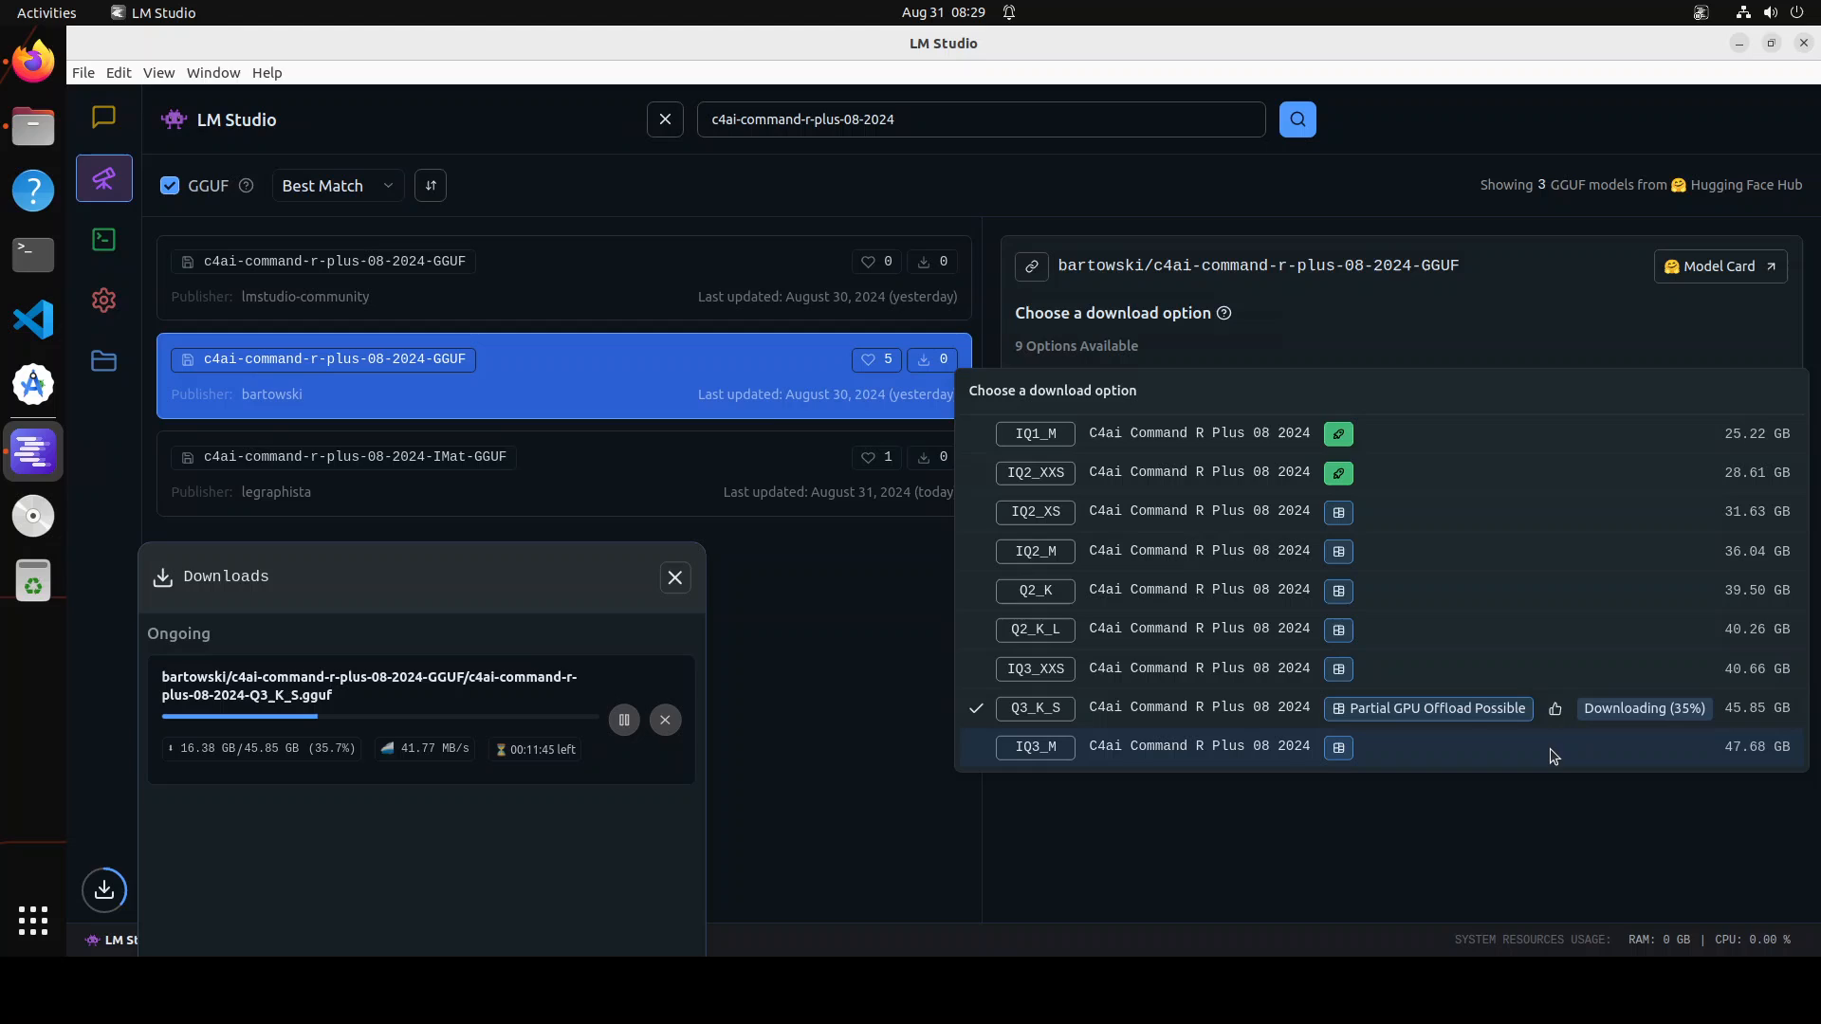
{"action": "mouse_move", "coordinate": [1555, 753]}
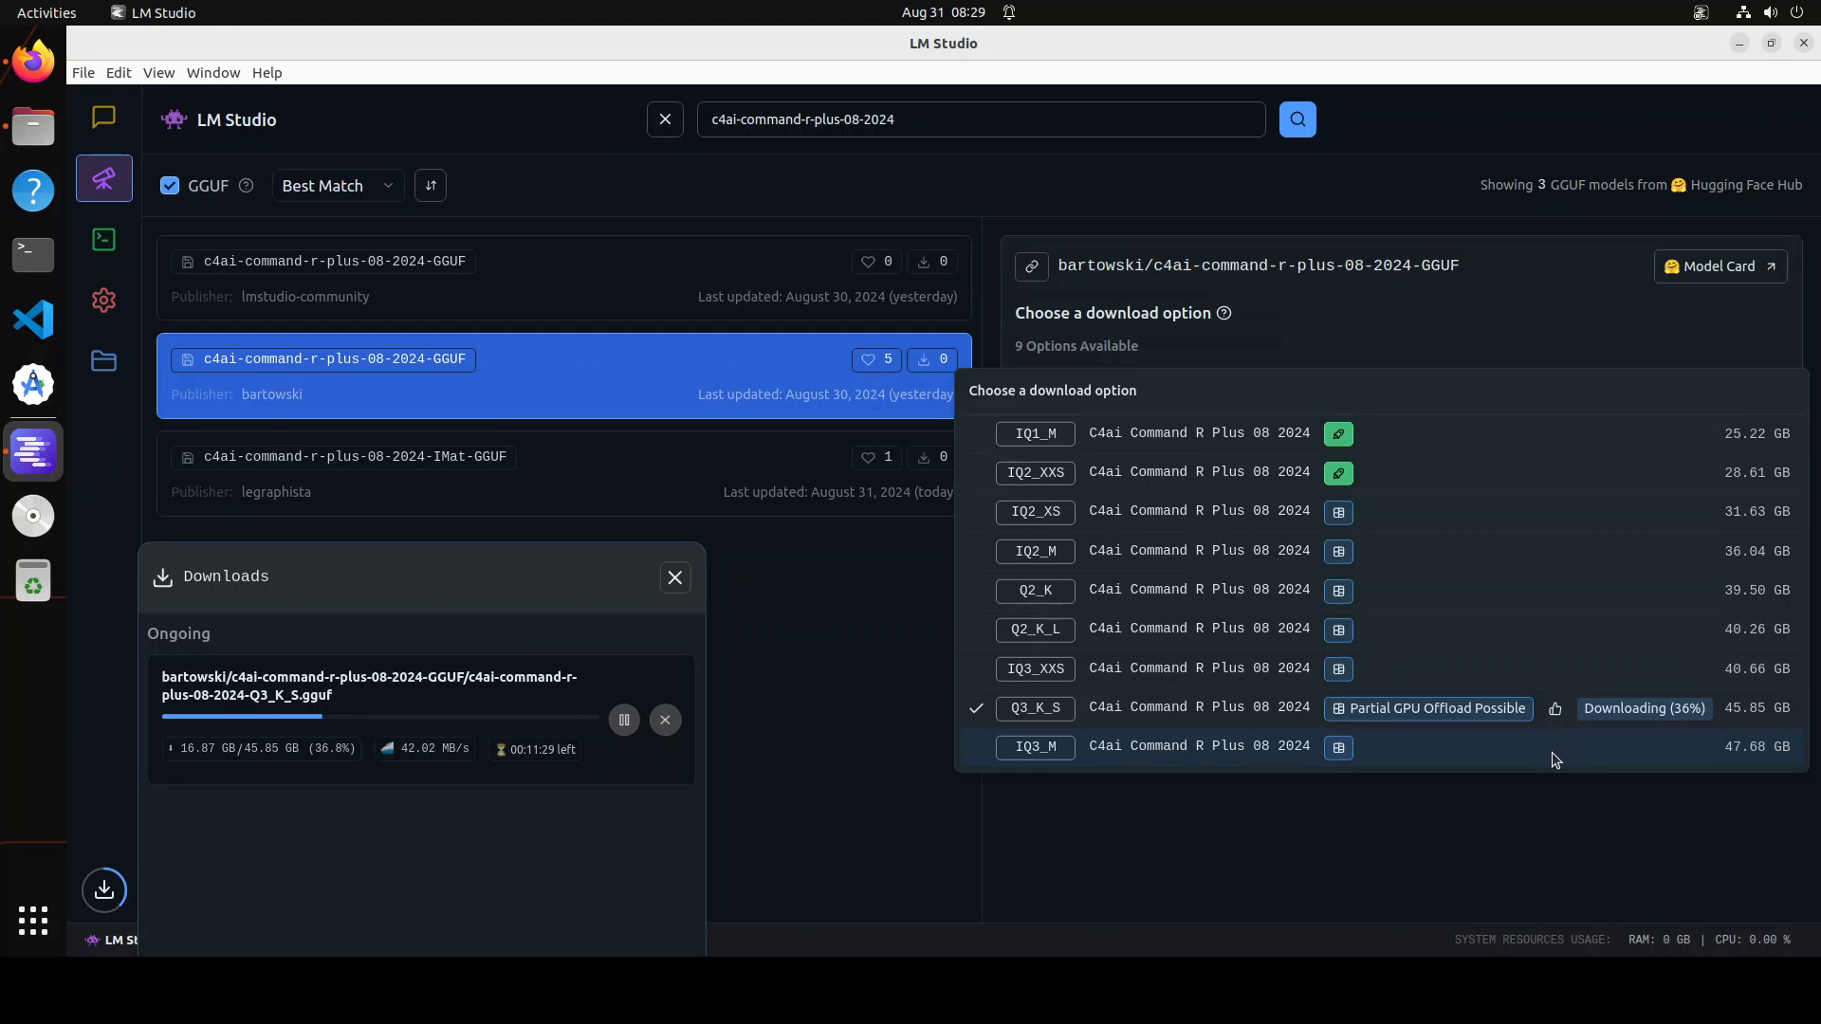
{"action": "mouse_move", "coordinate": [1533, 743]}
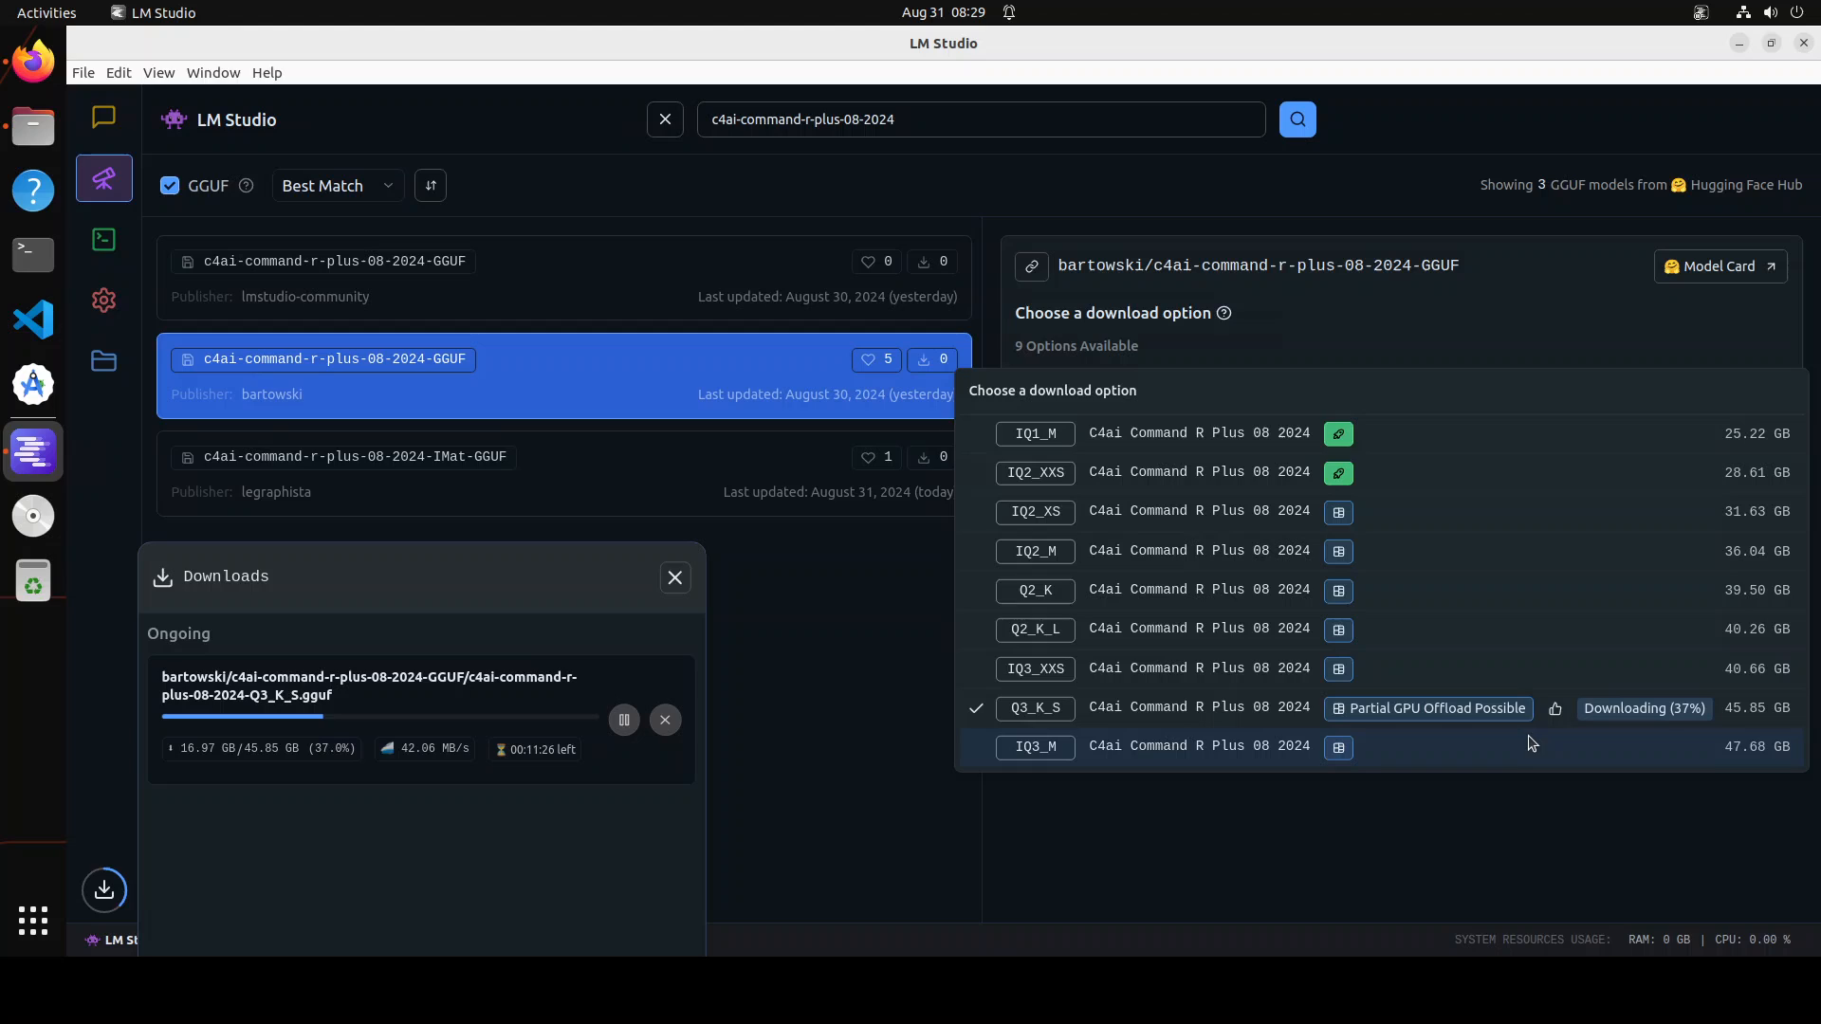
{"action": "mouse_move", "coordinate": [1493, 799]}
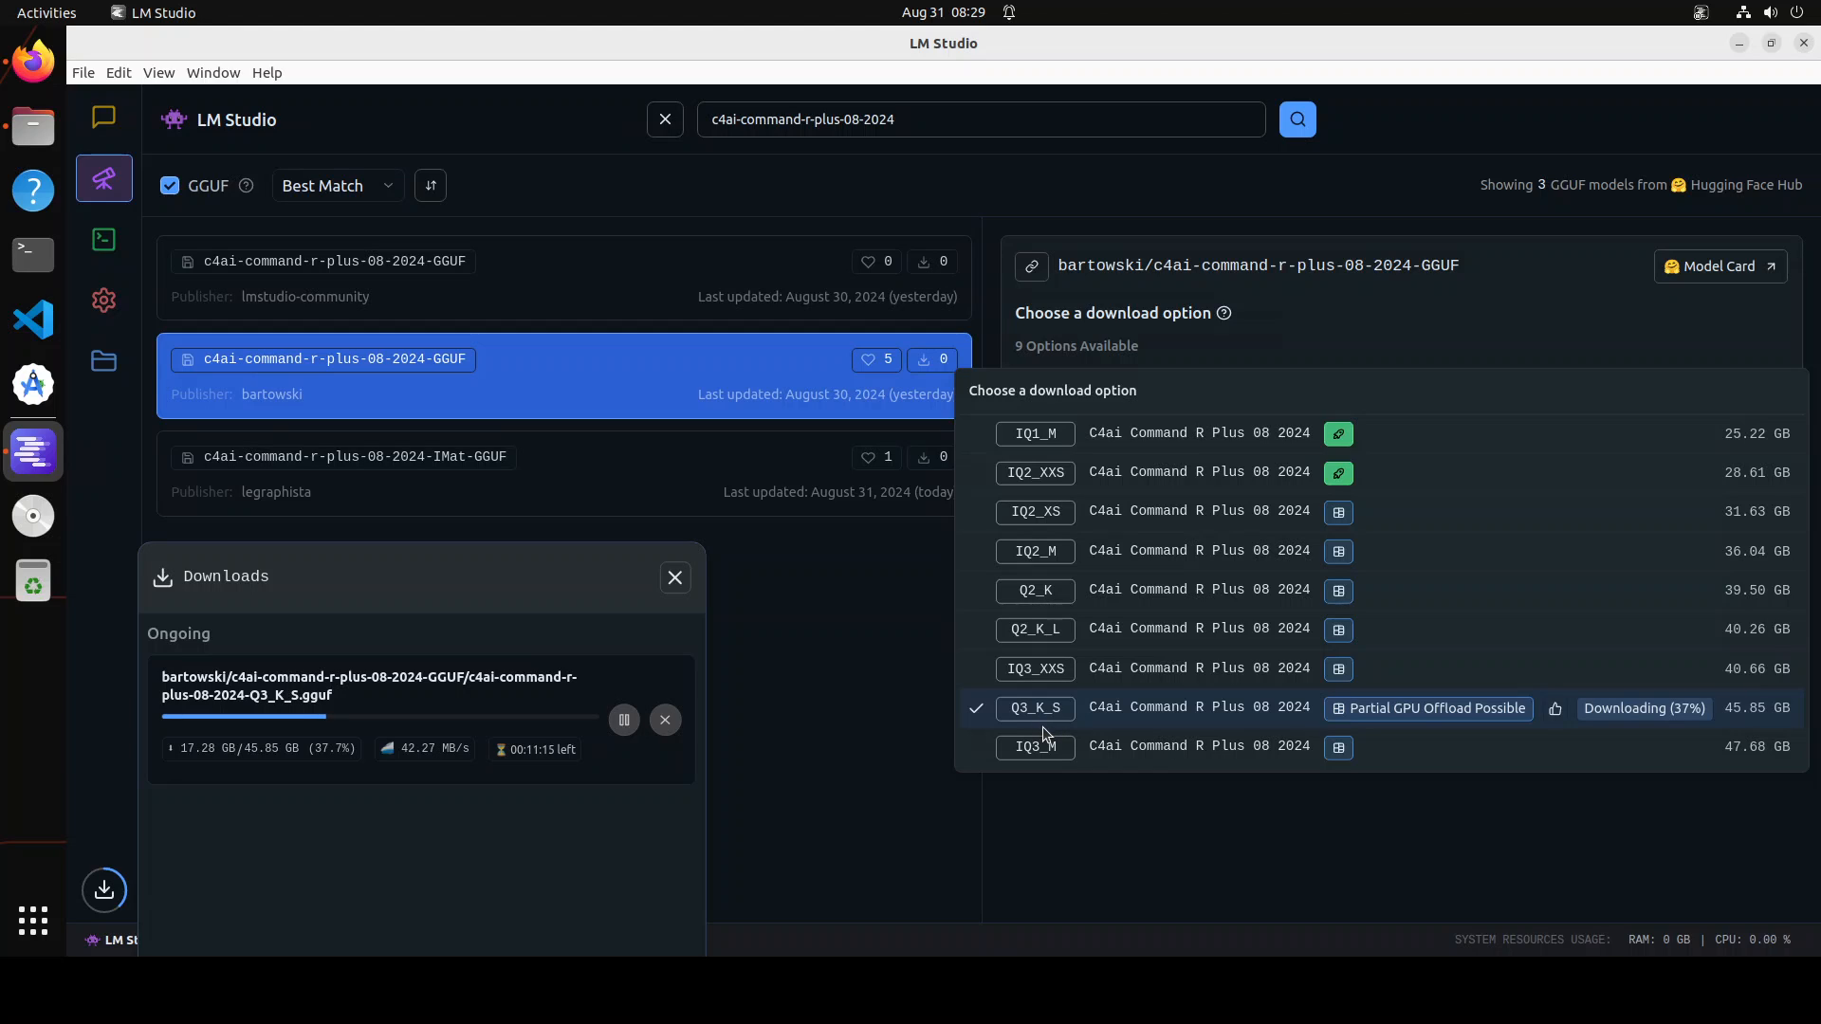
{"action": "mouse_move", "coordinate": [1419, 808]}
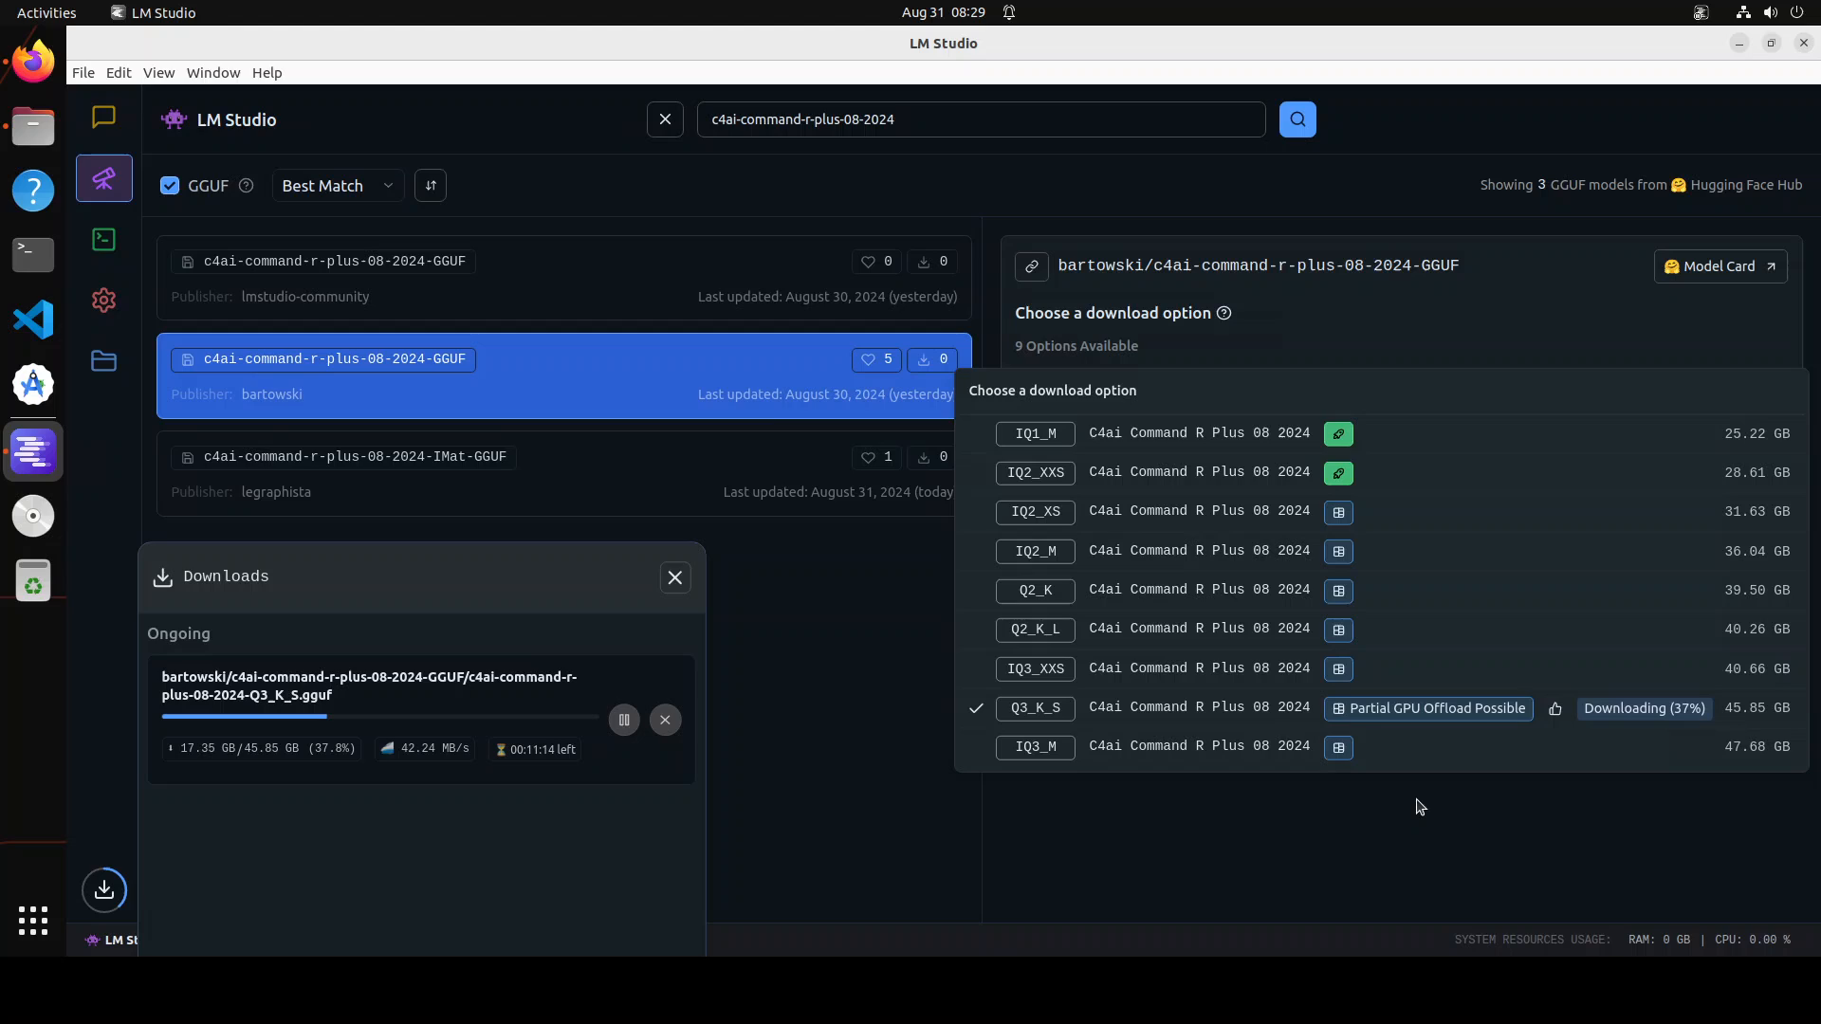
{"action": "mouse_move", "coordinate": [1398, 784]}
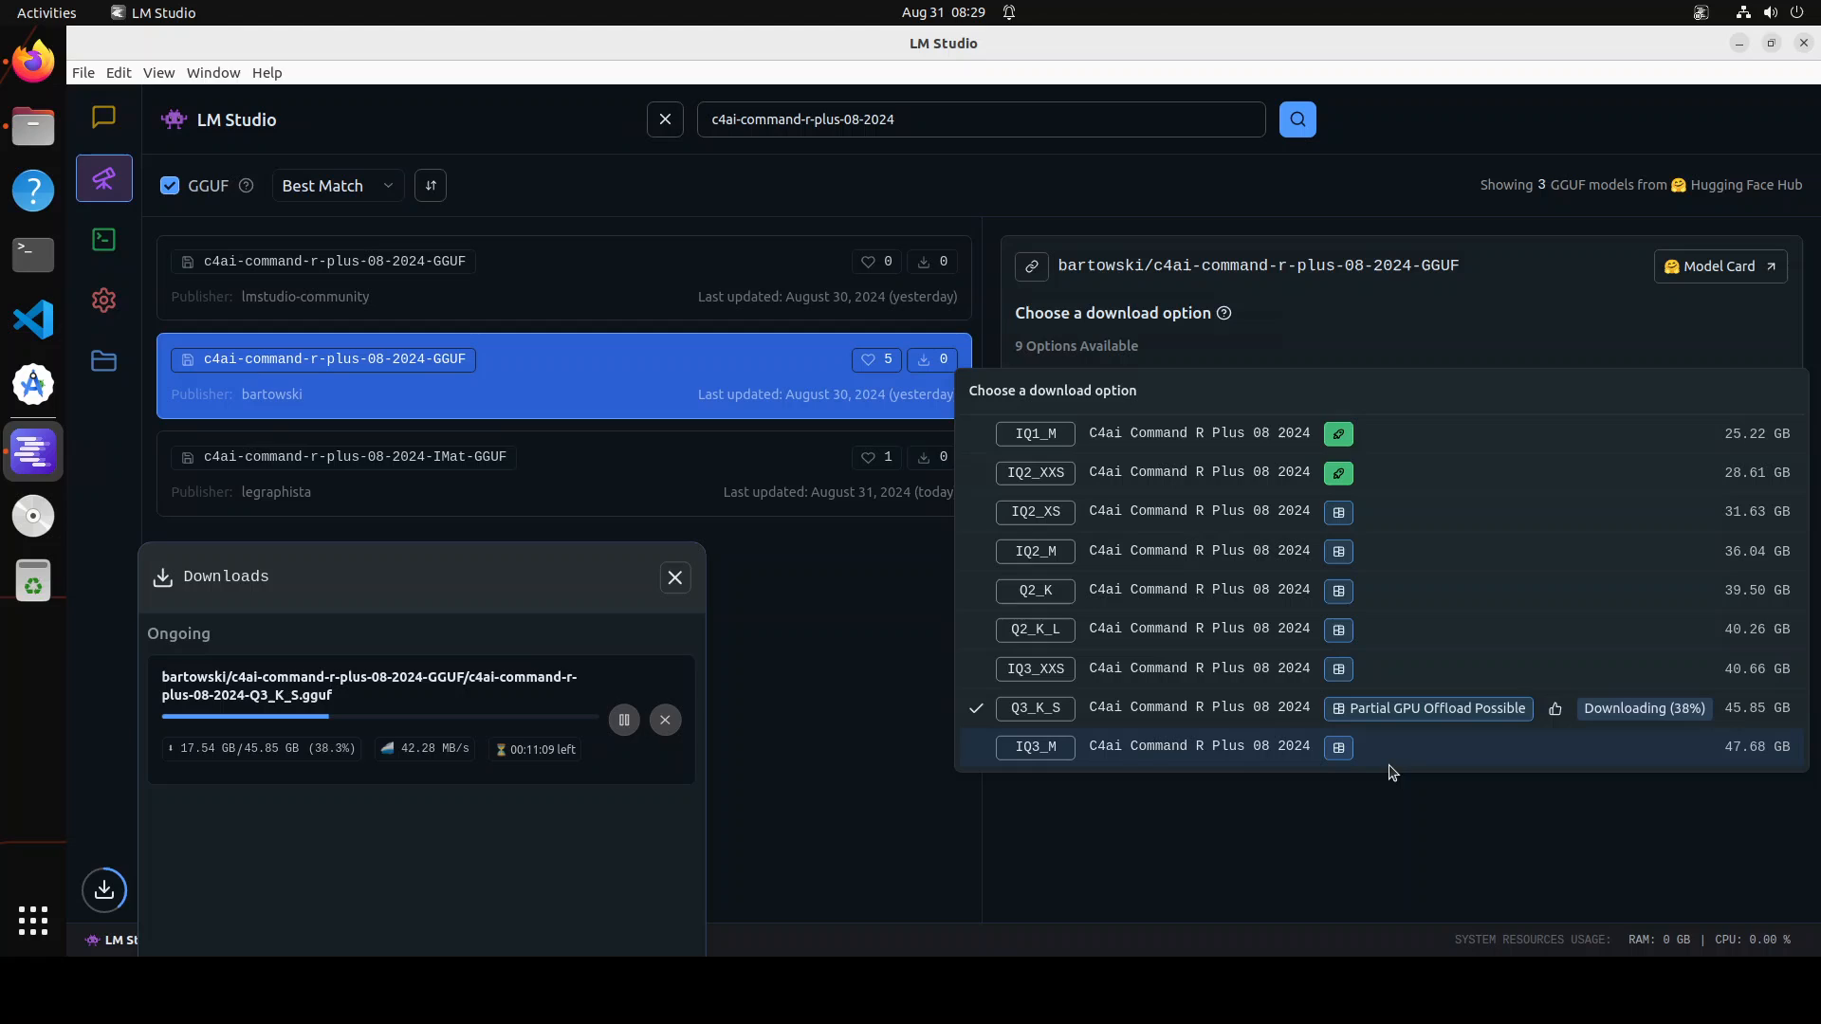
{"action": "mouse_move", "coordinate": [1482, 755]}
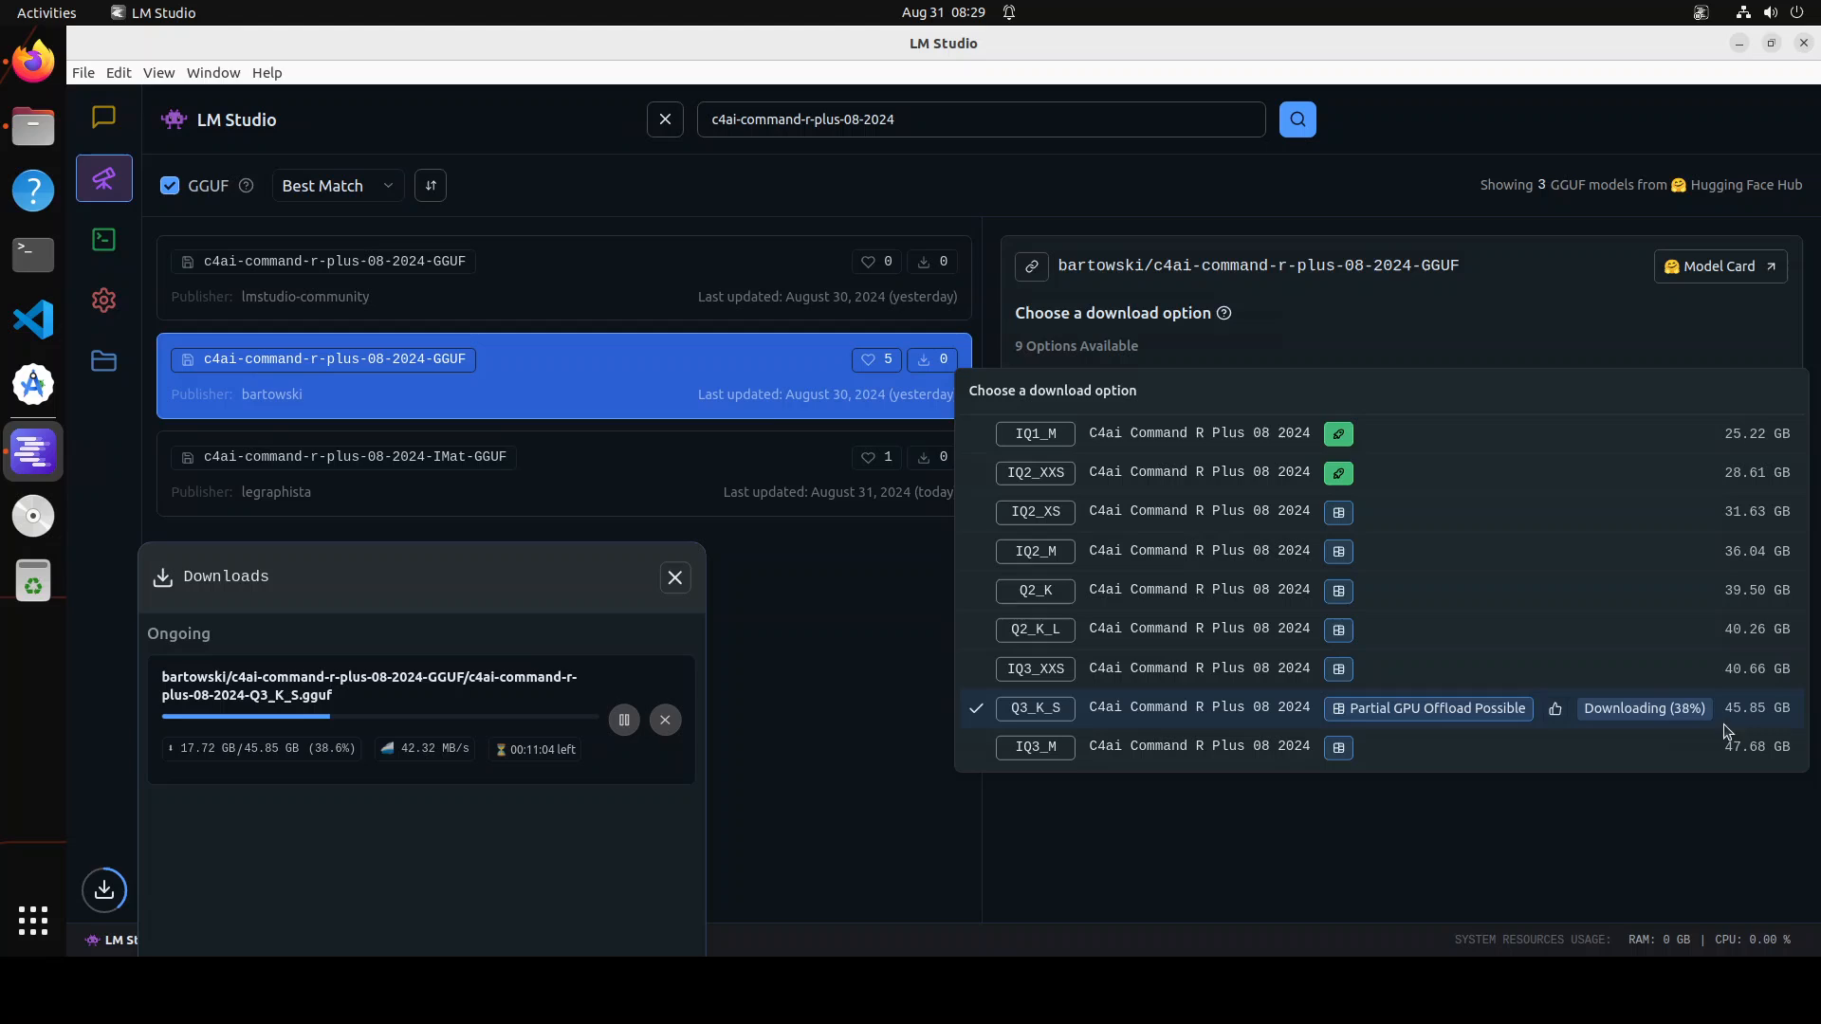
{"action": "mouse_move", "coordinate": [1788, 728]}
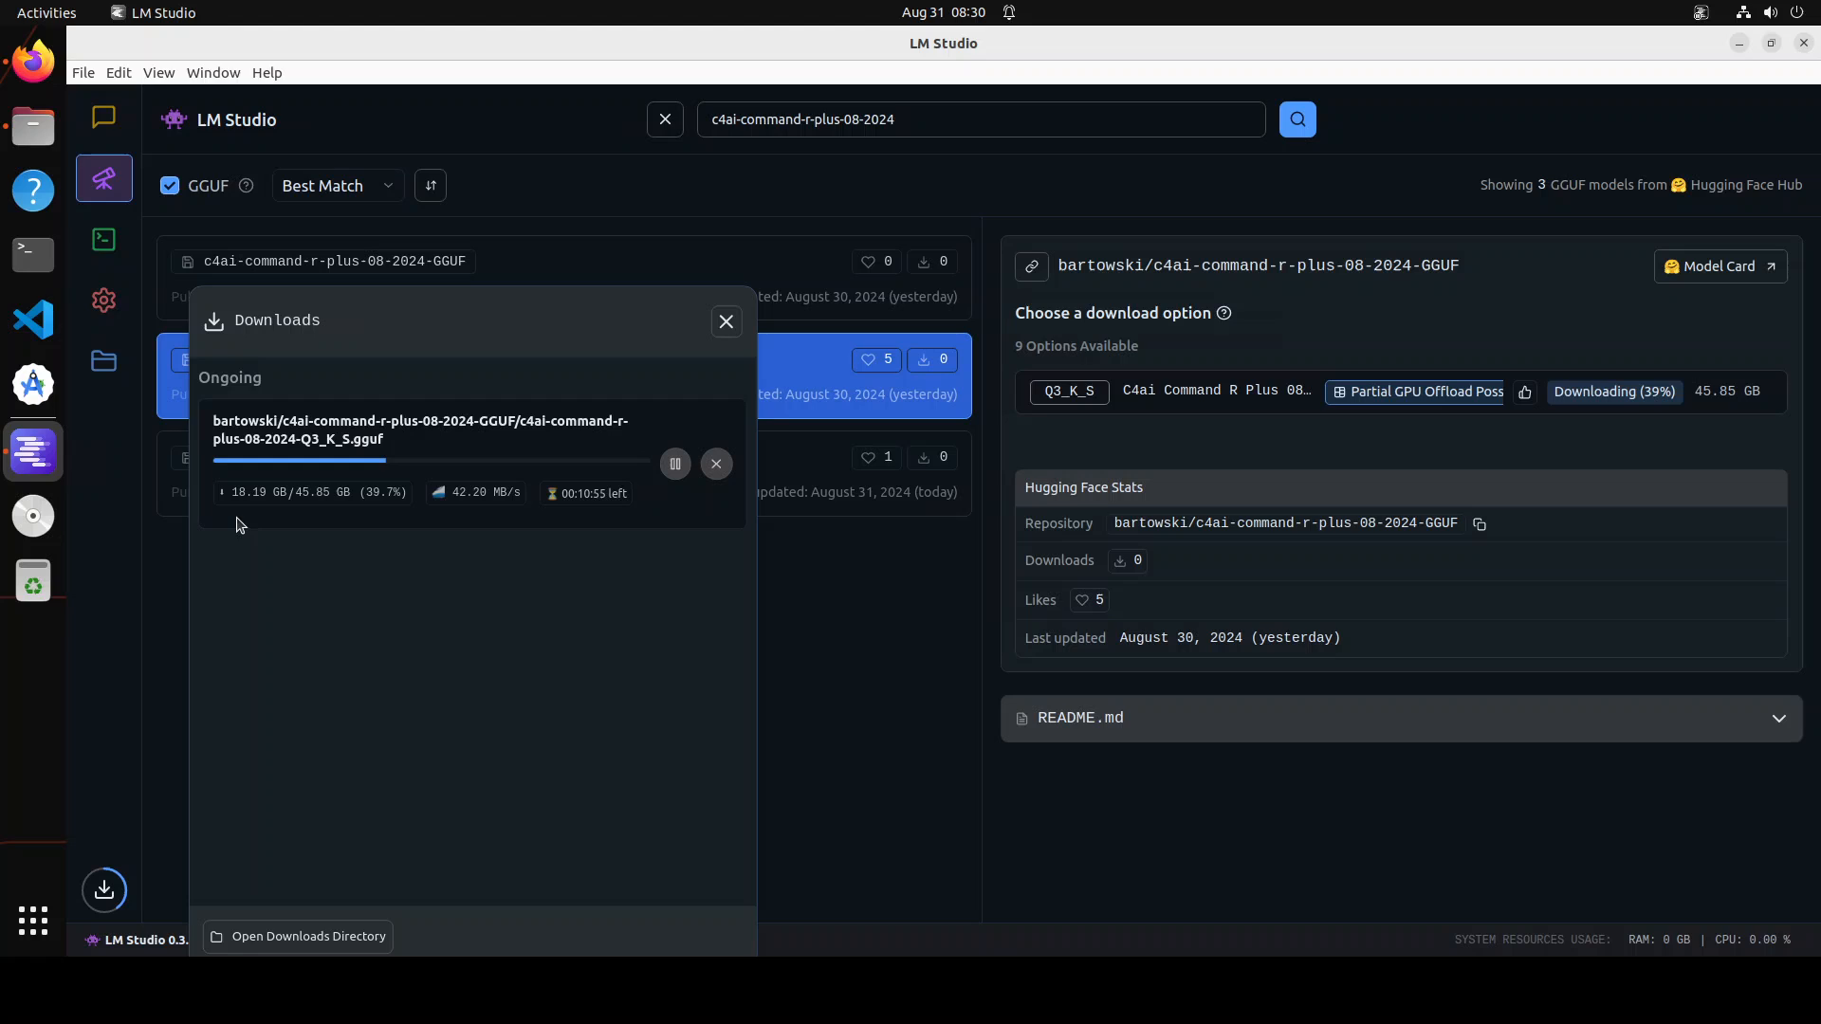
{"action": "mouse_move", "coordinate": [604, 529]}
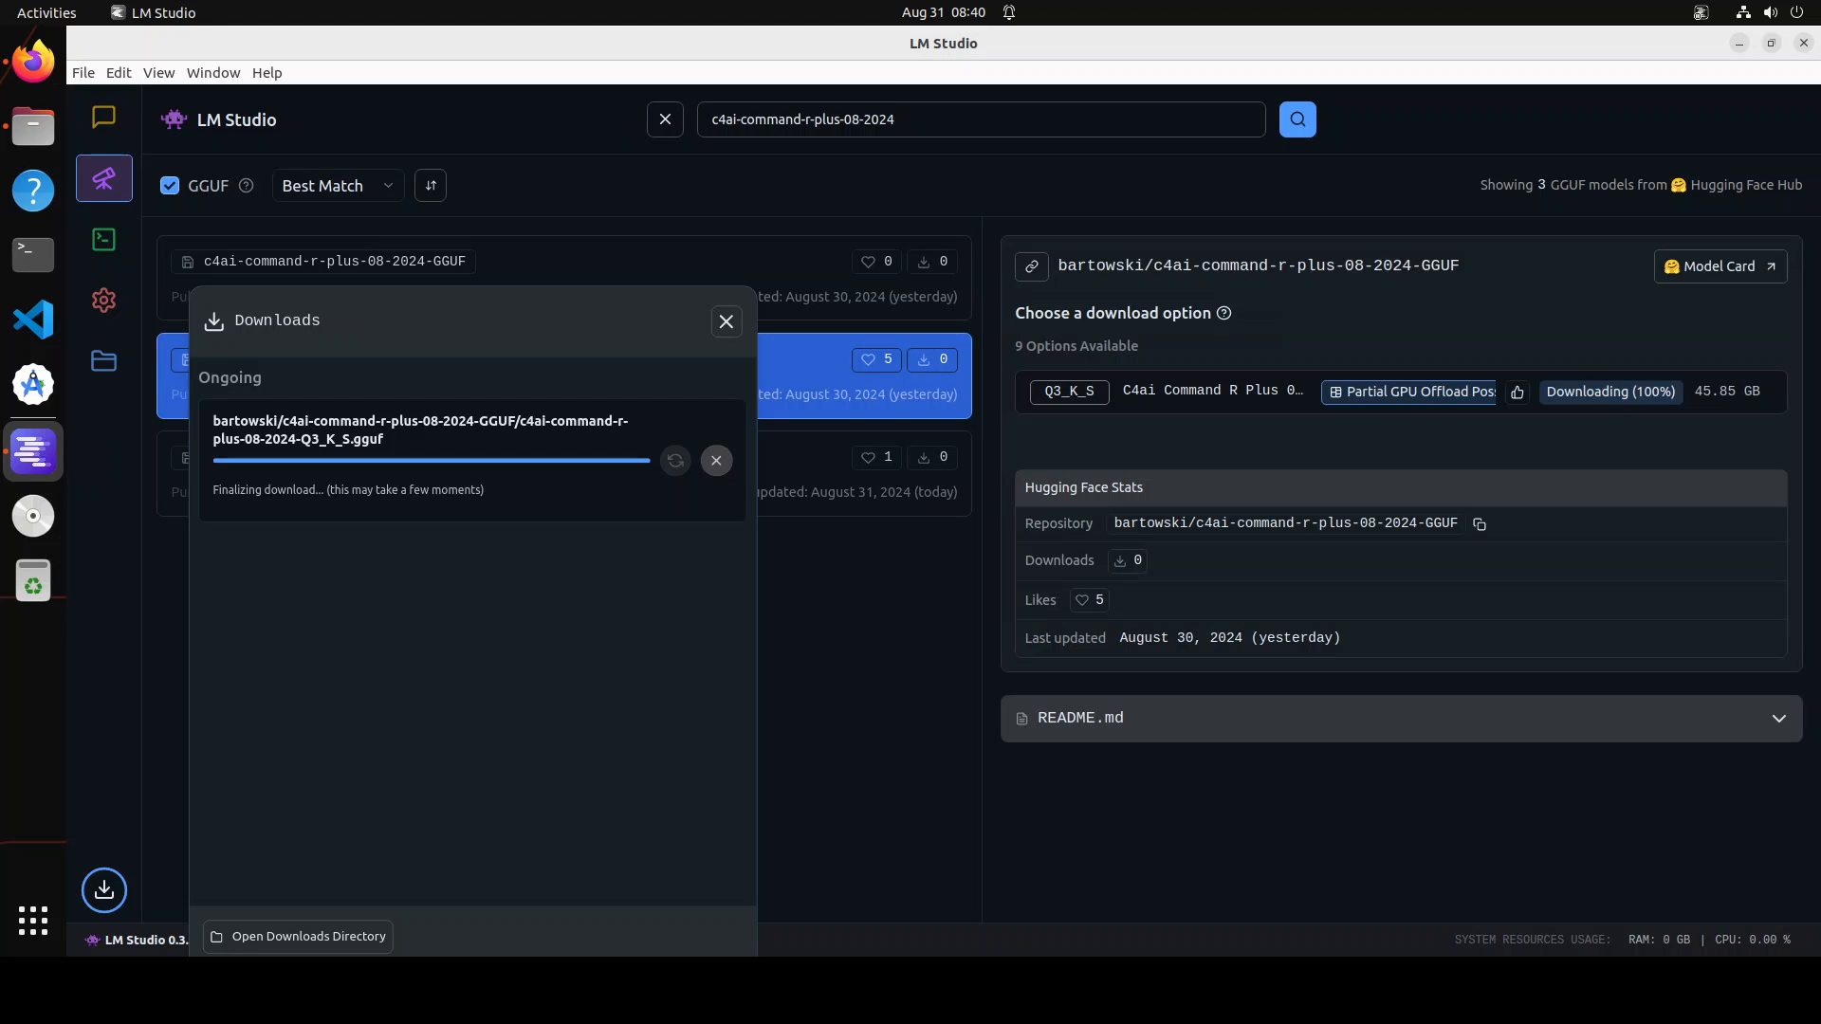
{"action": "mouse_move", "coordinate": [33, 516]}
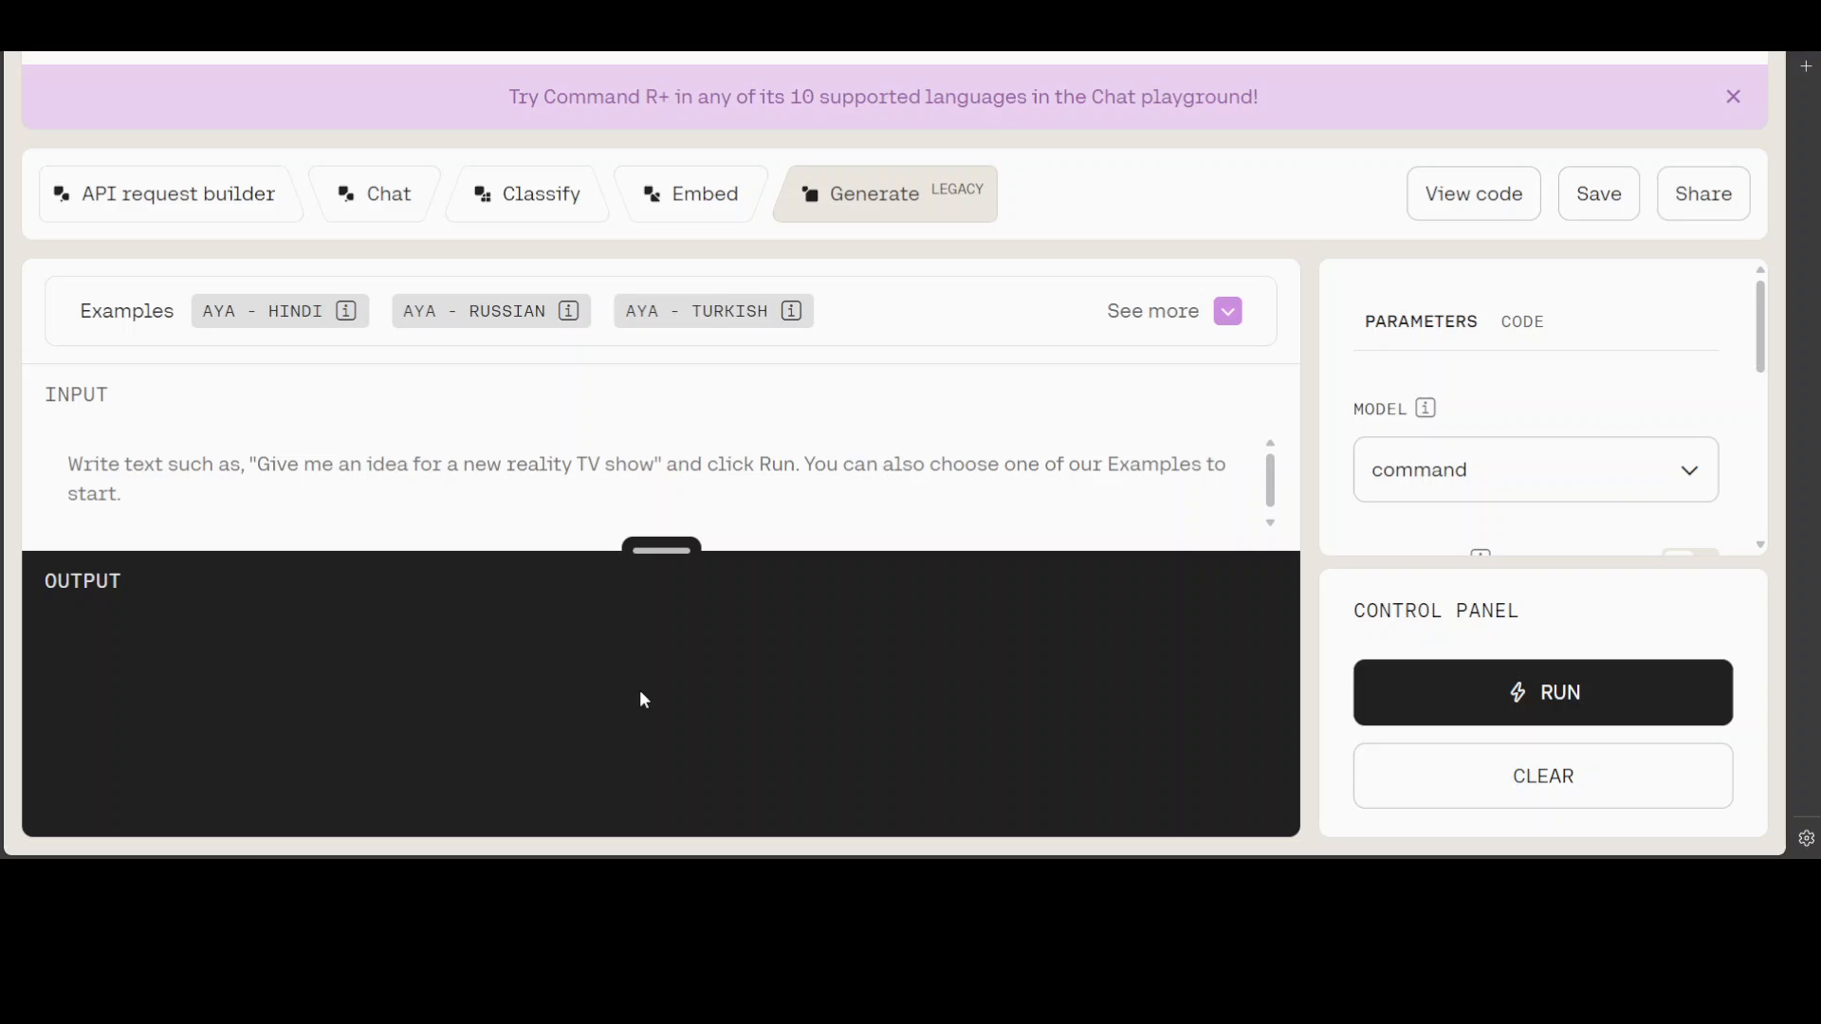
{"action": "mouse_move", "coordinate": [649, 679]}
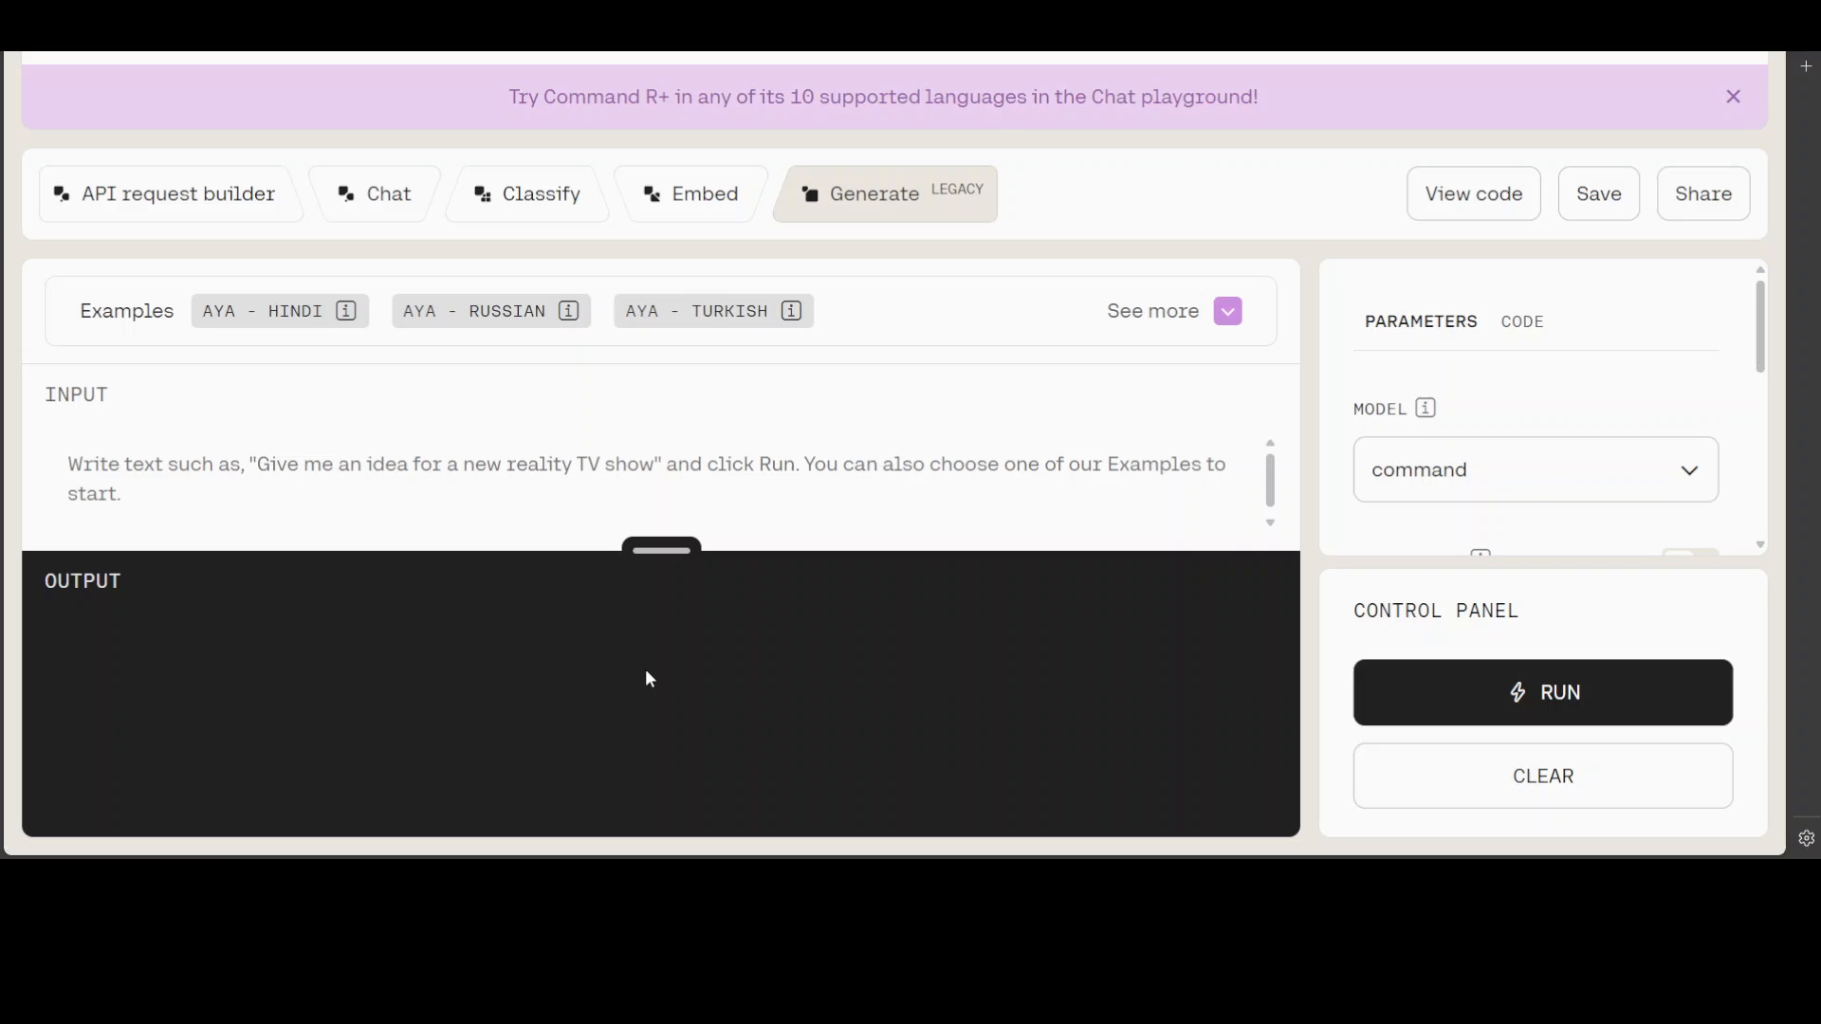
{"action": "mouse_move", "coordinate": [915, 643]}
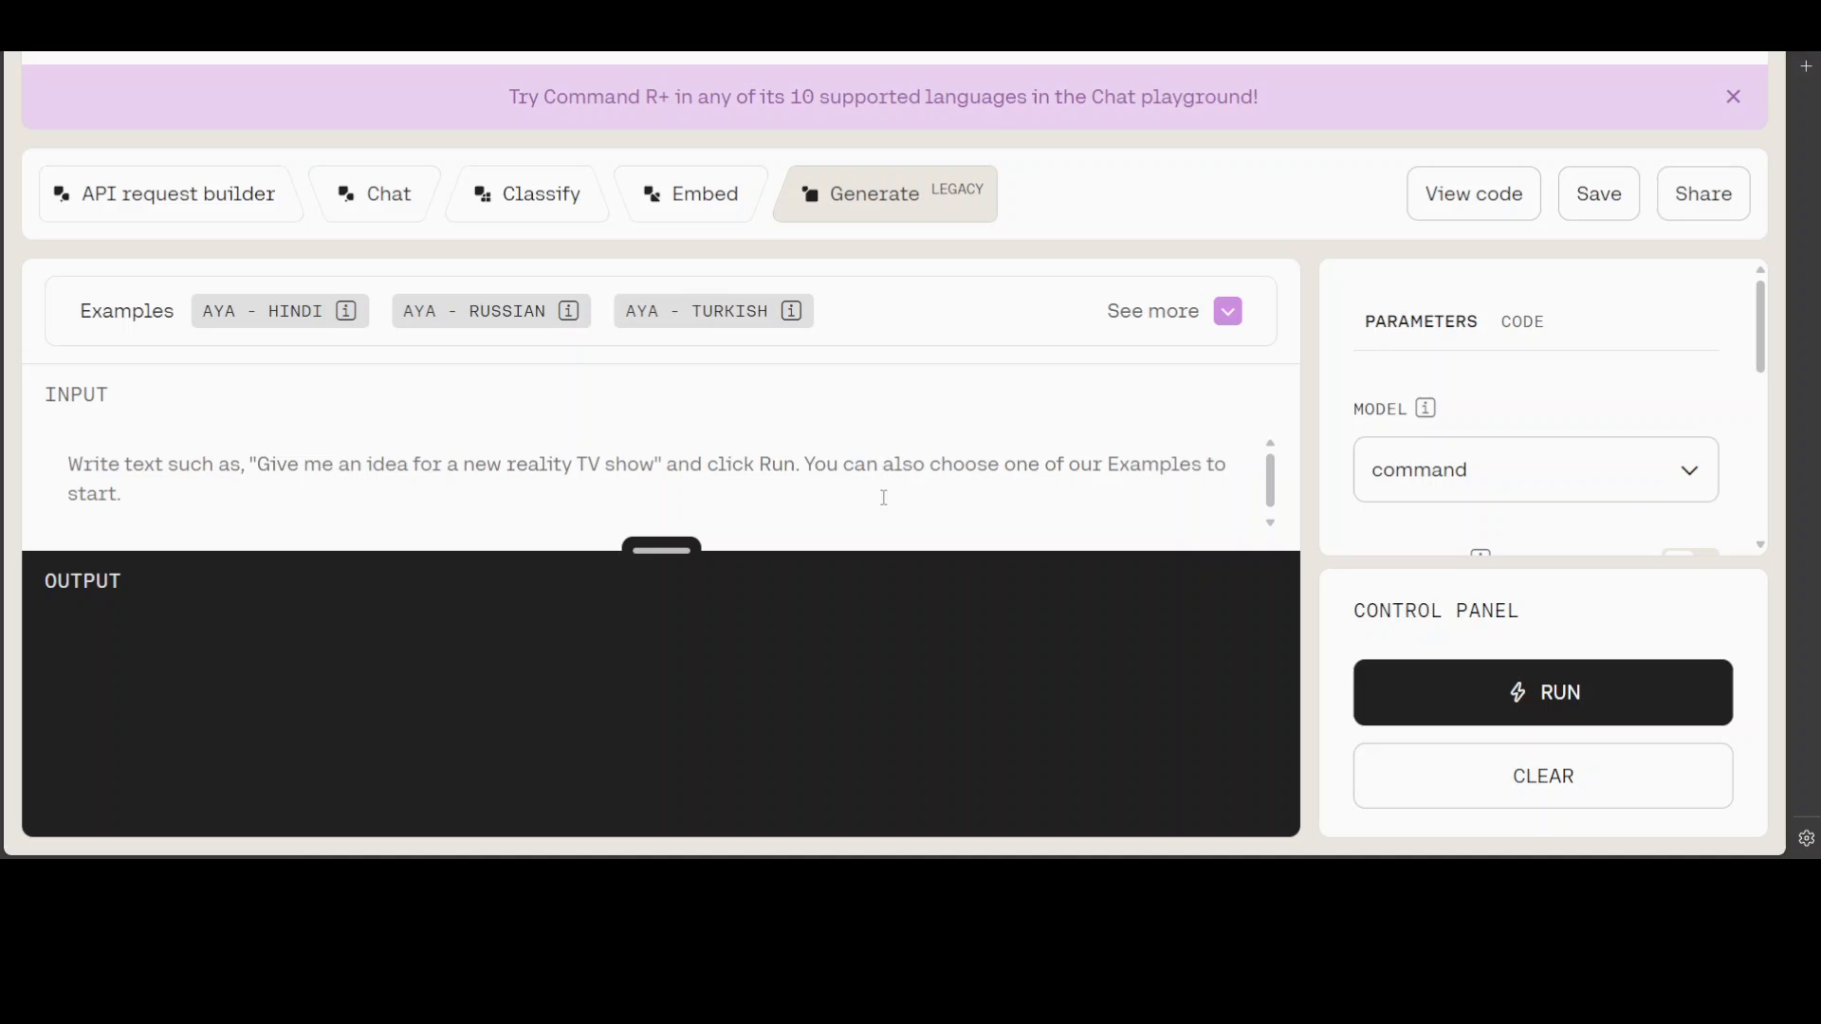
{"action": "mouse_move", "coordinate": [1481, 549]}
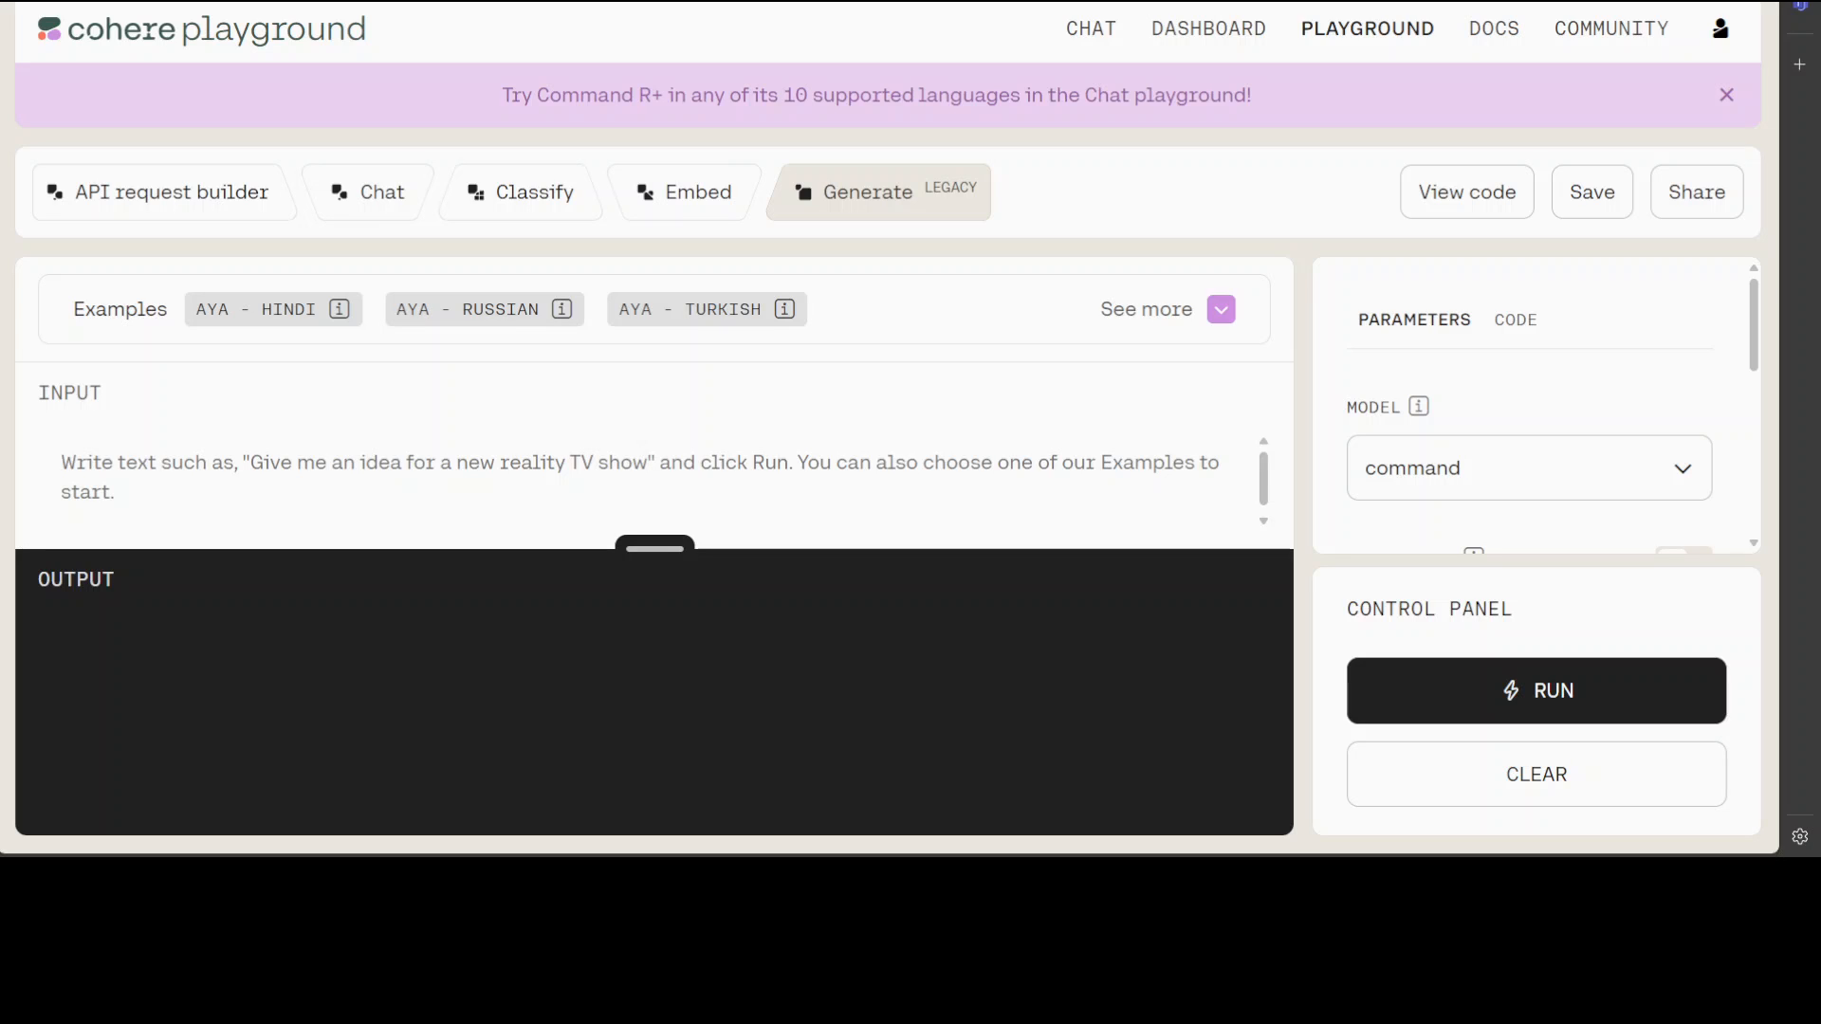
Step: List the available Generate models: c4ai-aya-23-8b, command and command-light
{"action": "left_click", "coordinate": [1529, 468]}
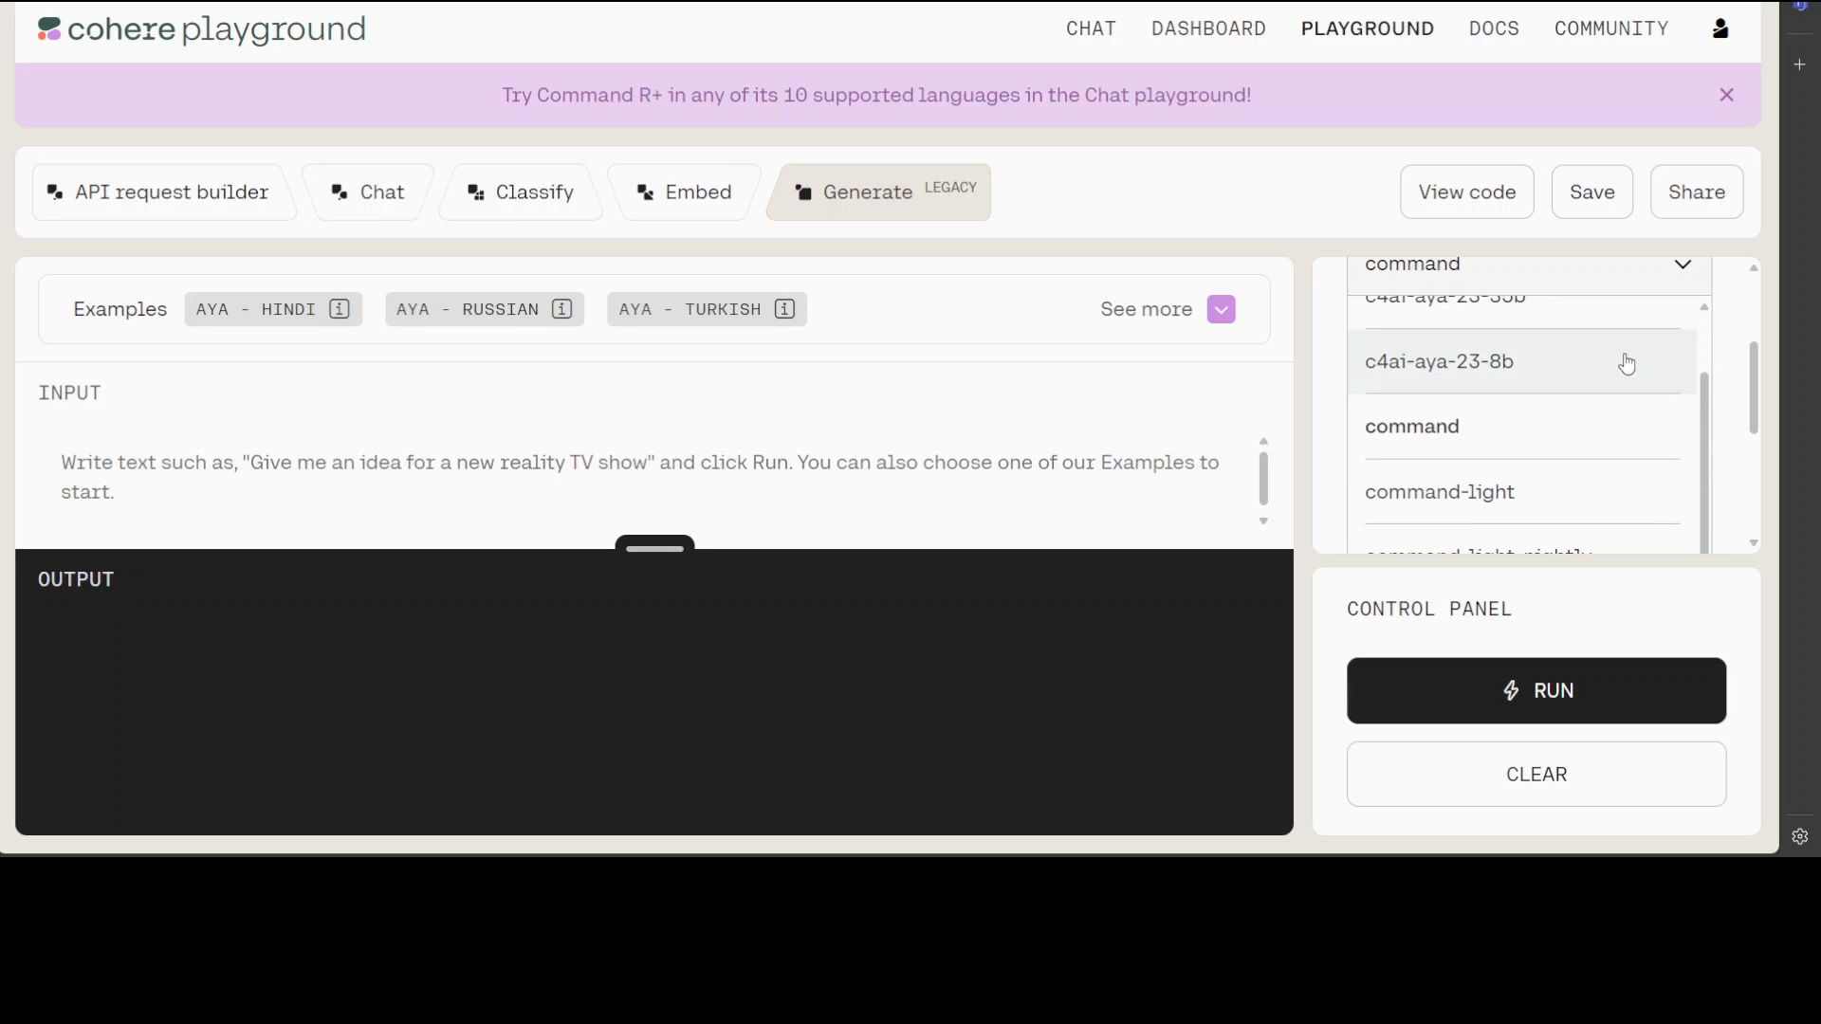
Step: Scroll the model list down to command-r-08-2024, command-r-plus and command-r-plus-08-2024
{"action": "scroll", "scroll_direction": "down", "scroll_amount": 3}
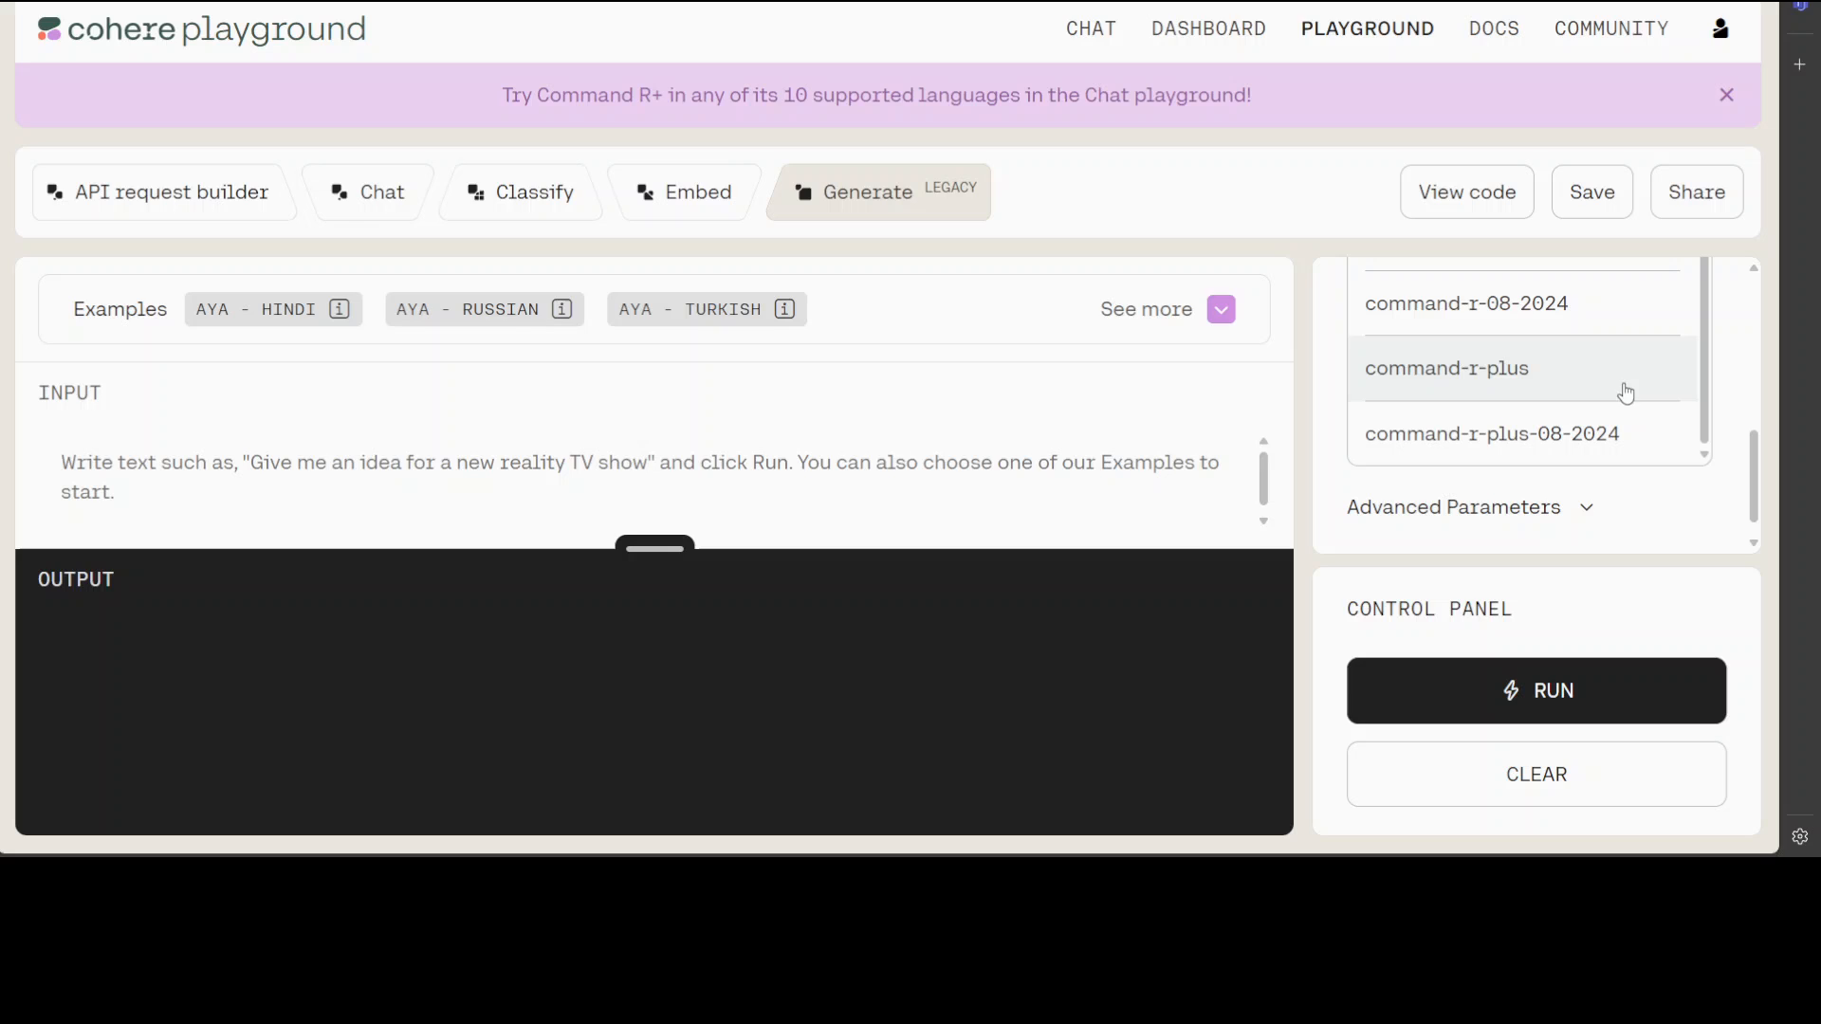
{"action": "mouse_move", "coordinate": [1491, 433]}
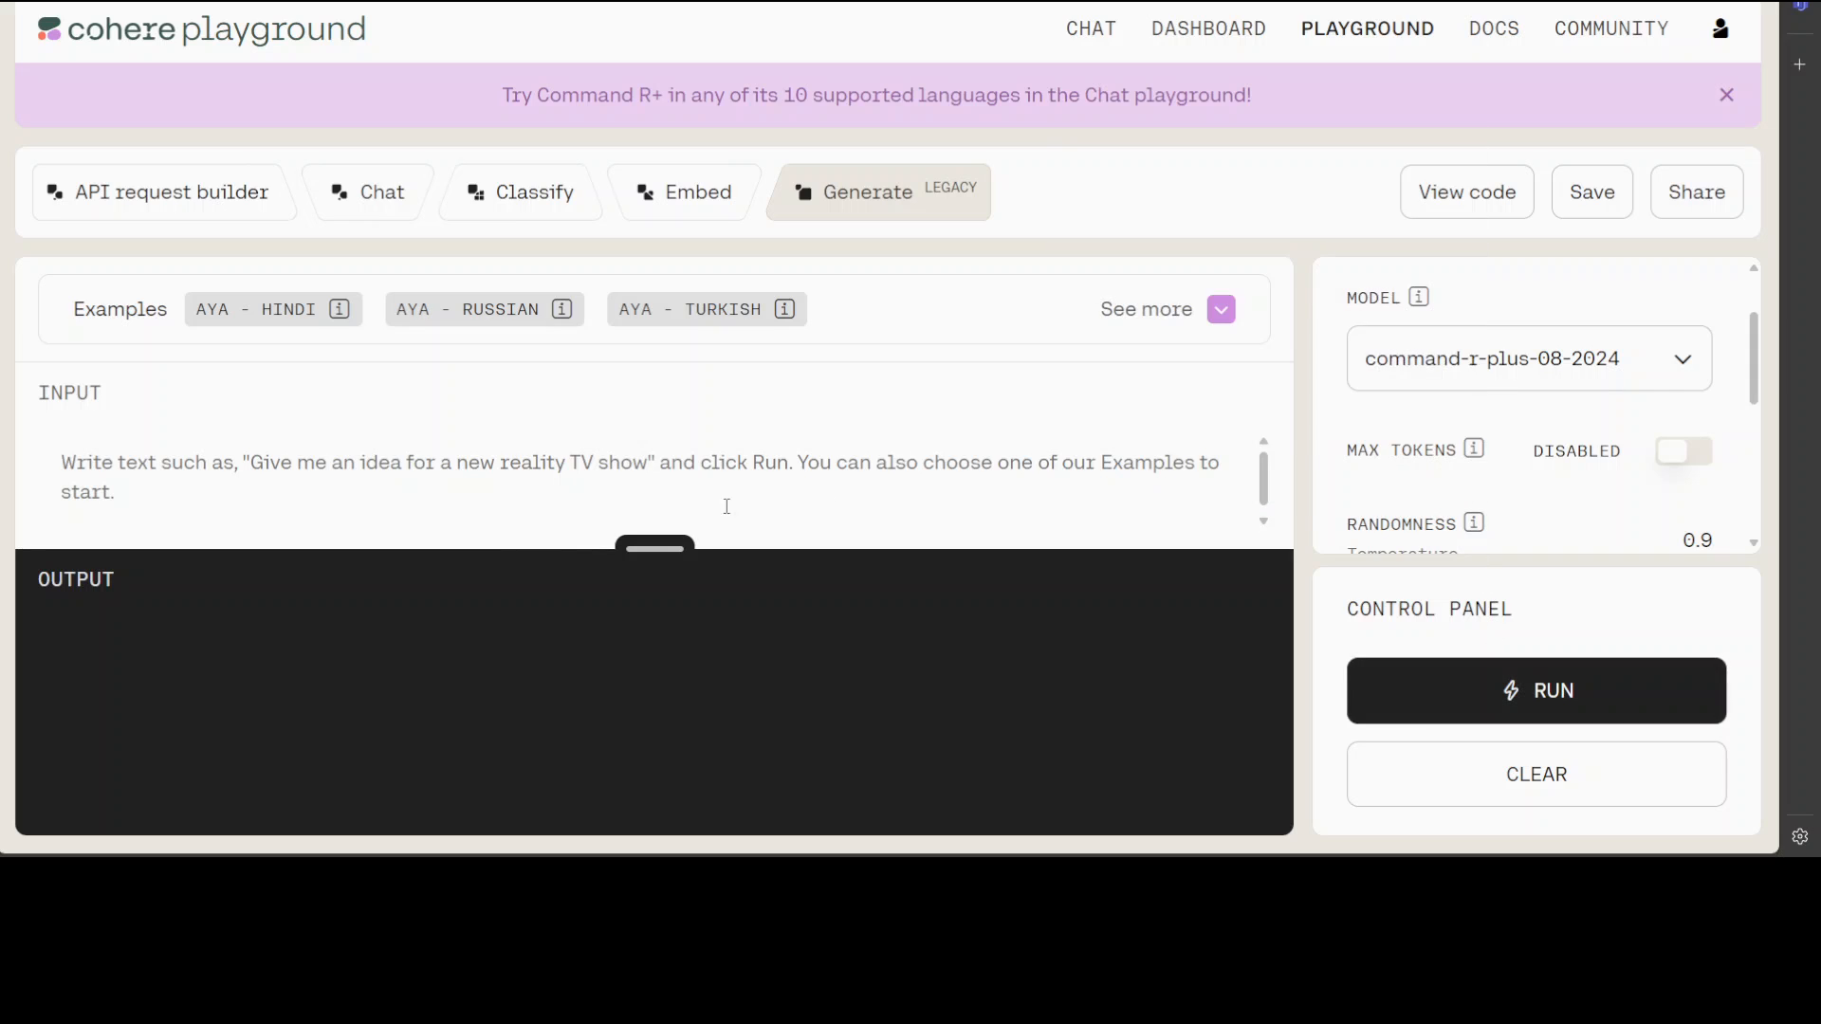
{"action": "mouse_move", "coordinate": [667, 664]}
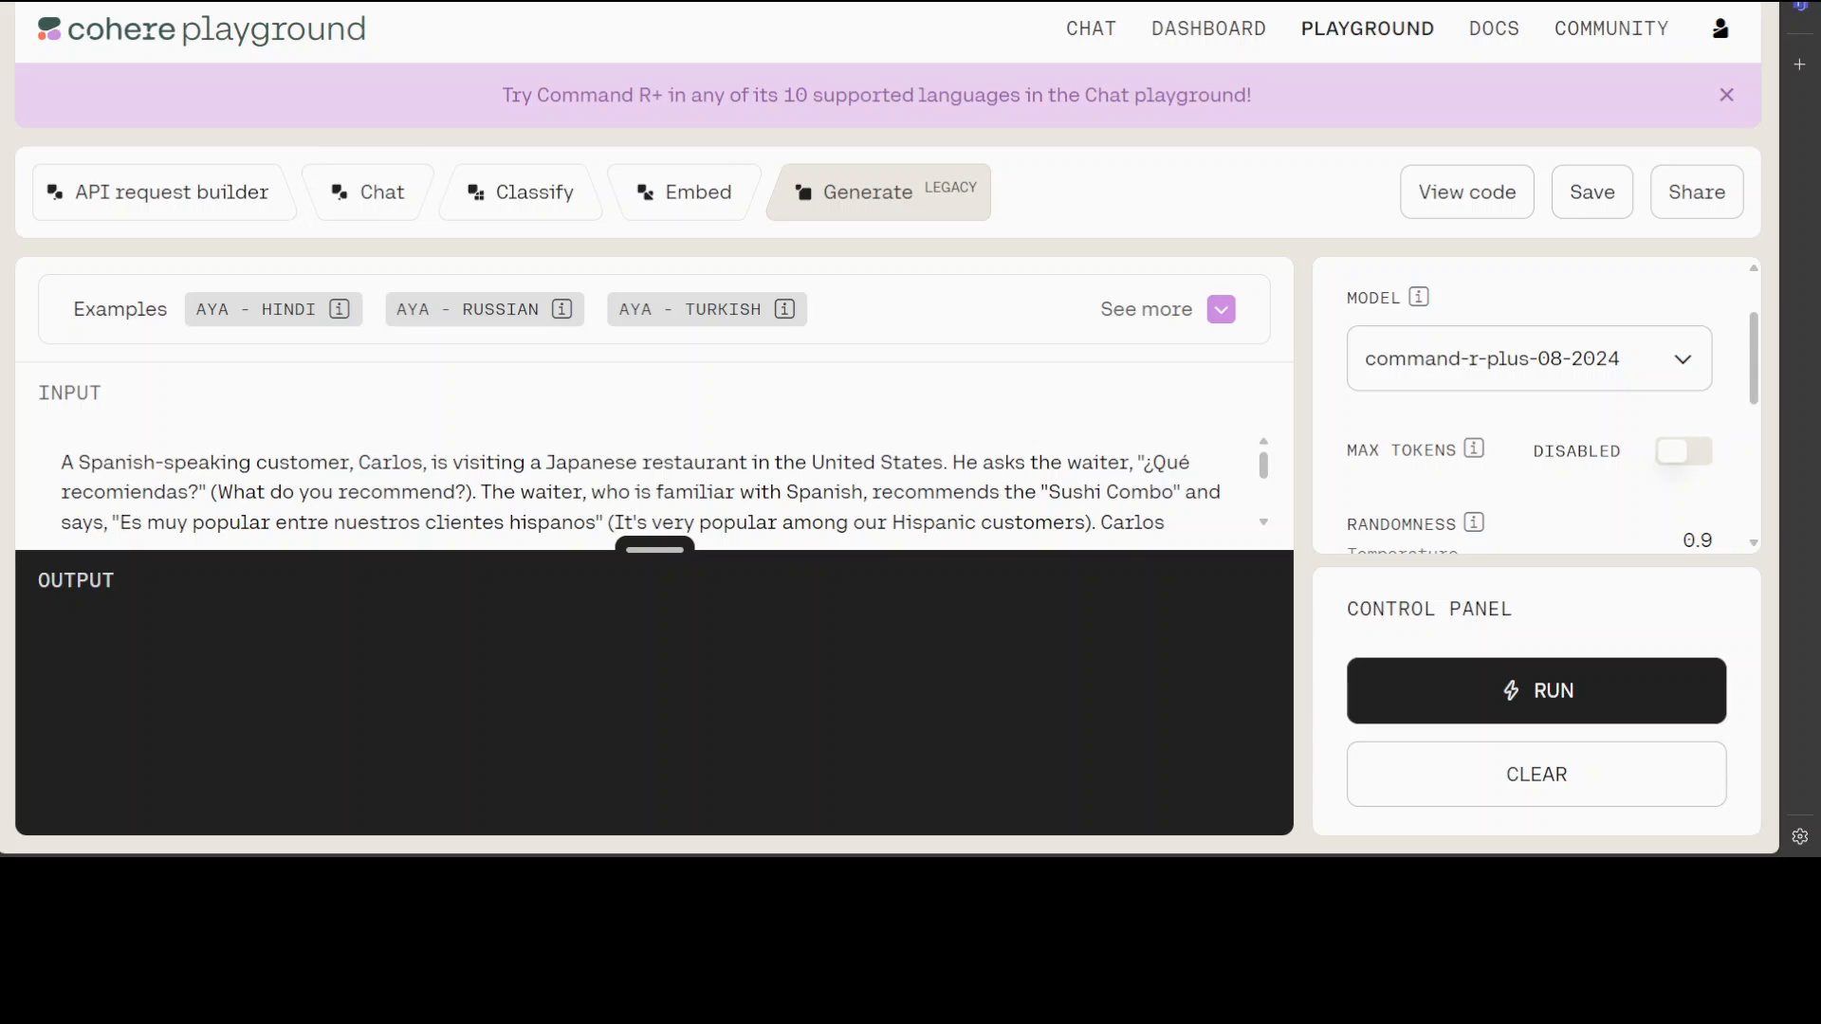
Step: Scroll through the Spanish-speaking sushi customer prompt under command-r-plus-08-2024
{"action": "scroll", "scroll_direction": "down", "scroll_amount": 3}
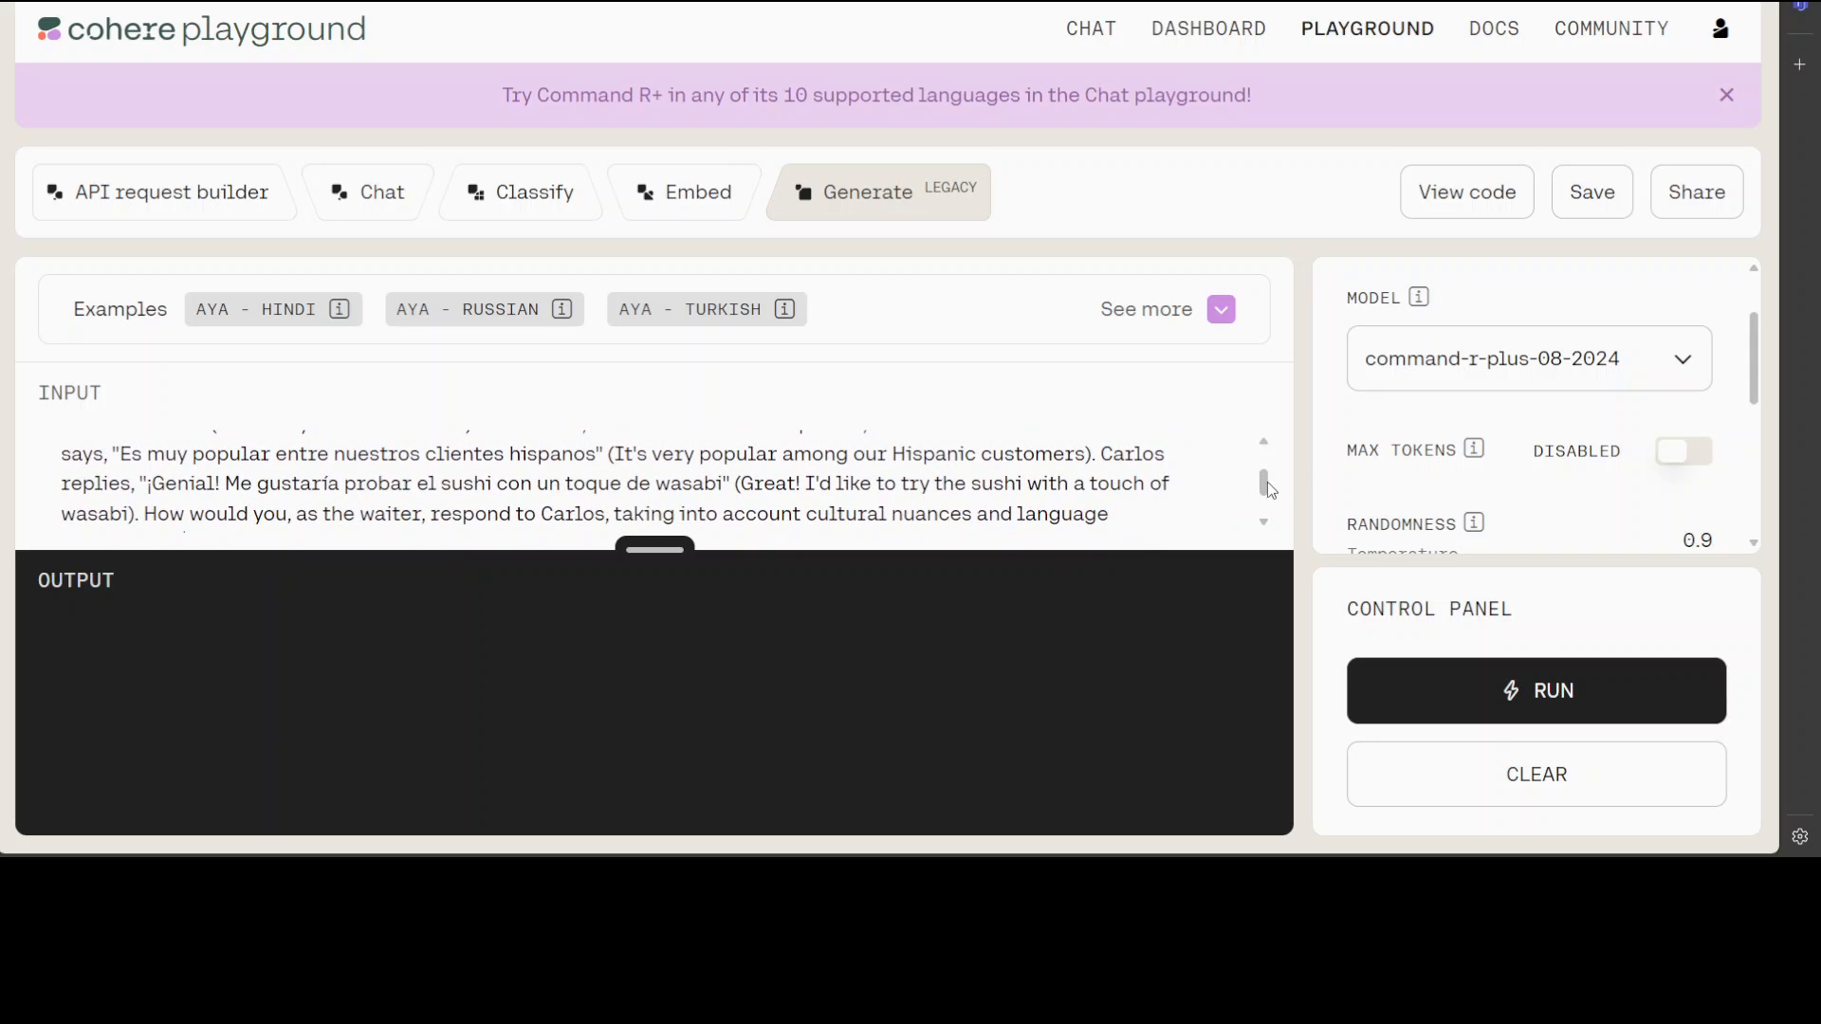
{"action": "scroll", "scroll_direction": "down", "scroll_amount": 3}
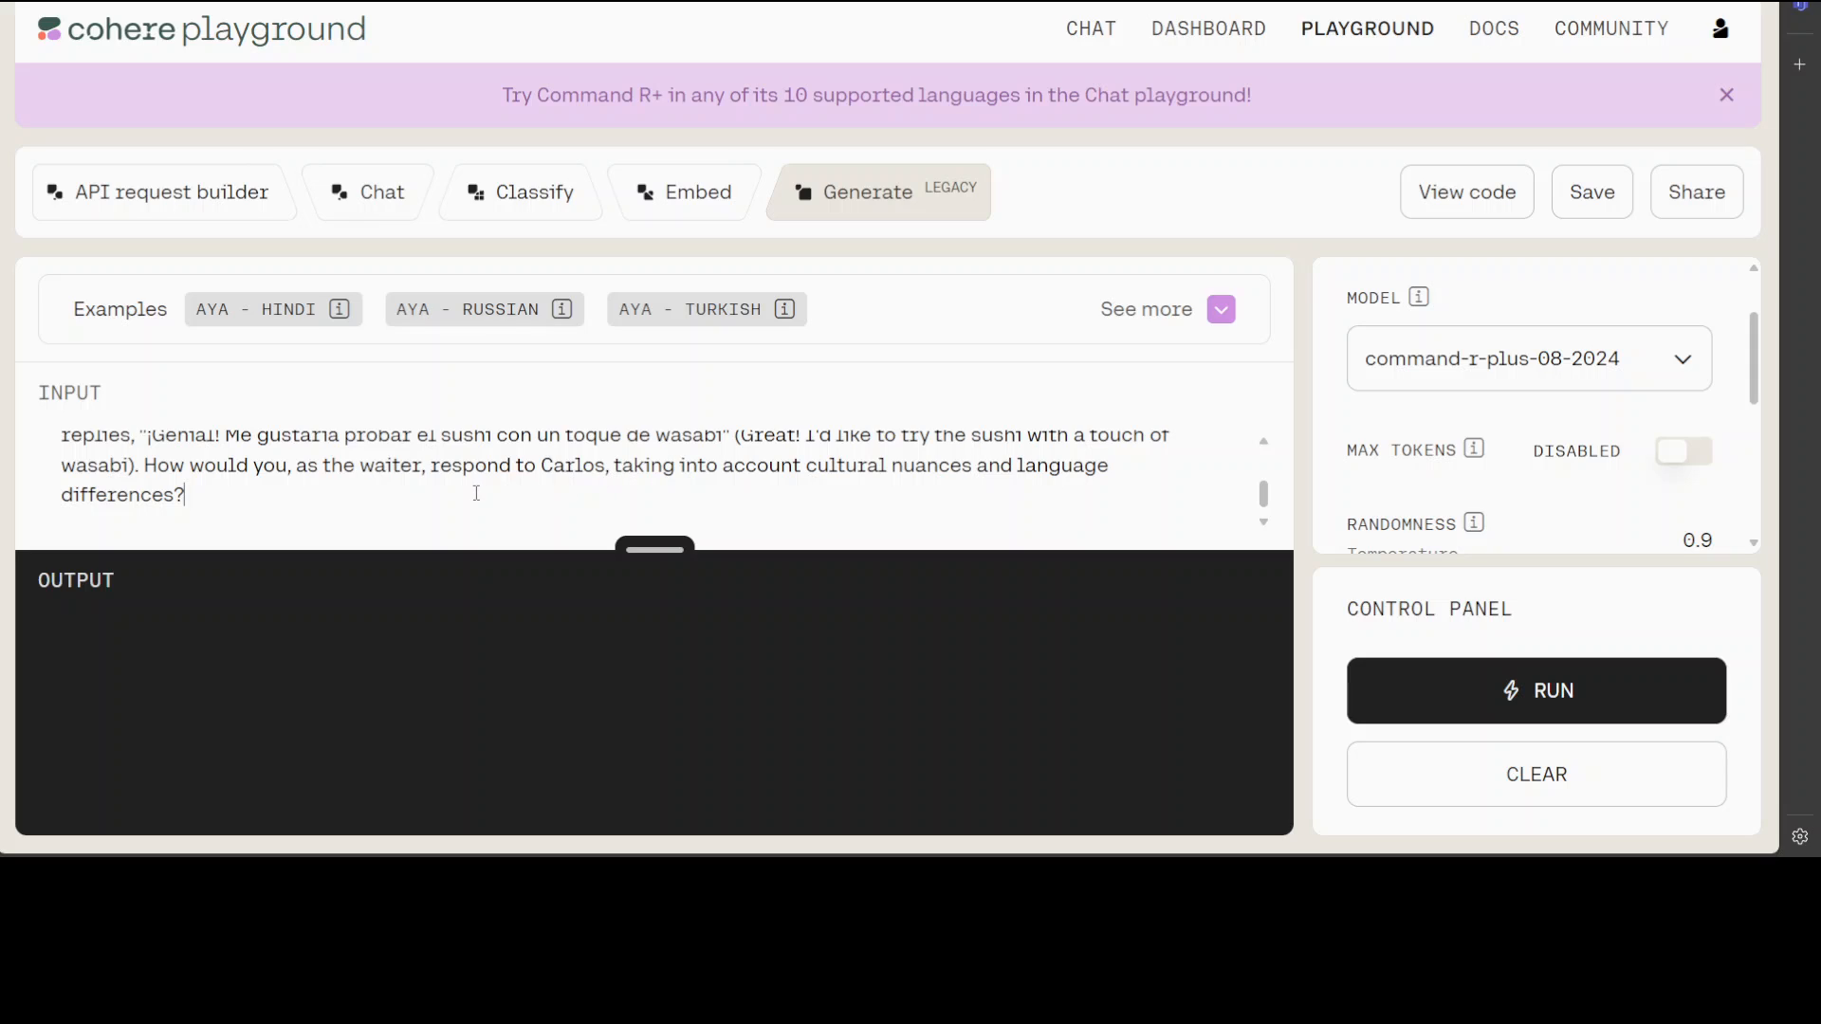
{"action": "mouse_move", "coordinate": [774, 484]}
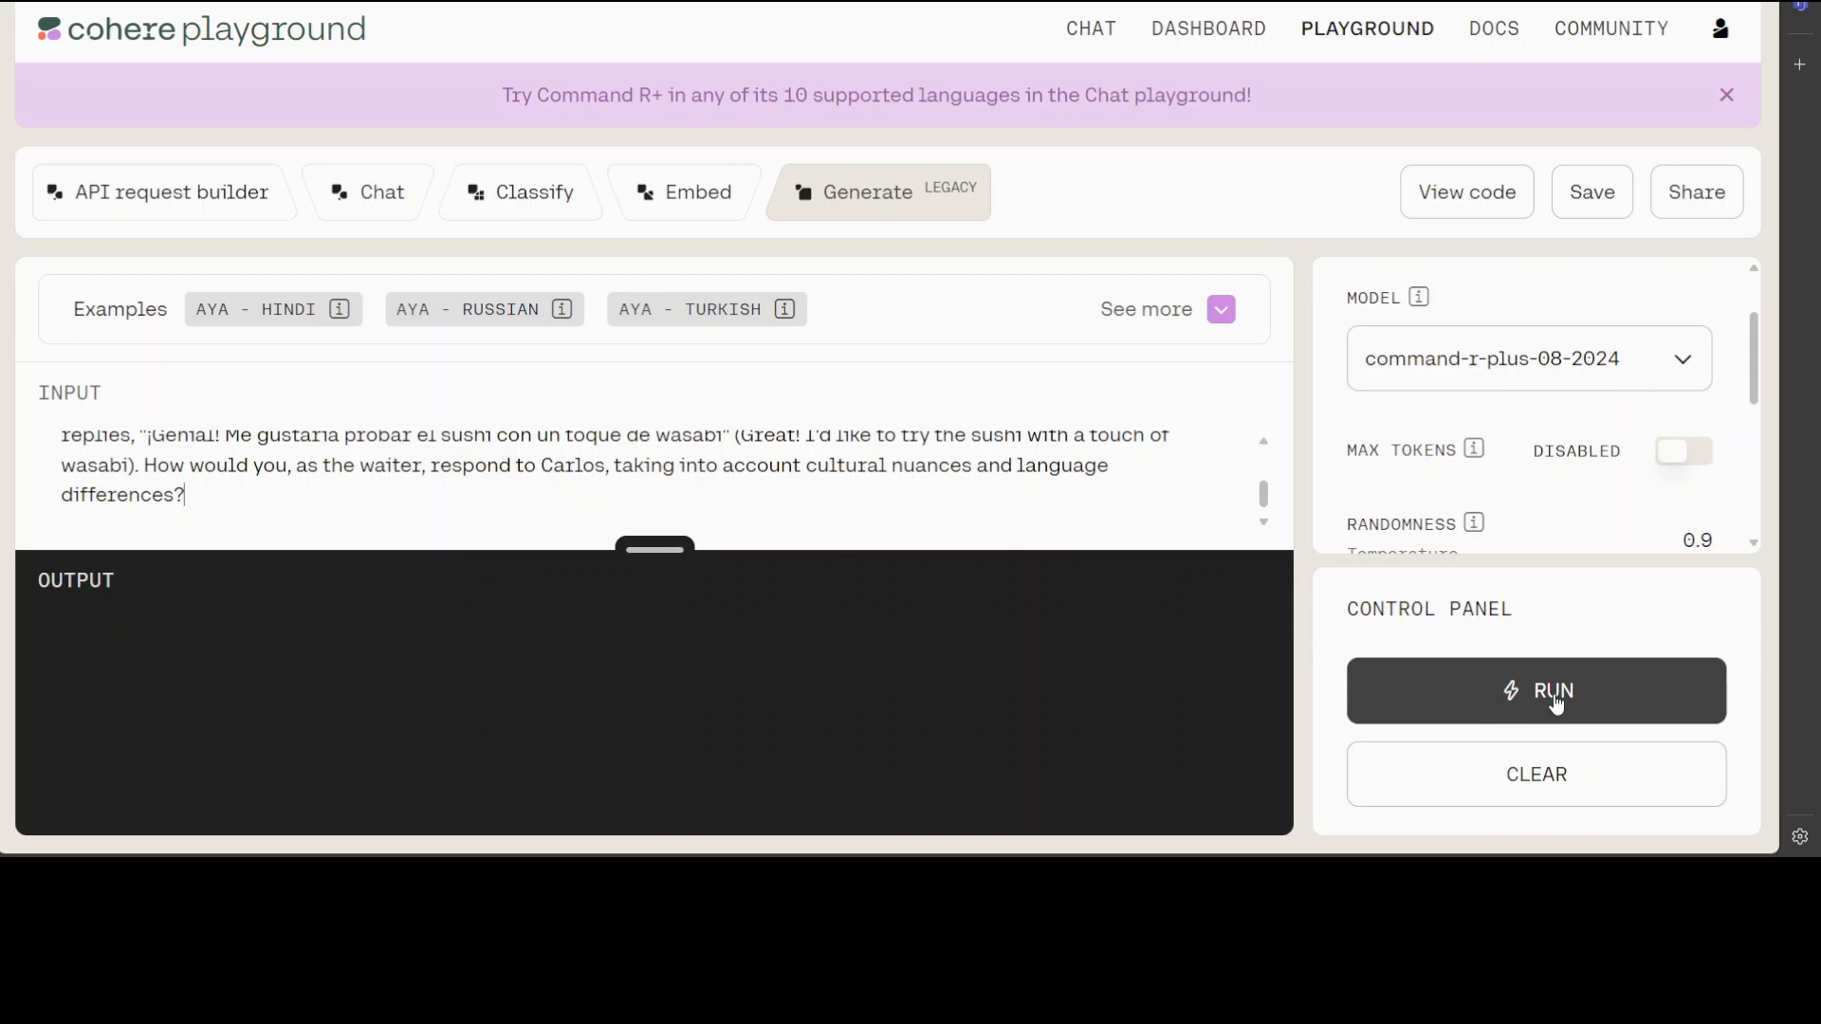
{"action": "left_click", "coordinate": [1535, 690]}
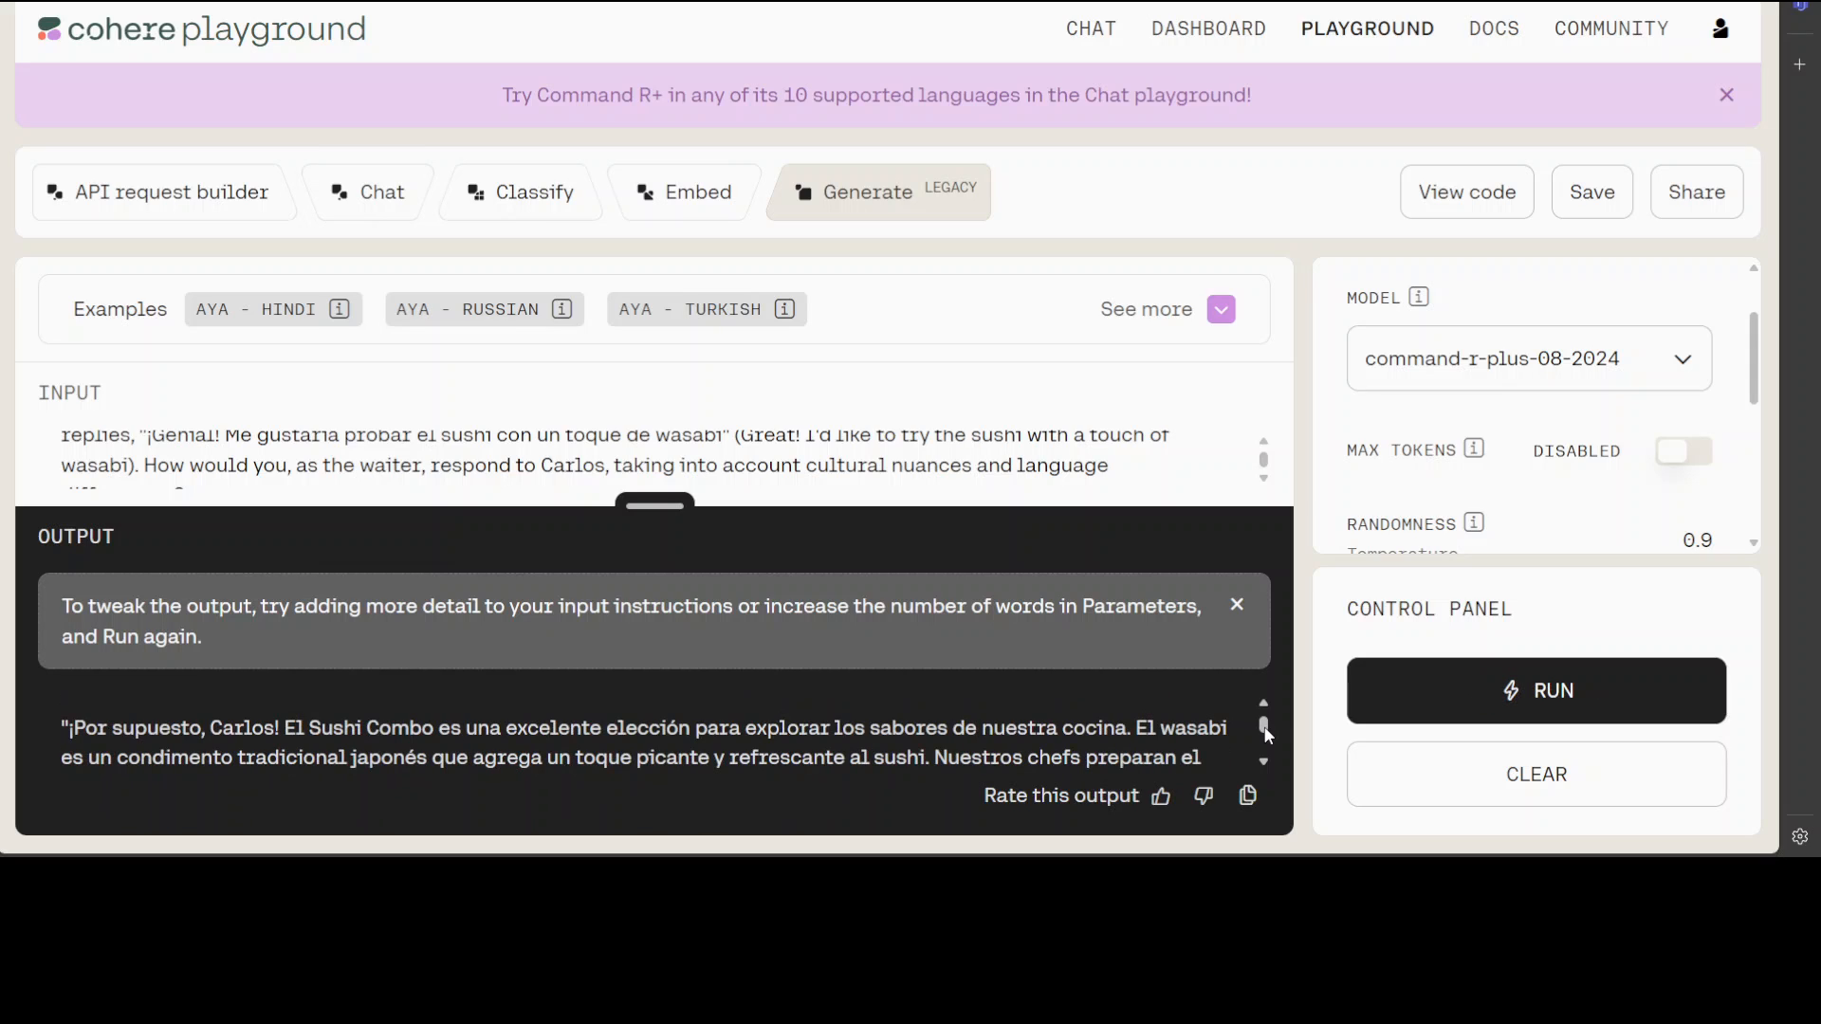
{"action": "scroll", "scroll_direction": "down", "scroll_amount": 3}
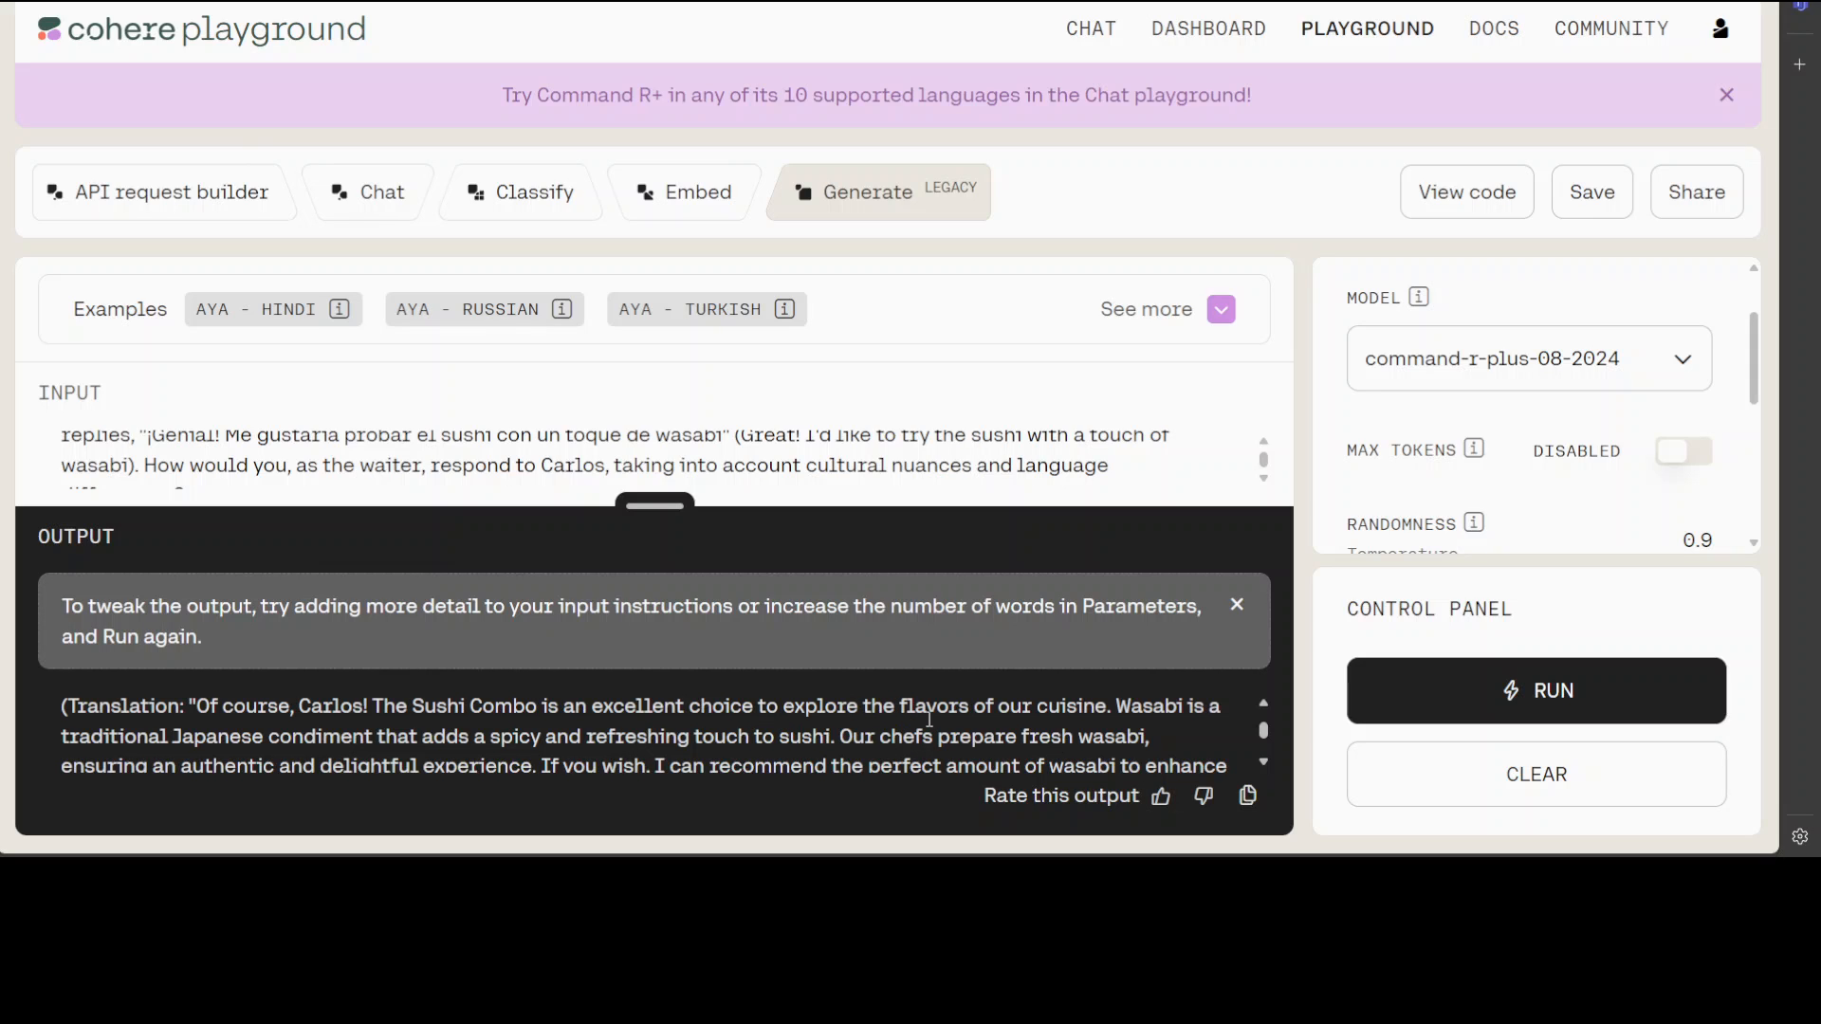
{"action": "scroll", "scroll_direction": "down", "scroll_amount": 3}
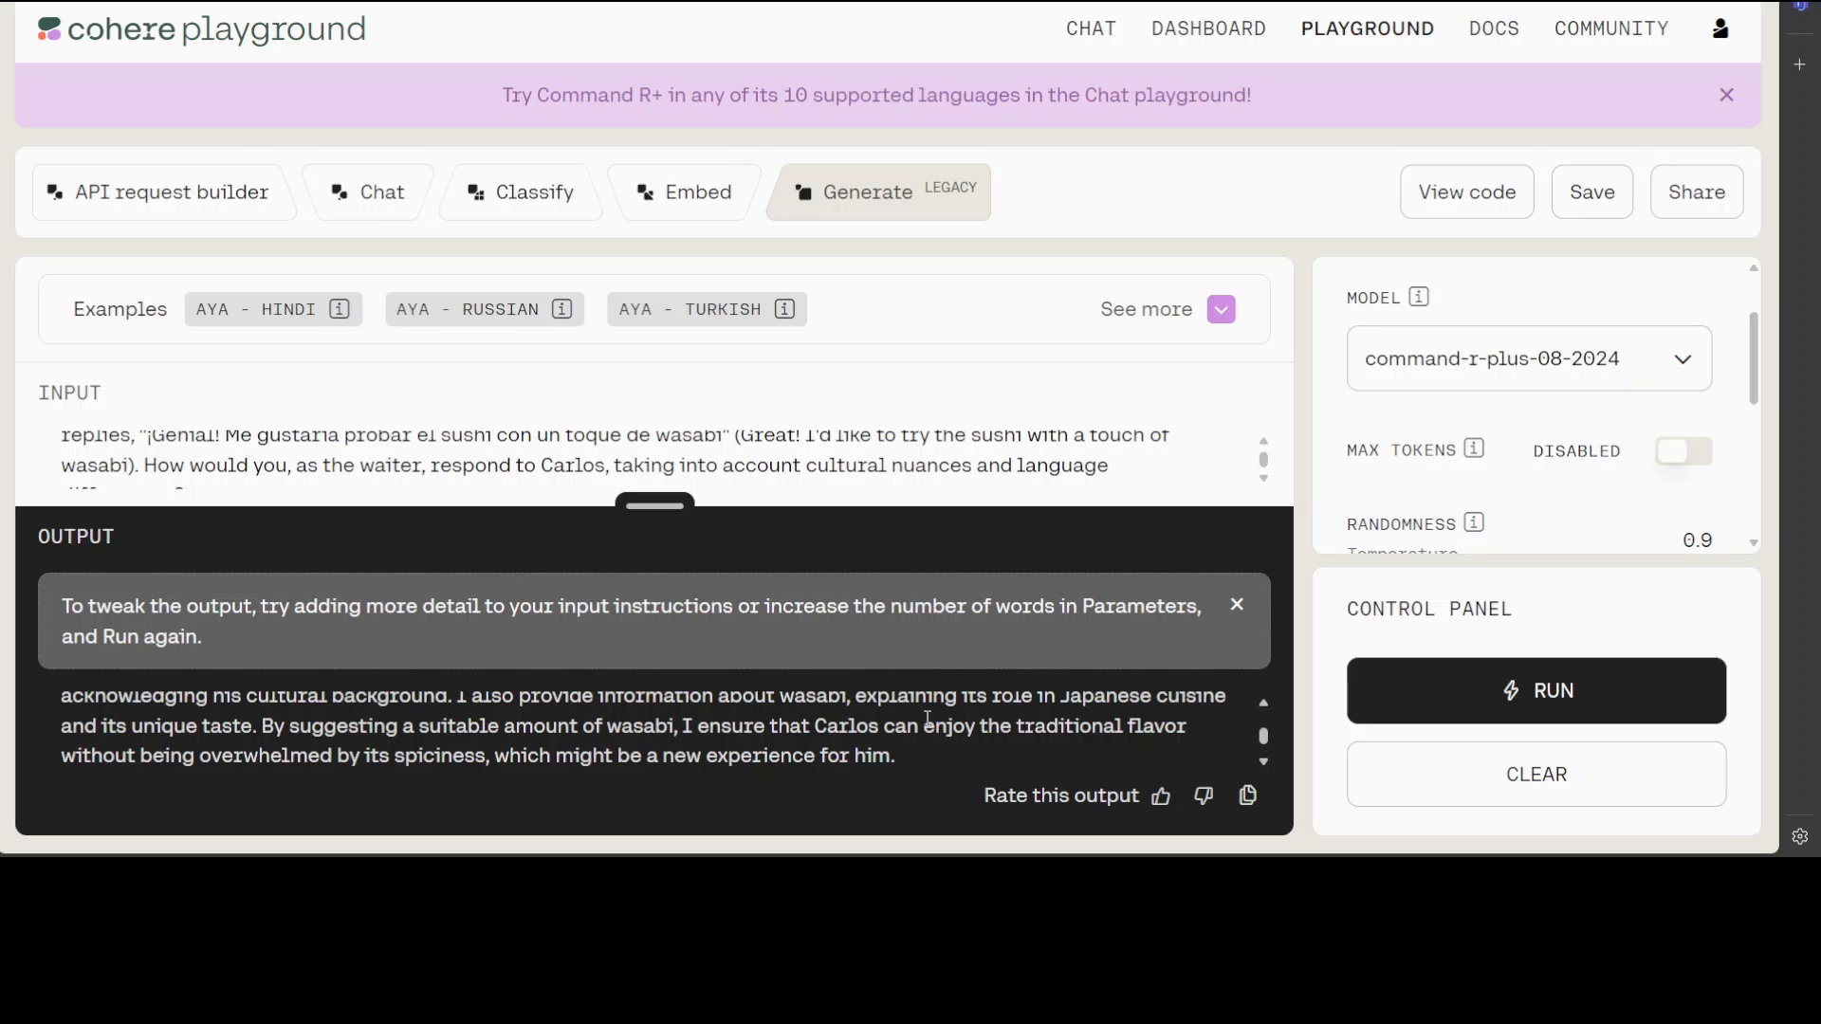
{"action": "scroll", "scroll_direction": "down", "scroll_amount": 3}
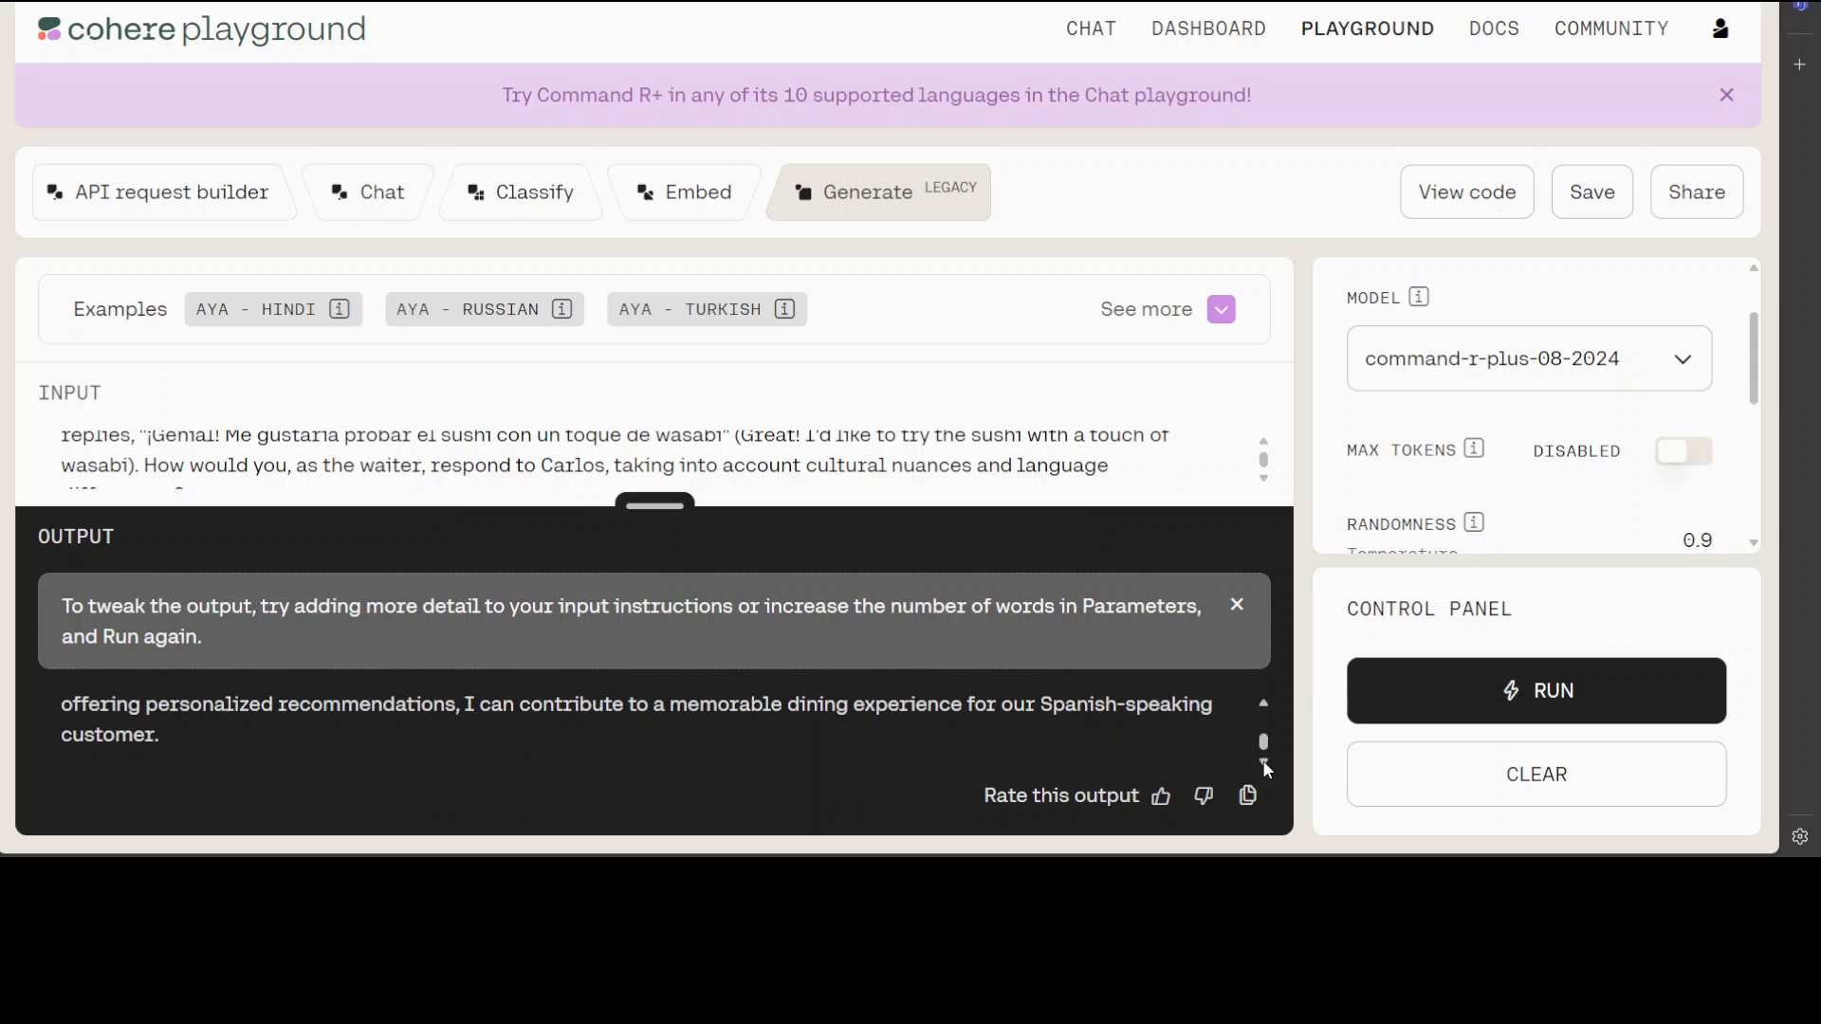
{"action": "scroll", "scroll_direction": "down", "scroll_amount": 3}
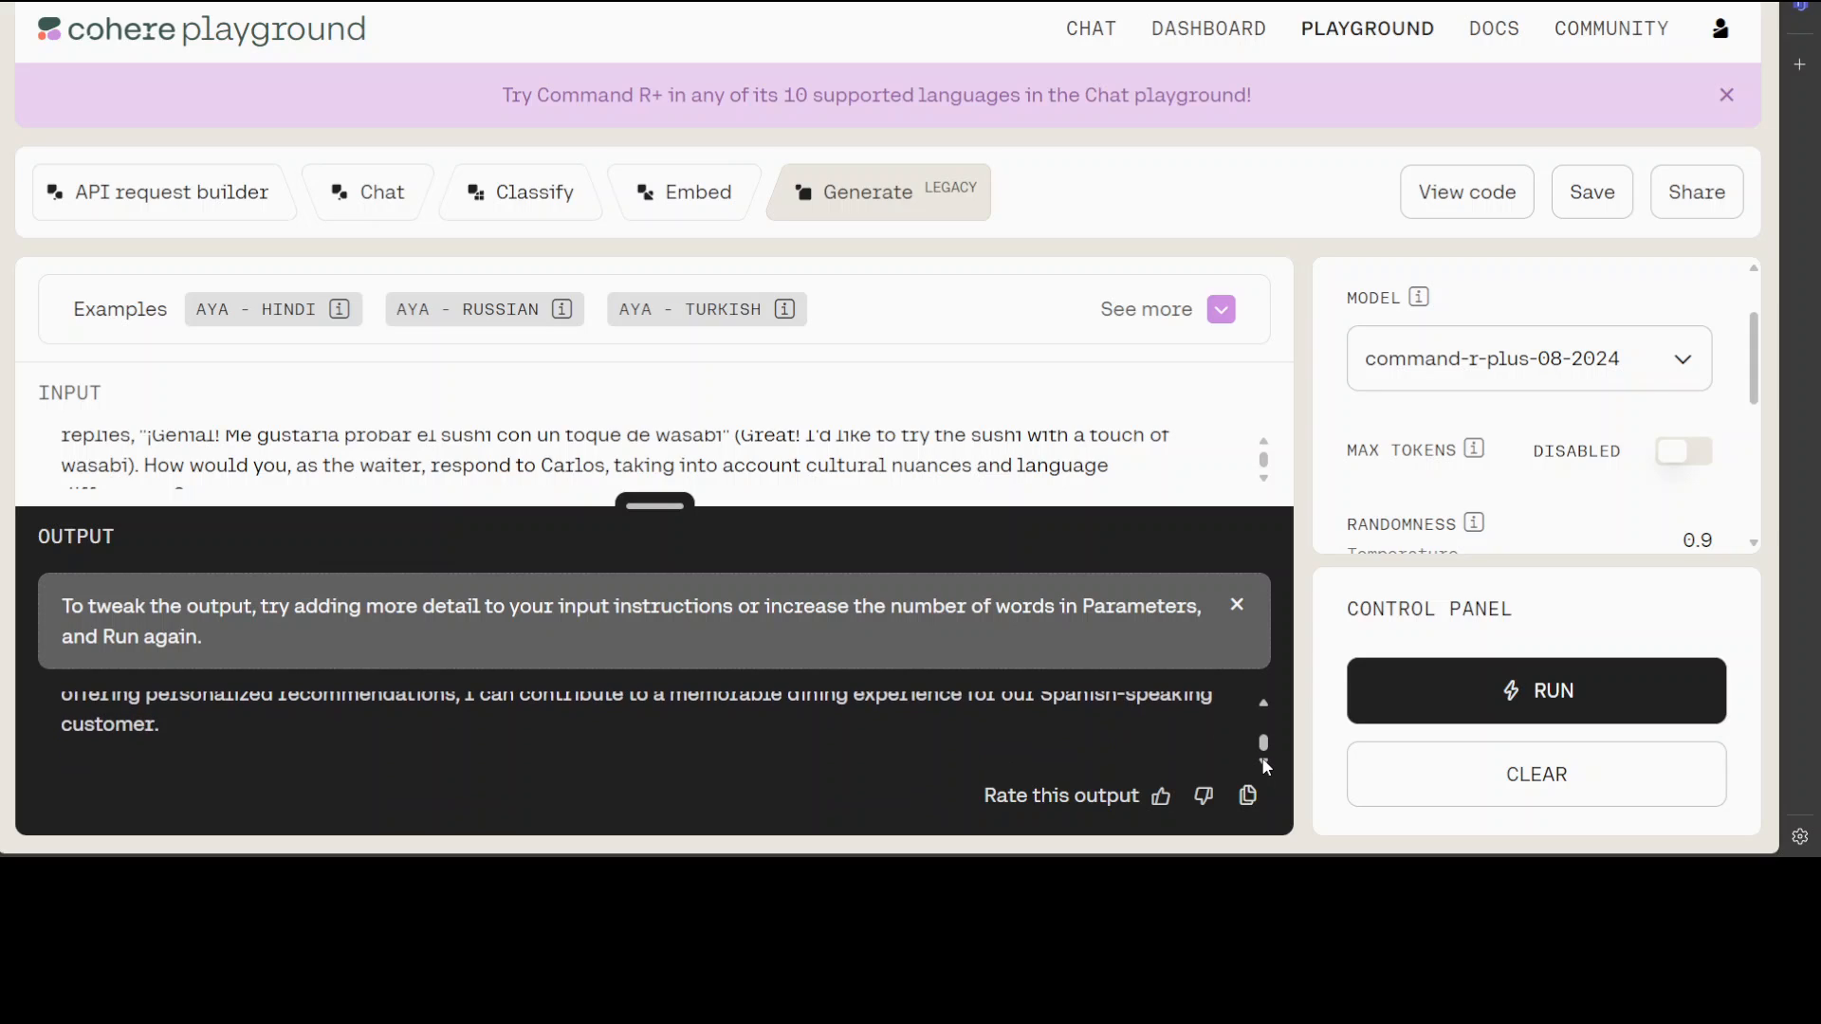
{"action": "mouse_move", "coordinate": [922, 855]}
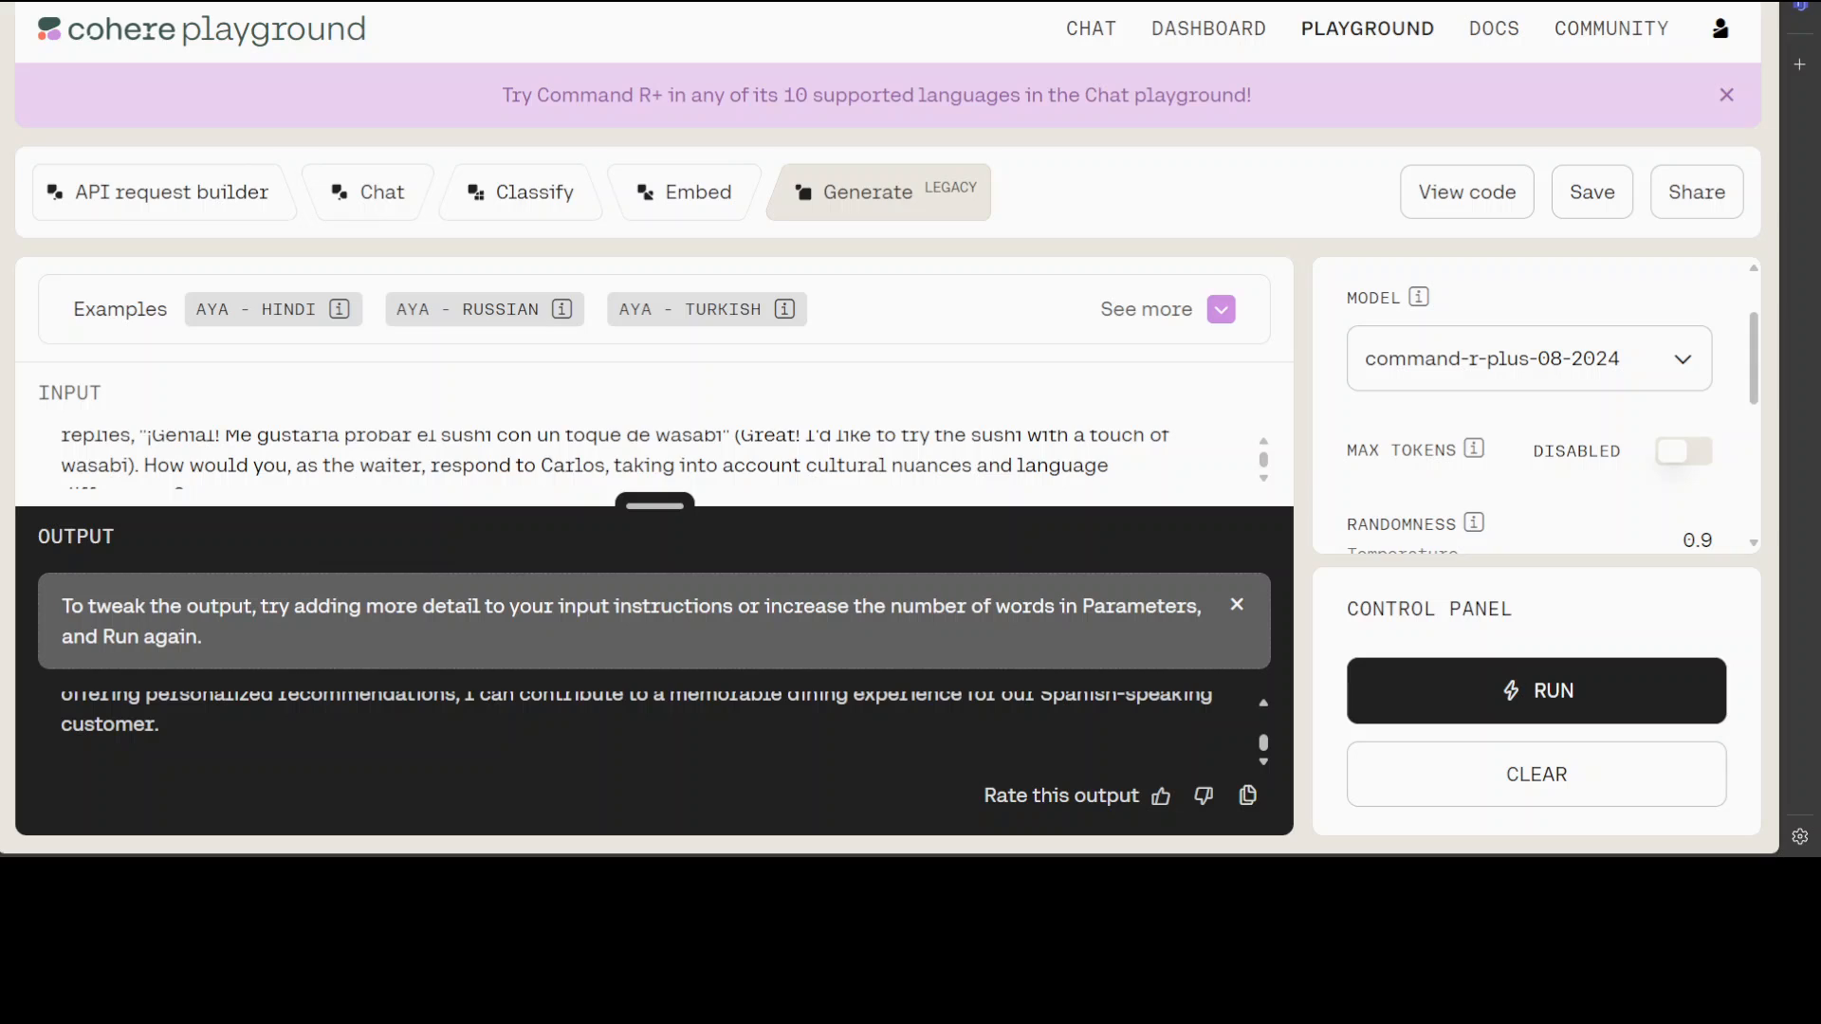
Step: Run 'Write 10 sentences ending with the word beauty.' and review the ten generated sentences
{"action": "type", "text": "Write 10 sentences ending with the word beauty."}
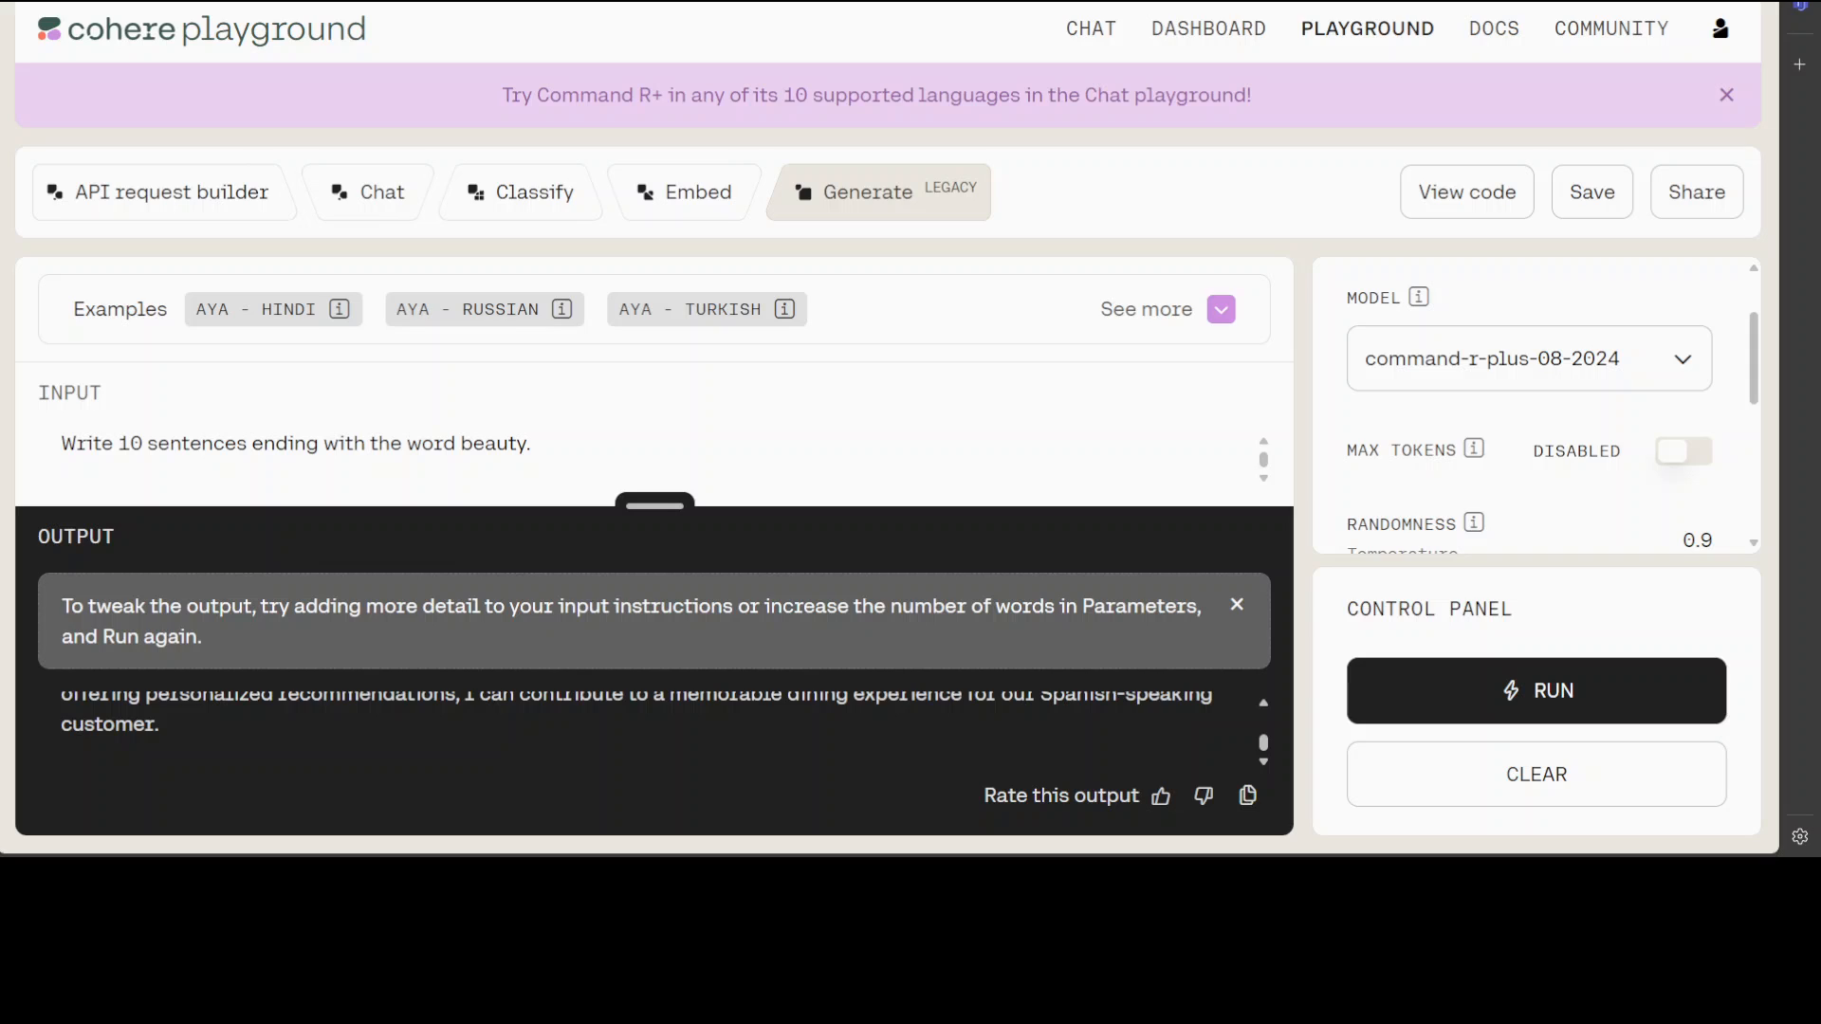
{"action": "left_click", "coordinate": [1534, 690]}
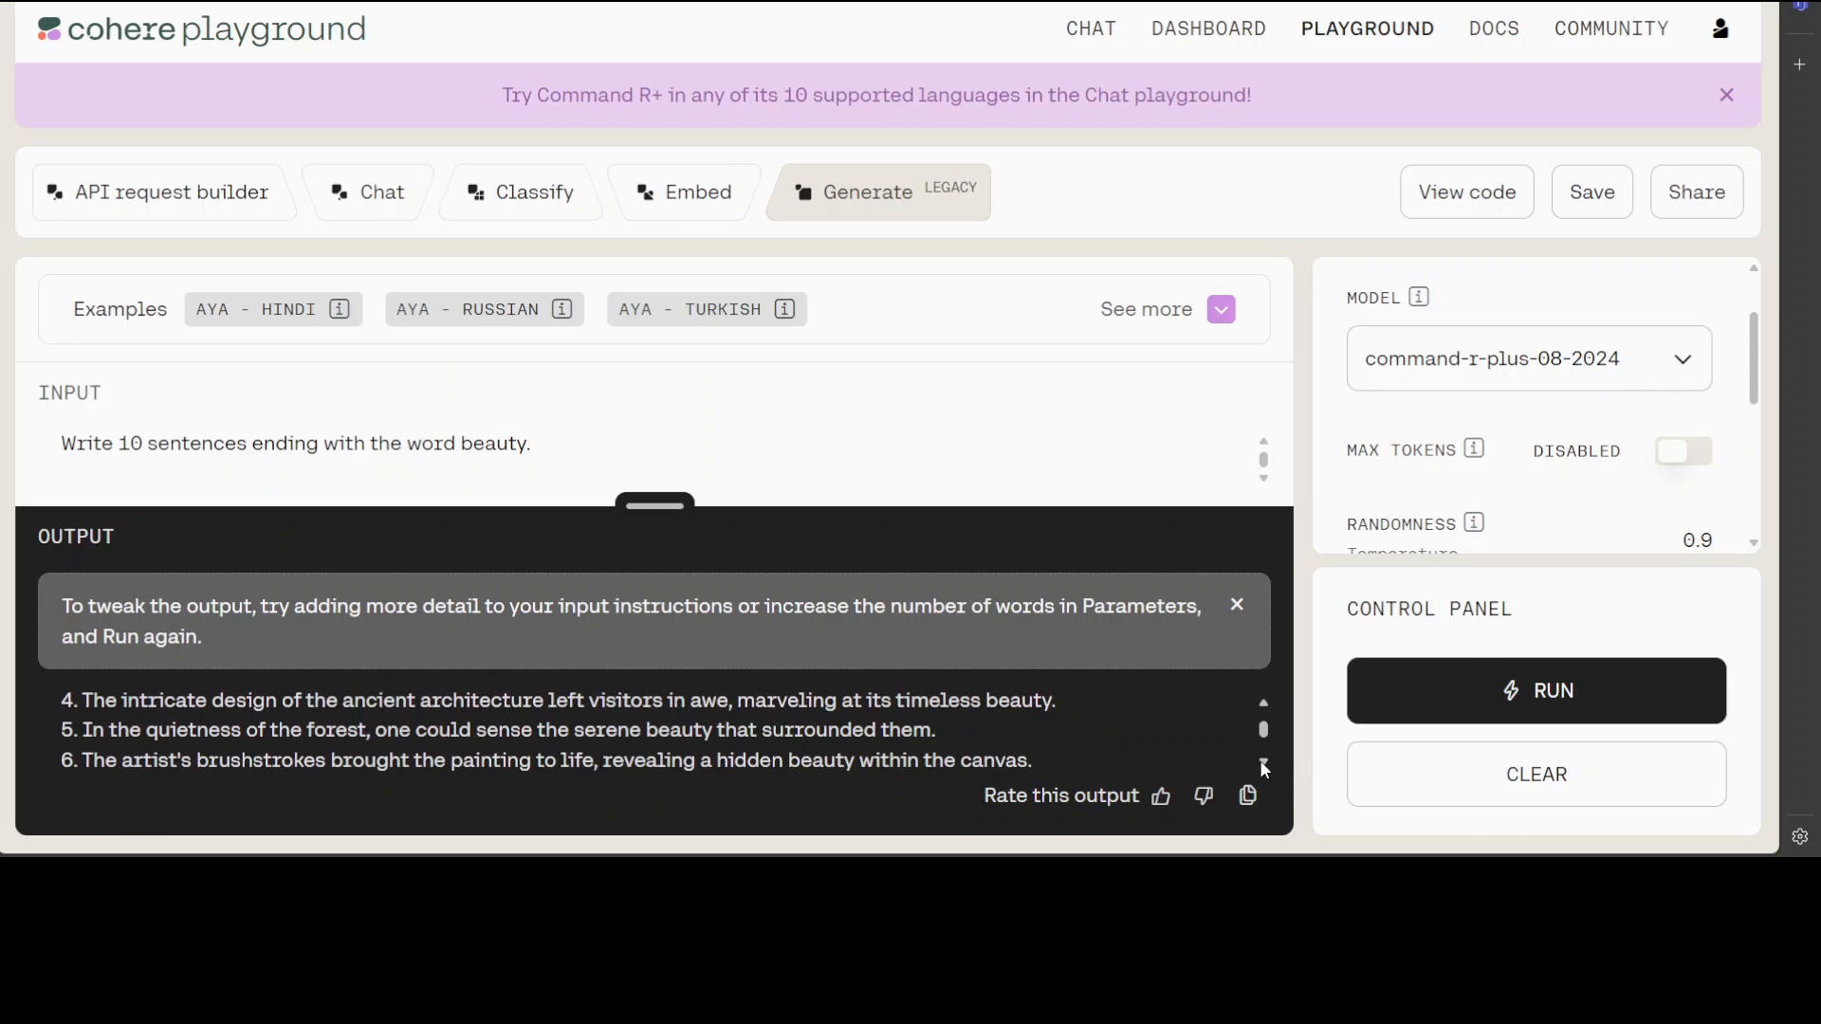
{"action": "scroll", "scroll_direction": "down", "scroll_amount": 3}
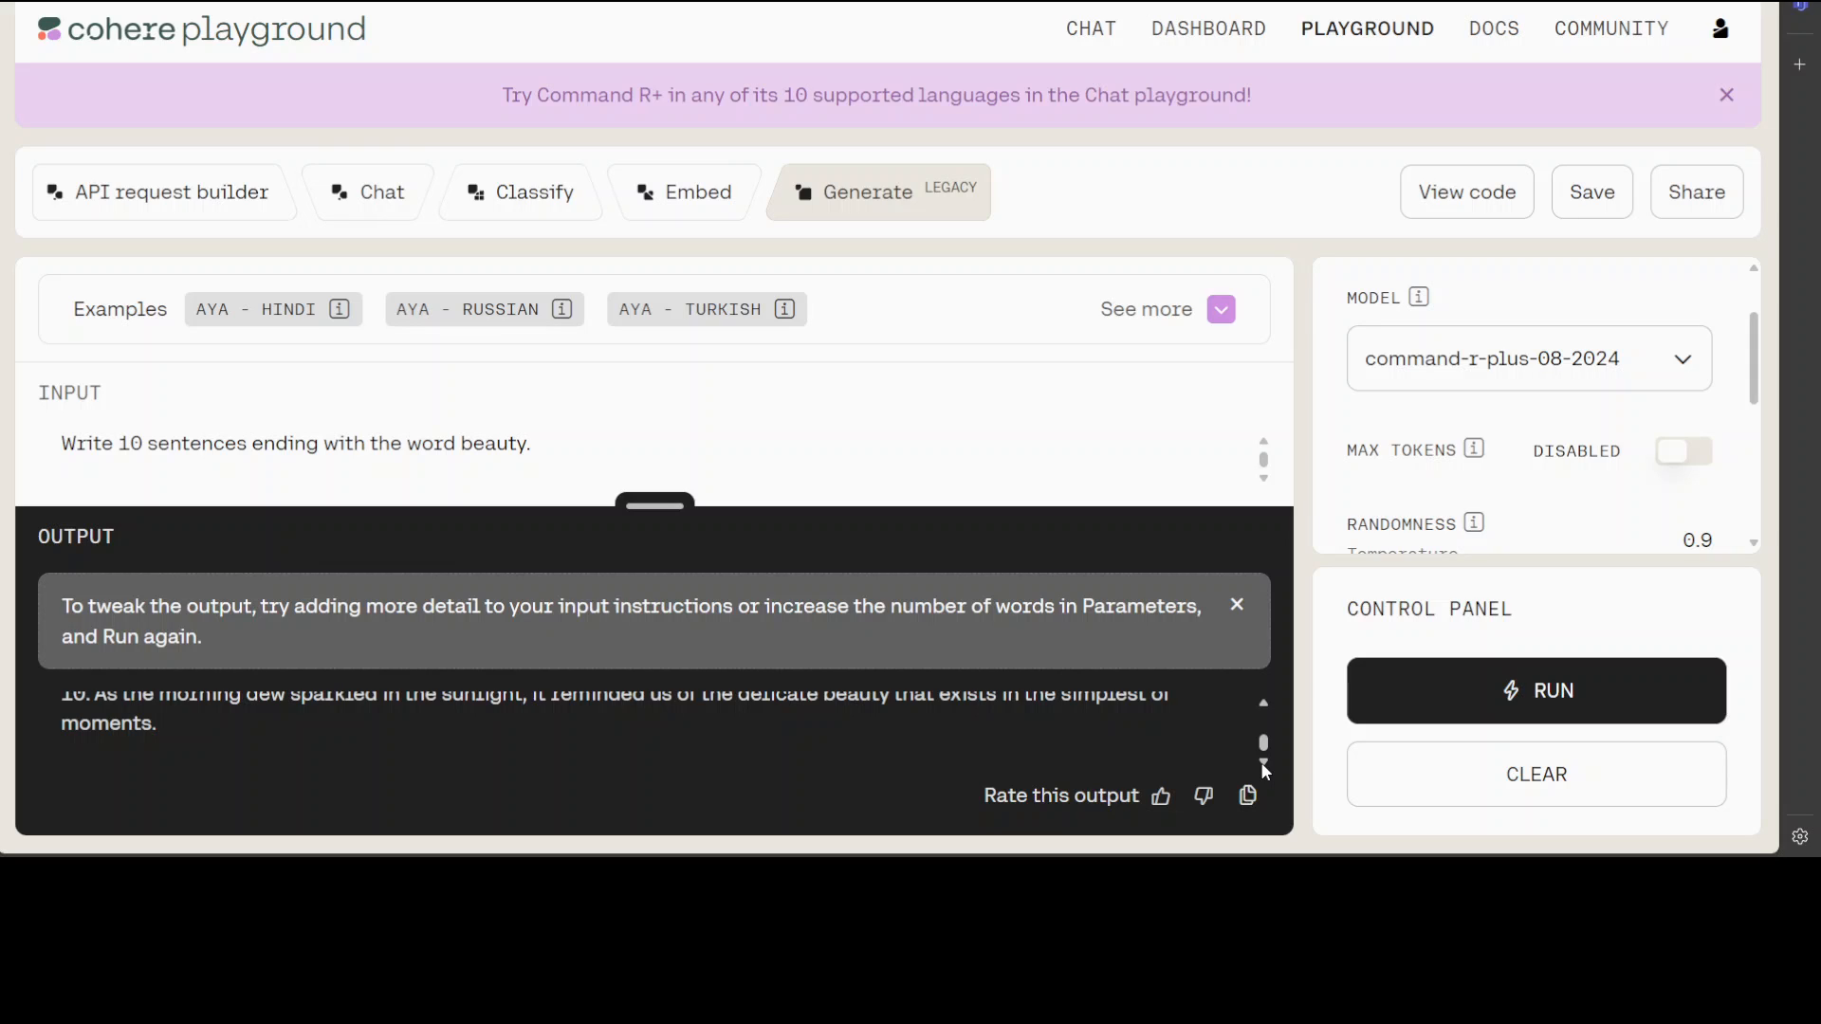
{"action": "mouse_move", "coordinate": [631, 628]}
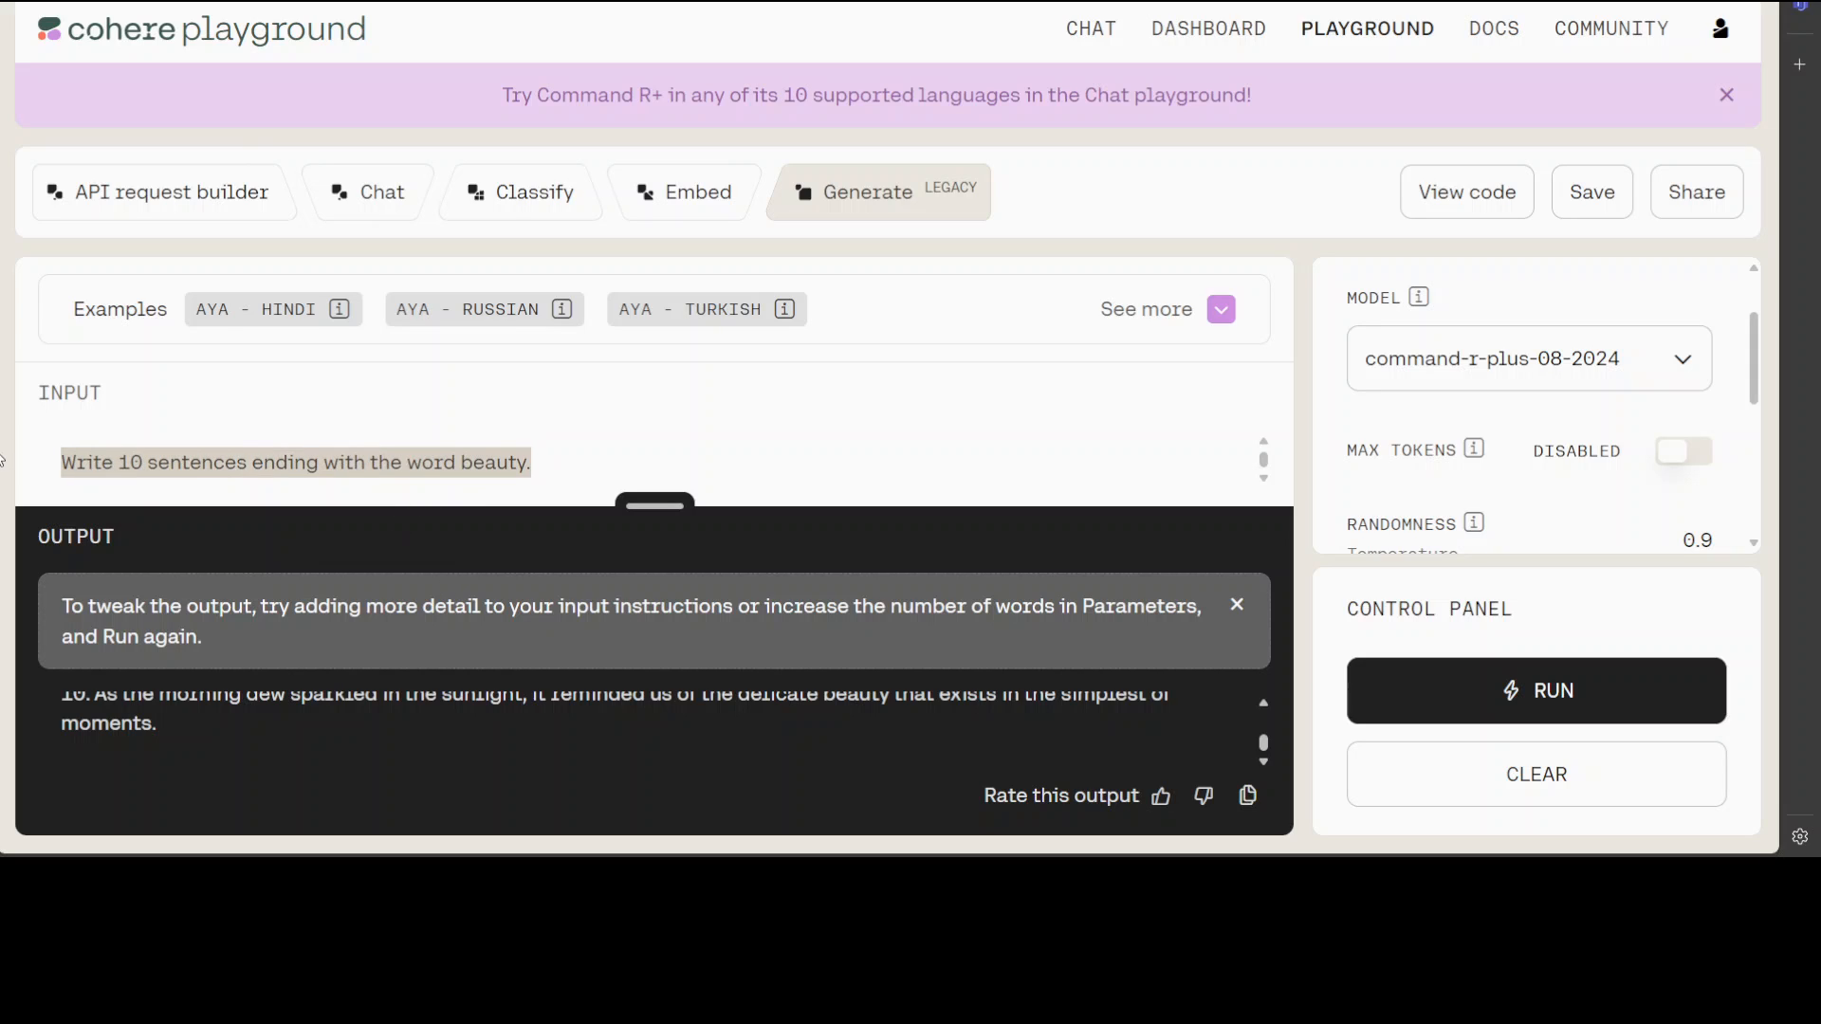
Step: Run 'How many r's are there in the word 'strawberry'?', get 2, and move to the Chat playground
{"action": "type", "text": "How many r's are there in the word 'strawberry'?"}
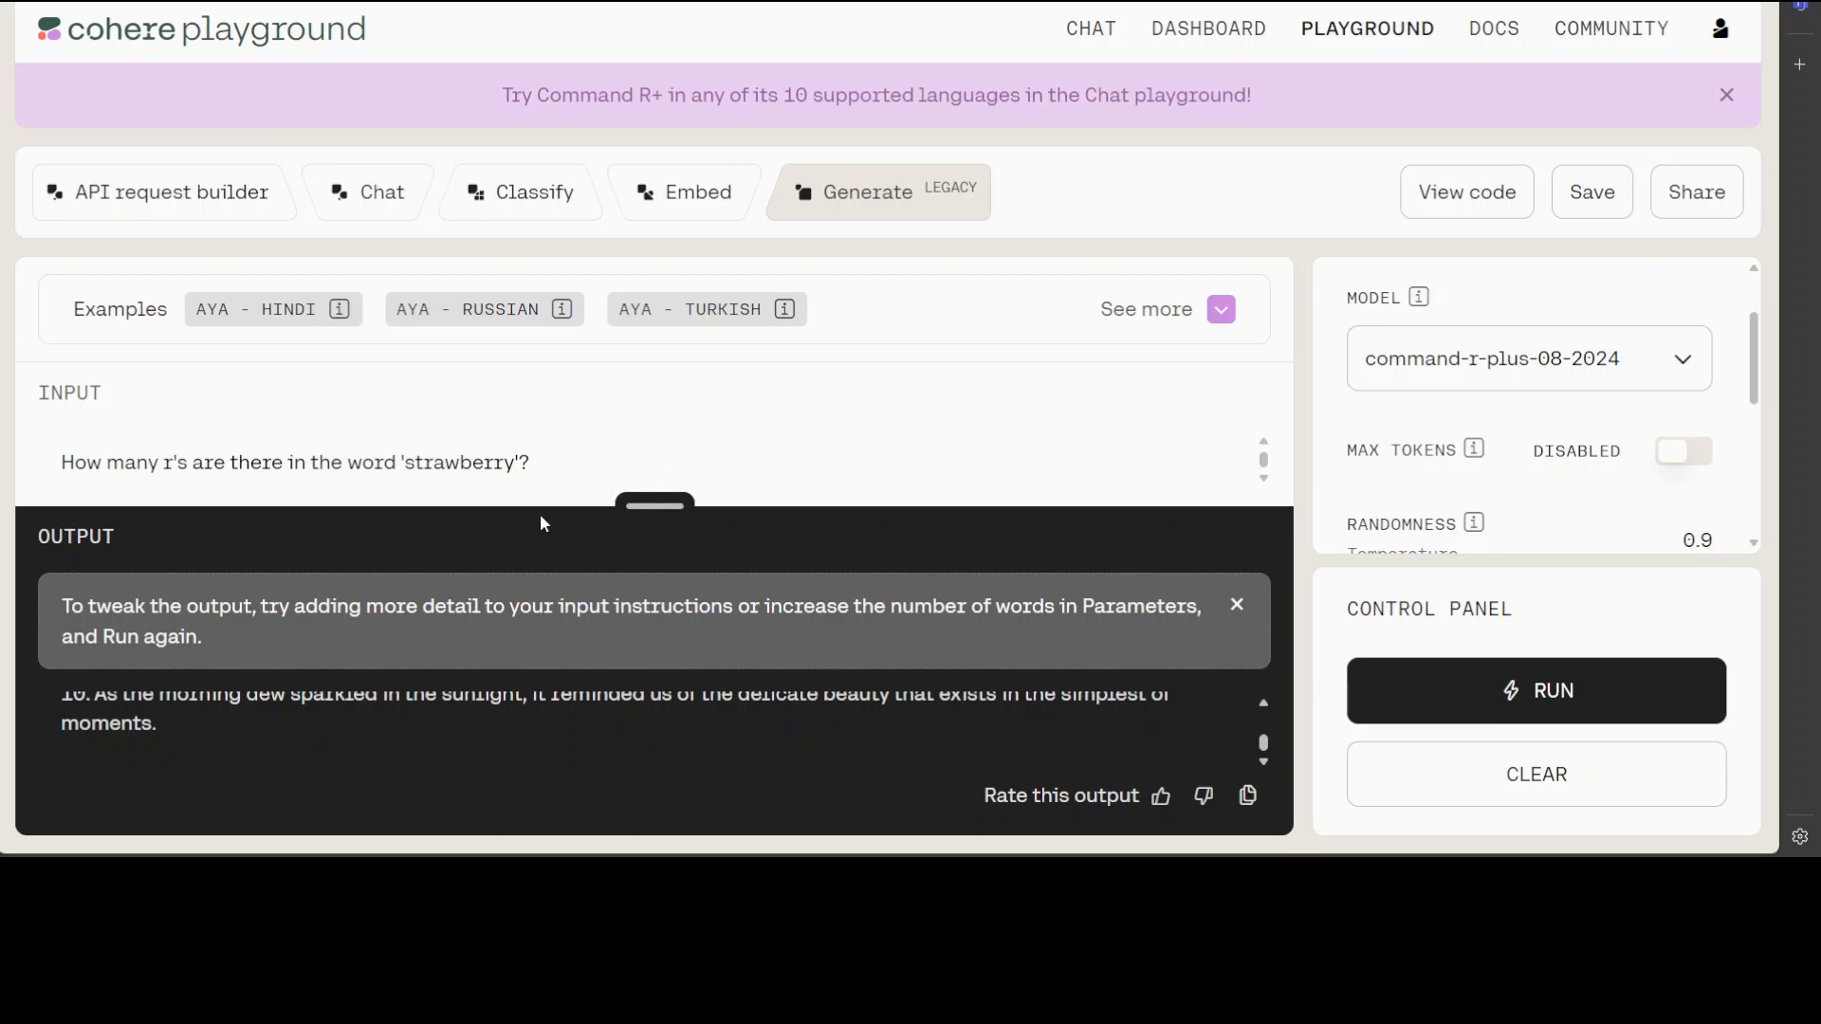
{"action": "mouse_move", "coordinate": [569, 501]}
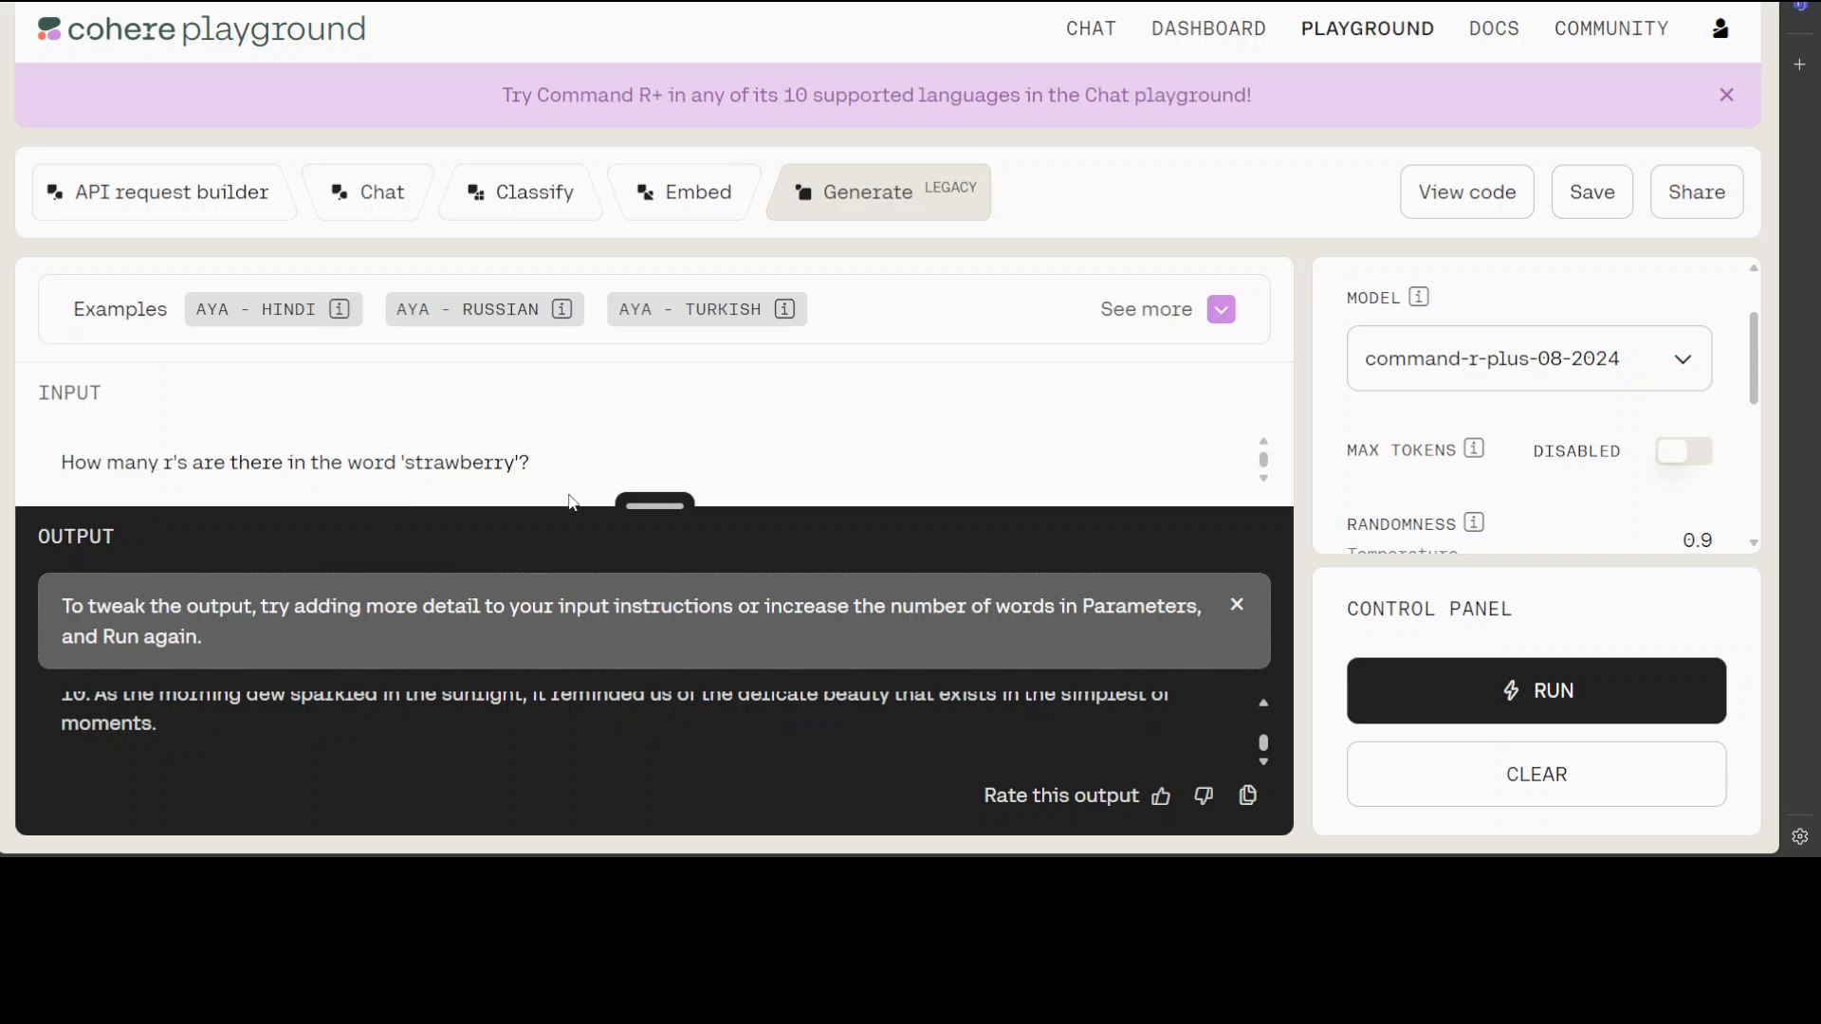
{"action": "left_click", "coordinate": [1535, 690]}
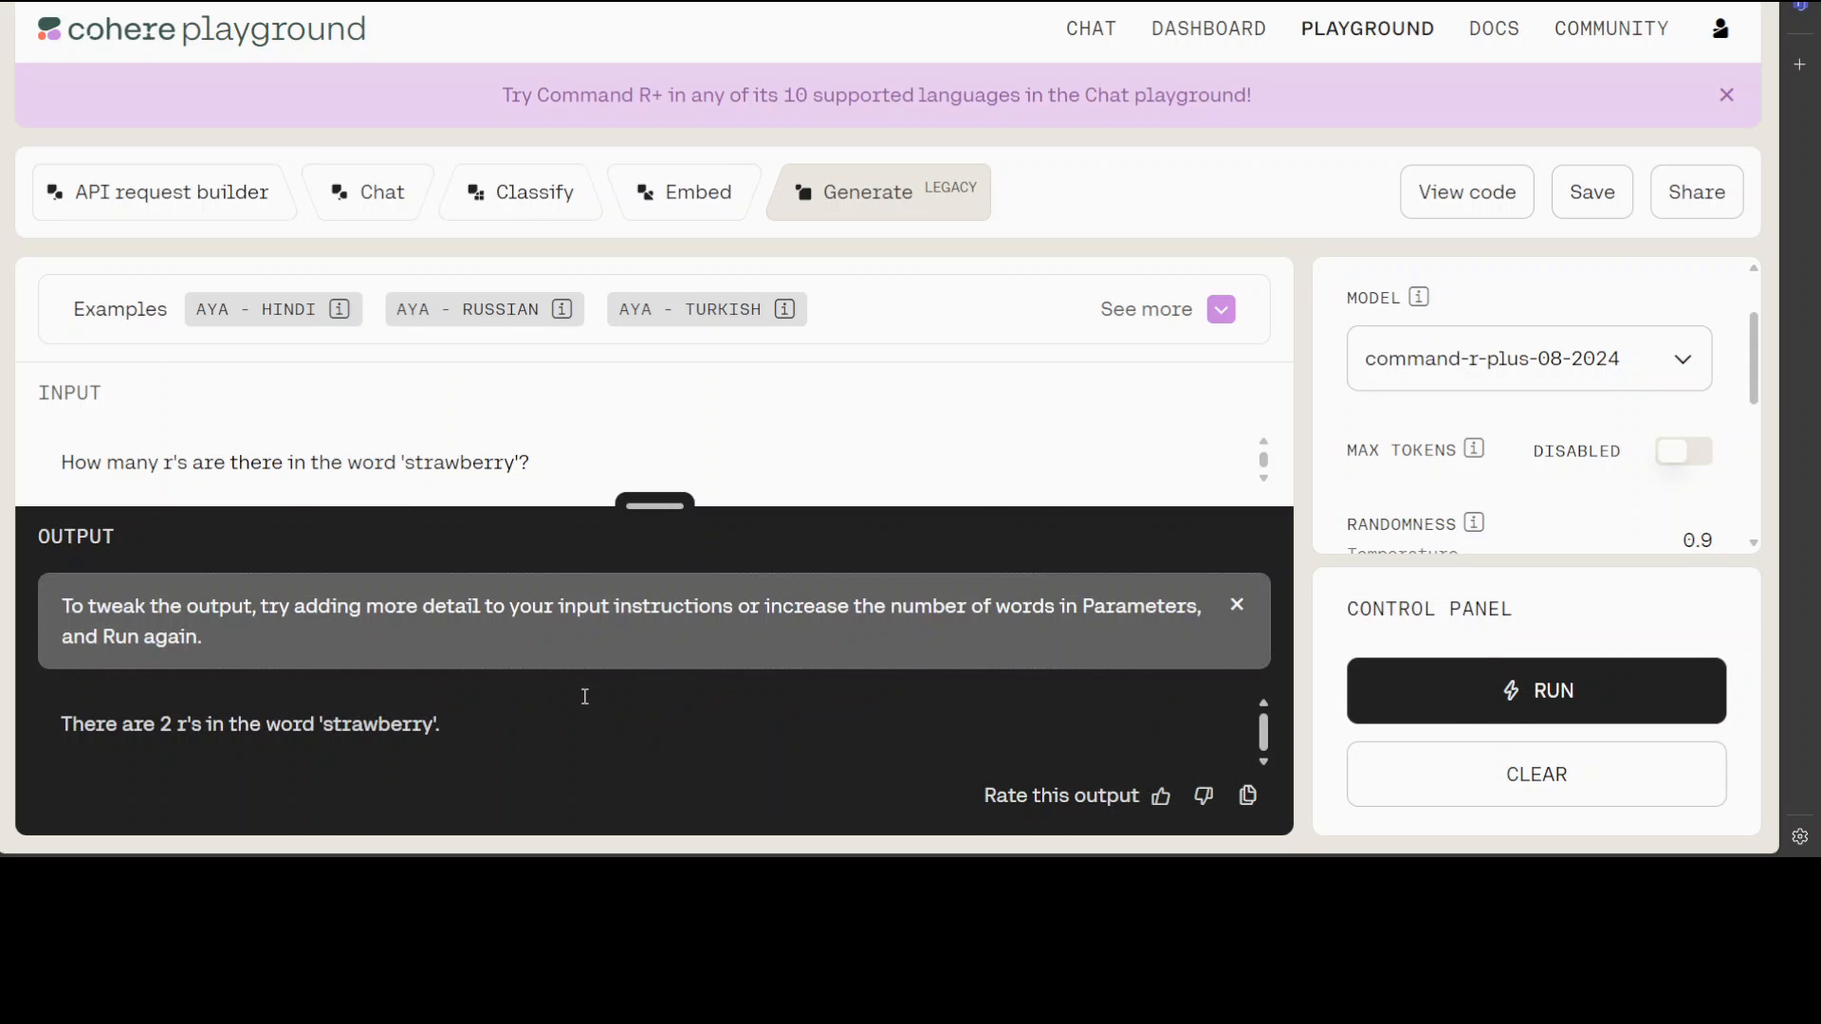
{"action": "mouse_move", "coordinate": [208, 744]}
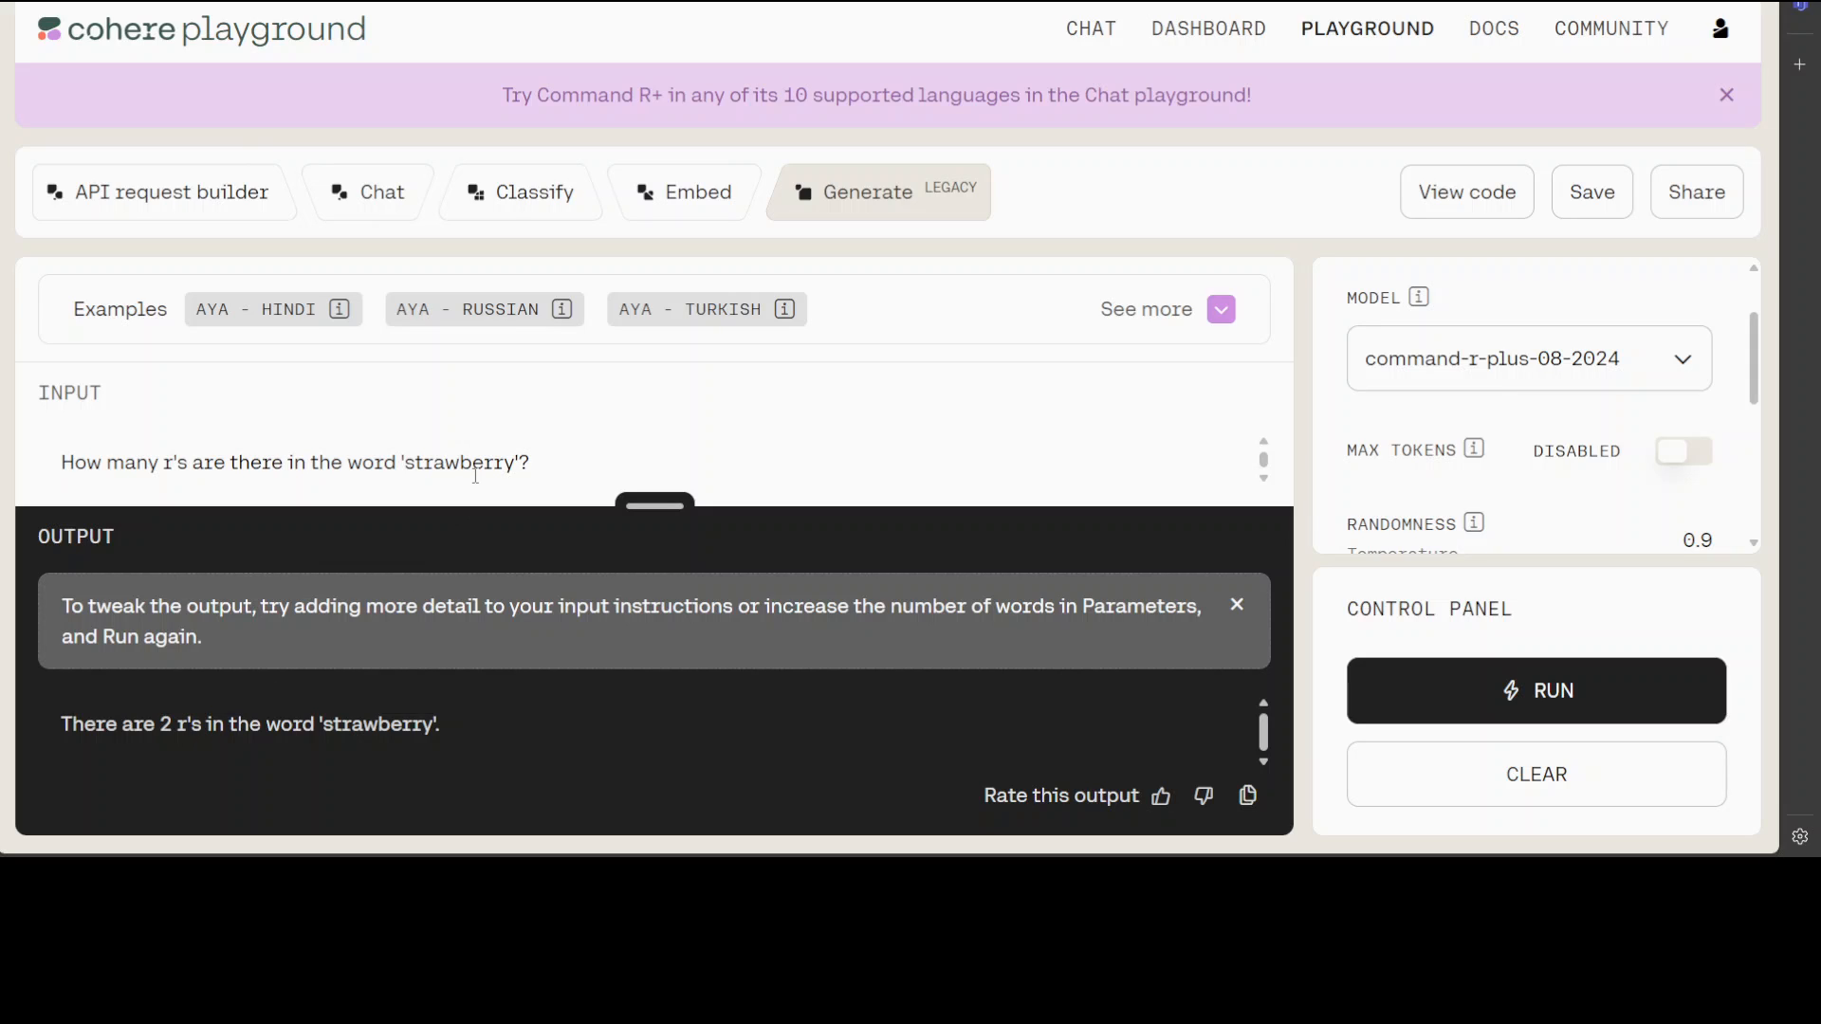
{"action": "mouse_move", "coordinate": [526, 487]}
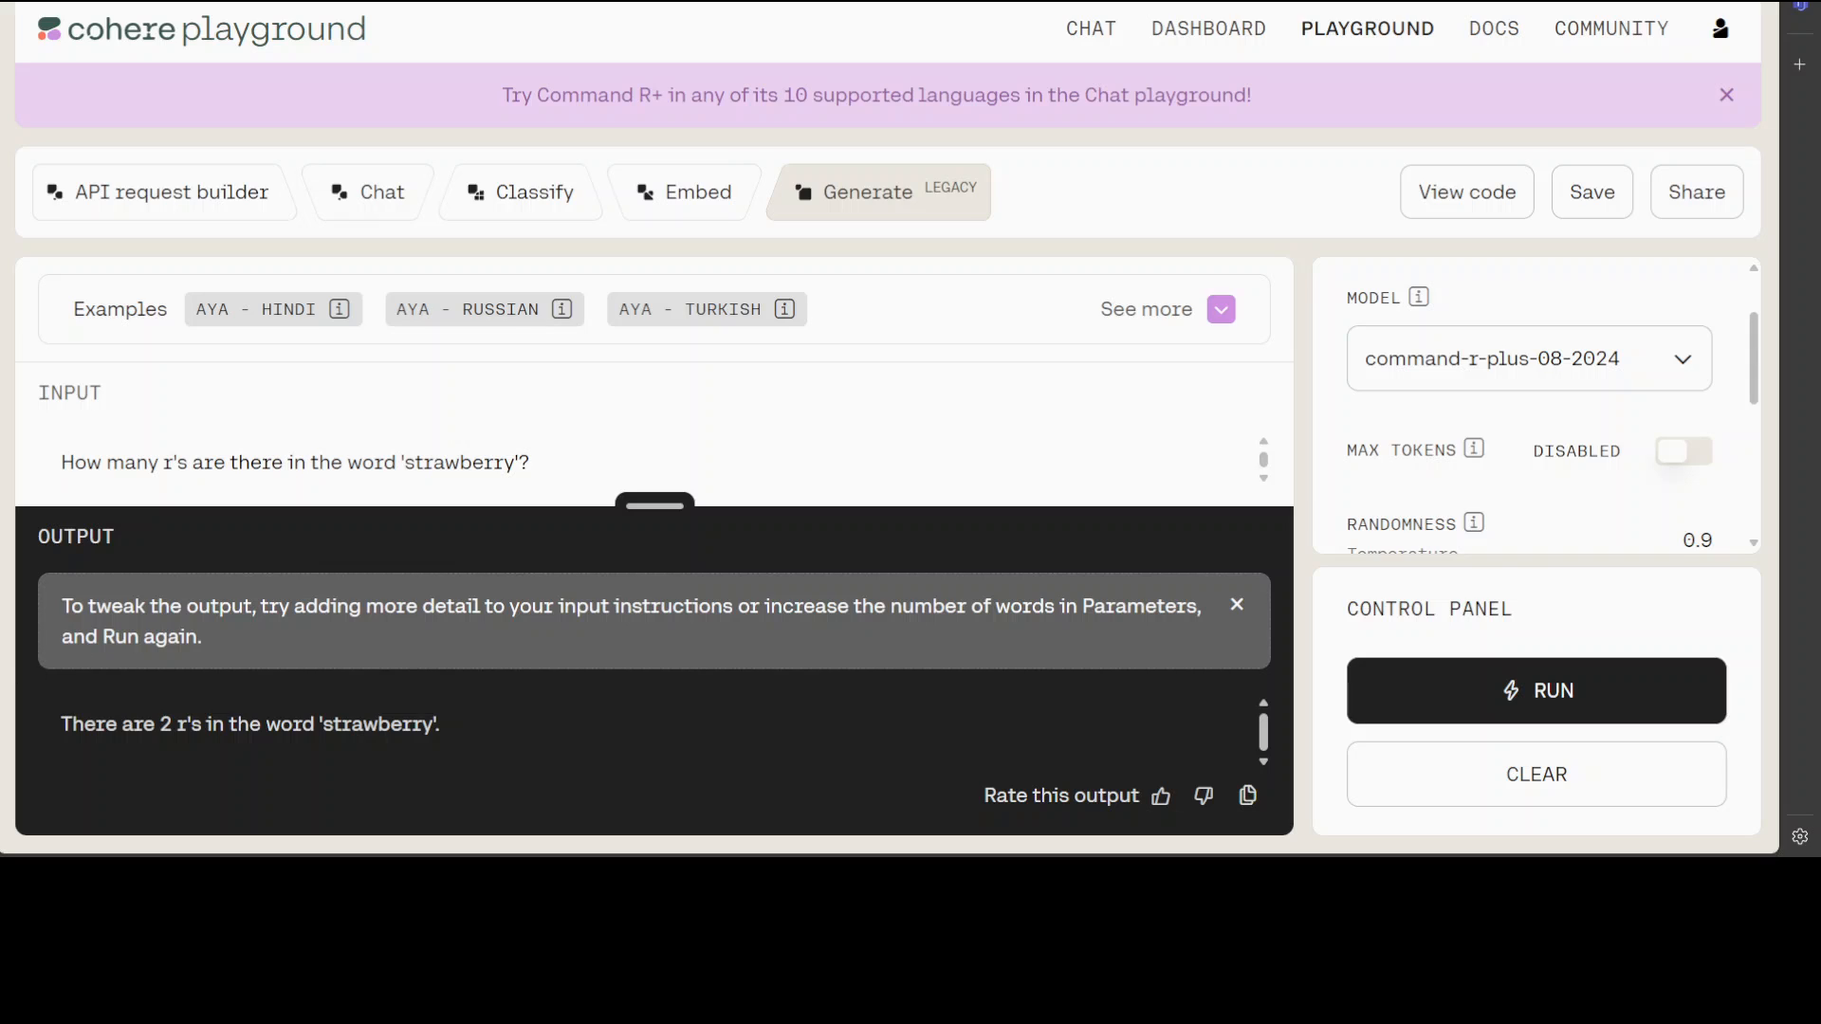
{"action": "left_click", "coordinate": [381, 191]}
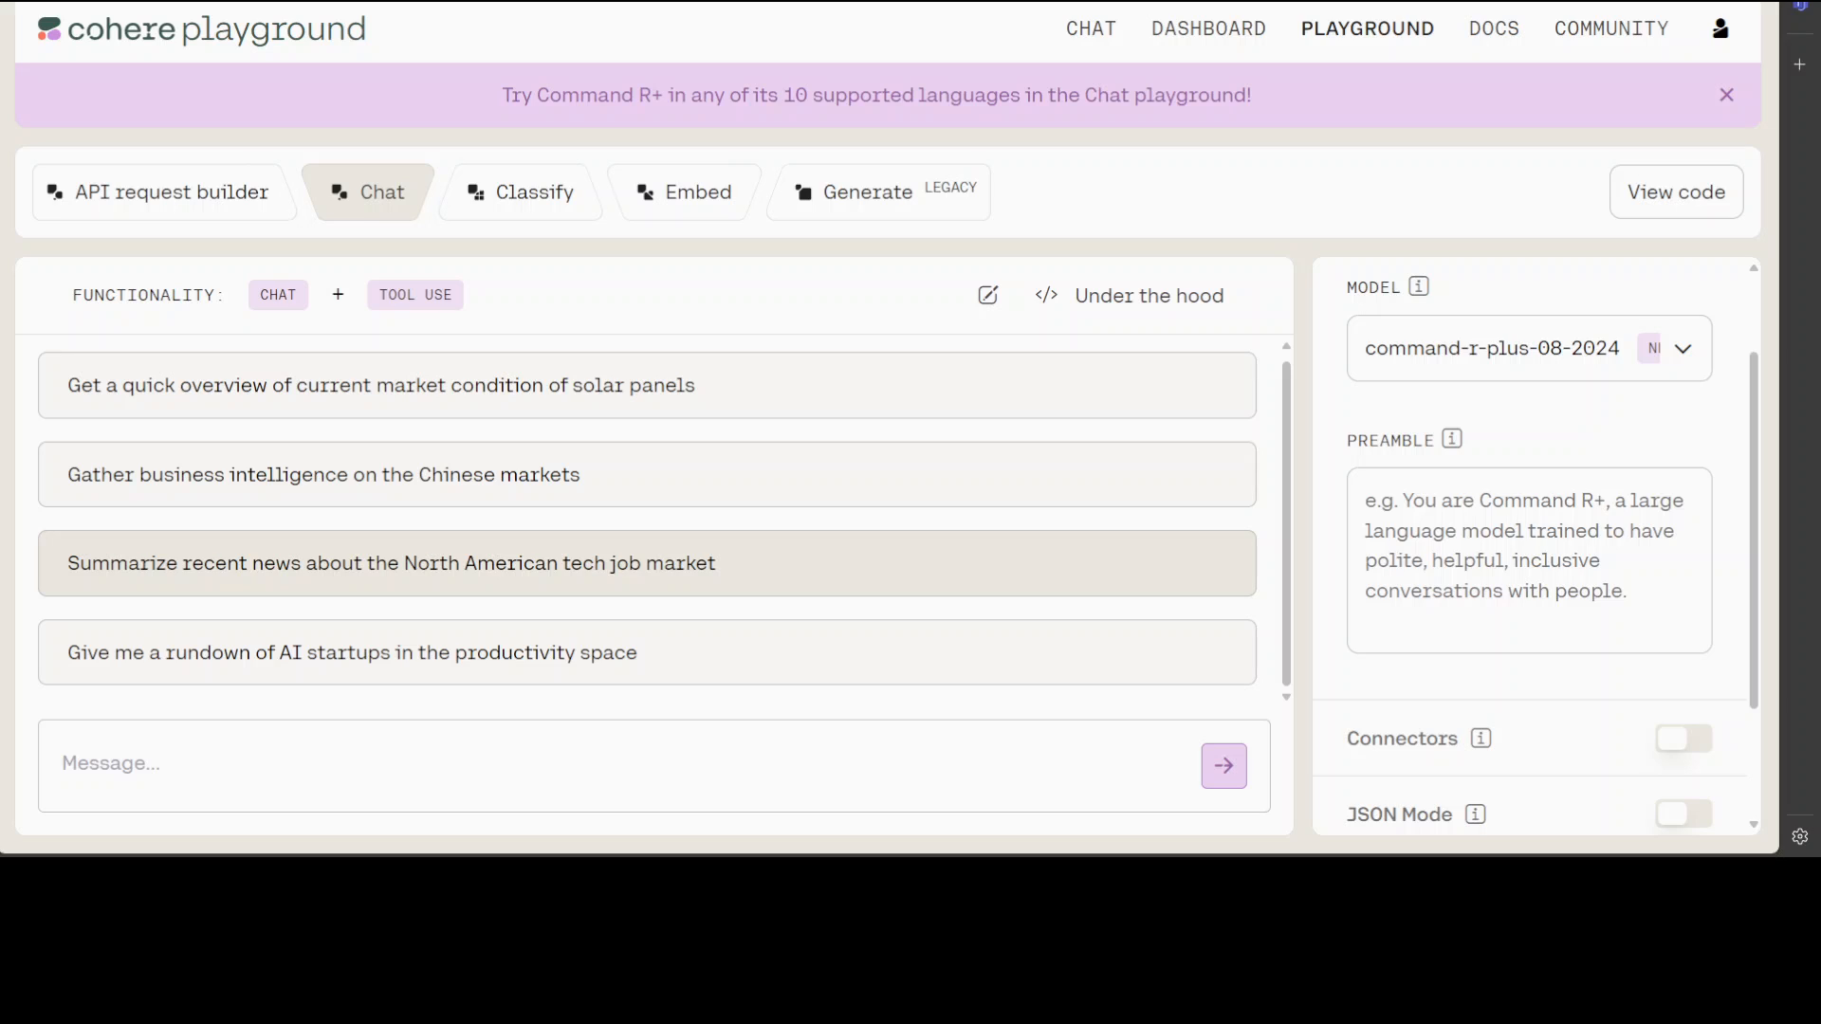
Step: Ask the suggested North American tech job market question and read the bulleted summary
{"action": "left_click", "coordinate": [391, 564]}
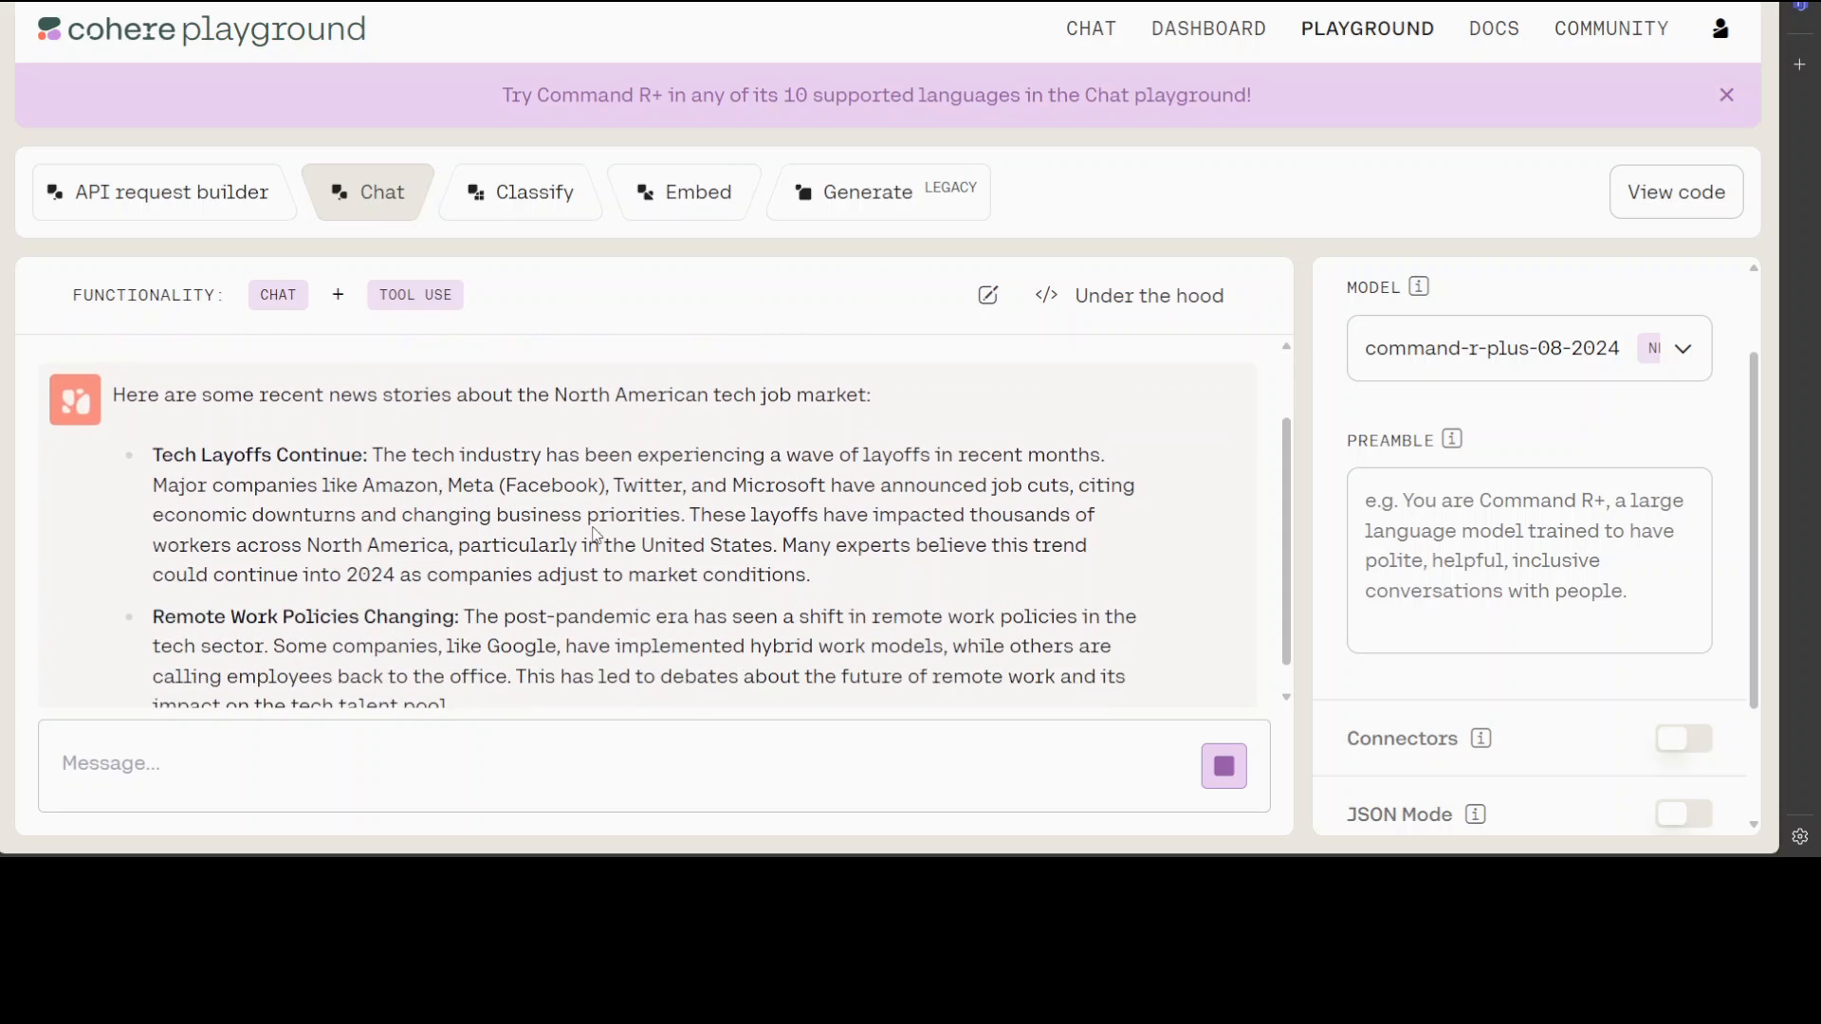
{"action": "scroll", "scroll_direction": "down", "scroll_amount": 3}
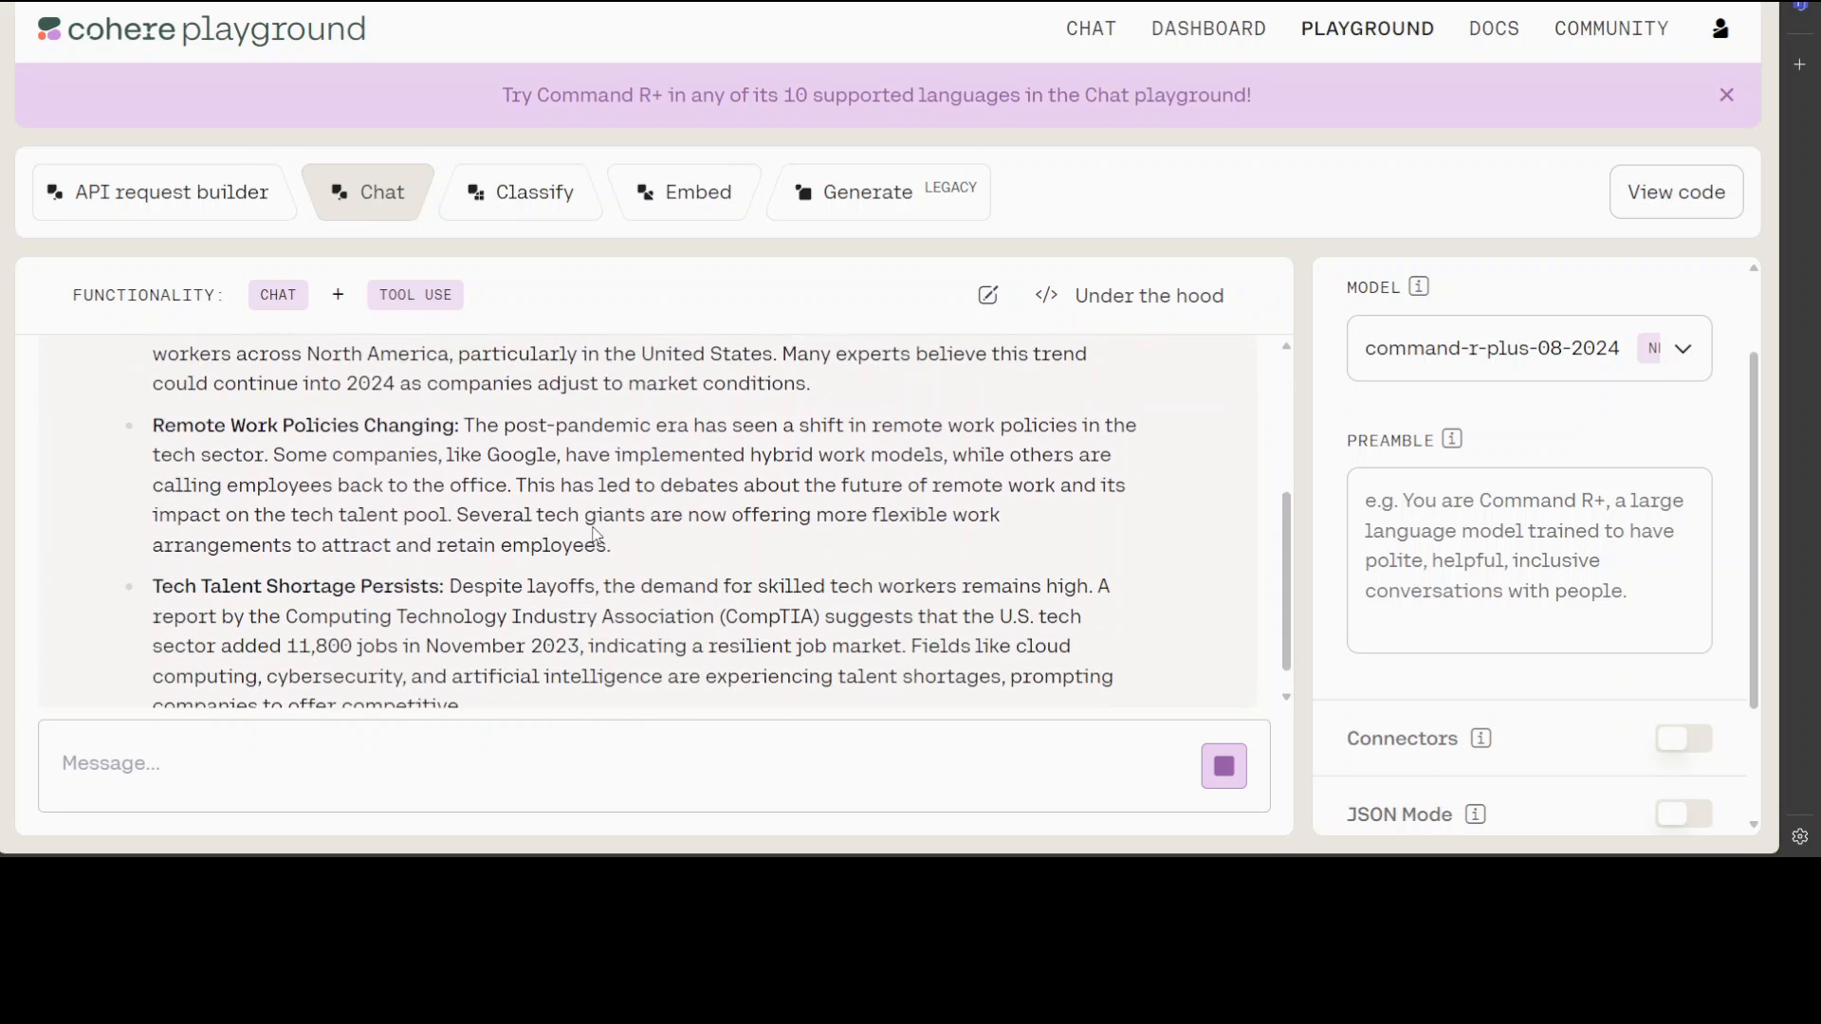
{"action": "scroll", "scroll_direction": "down", "scroll_amount": 3}
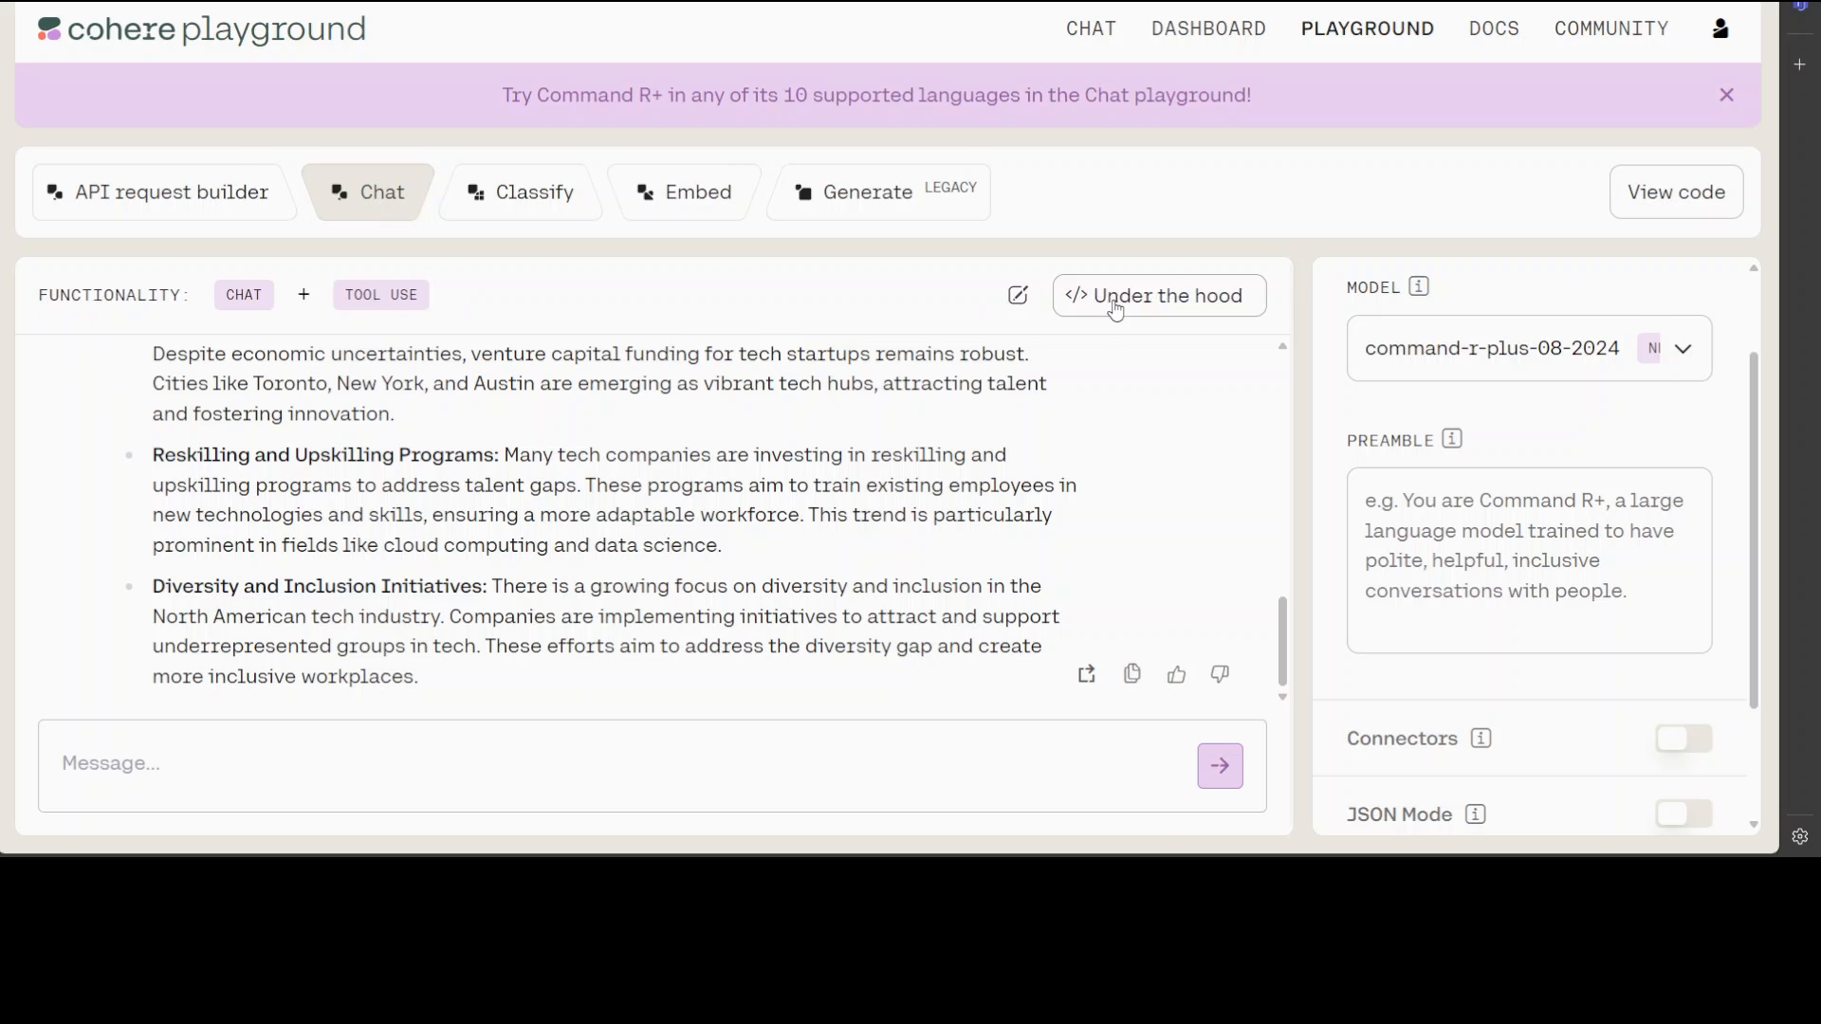
Step: Inspect the raw API request and streamed response JSON behind the job-market reply, then close it
{"action": "left_click", "coordinate": [1156, 296]}
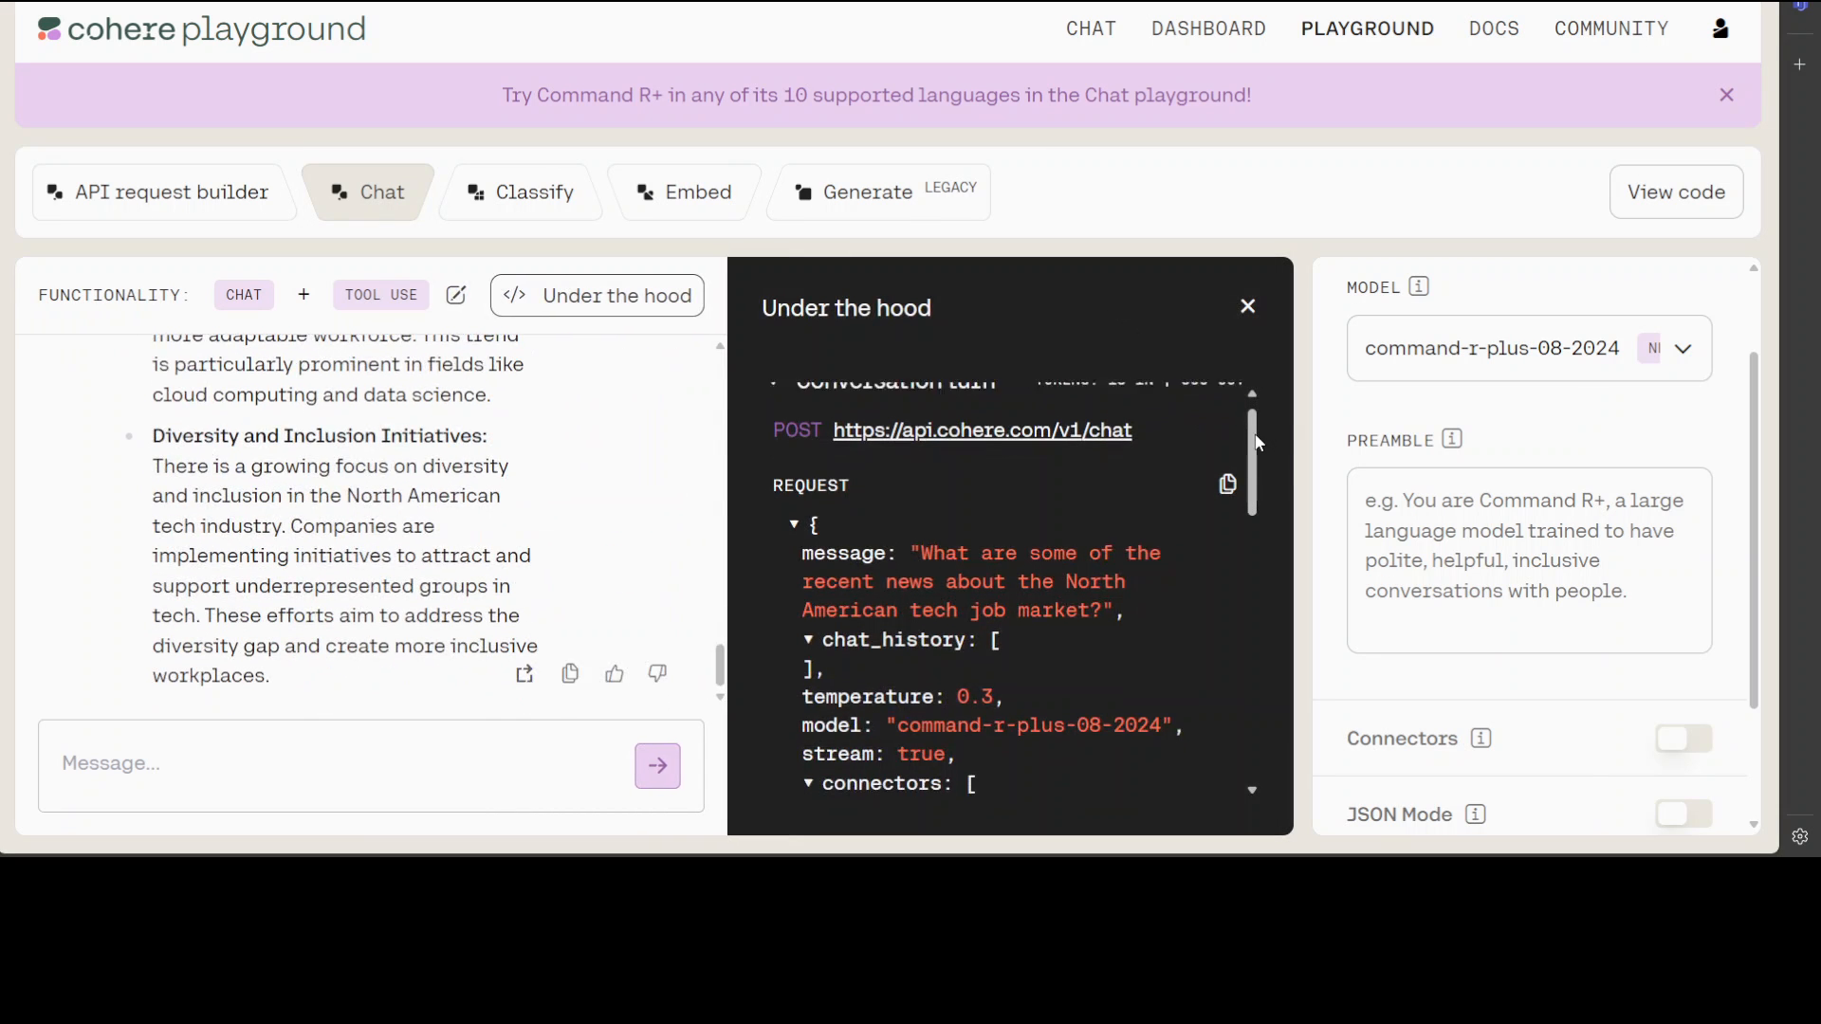
{"action": "scroll", "scroll_direction": "down", "scroll_amount": 3}
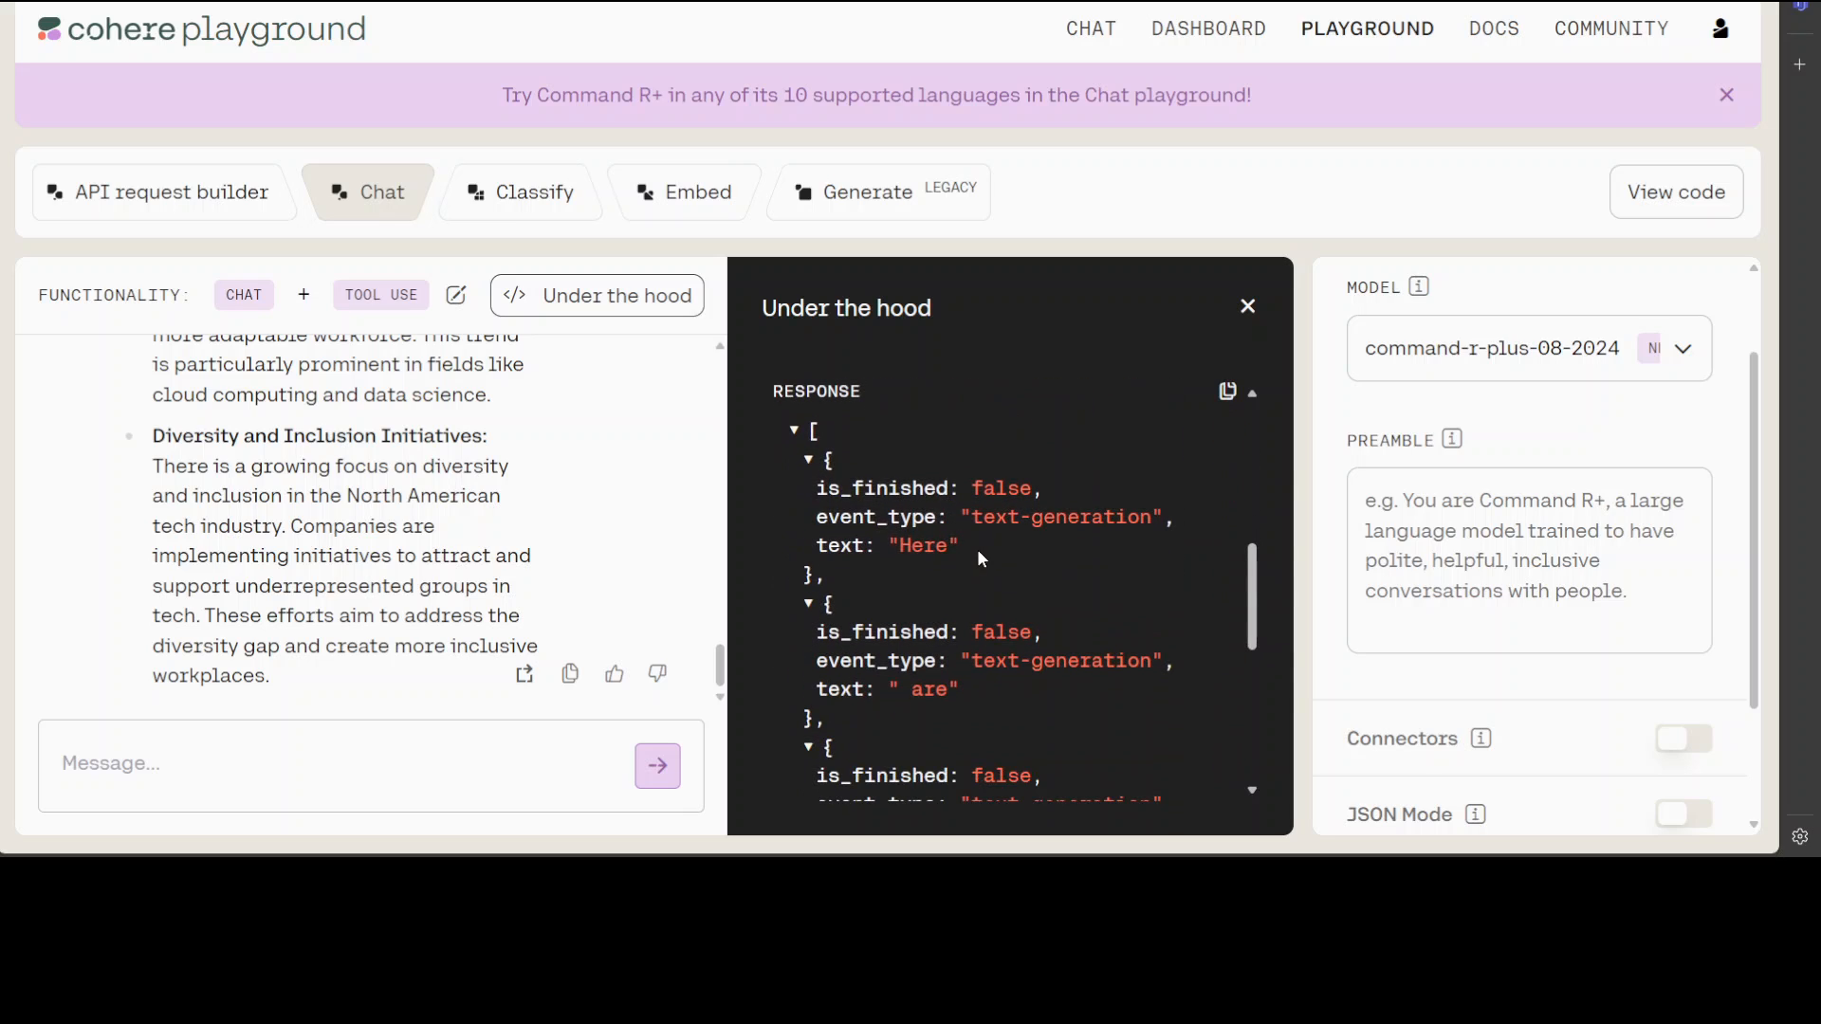
{"action": "scroll", "scroll_direction": "down", "scroll_amount": 3}
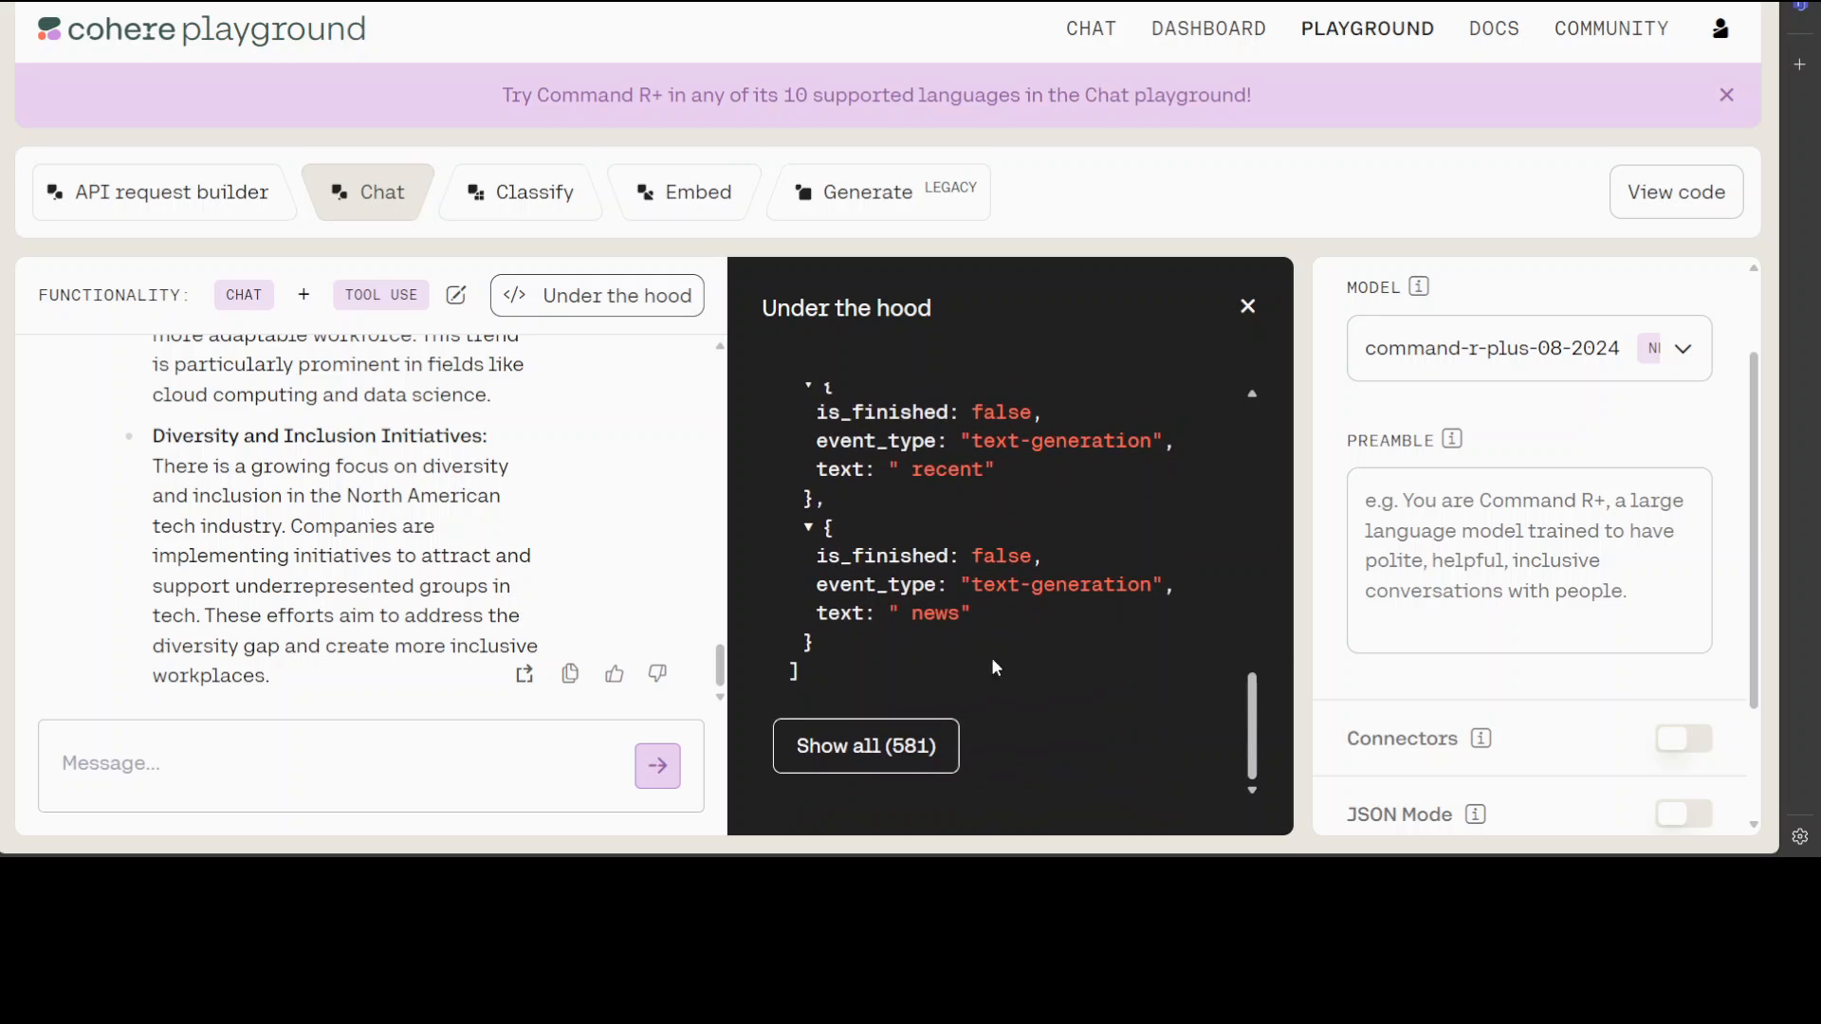
{"action": "mouse_move", "coordinate": [865, 767]}
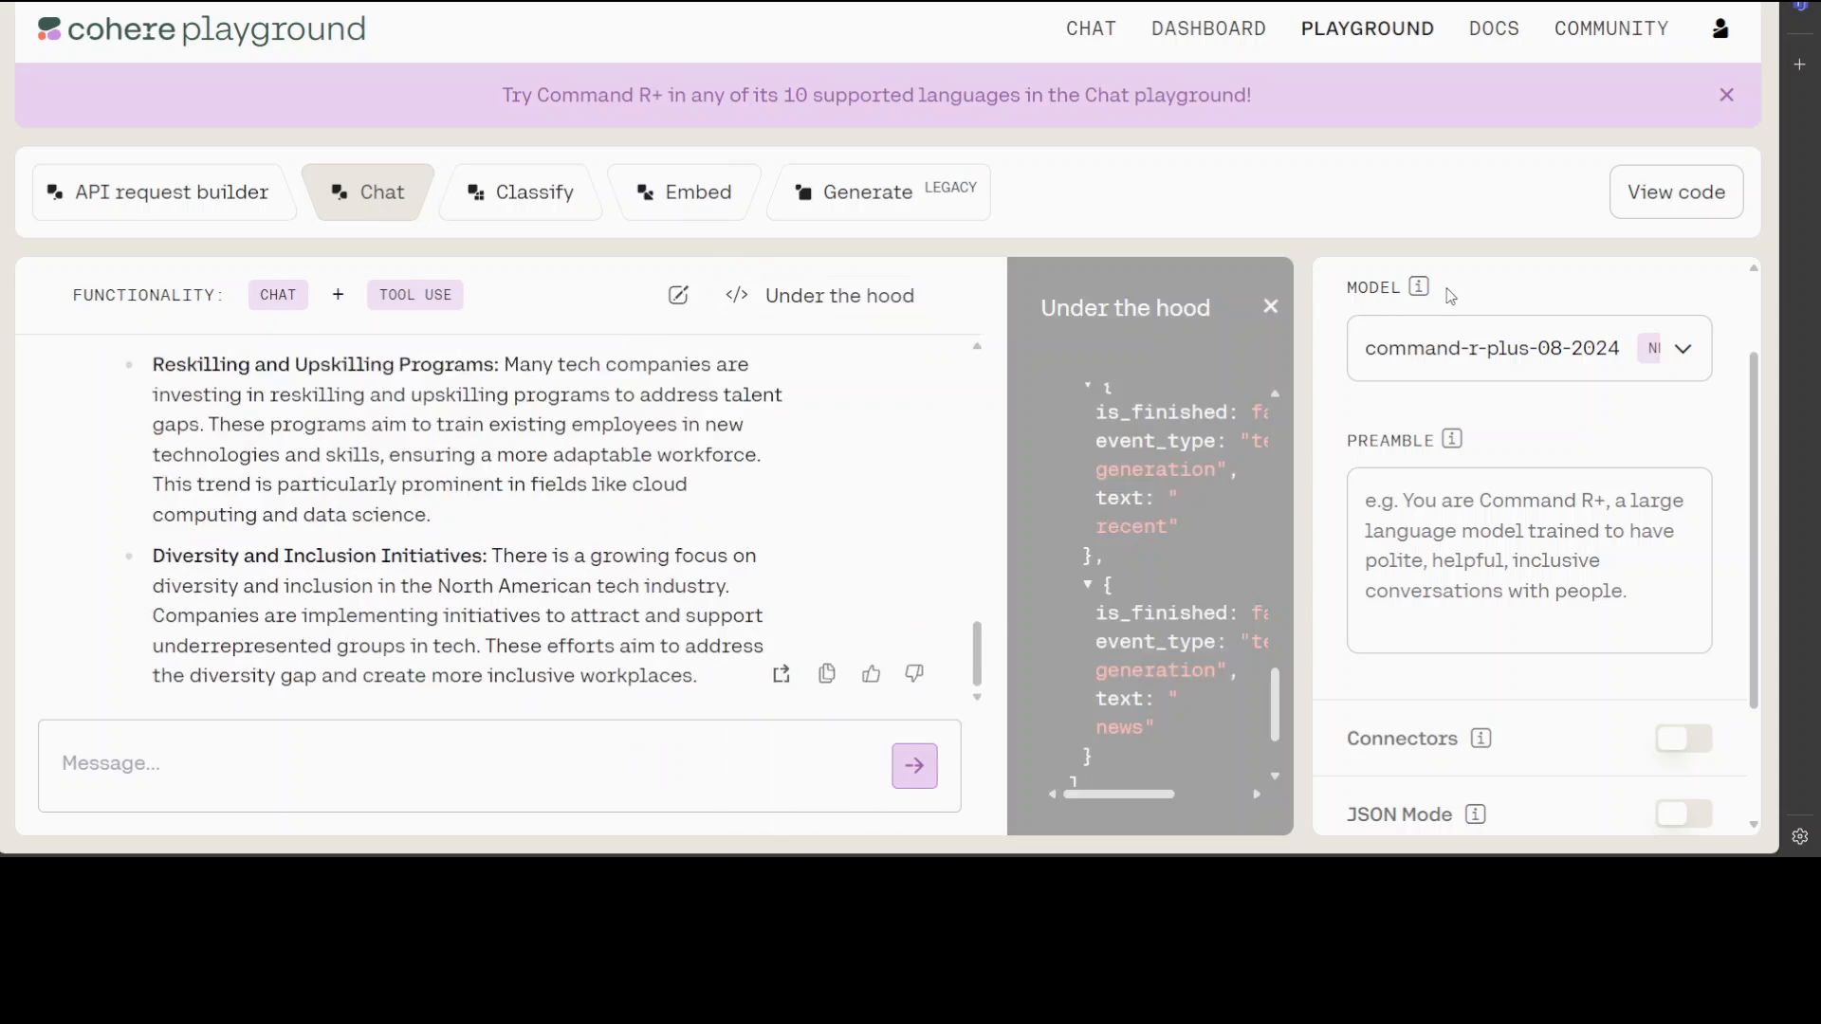
{"action": "left_click", "coordinate": [1269, 306]}
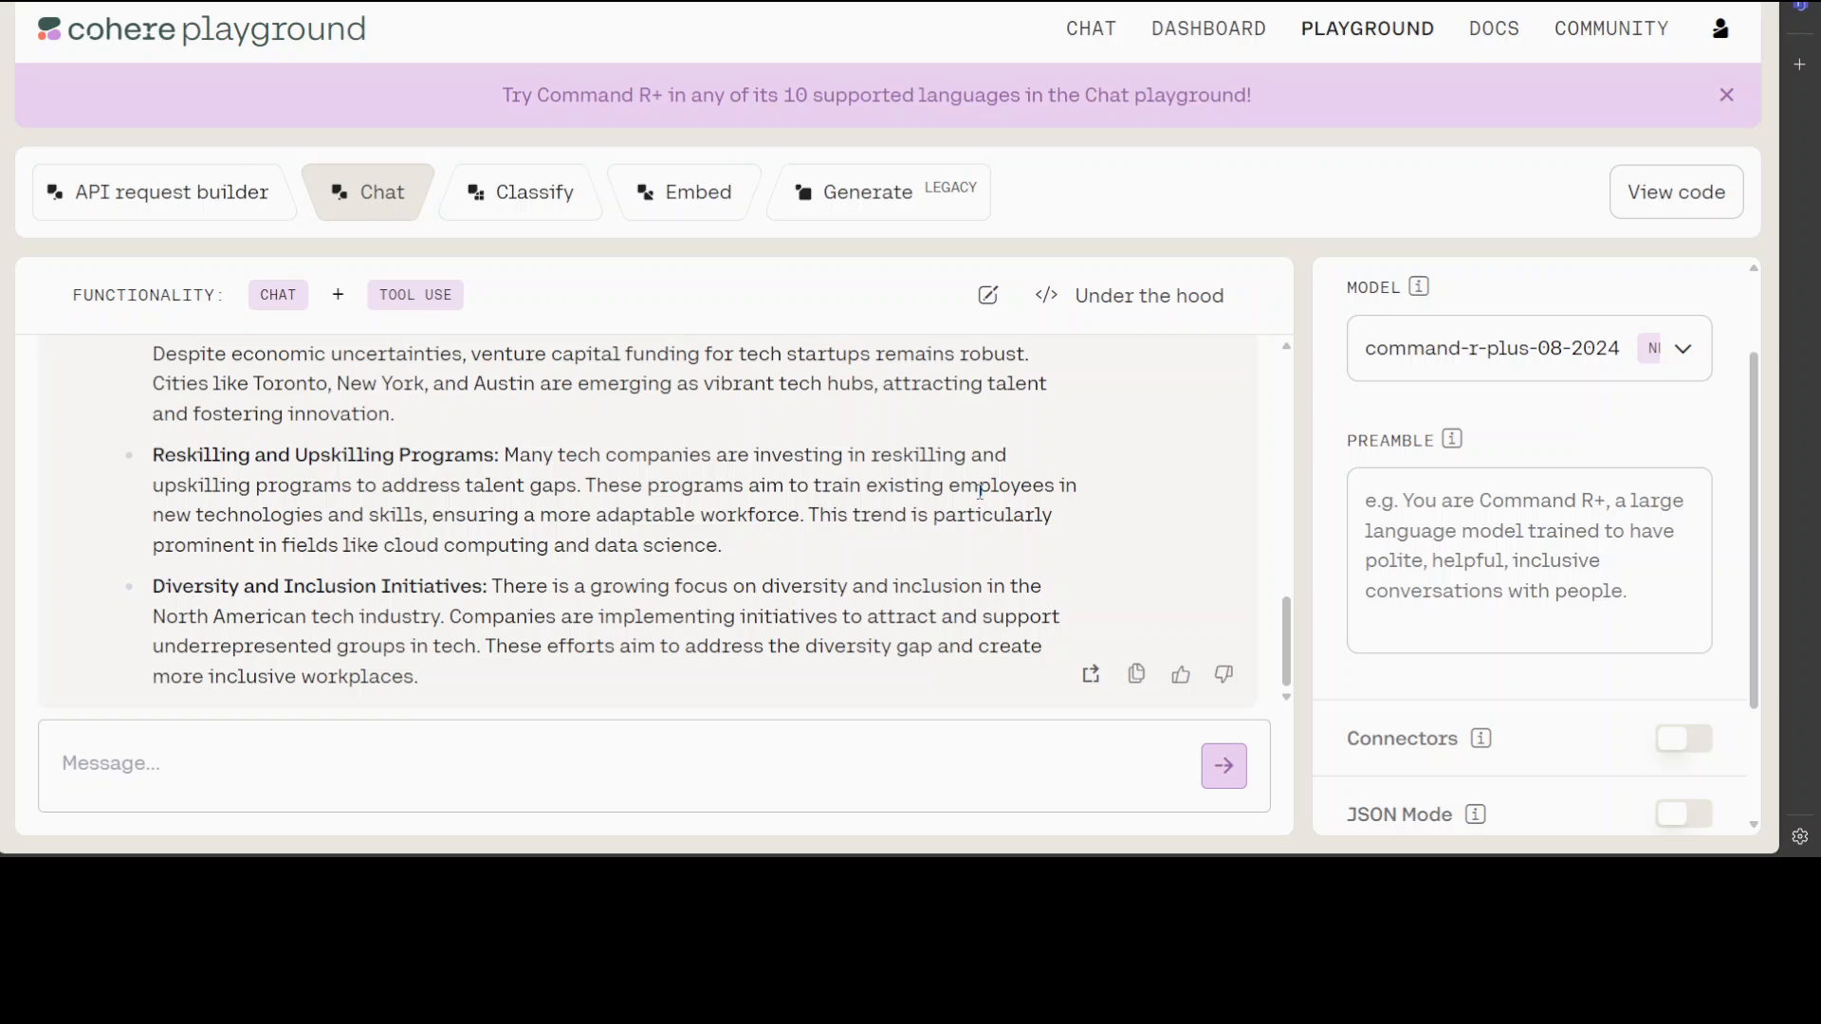
{"action": "mouse_move", "coordinate": [805, 280]}
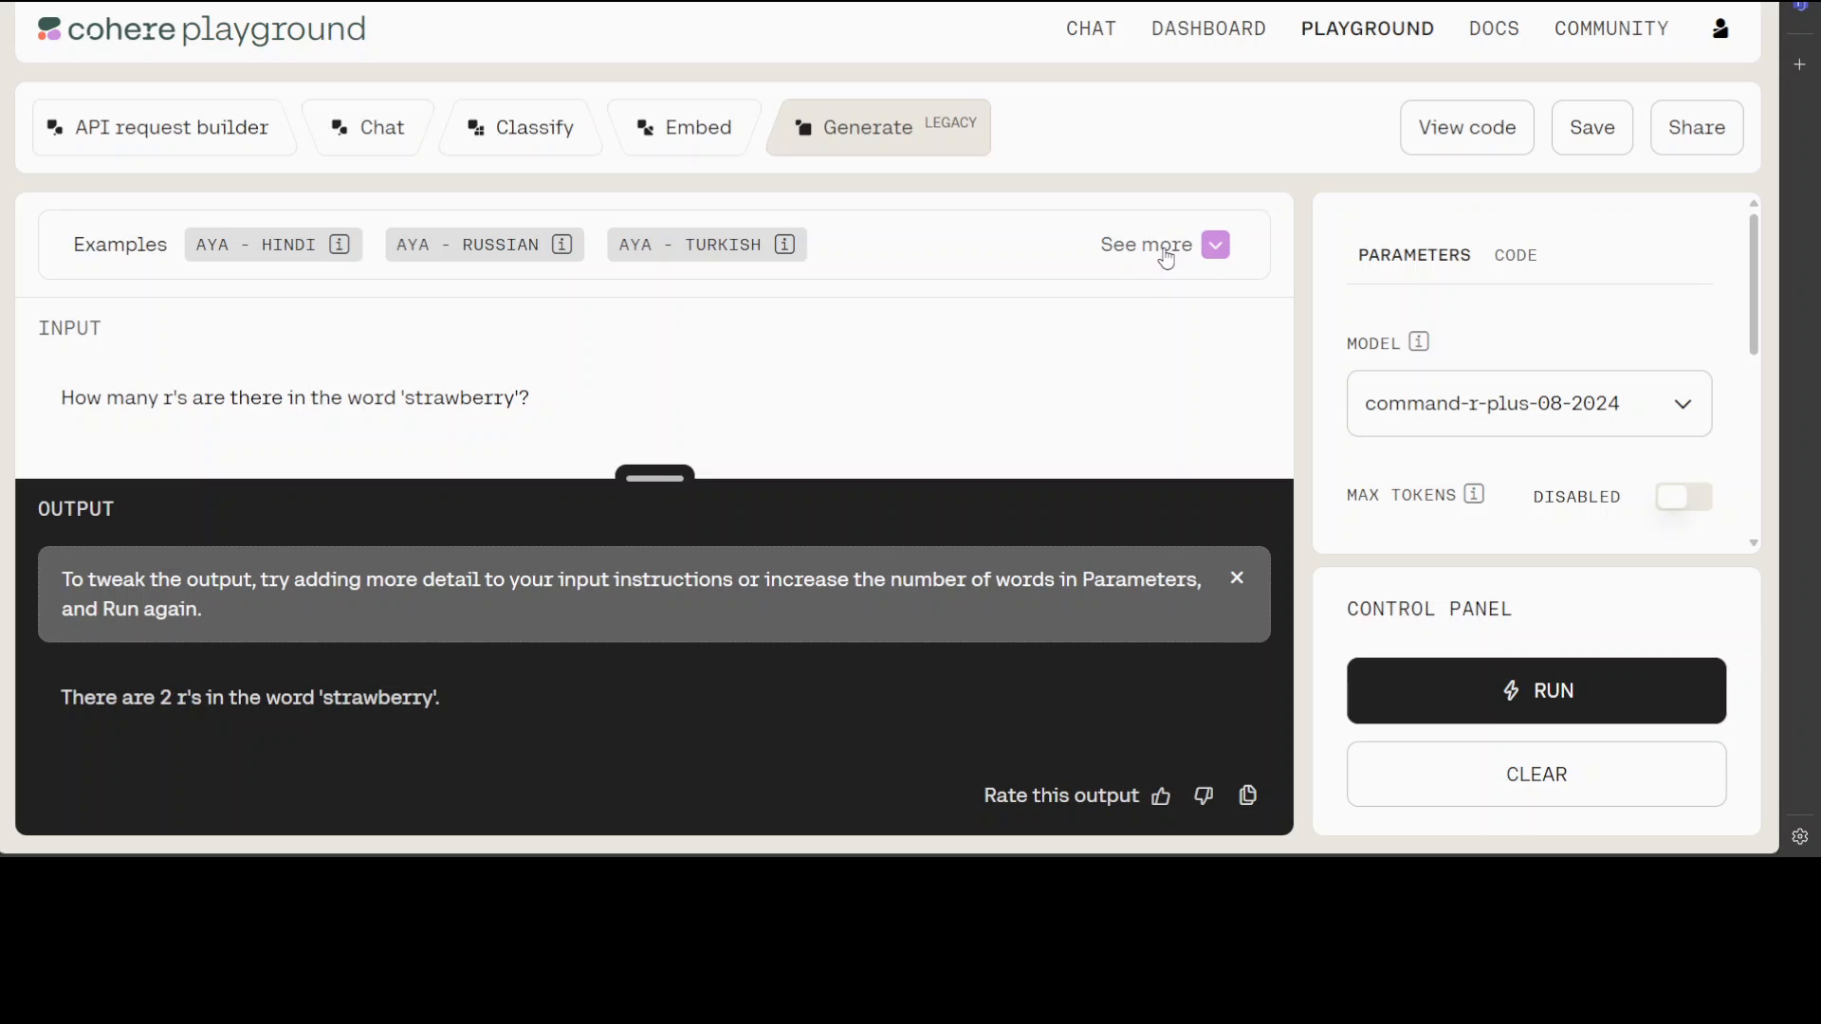
Step: Expand 'See more' Examples and browse the text-generation prompt gallery
{"action": "left_click", "coordinate": [1214, 245]}
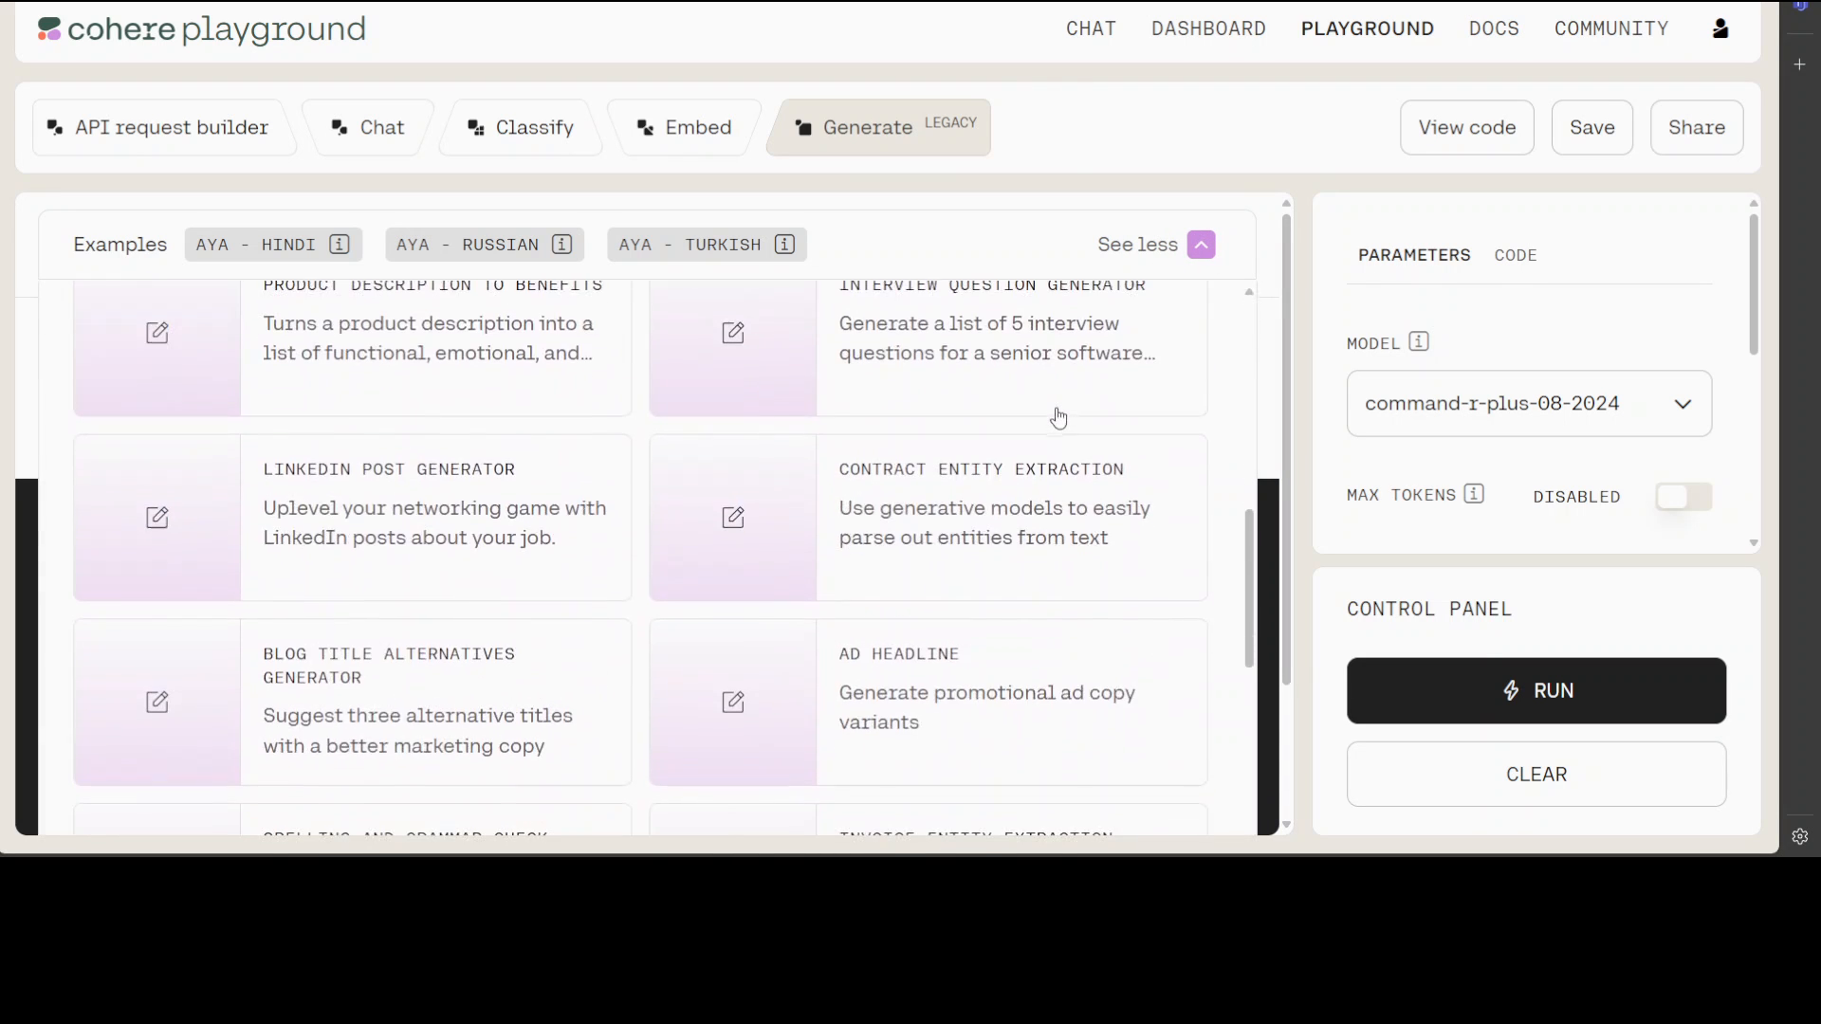
{"action": "scroll", "scroll_direction": "down", "scroll_amount": 3}
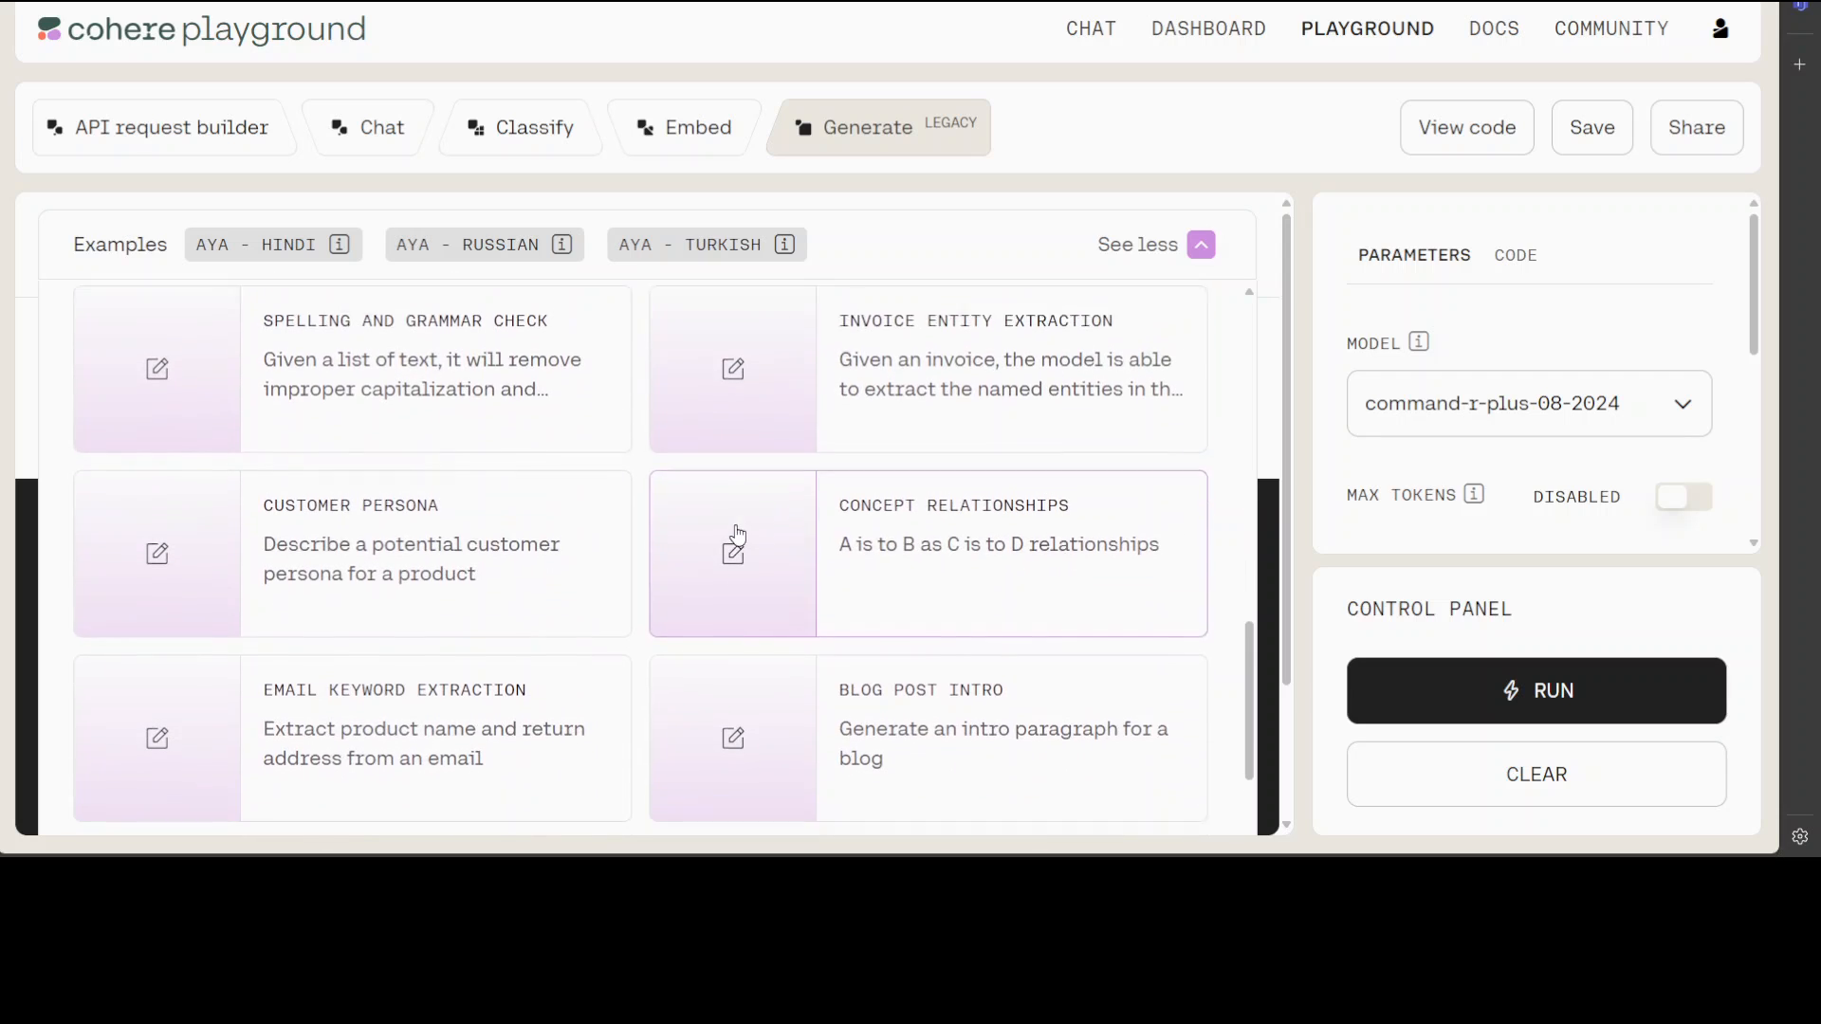
{"action": "scroll", "scroll_direction": "down", "scroll_amount": 3}
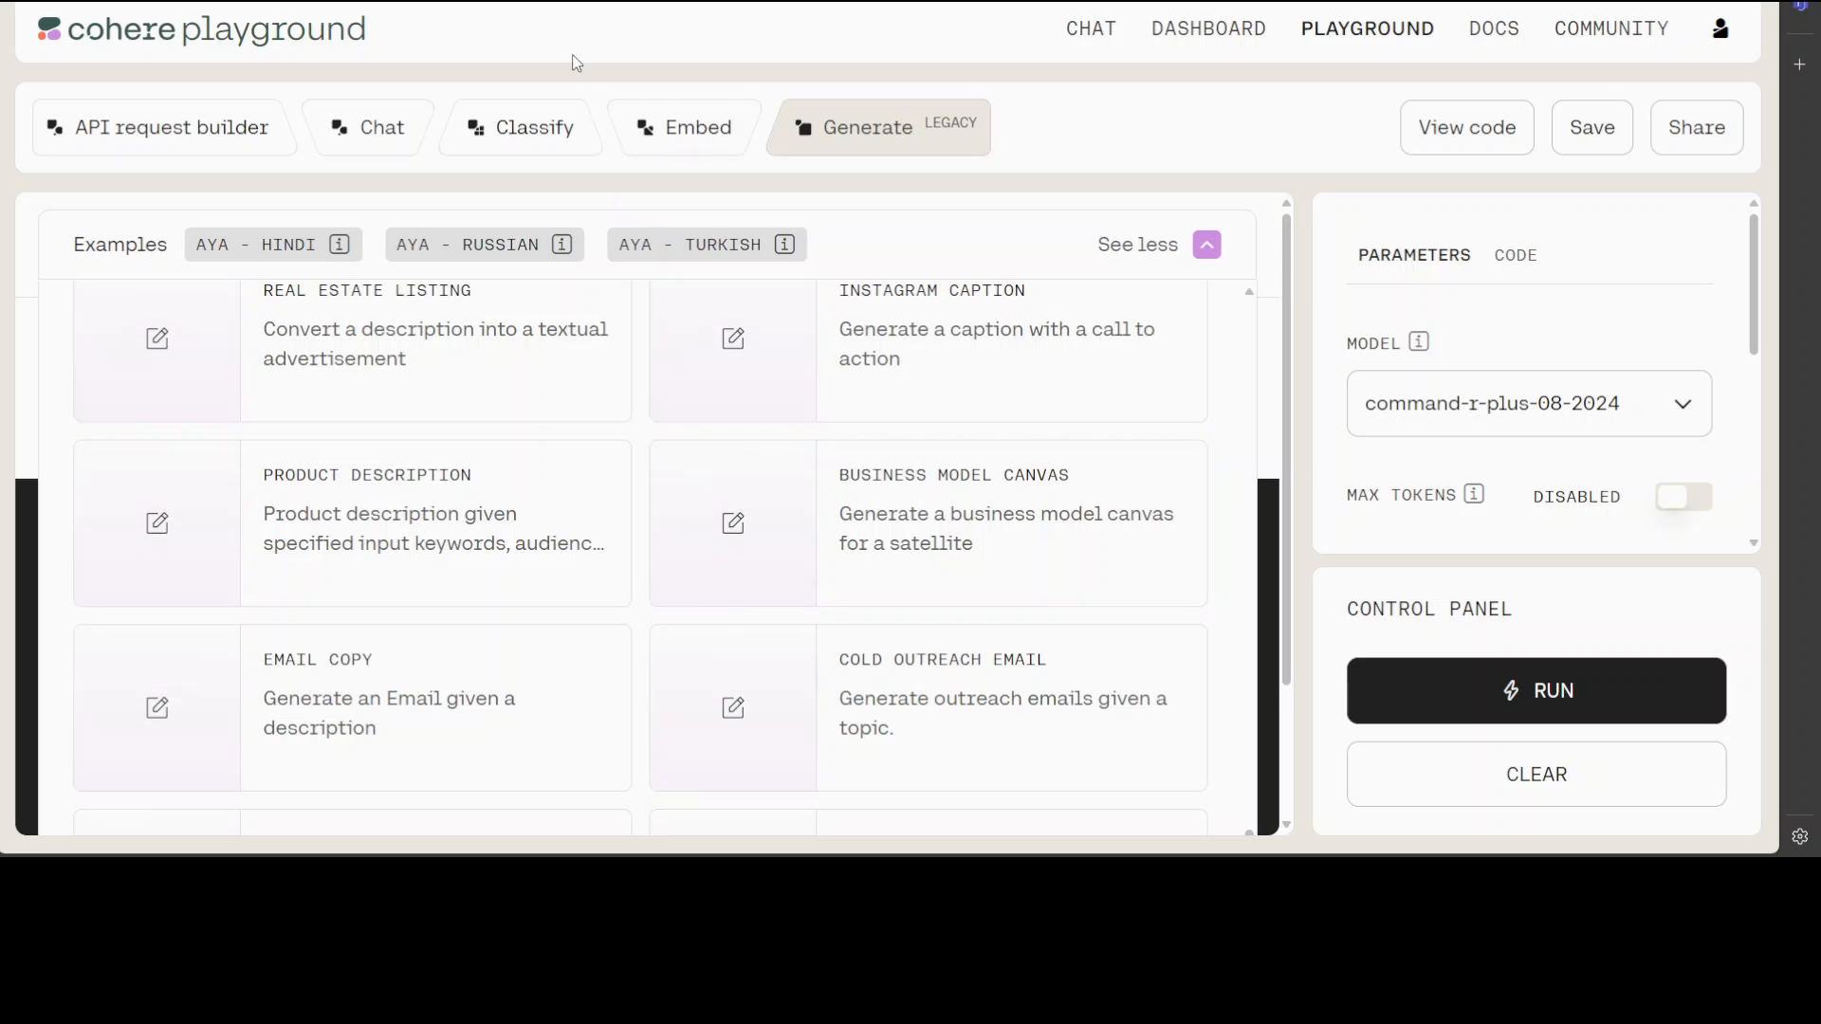
{"action": "left_click", "coordinate": [382, 127]}
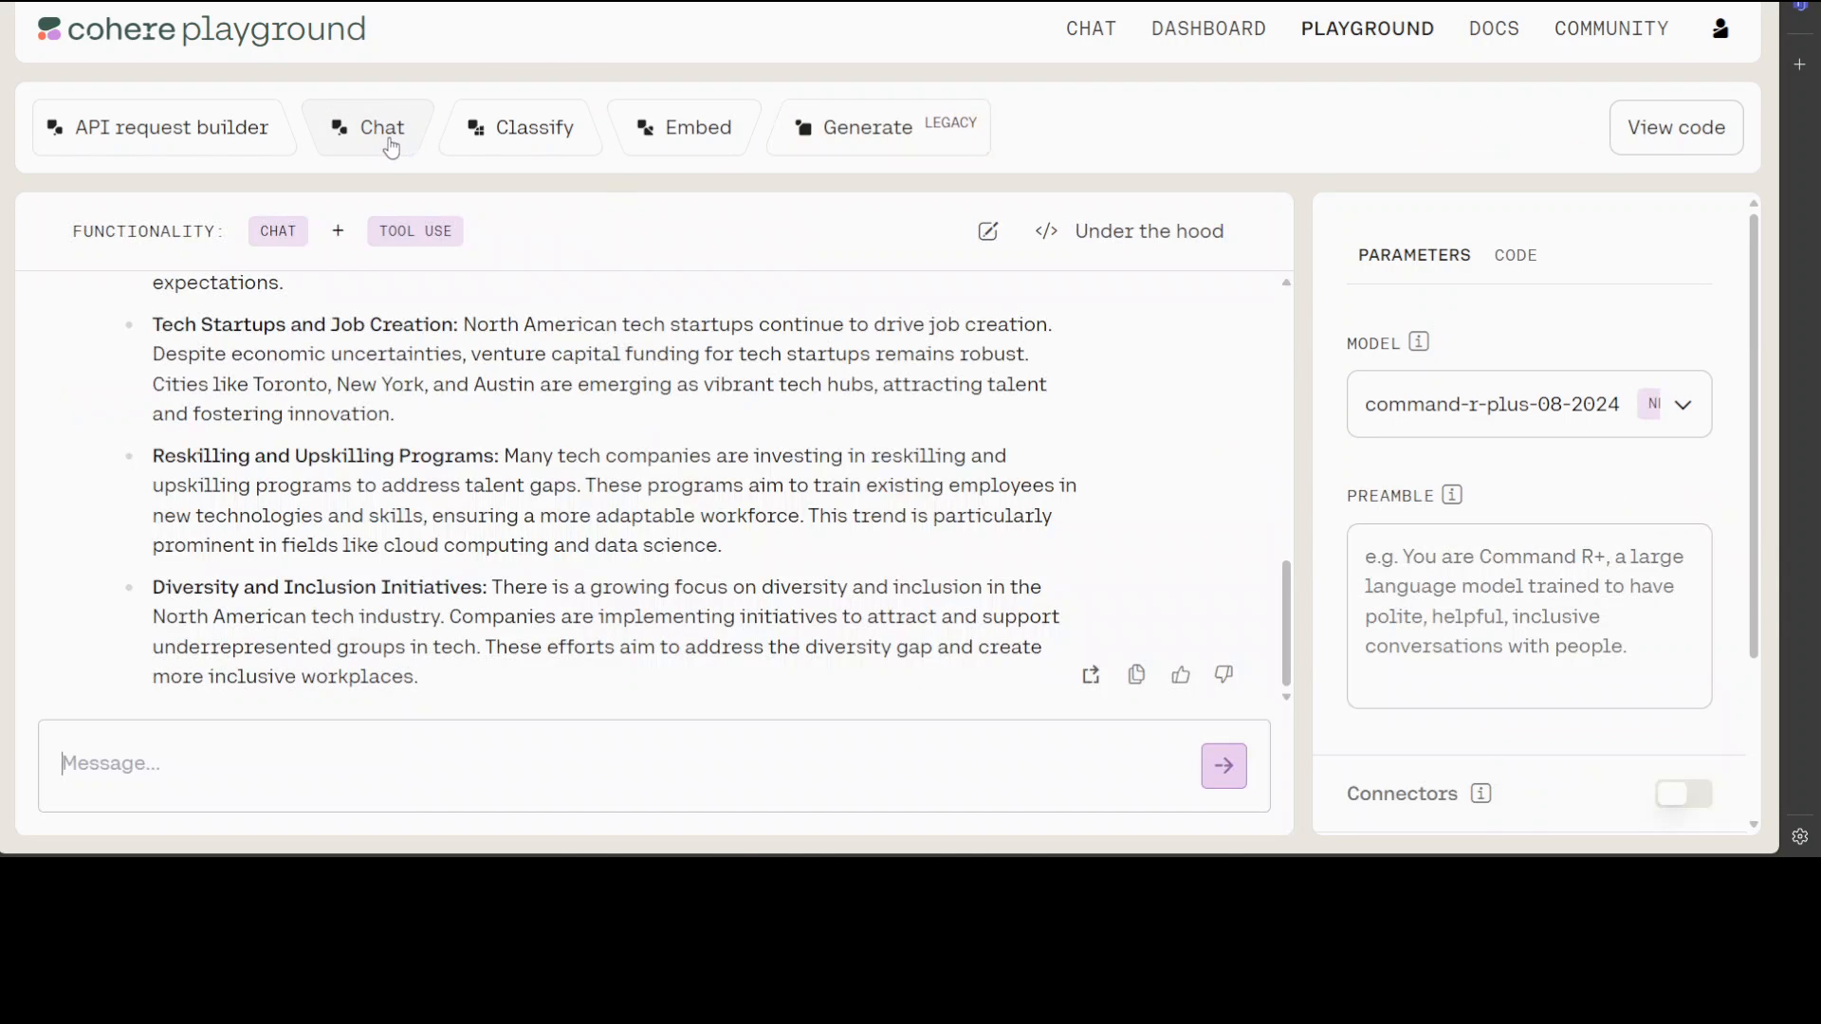
{"action": "left_click", "coordinate": [381, 128]}
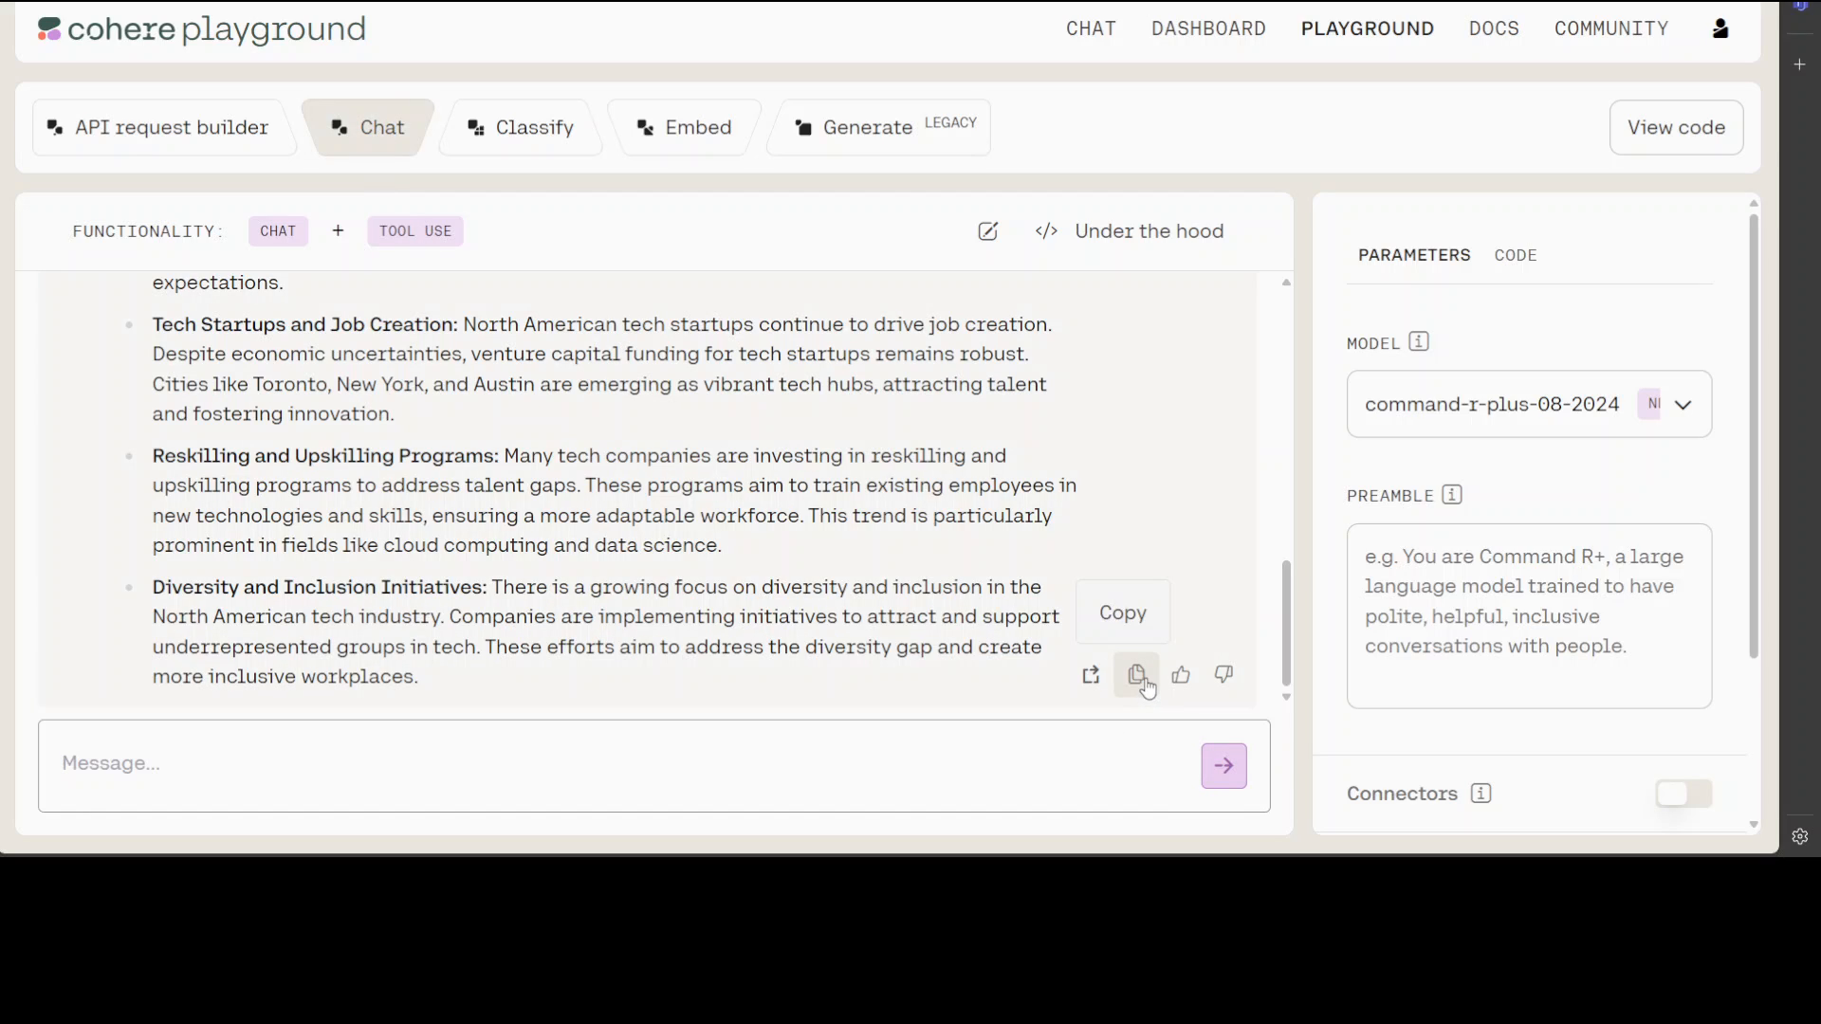
{"action": "scroll", "scroll_direction": "down", "scroll_amount": 3}
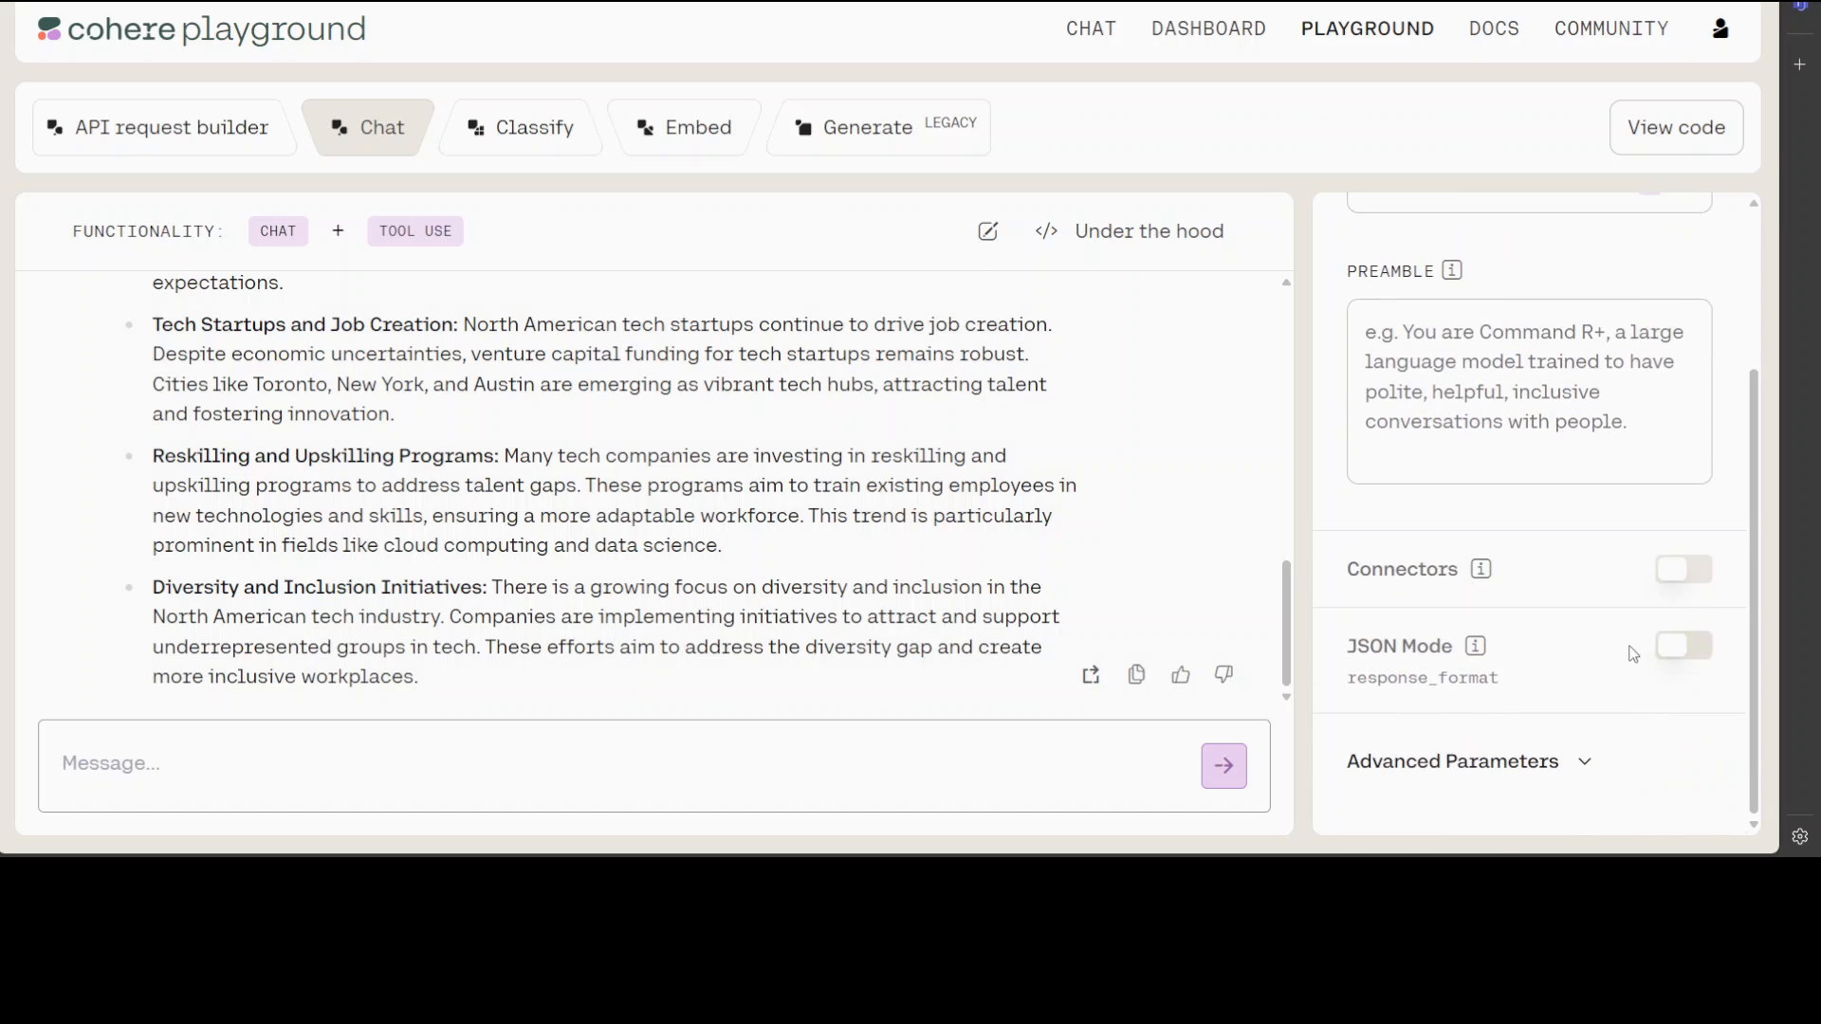
{"action": "mouse_move", "coordinate": [1542, 436]}
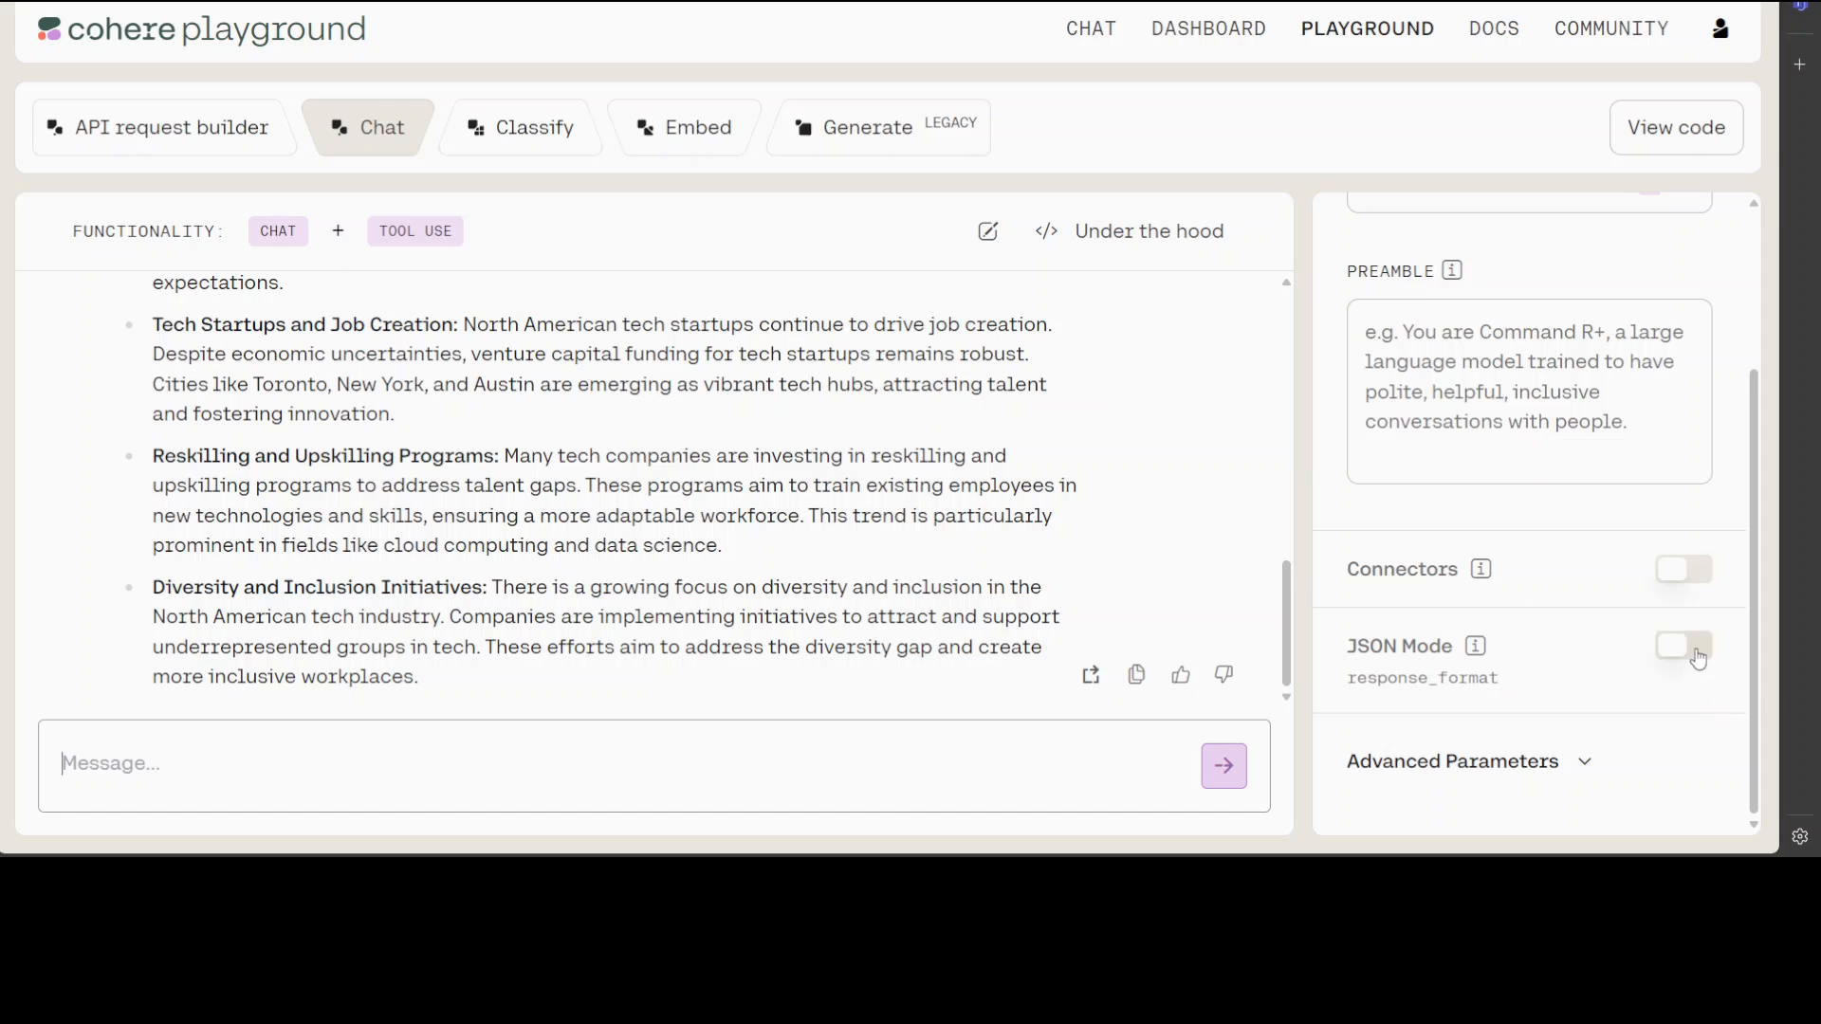
{"action": "mouse_move", "coordinate": [1477, 571]}
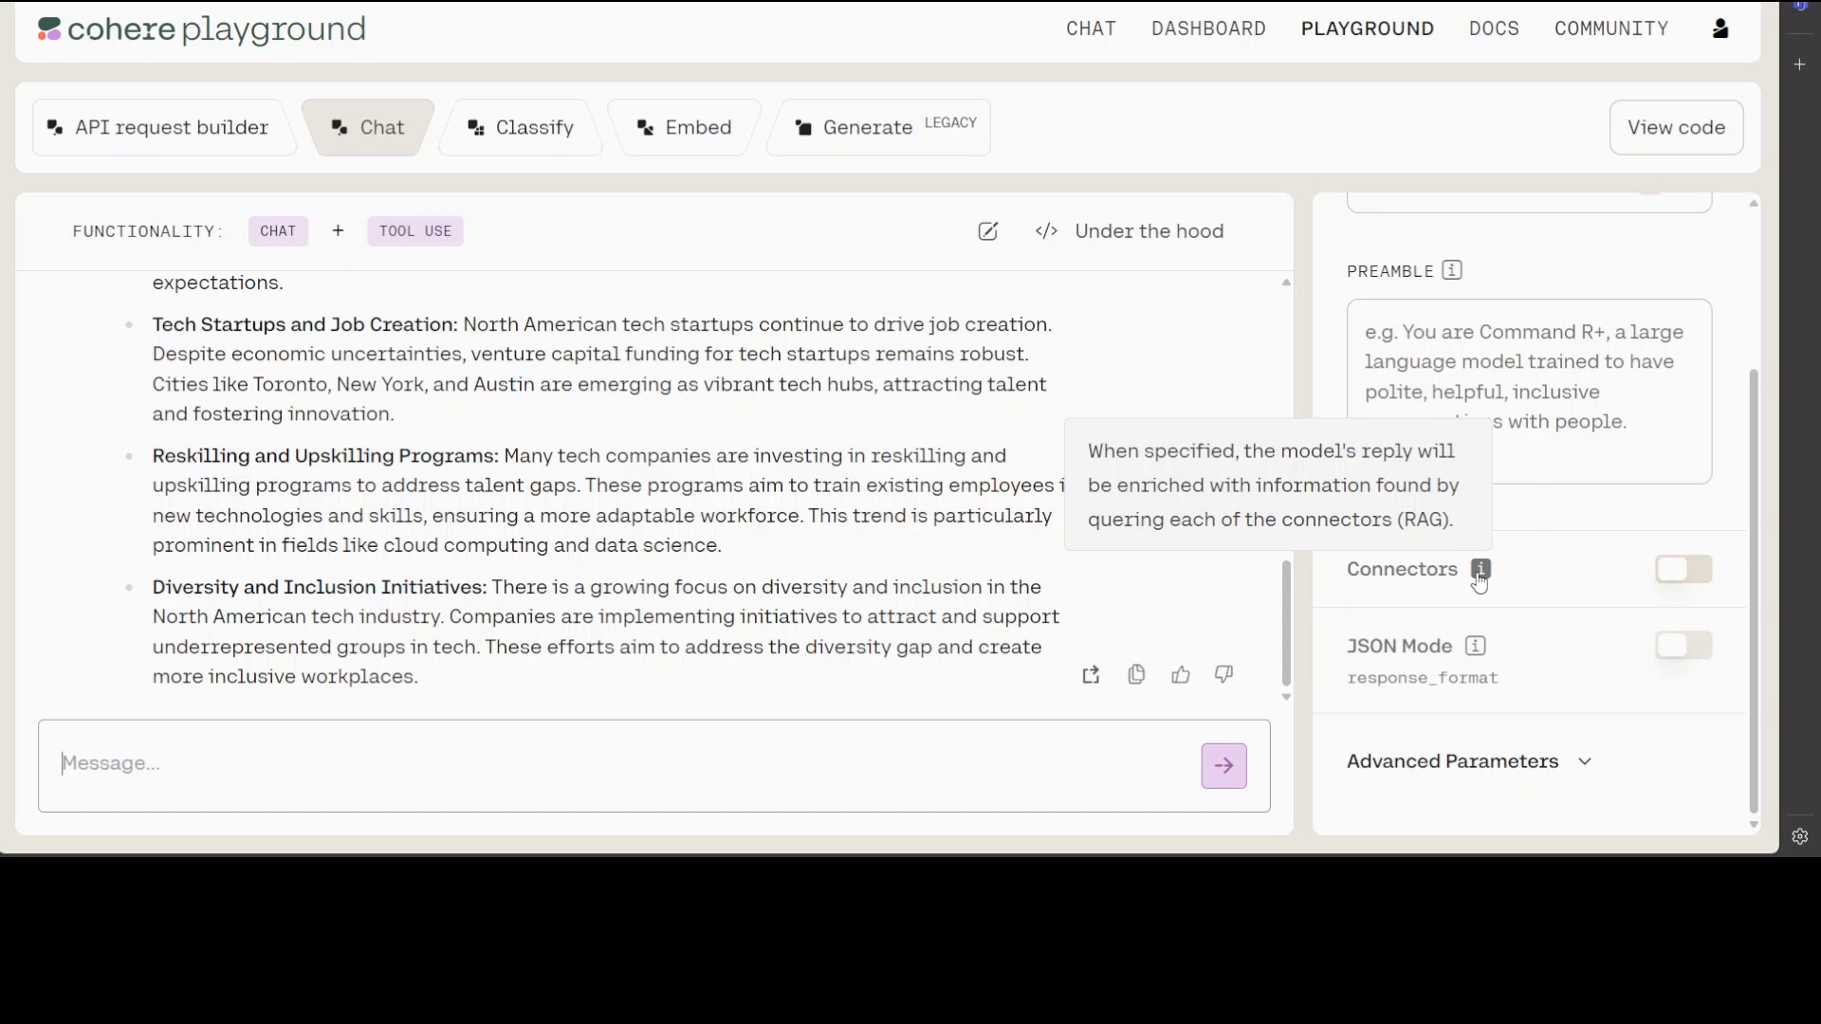
{"action": "mouse_move", "coordinate": [1715, 580]}
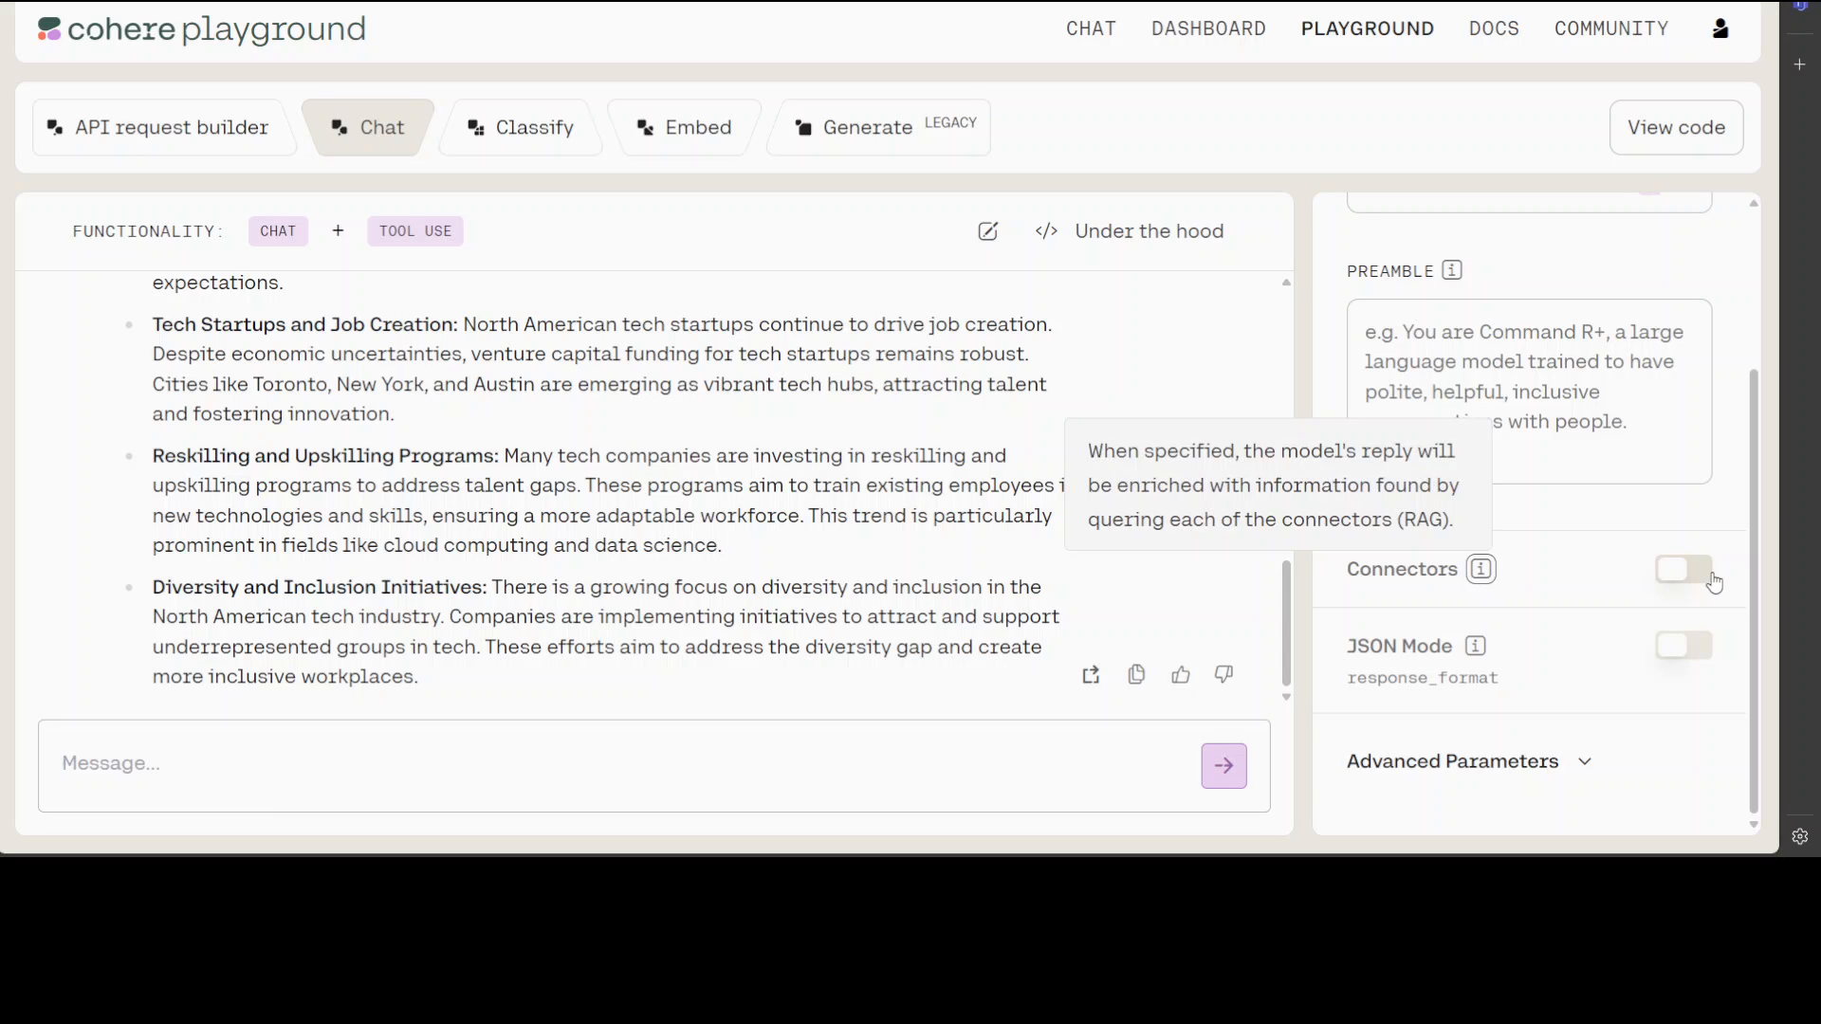
Step: Enable Connectors with Web Search checked, leaving the optional site field empty
{"action": "left_click", "coordinate": [1683, 569]}
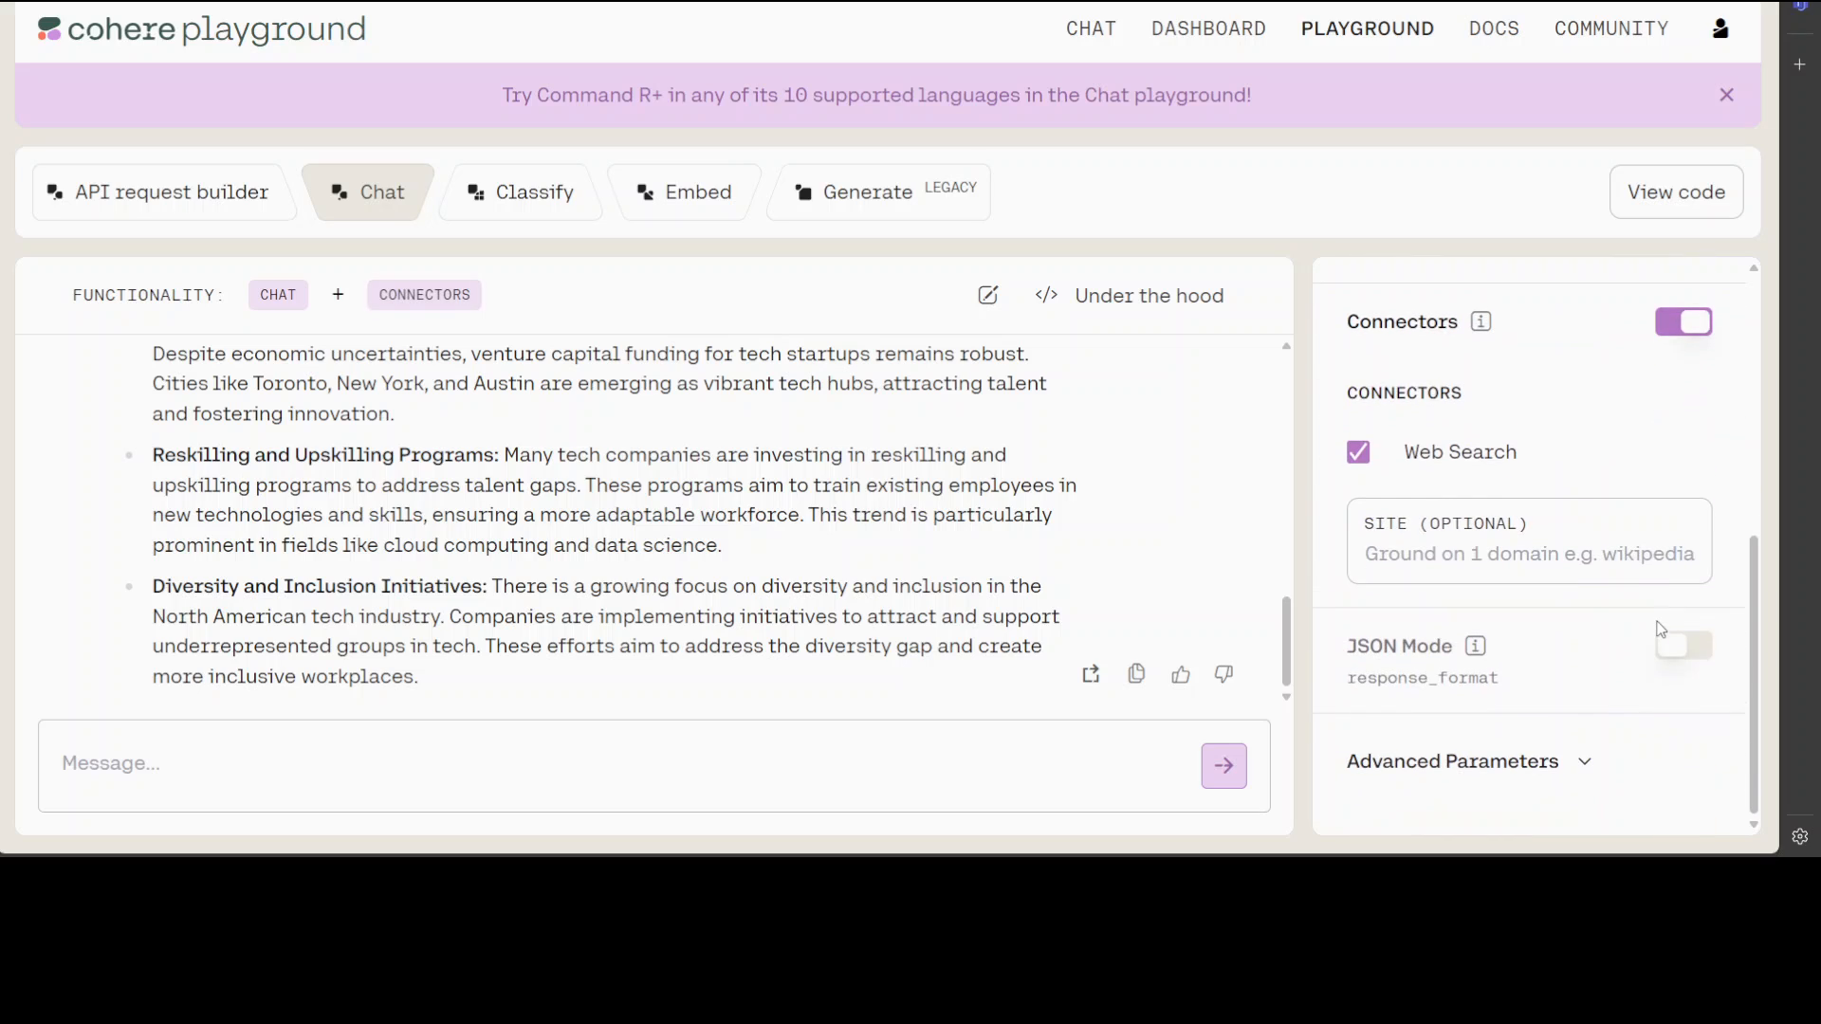
{"action": "mouse_move", "coordinate": [1582, 630]}
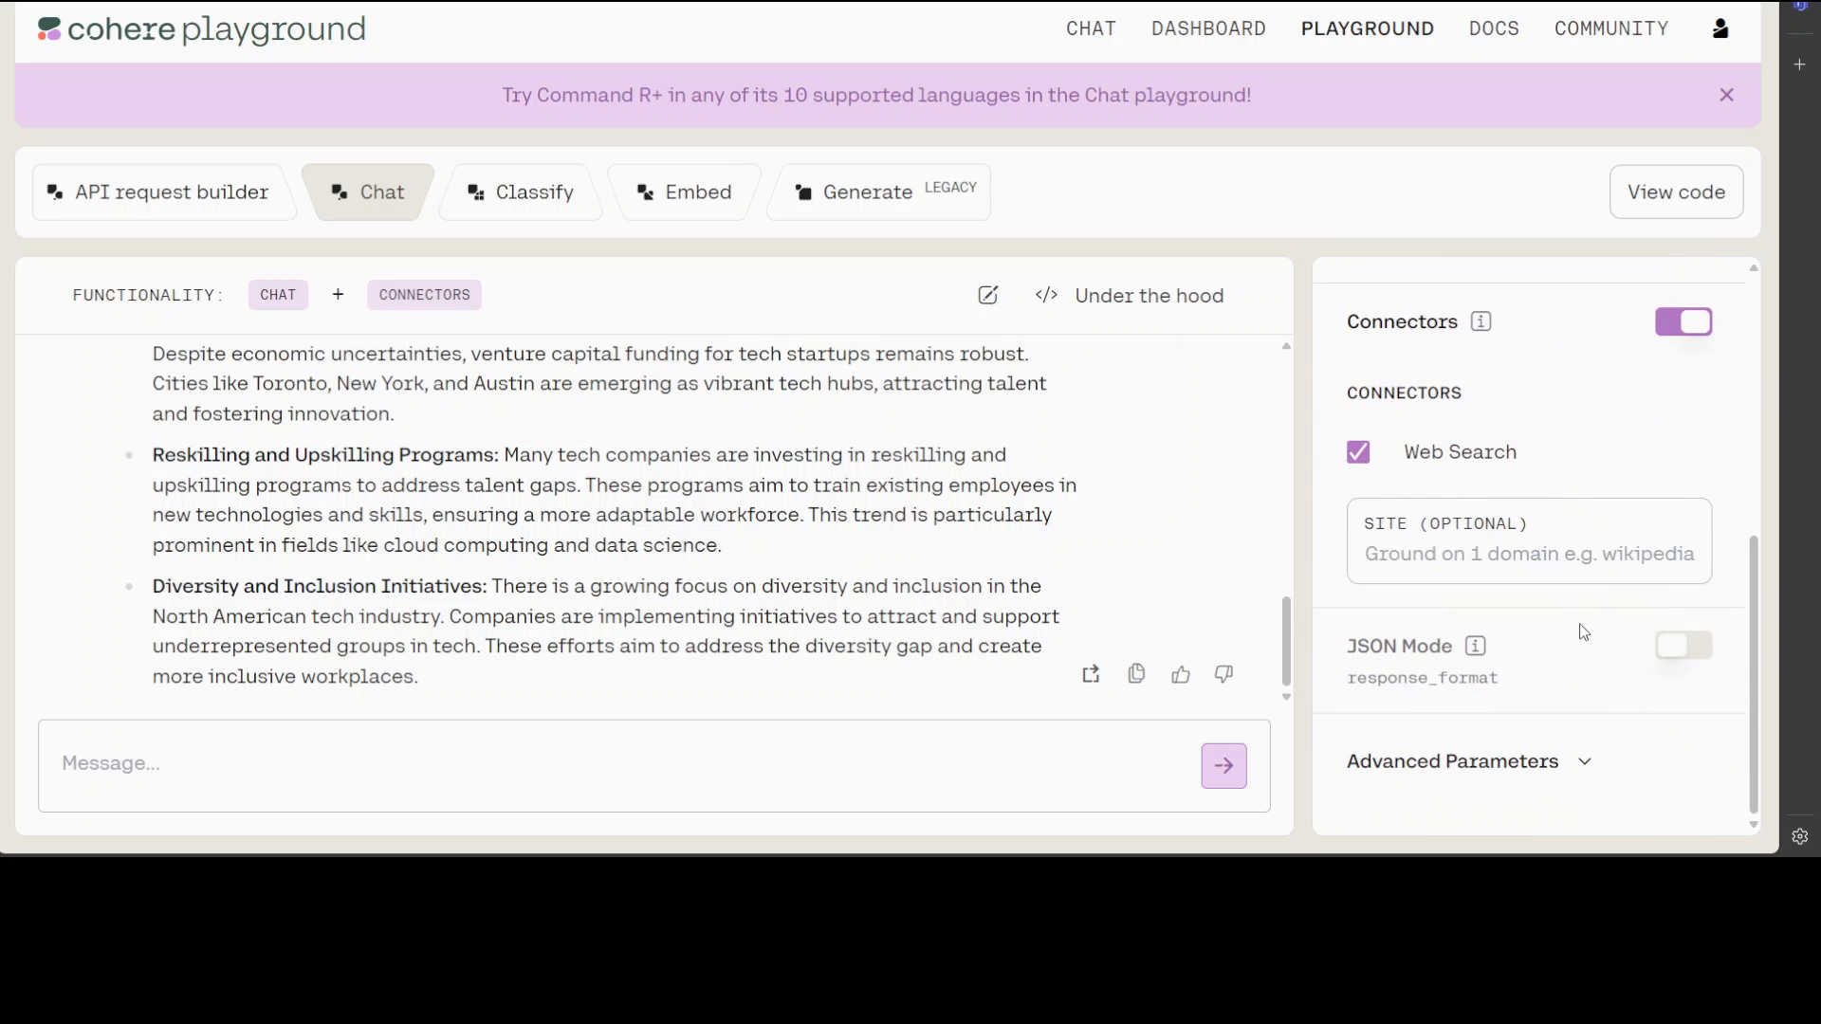
{"action": "left_click", "coordinate": [1529, 554]}
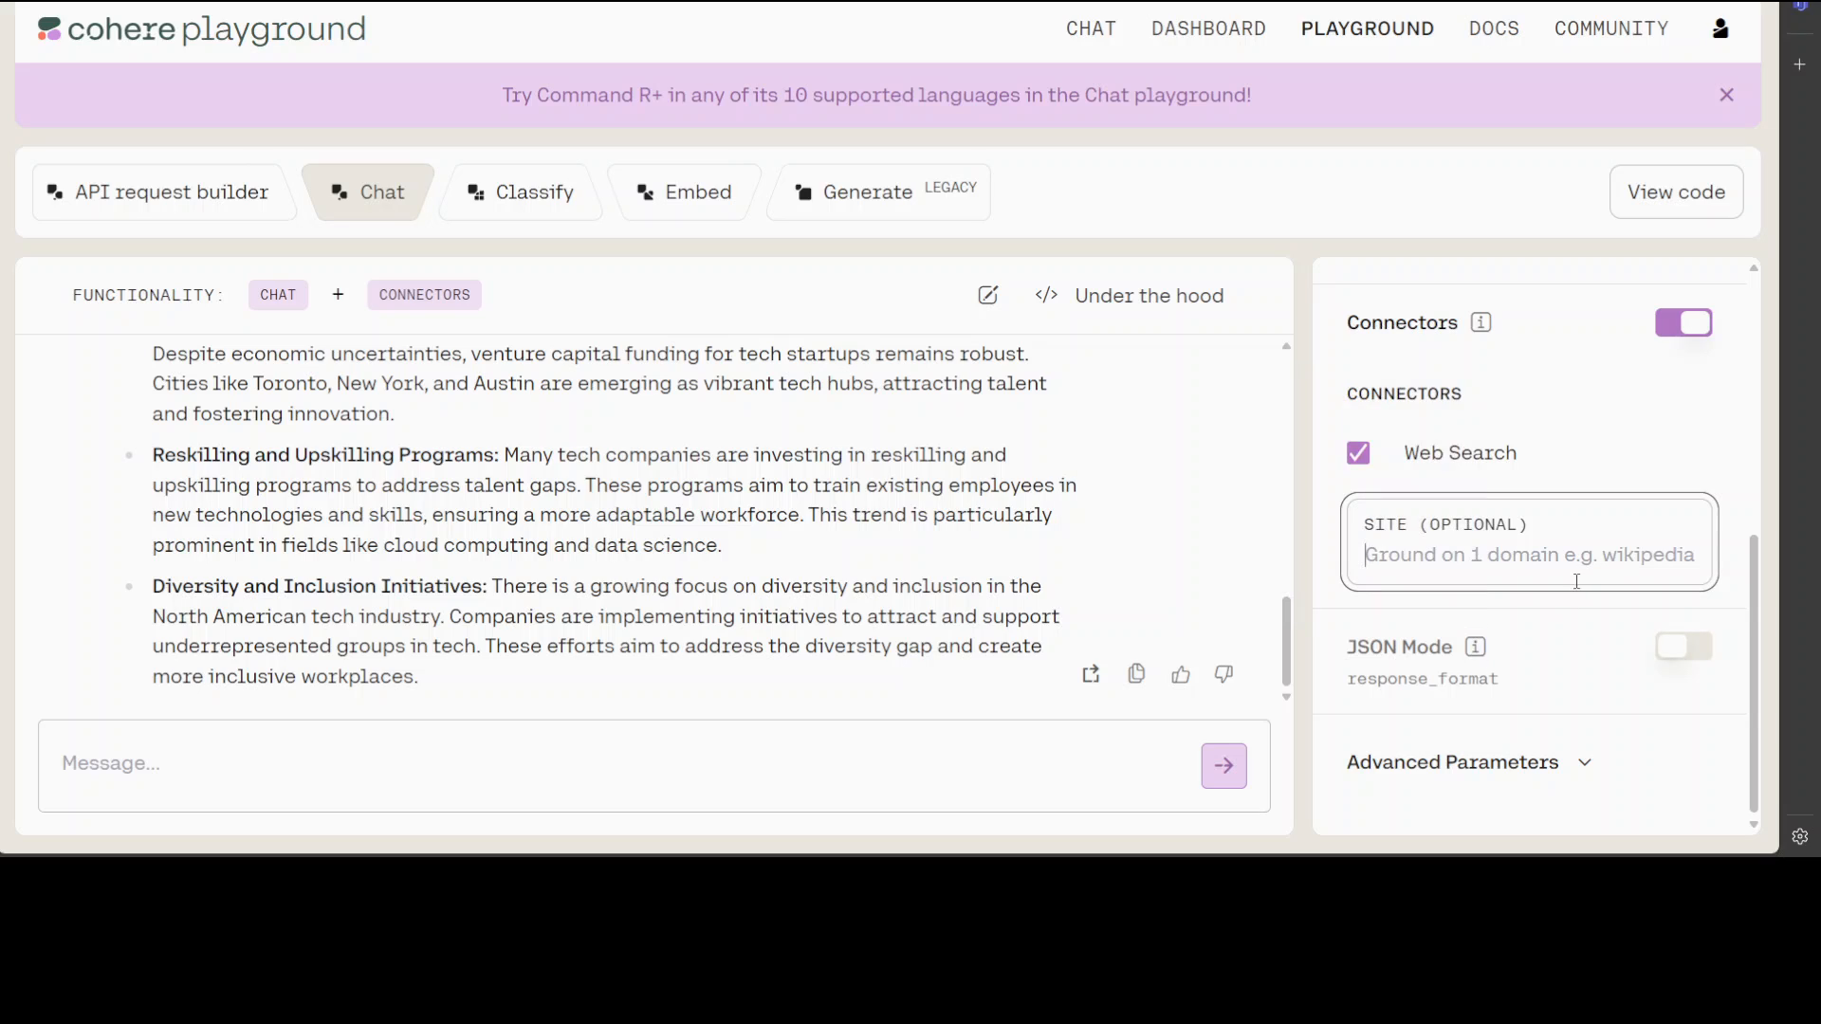
{"action": "mouse_move", "coordinate": [1576, 736]}
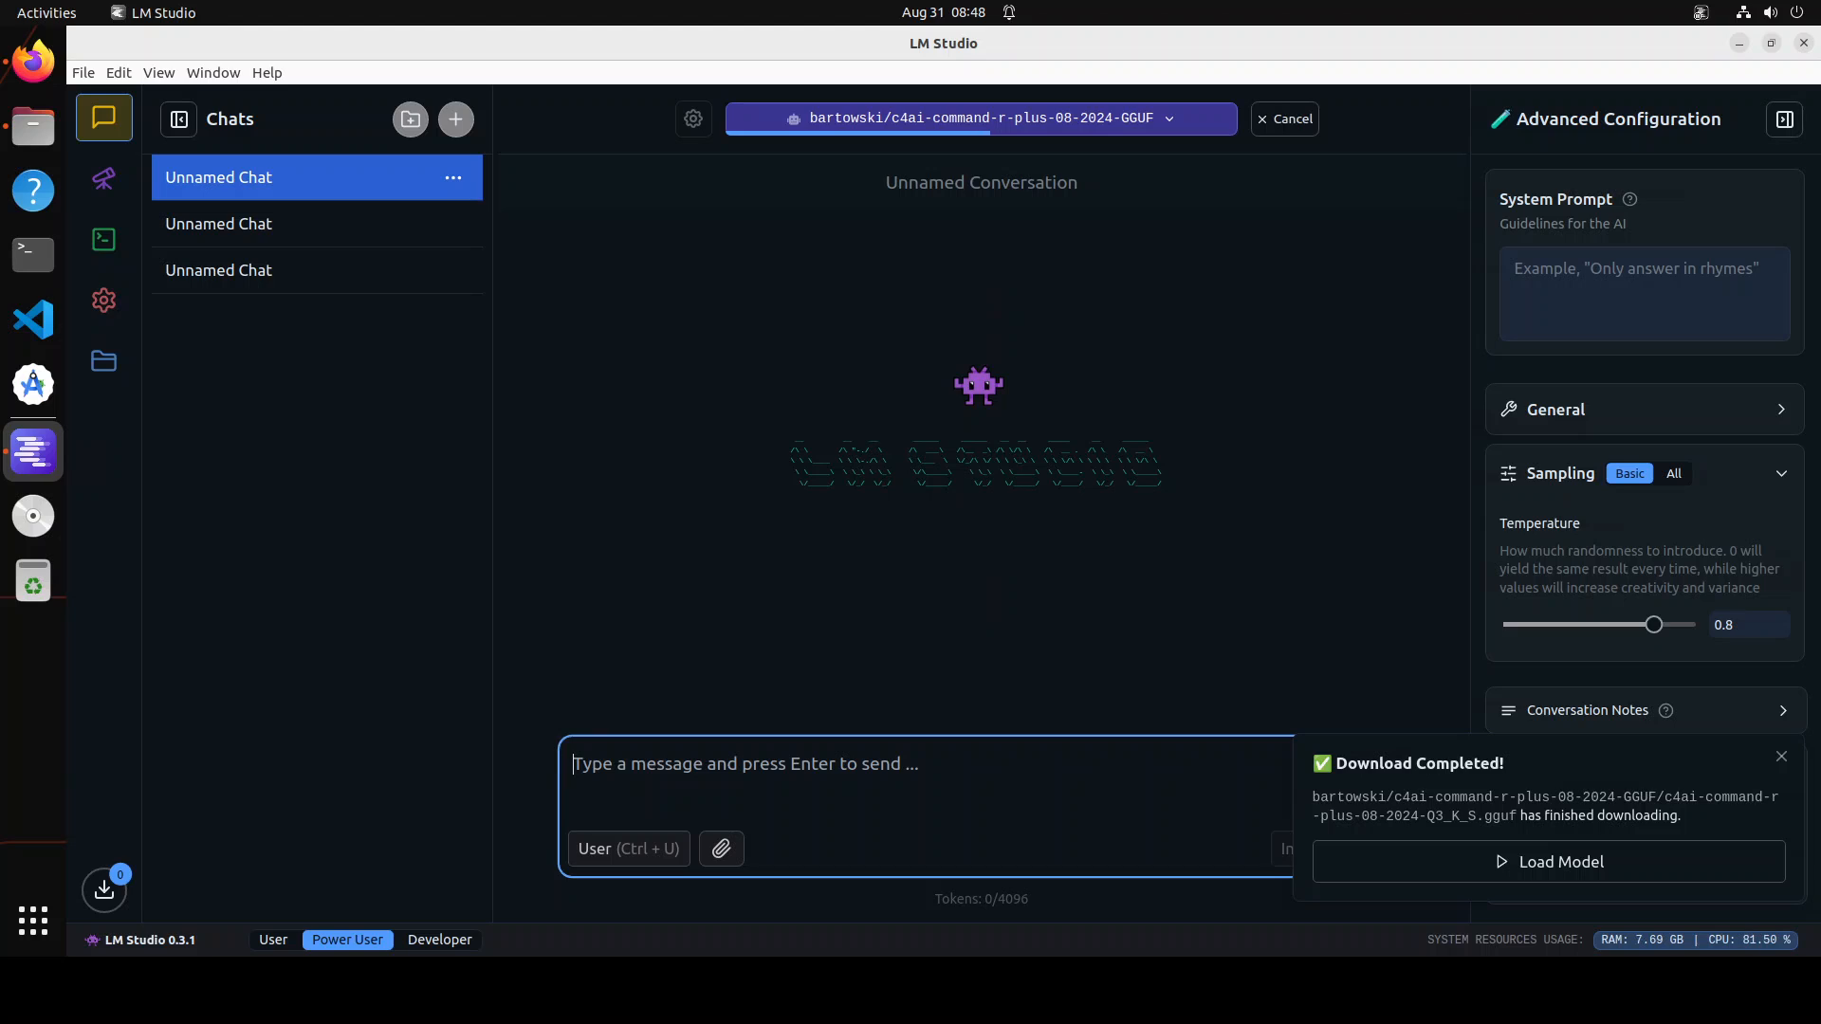
Step: Send the prompt "Write 10 sentences ending with the word beauty." to the local model
{"action": "left_click", "coordinate": [1548, 861]}
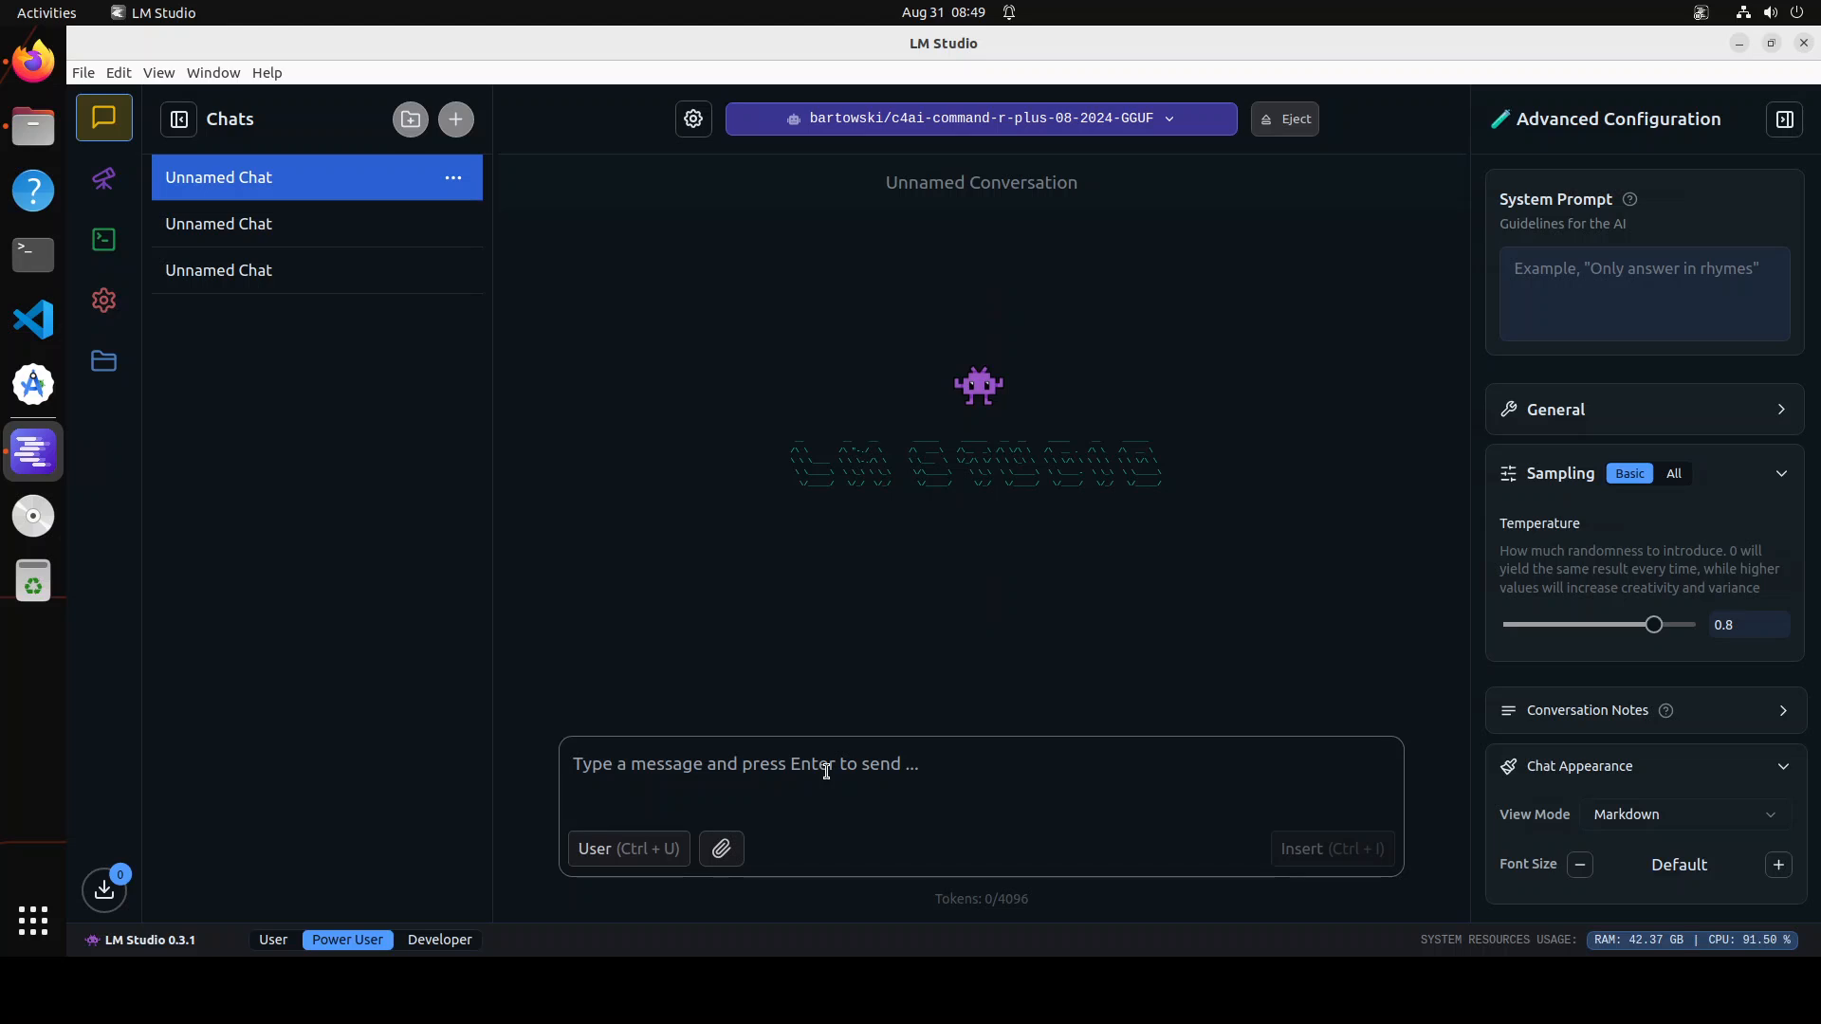
{"action": "type", "text": "Write 10 sentences ending with the word beauty."}
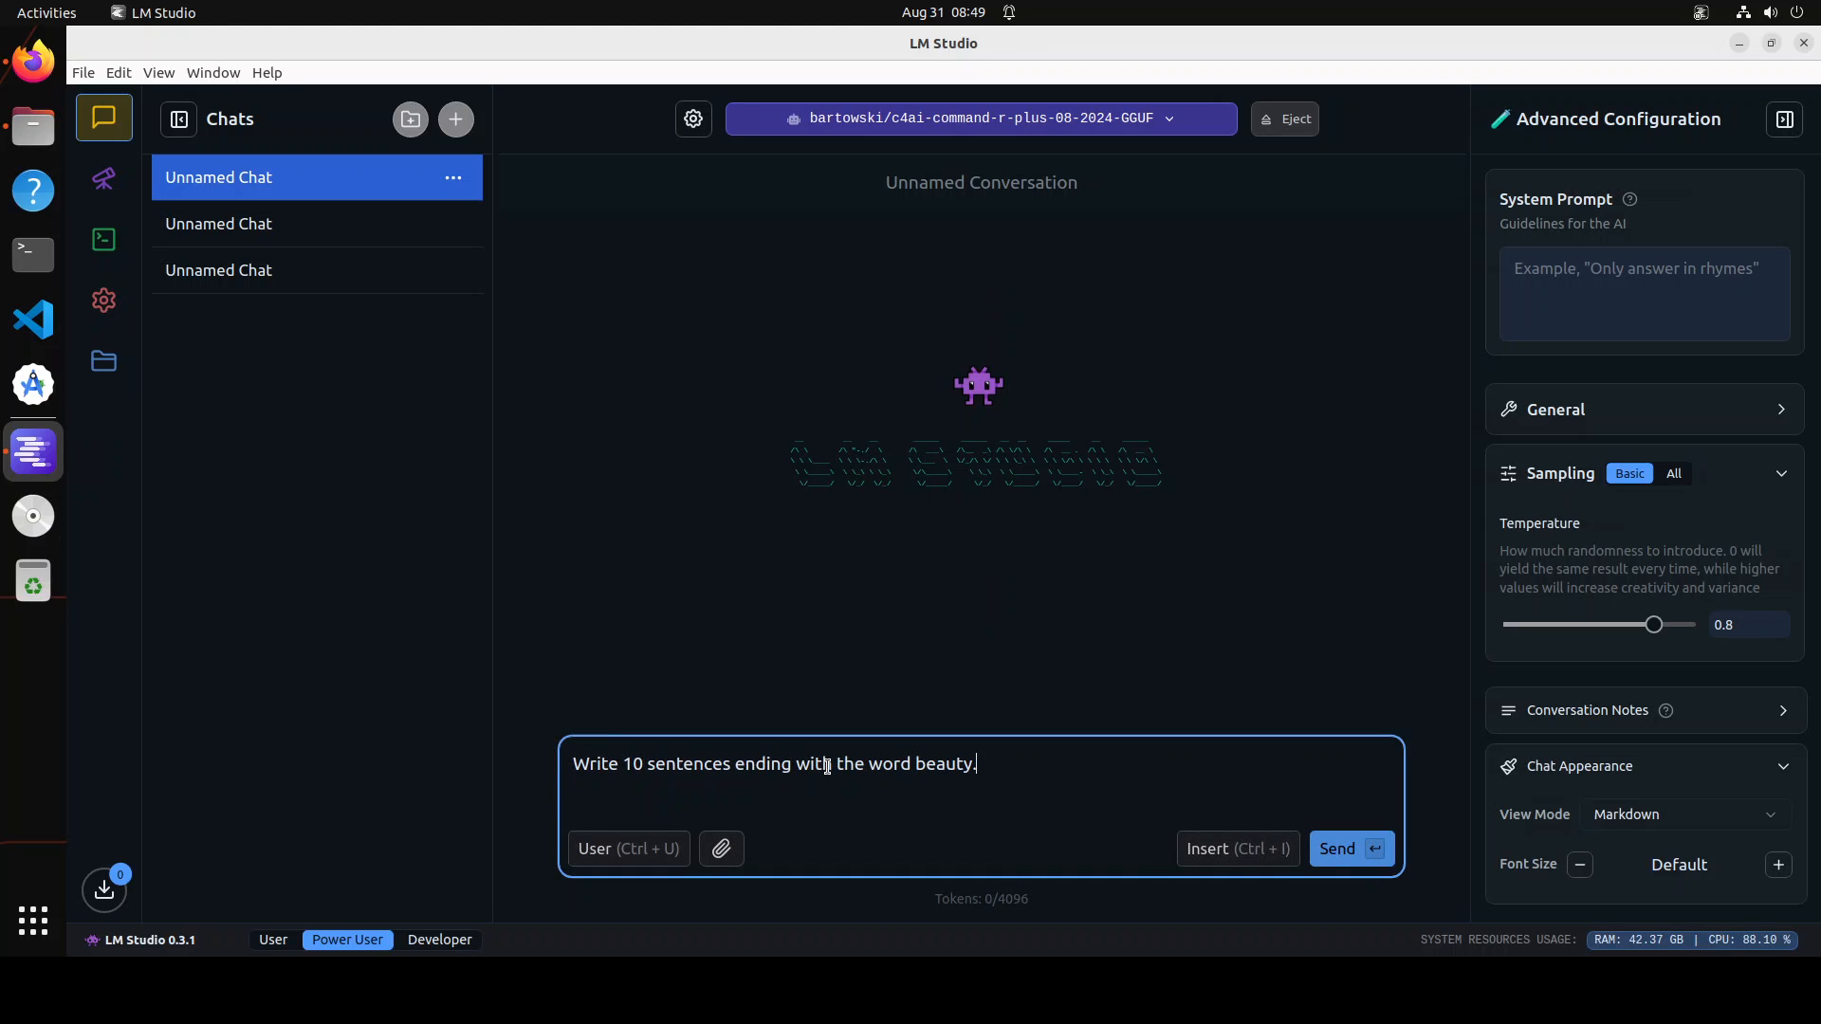
{"action": "left_click", "coordinate": [1345, 848]}
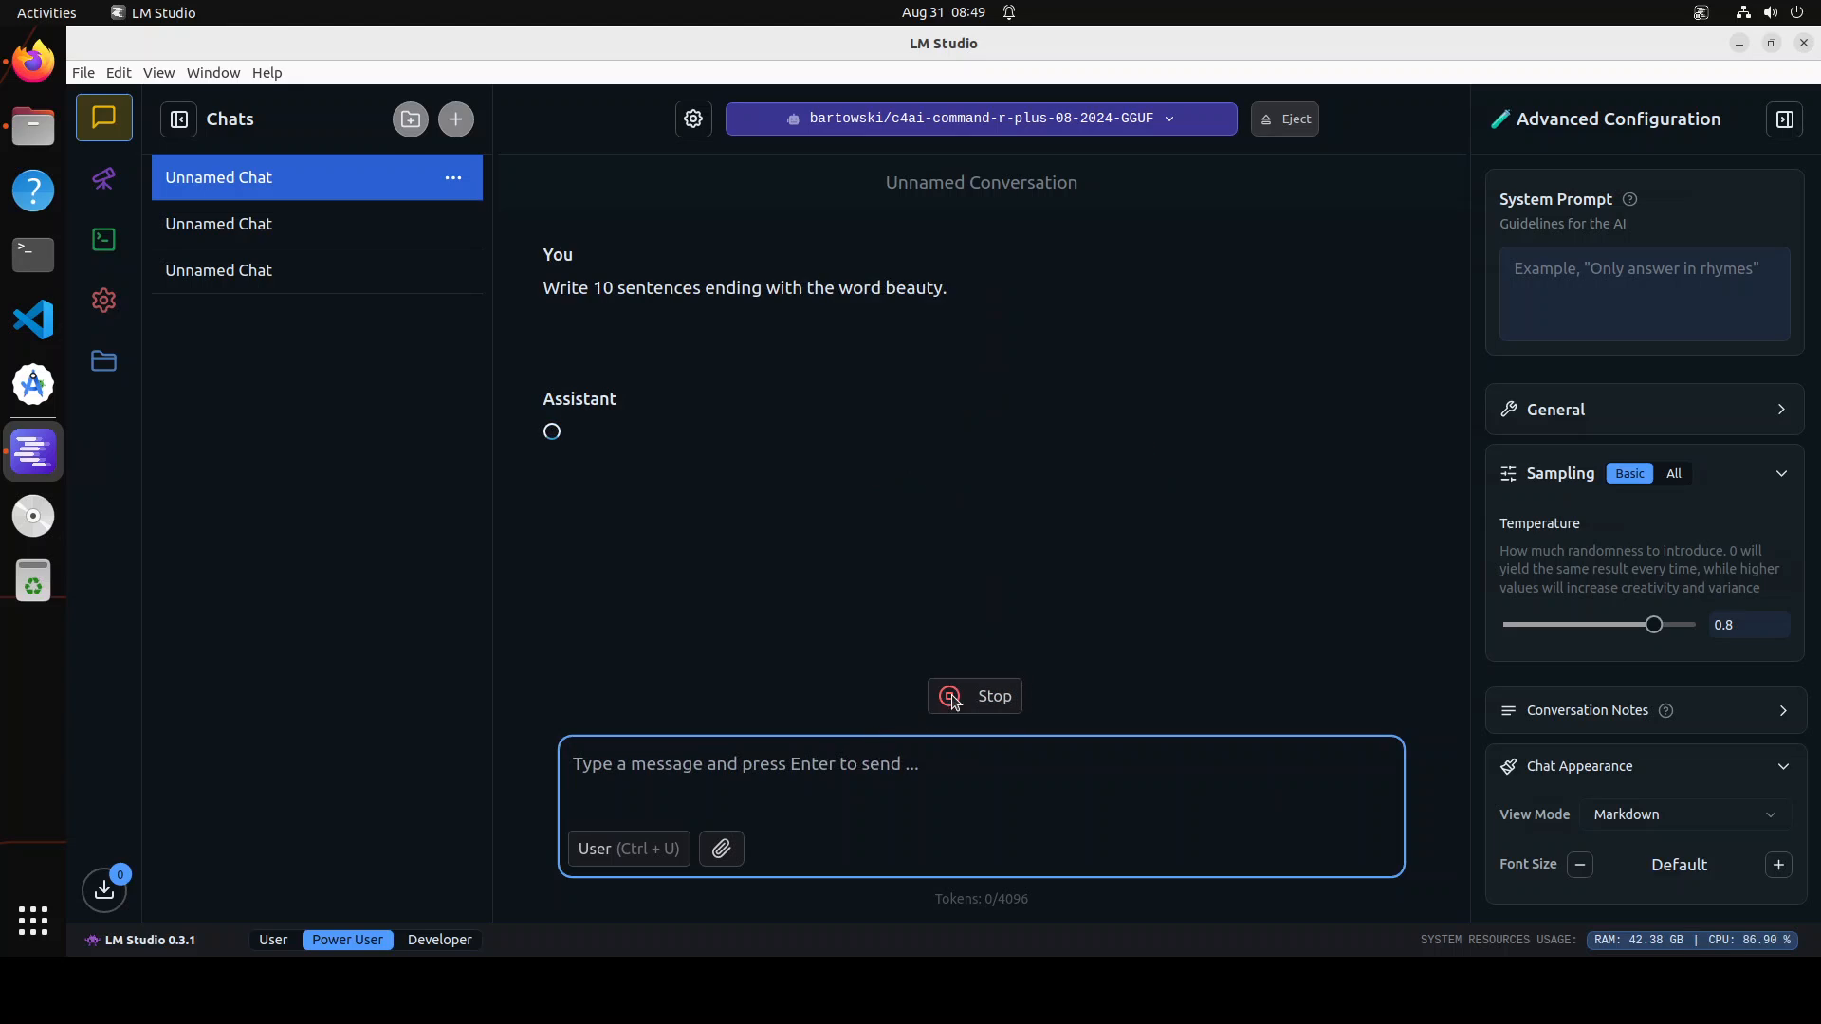
{"action": "mouse_move", "coordinate": [1131, 573]}
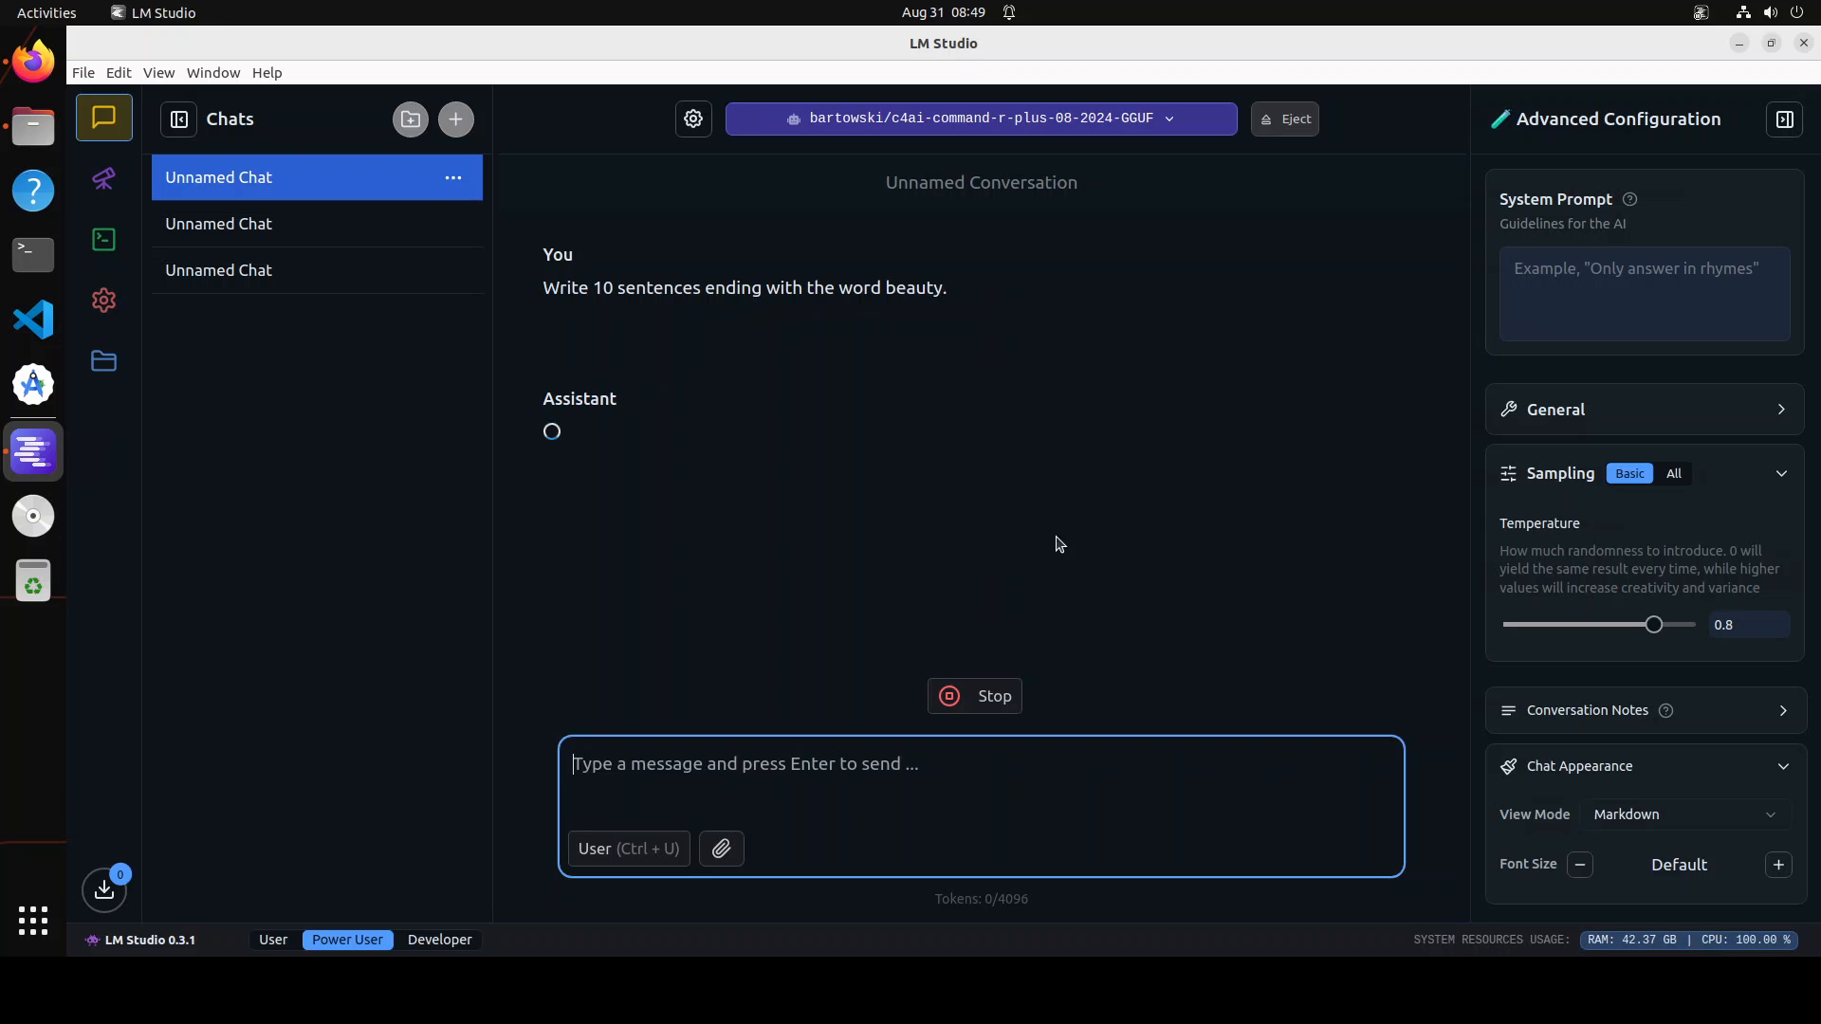
{"action": "mouse_move", "coordinate": [1180, 436]}
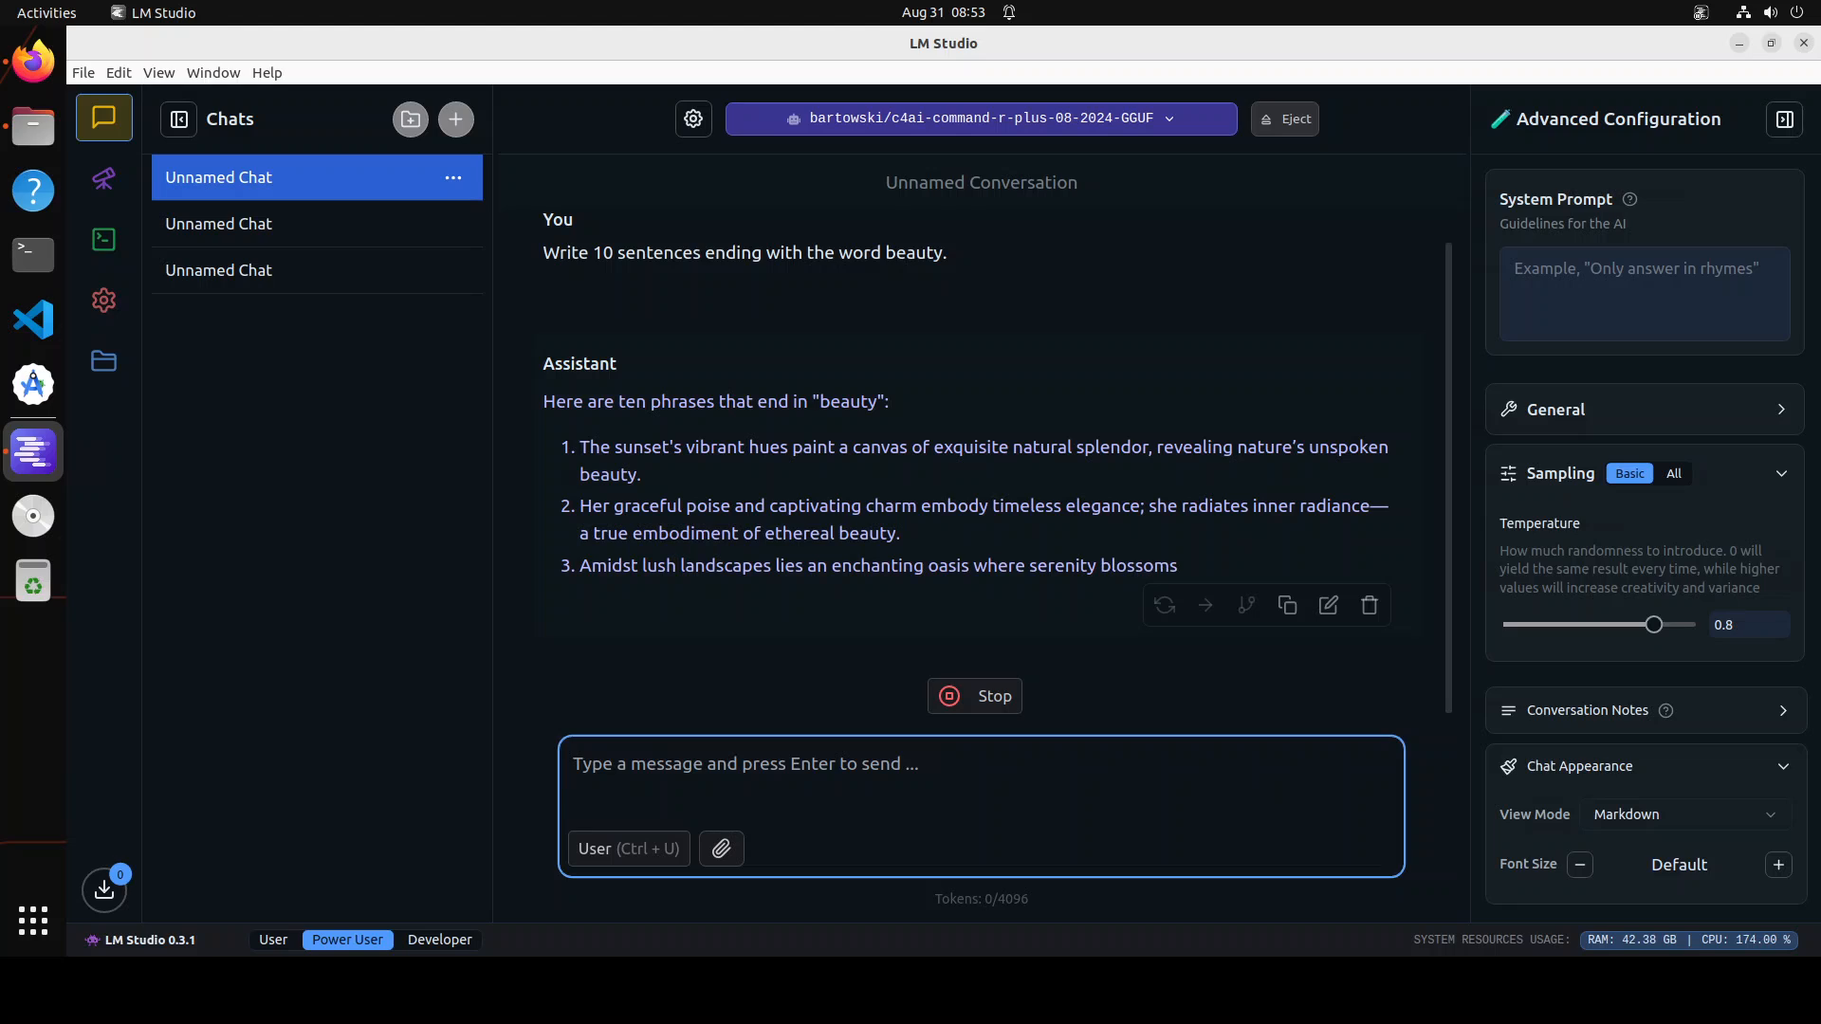
Step: Let the model stream its numbered beauty-ending sentences in the chat
{"action": "left_click", "coordinate": [743, 763]}
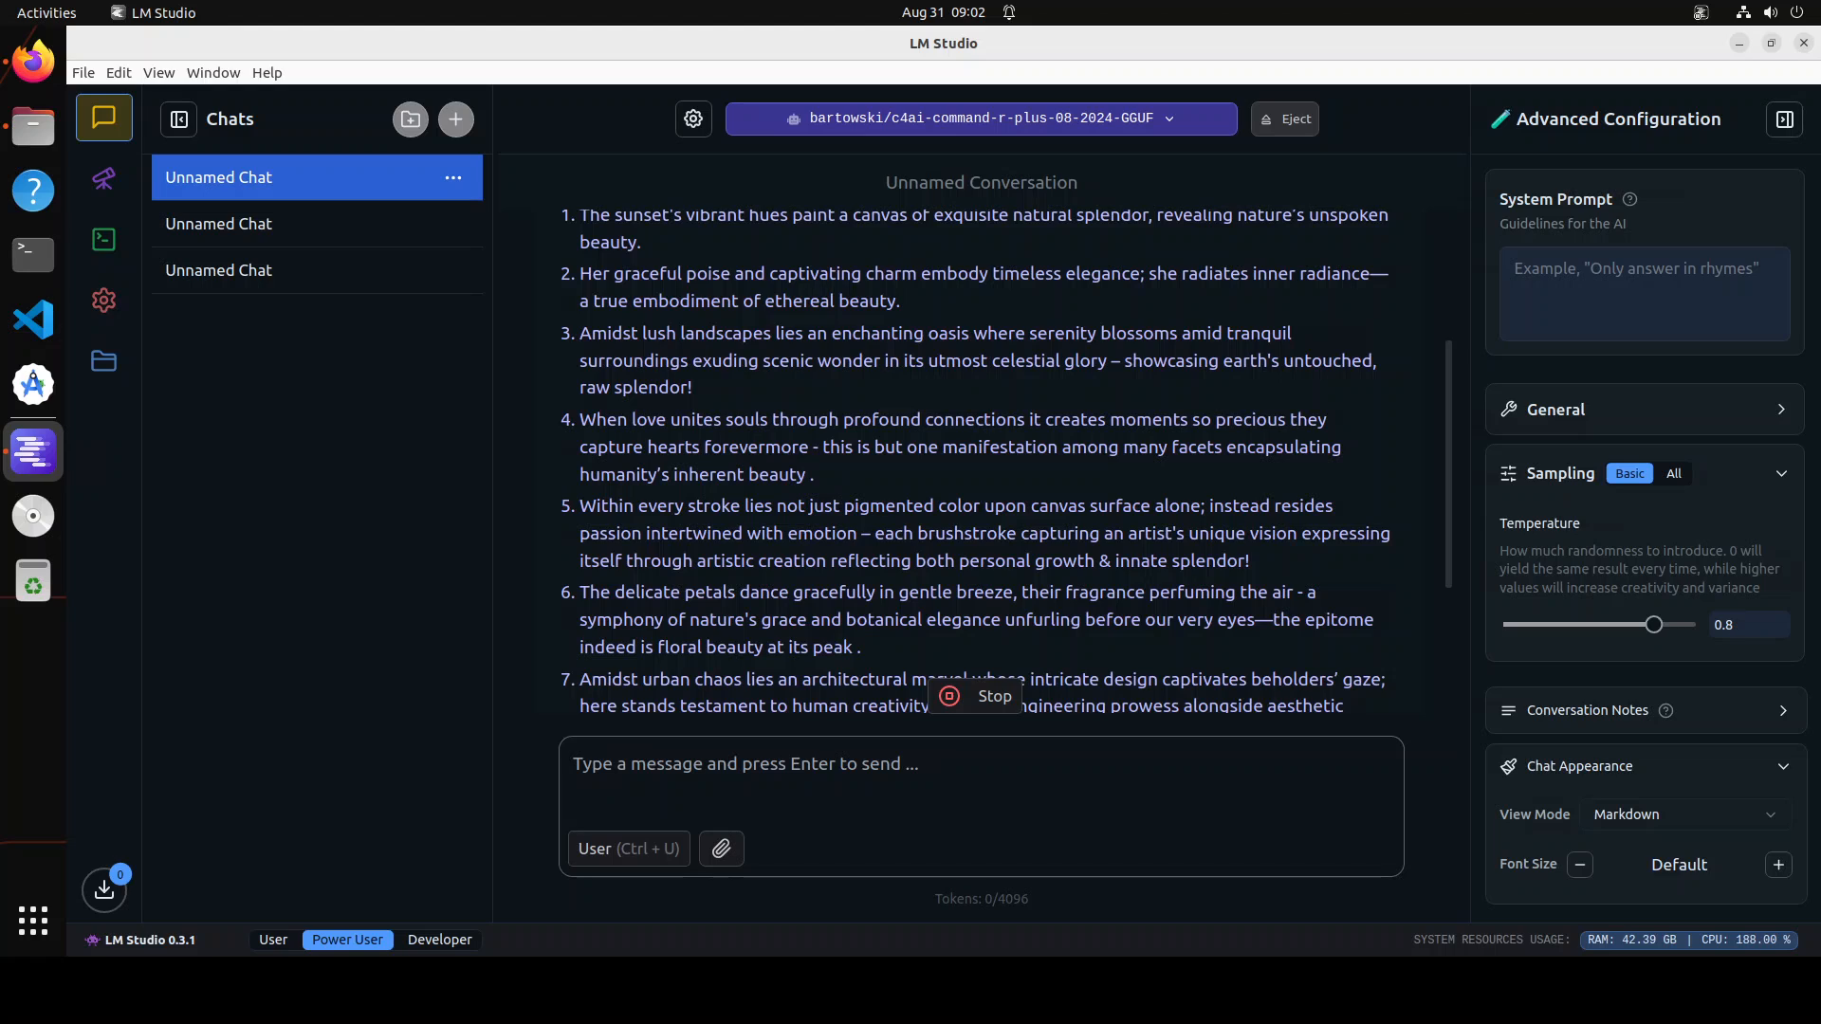
{"action": "mouse_move", "coordinate": [871, 594]}
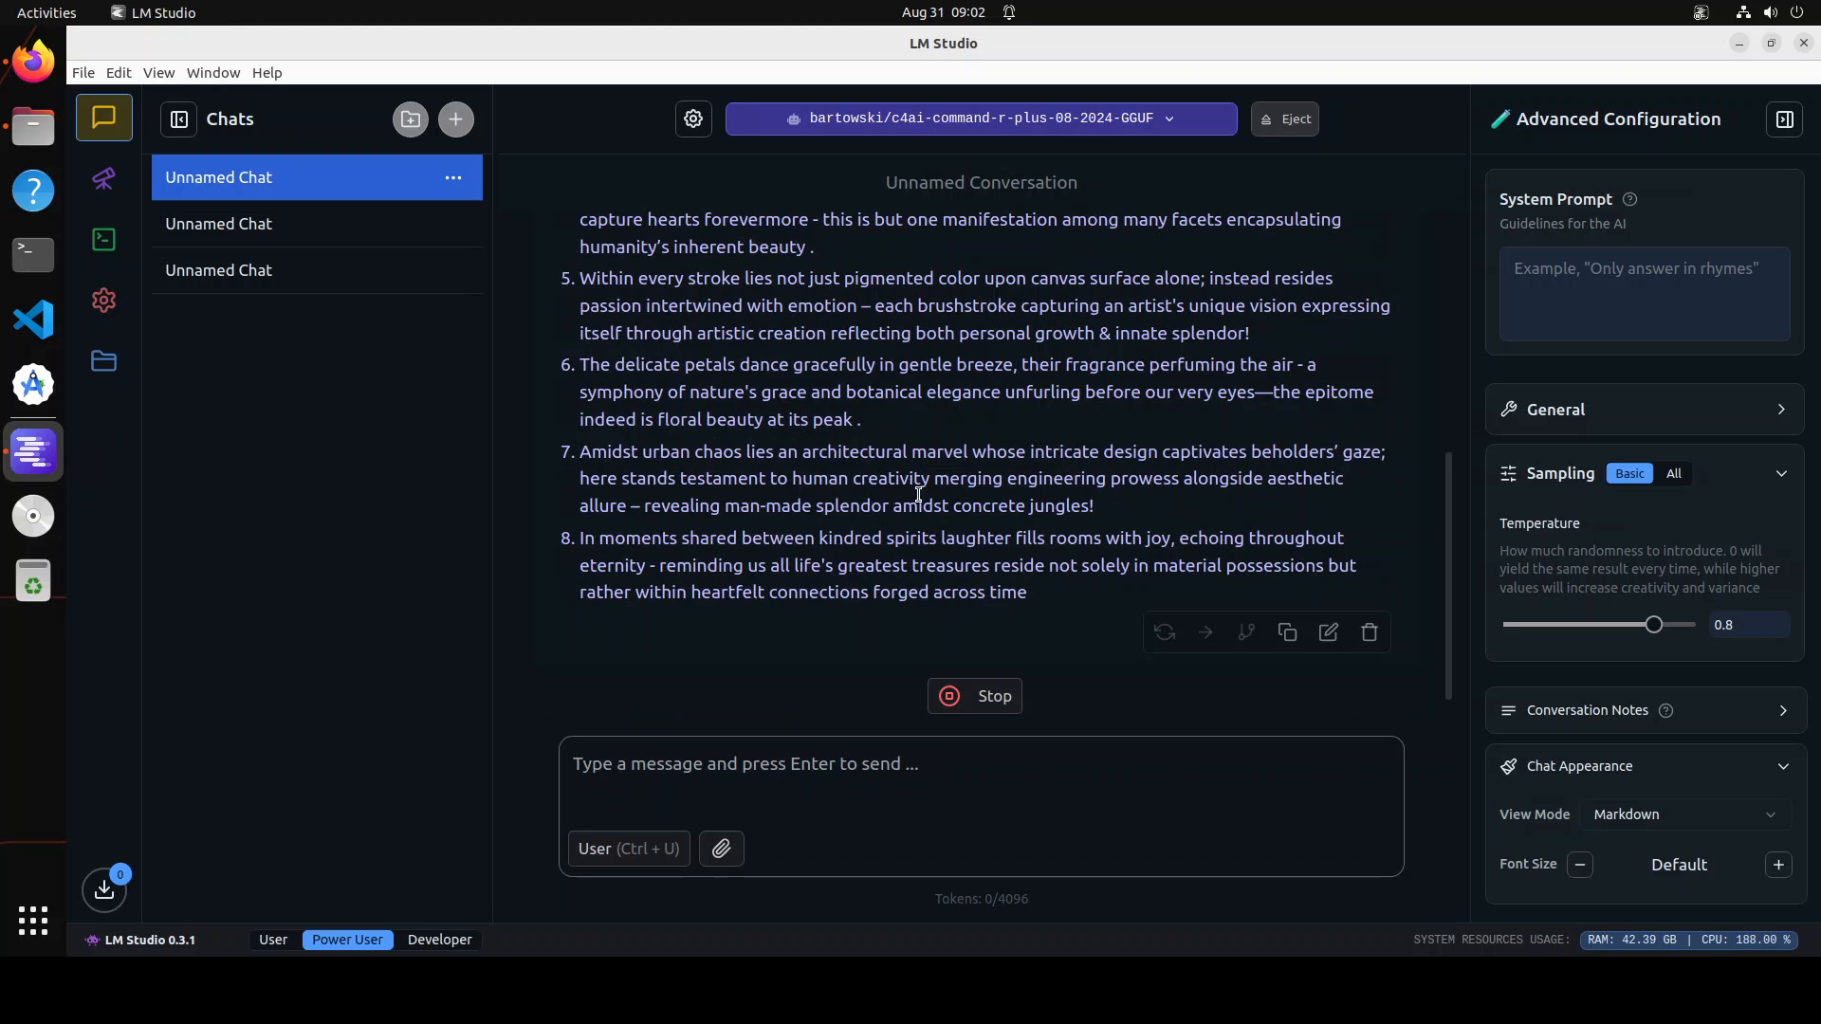
{"action": "mouse_move", "coordinate": [1060, 719]}
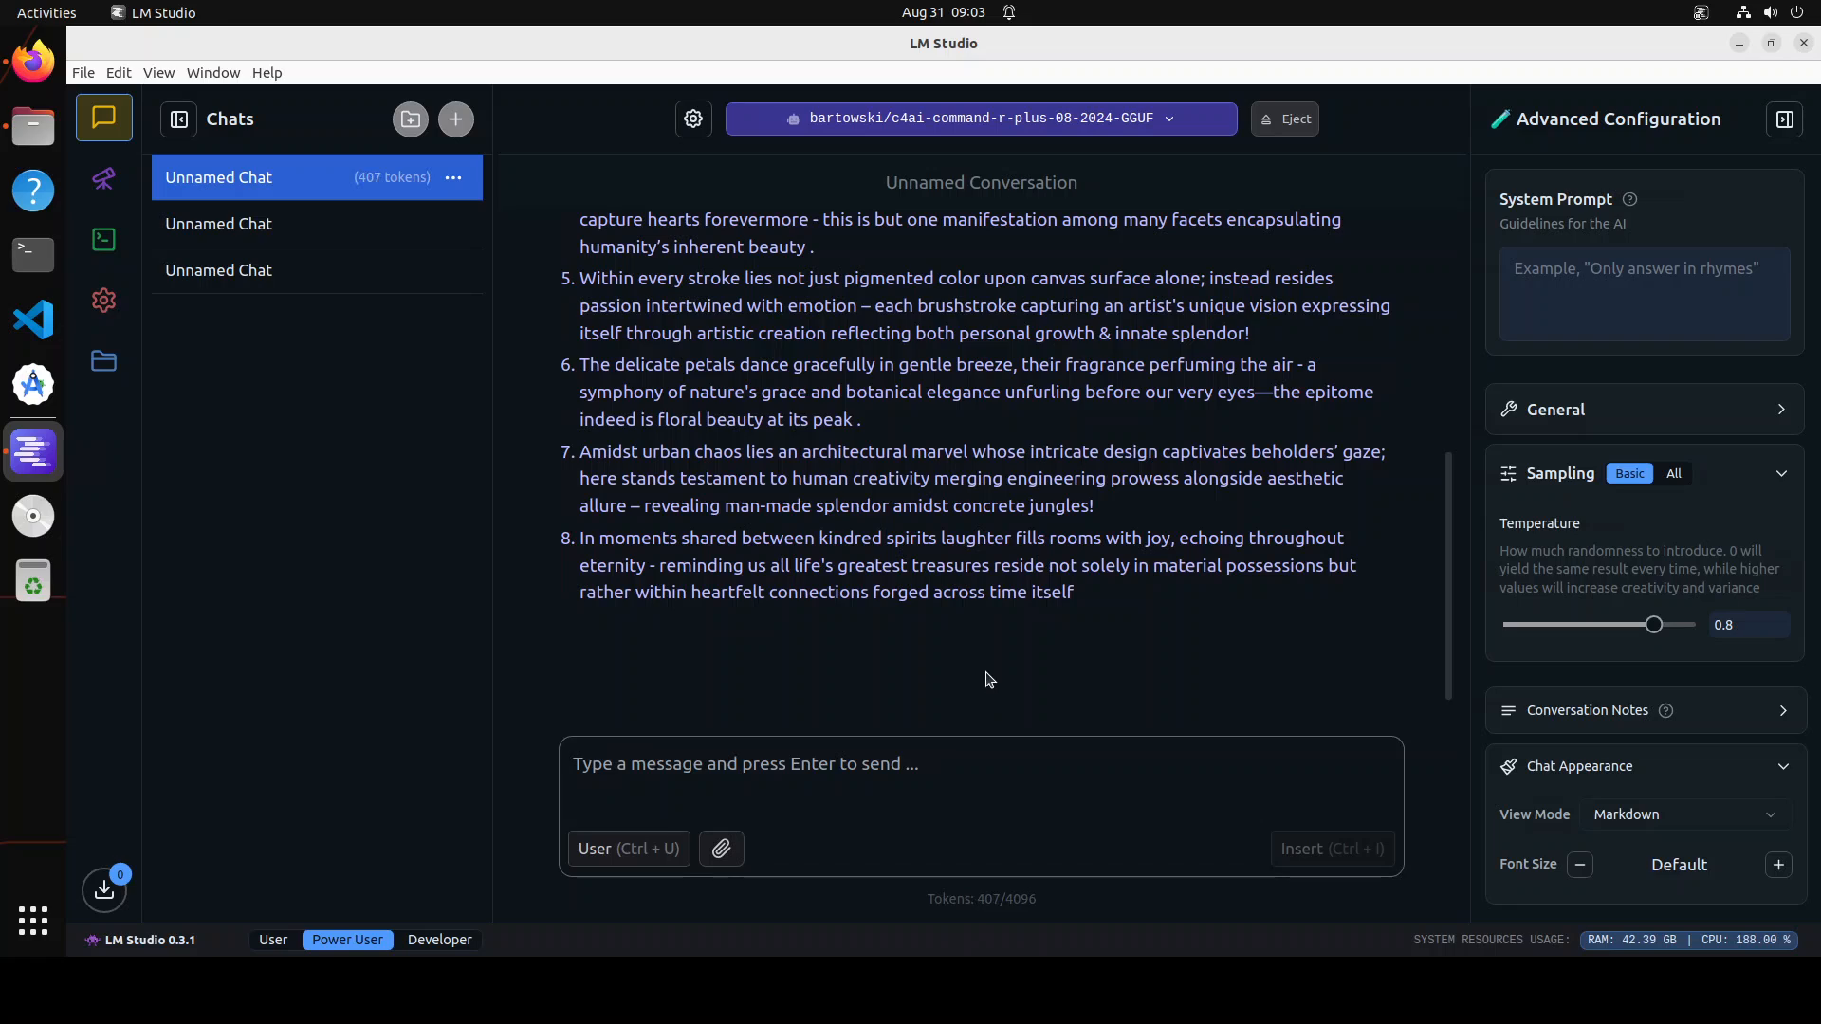
{"action": "mouse_move", "coordinate": [903, 767]}
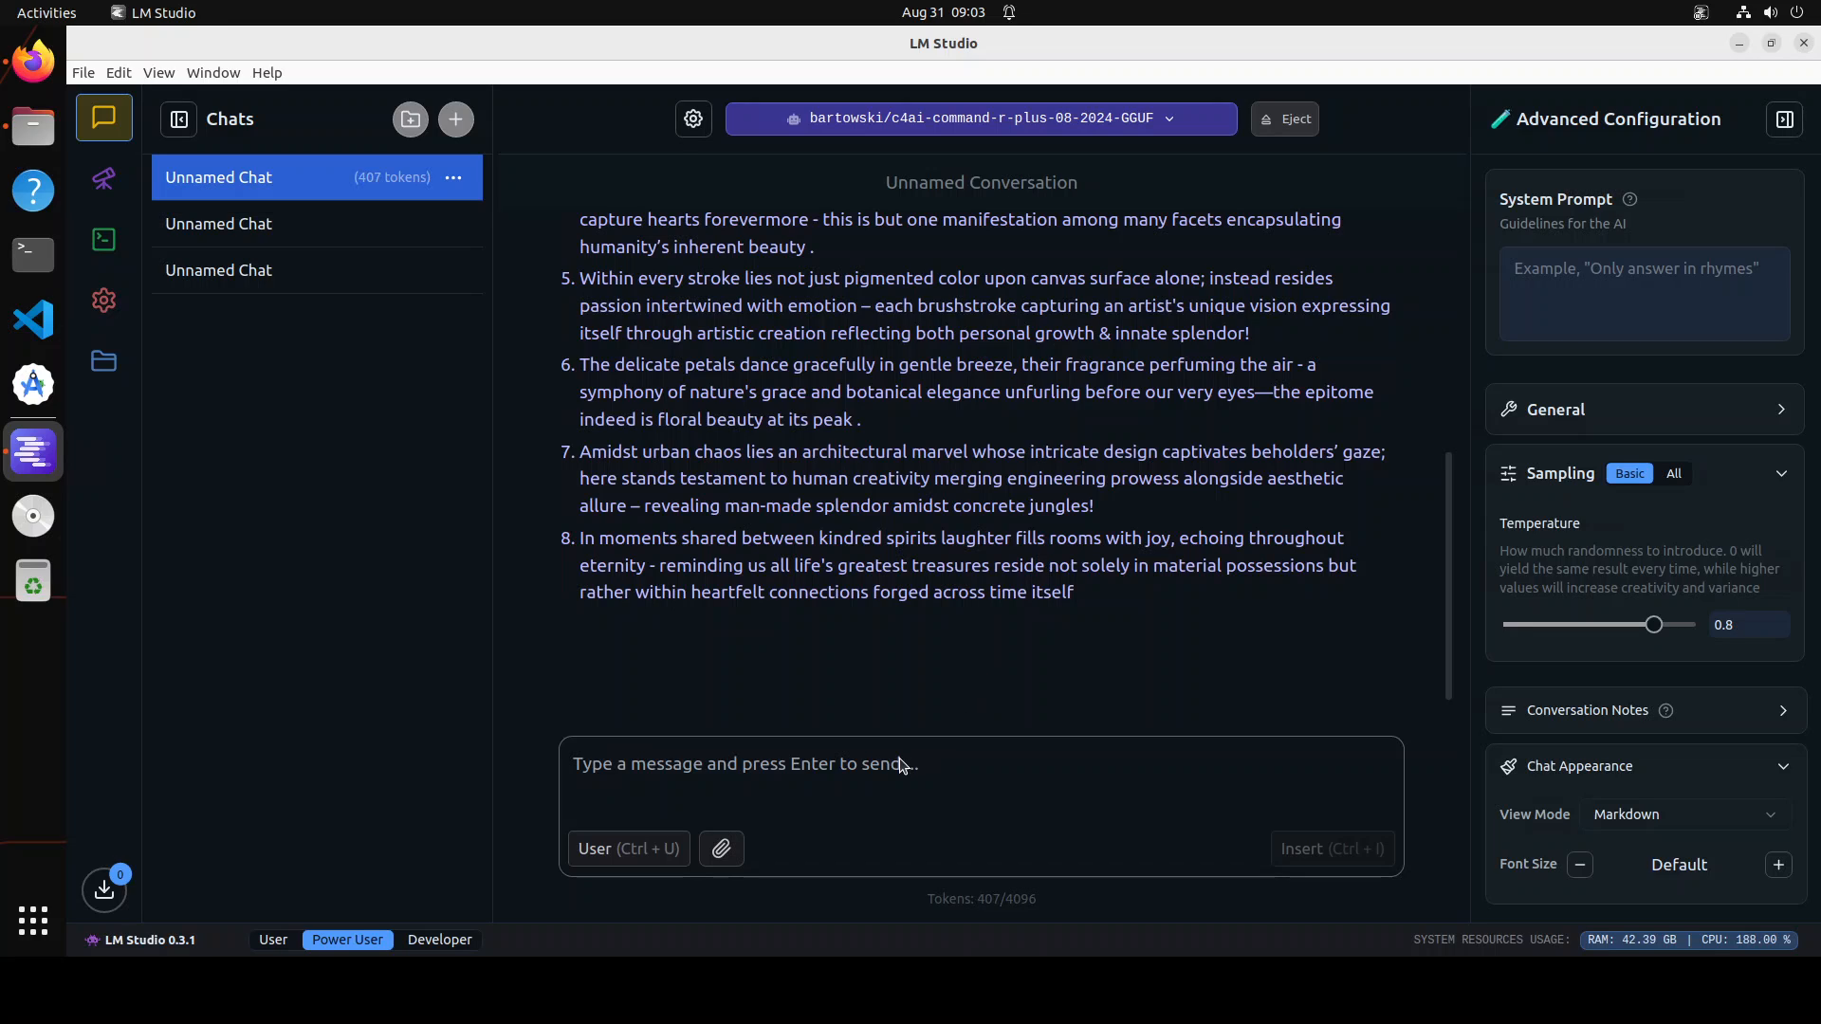
Step: Send the prompt "How many r's are there in the word 'strawberry'?" to the model
{"action": "left_click", "coordinate": [865, 765]}
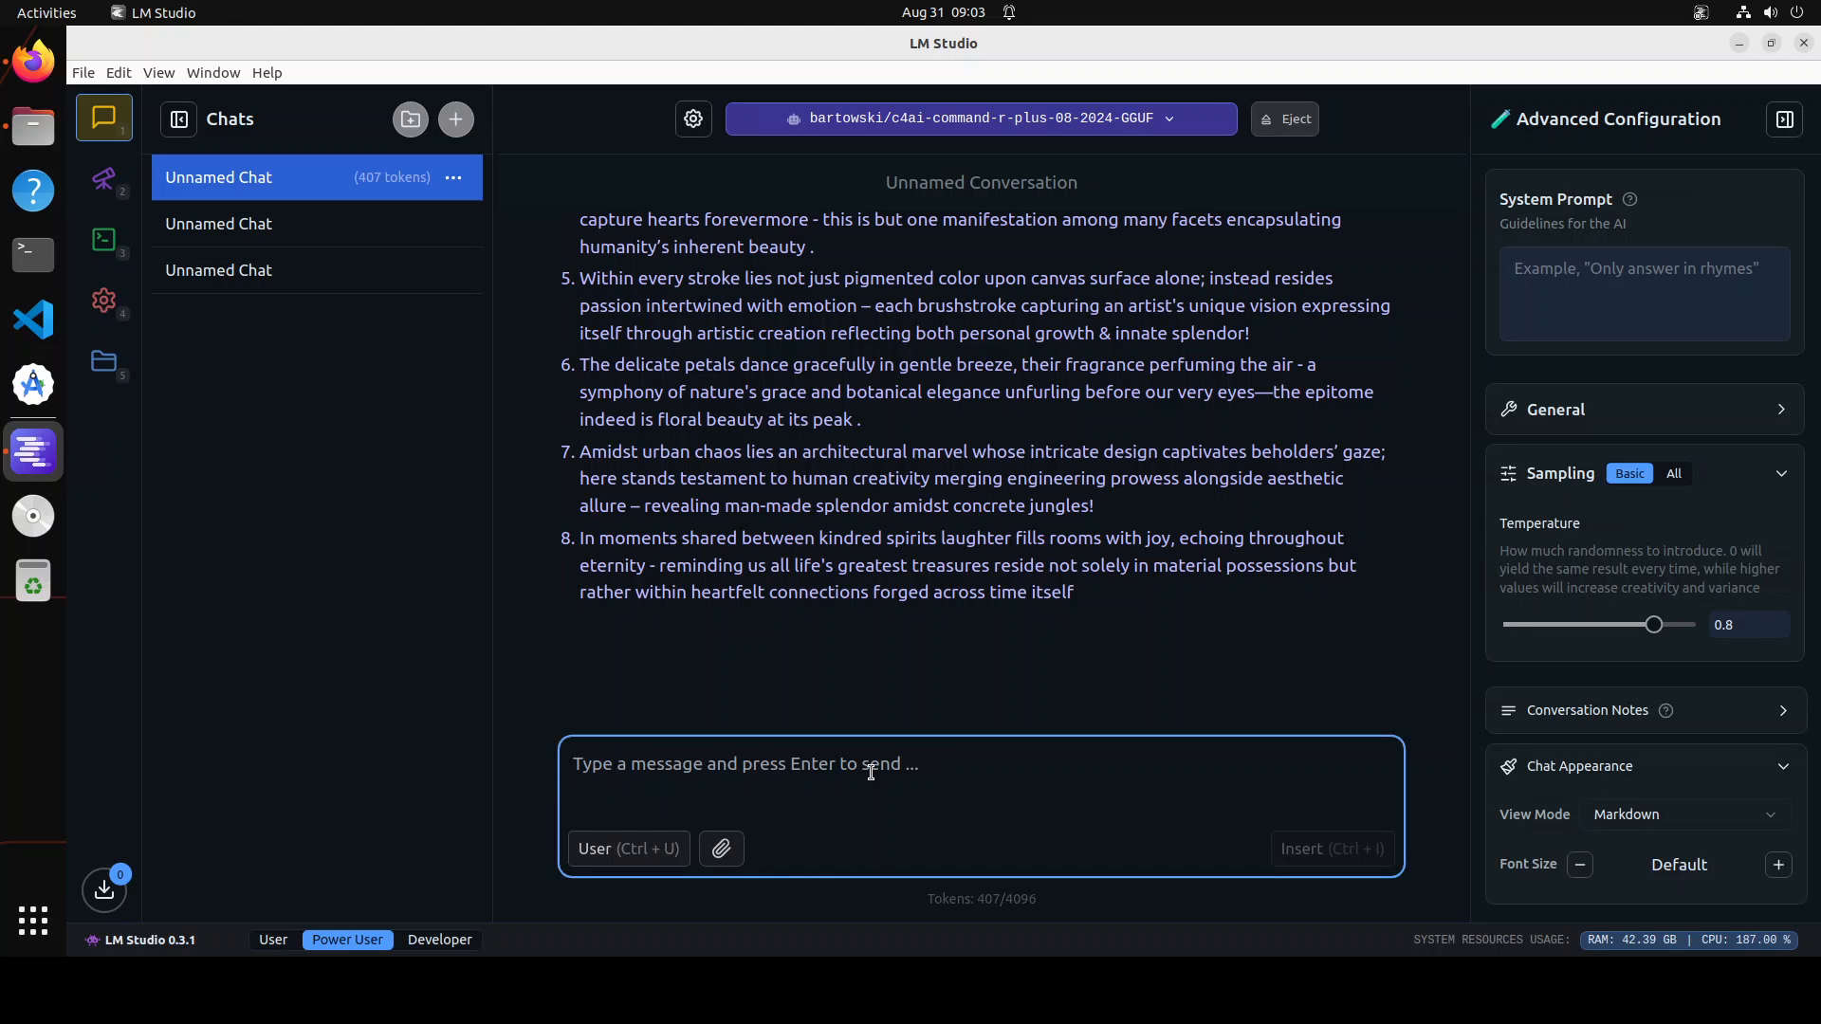
{"action": "type", "text": "How many r's are there in the word 'strawberry'?"}
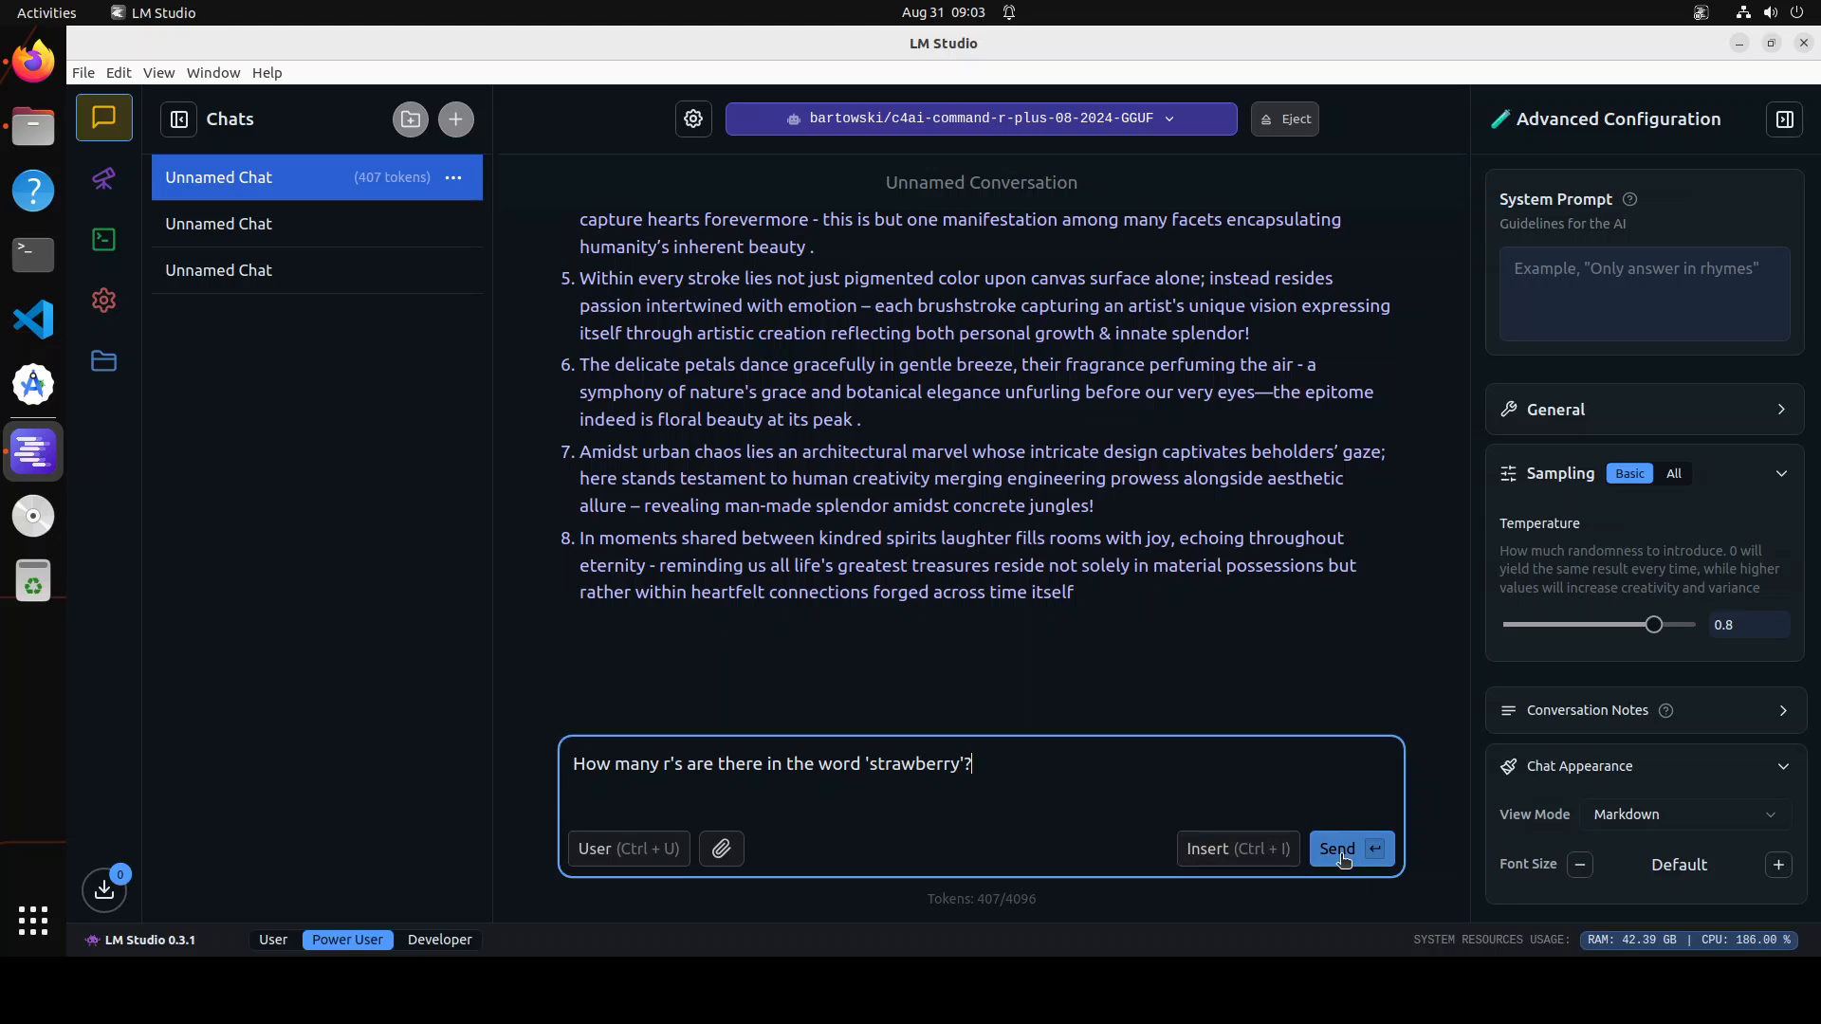
{"action": "left_click", "coordinate": [1337, 850]}
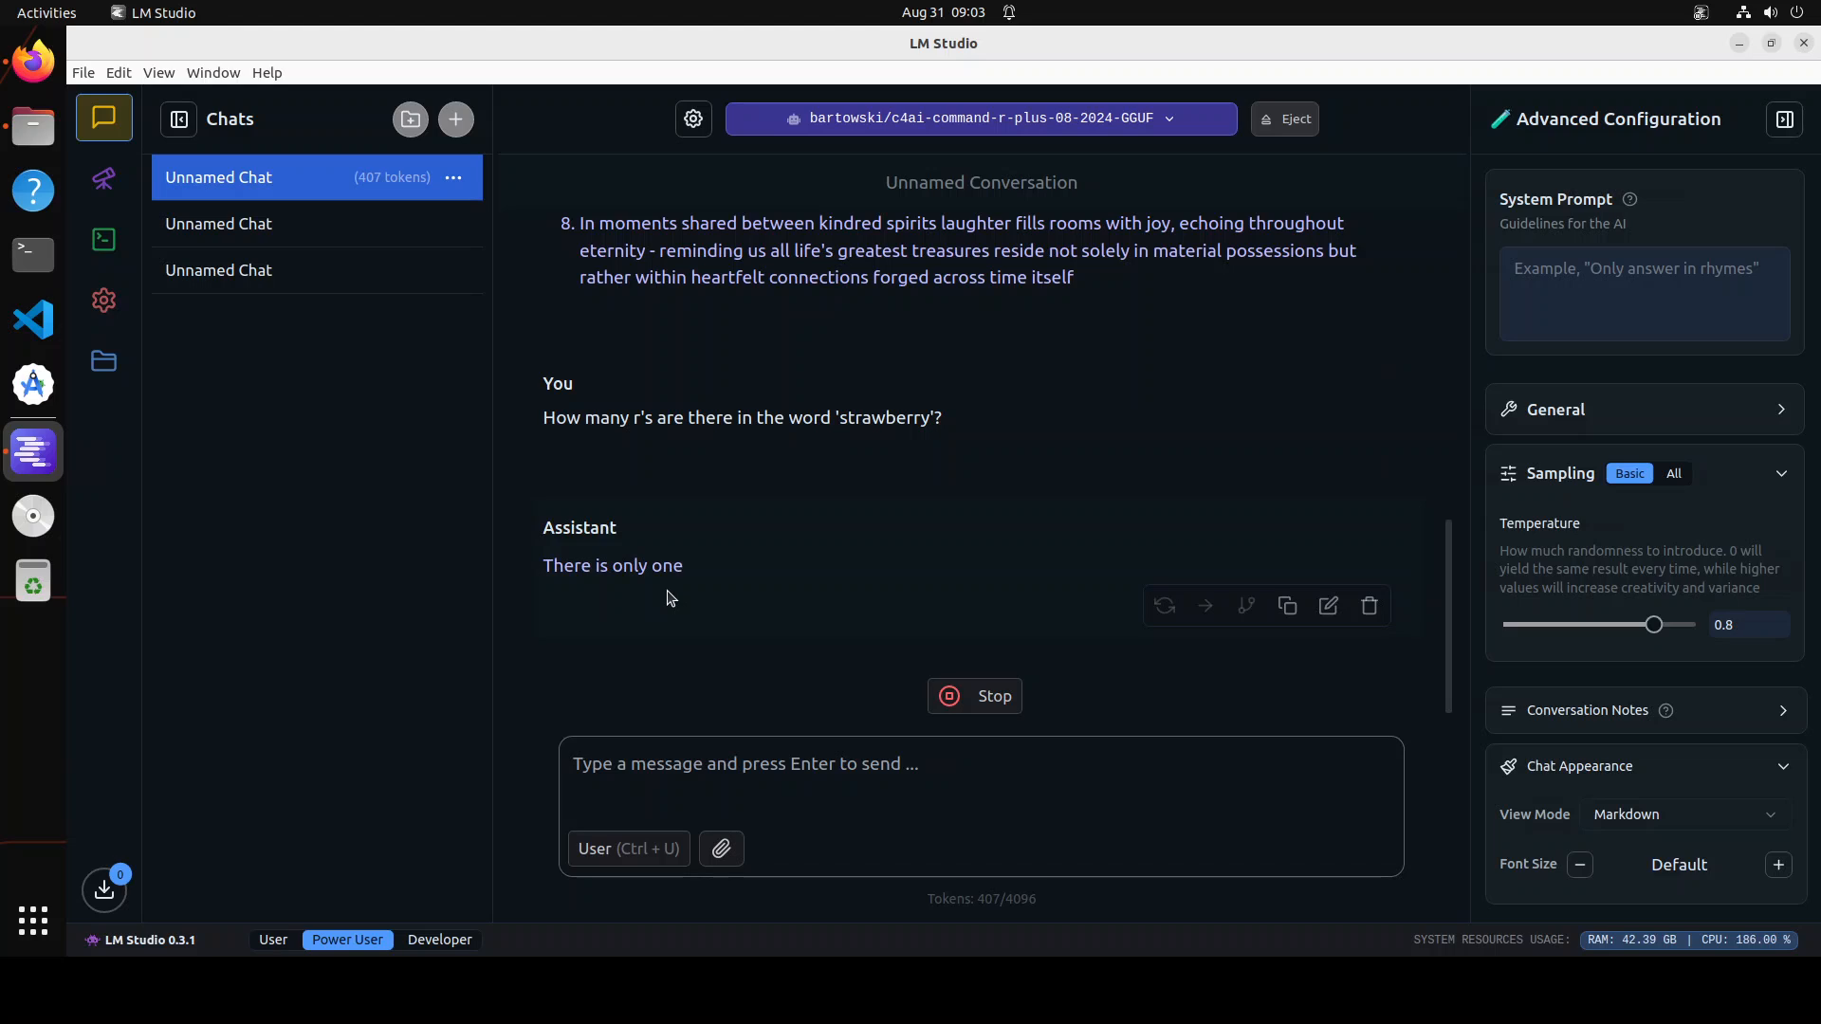
{"action": "mouse_move", "coordinate": [679, 600]}
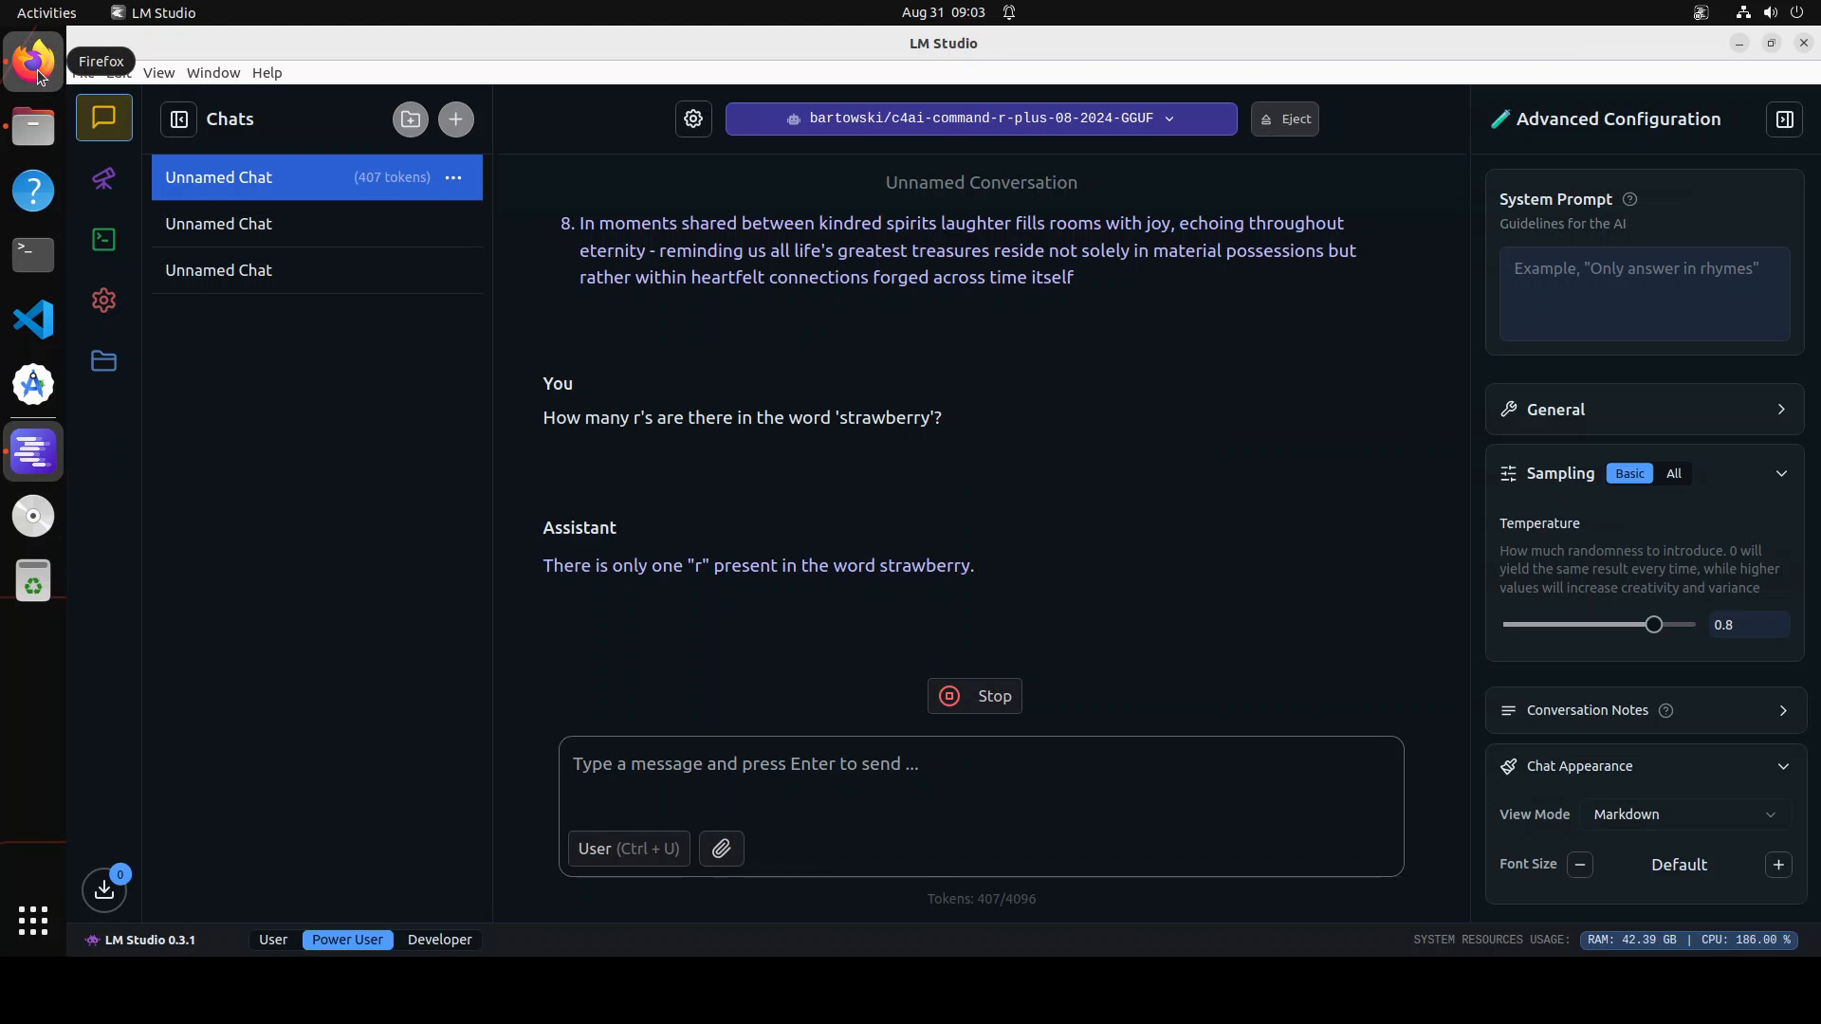
Step: Switch to Firefox showing the c4ai-command-r-plus-08-2024 Hugging Face page
{"action": "left_click", "coordinate": [33, 61]}
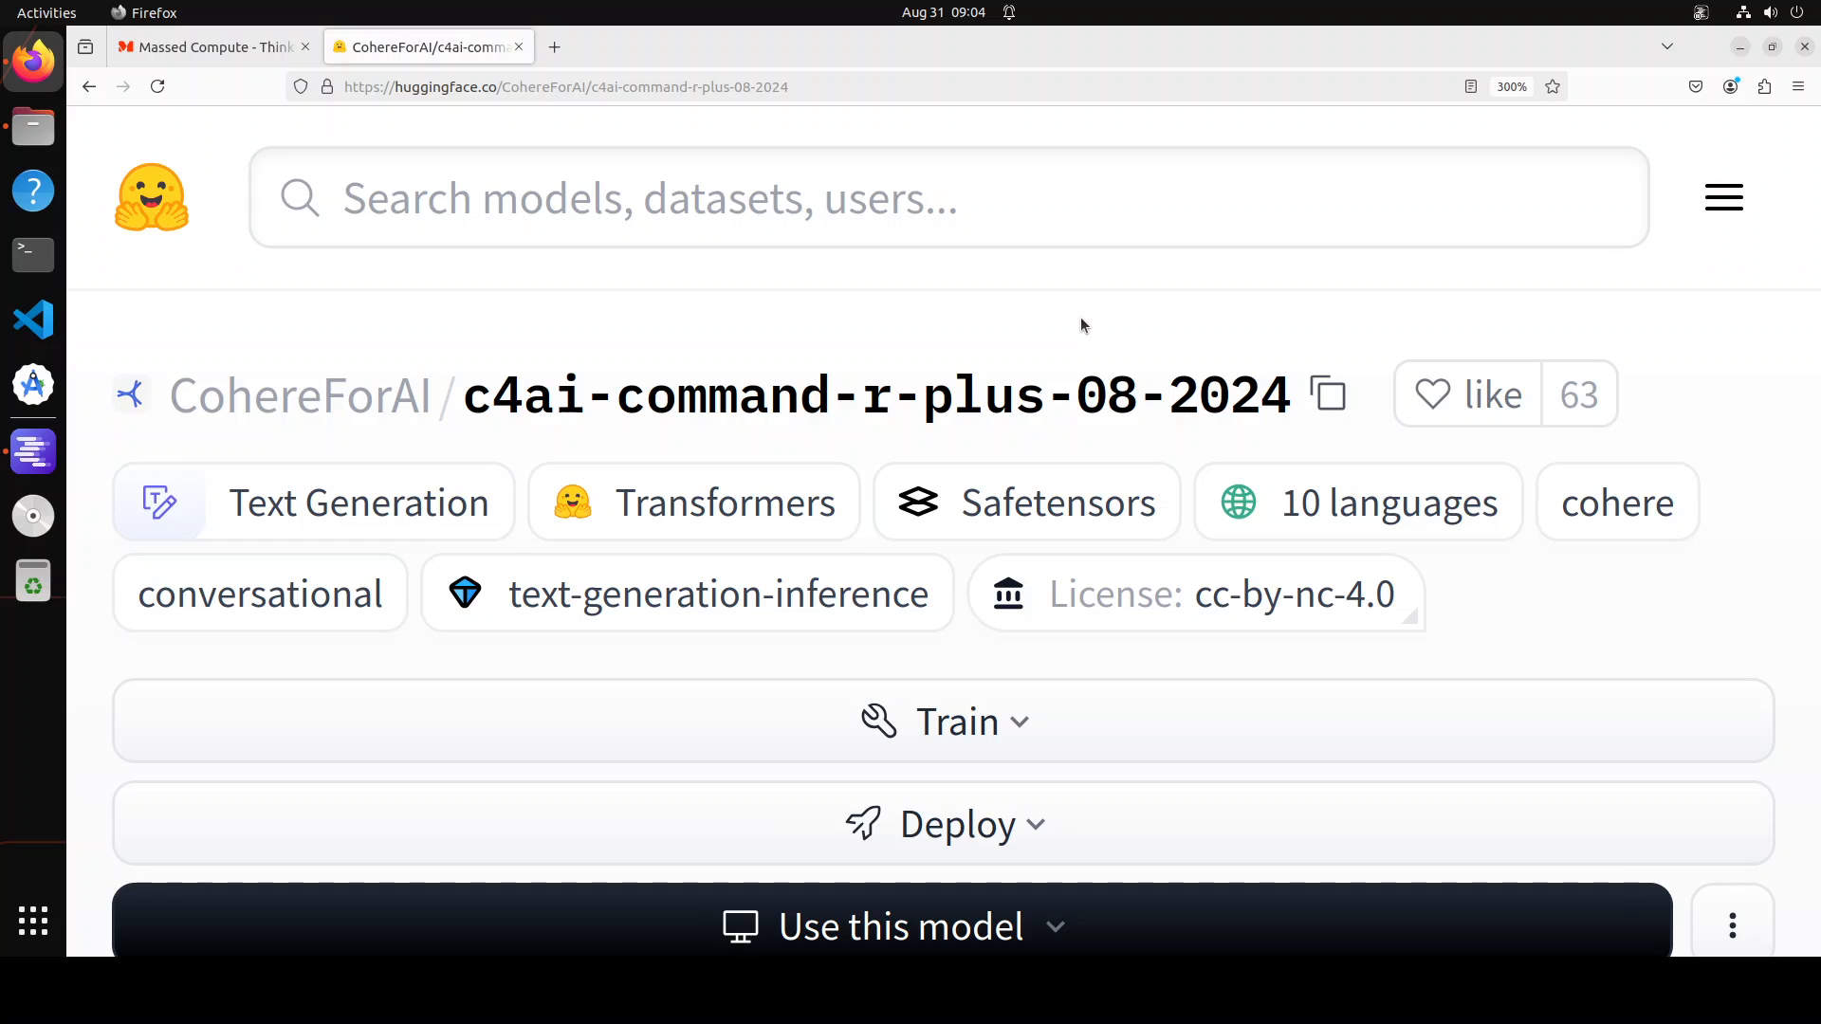
{"action": "mouse_move", "coordinate": [671, 615]}
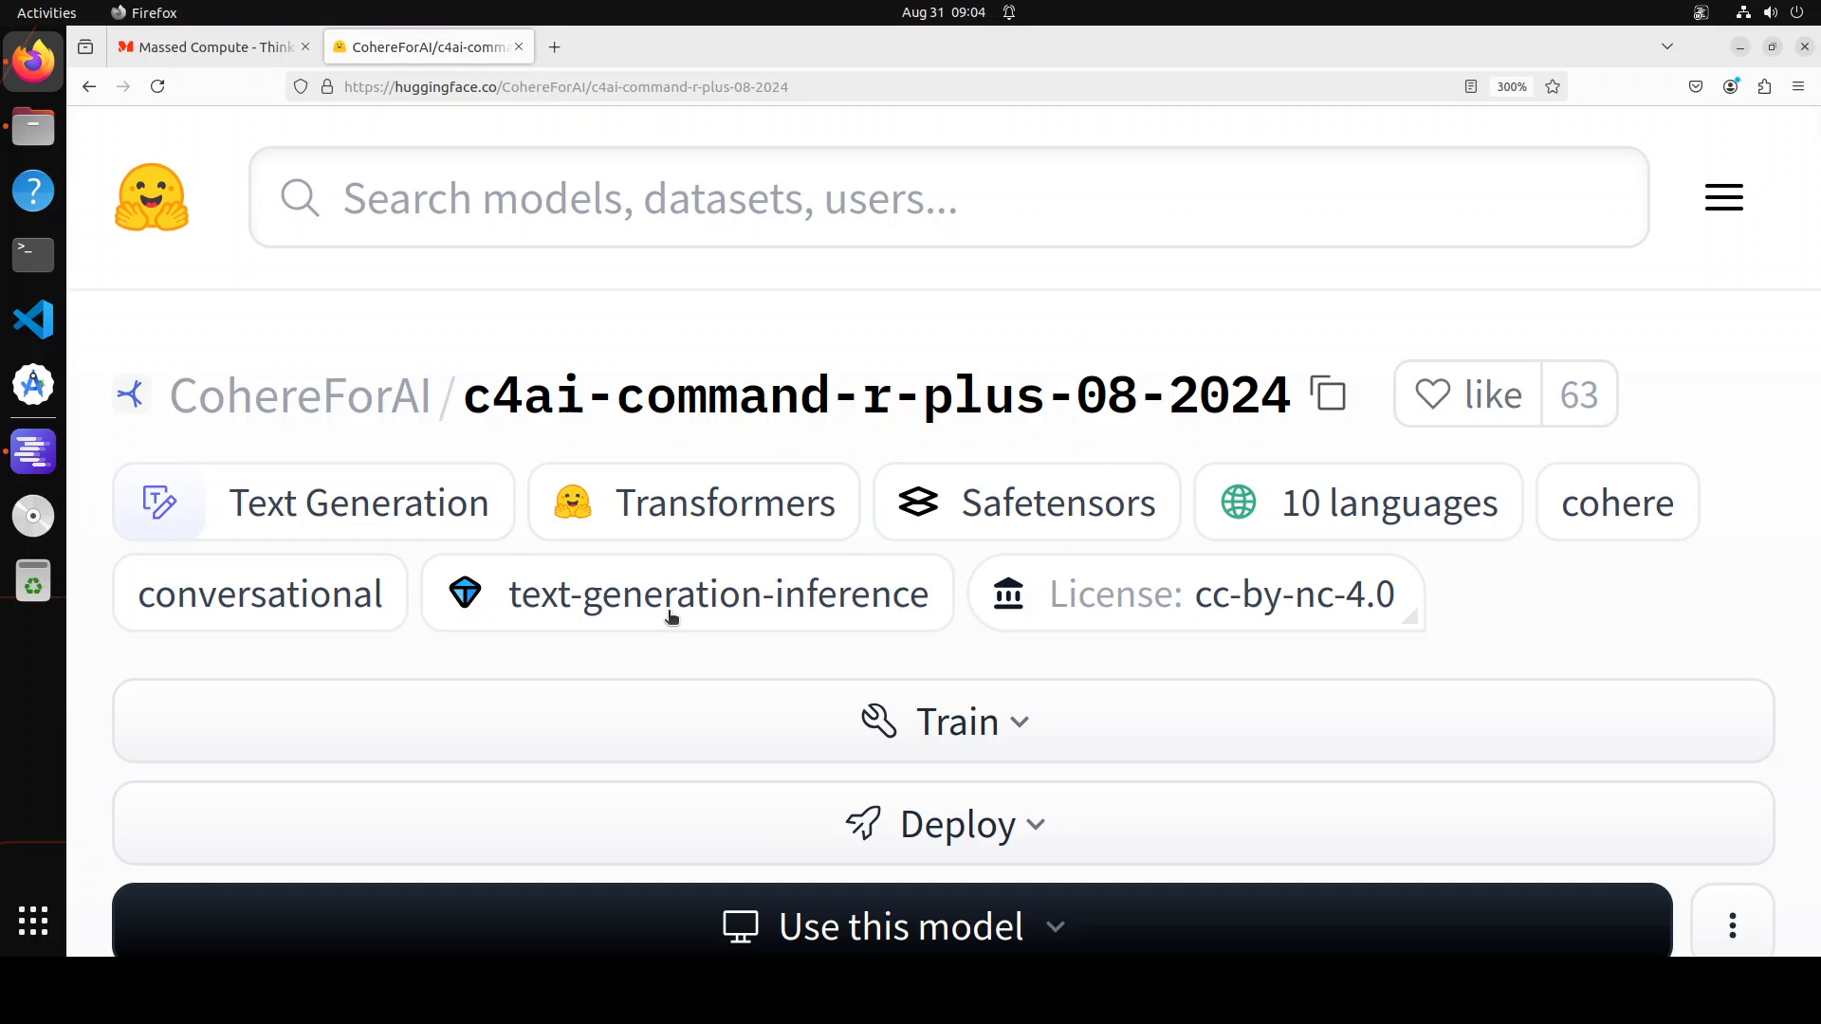